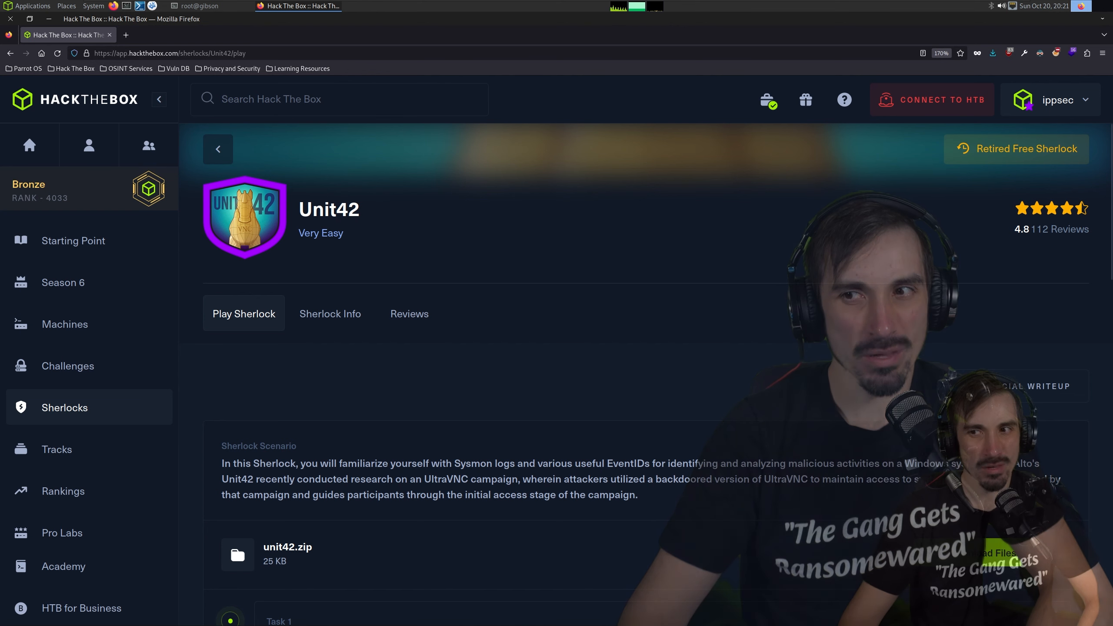
pyautogui.moveTo(331, 314)
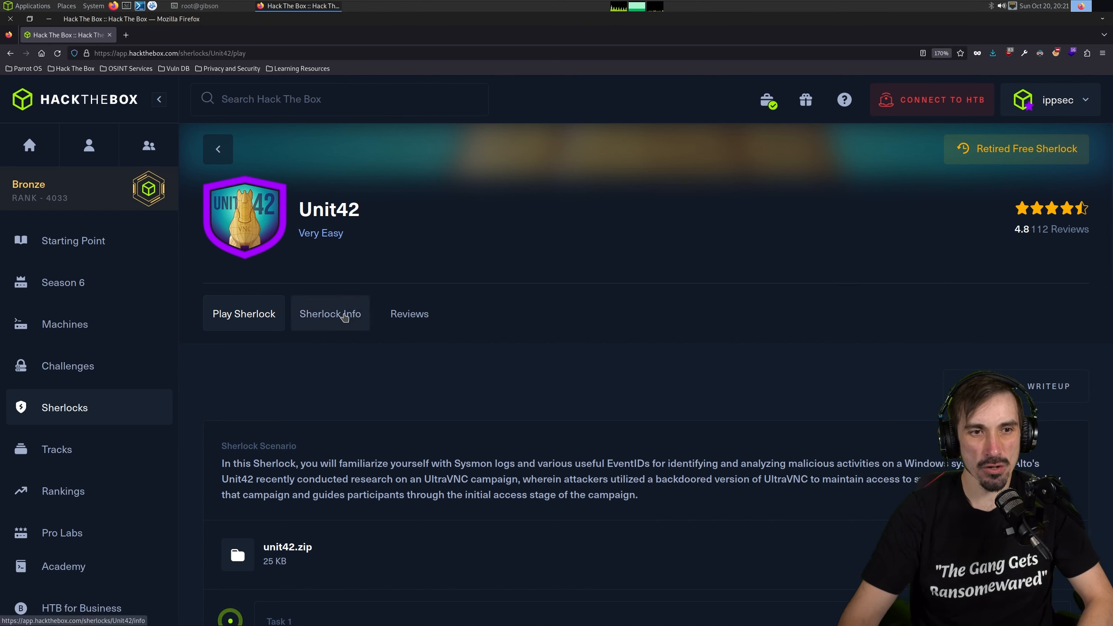
# - View the Sherlock Info tab with the About Unit42 Sysmon/UltraVNC campaign description
pyautogui.click(331, 313)
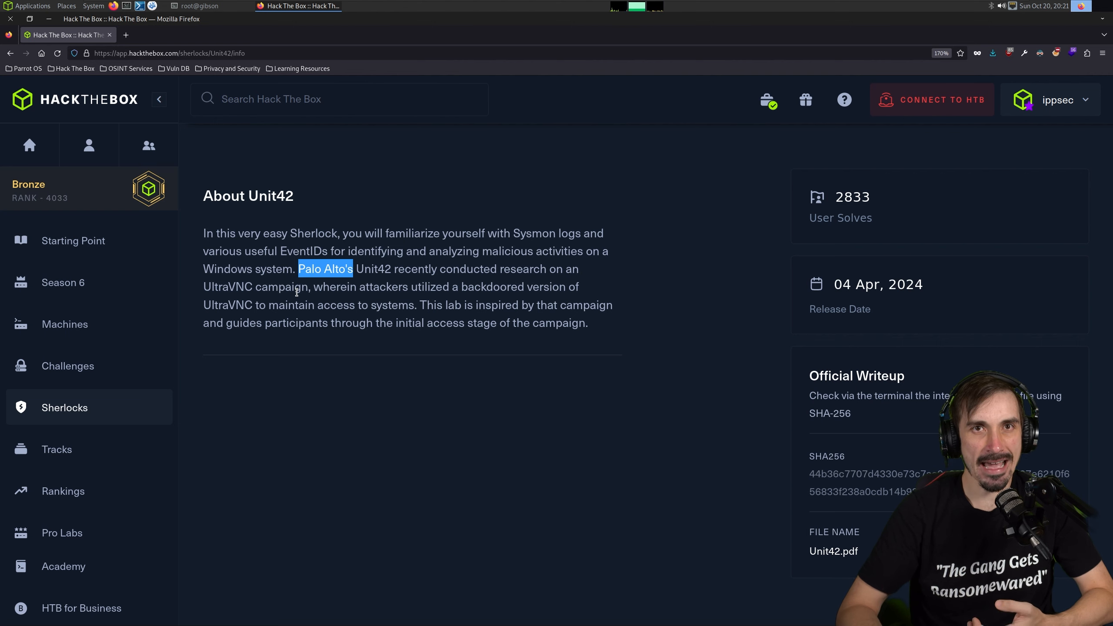
# - Search Google for 'unit42 ultravnc' in a new tab and open the GitHub UltraVNC infection IOCs file
pyautogui.click(223, 34)
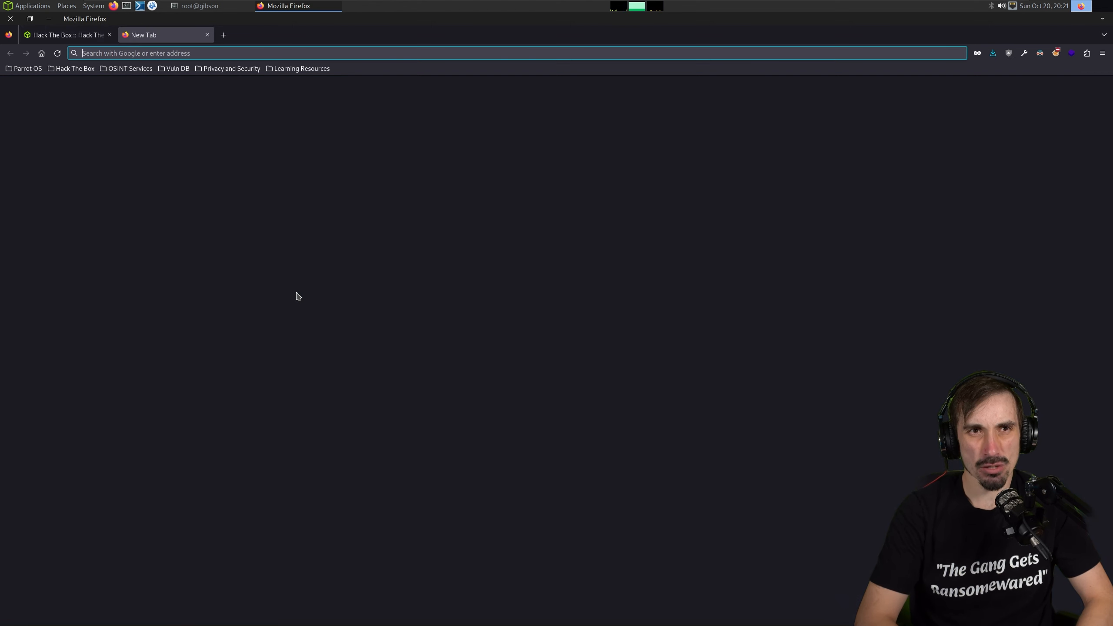
pyautogui.write('unit42+ultravnc')
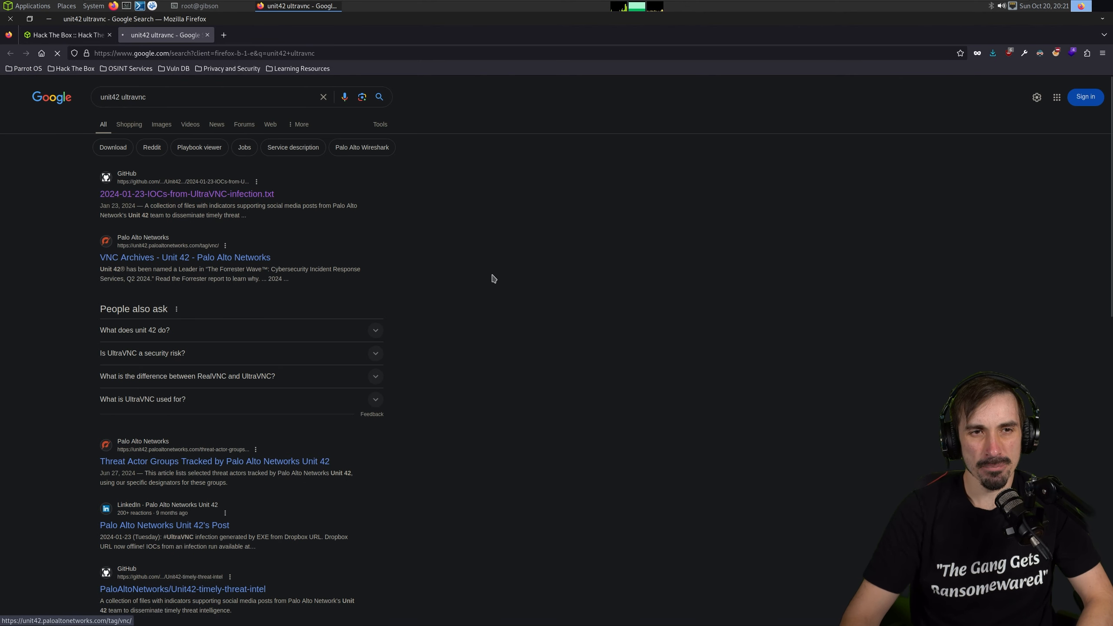
pyautogui.click(187, 194)
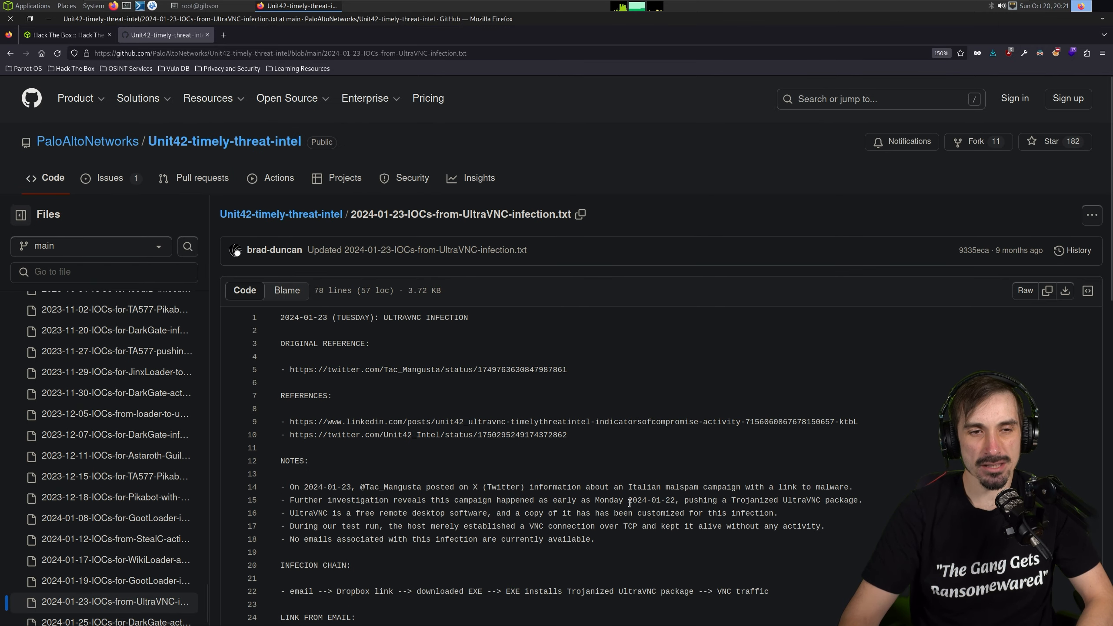
pyautogui.moveTo(617, 487)
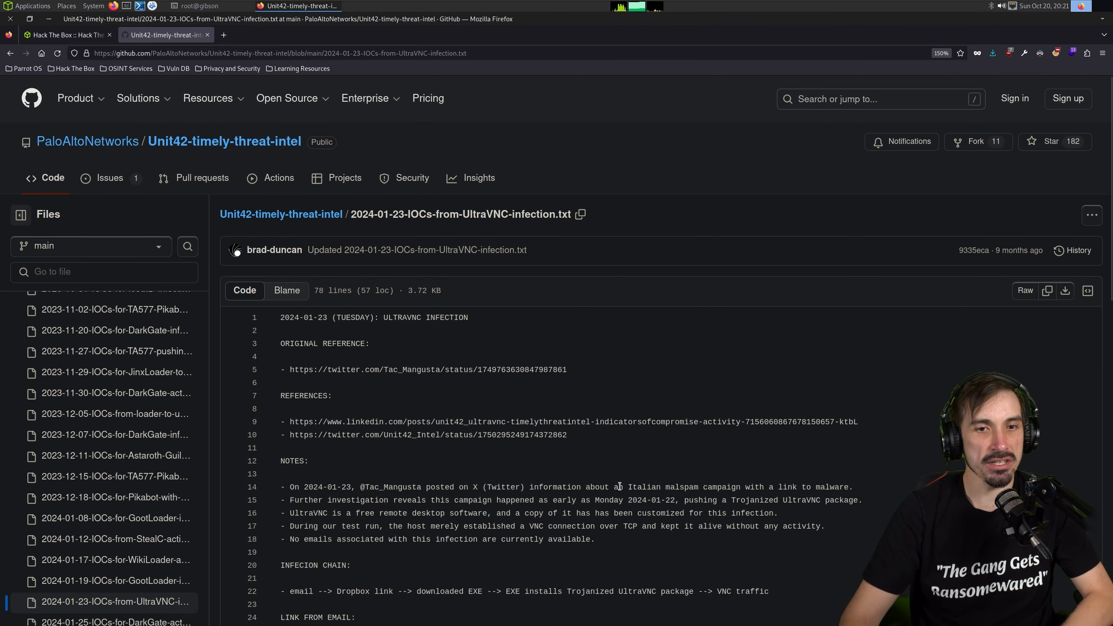
pyautogui.scroll(-3)
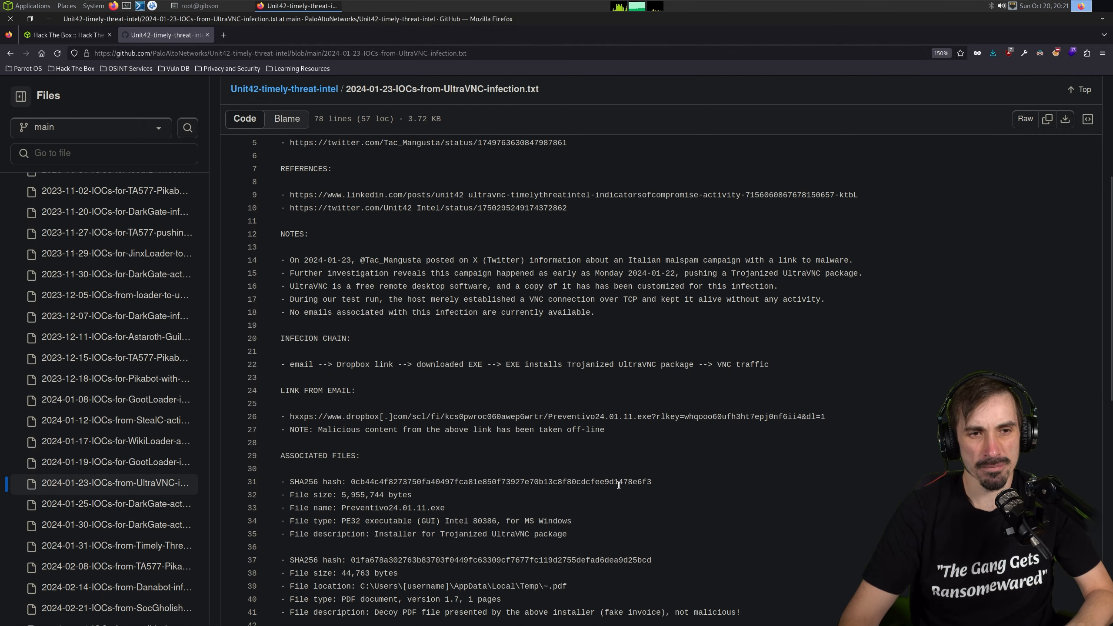
pyautogui.moveTo(561, 461)
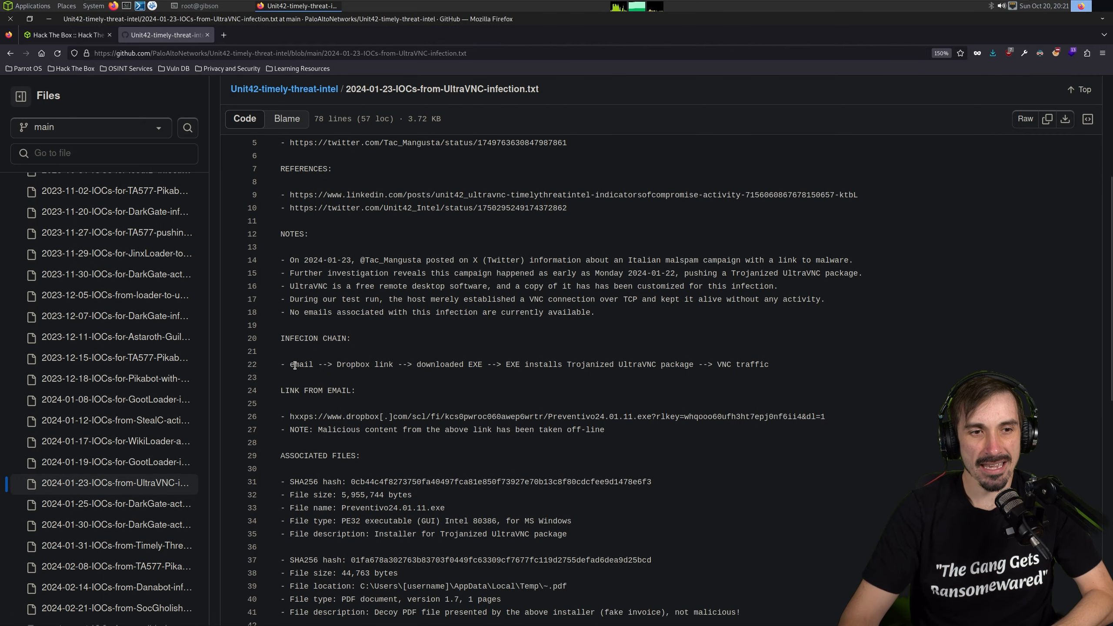
pyautogui.moveTo(452, 376)
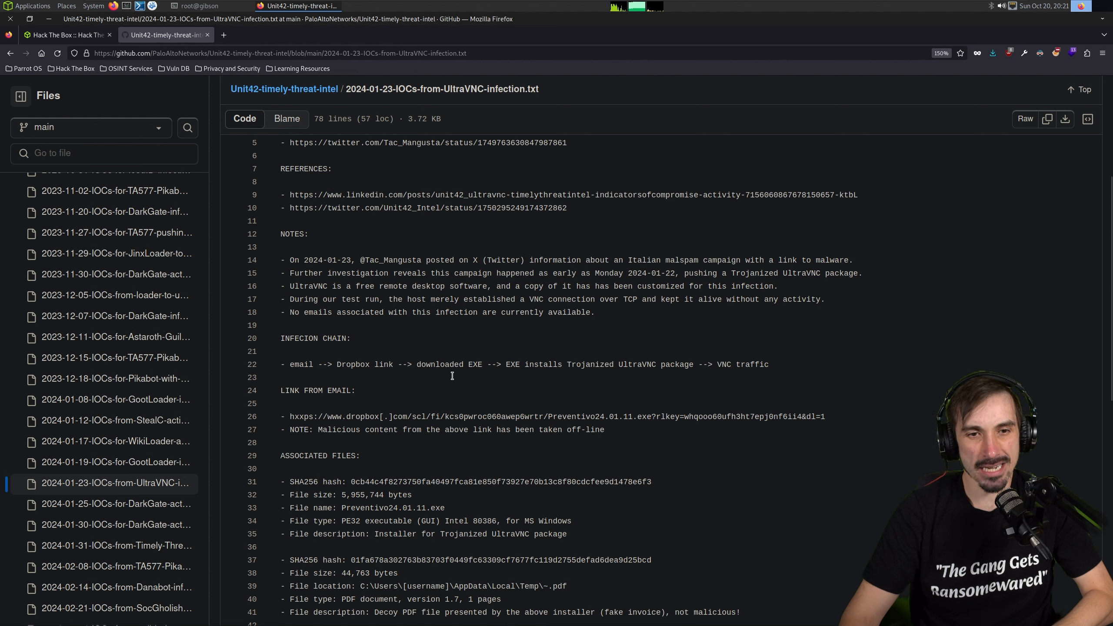
pyautogui.moveTo(512, 369)
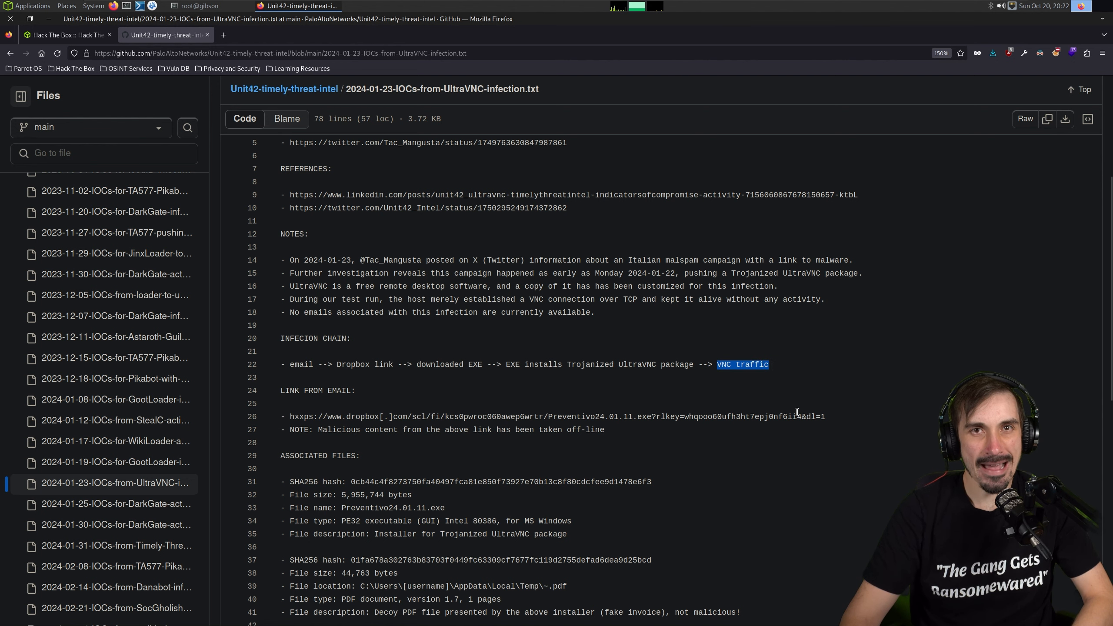
pyautogui.scroll(-3)
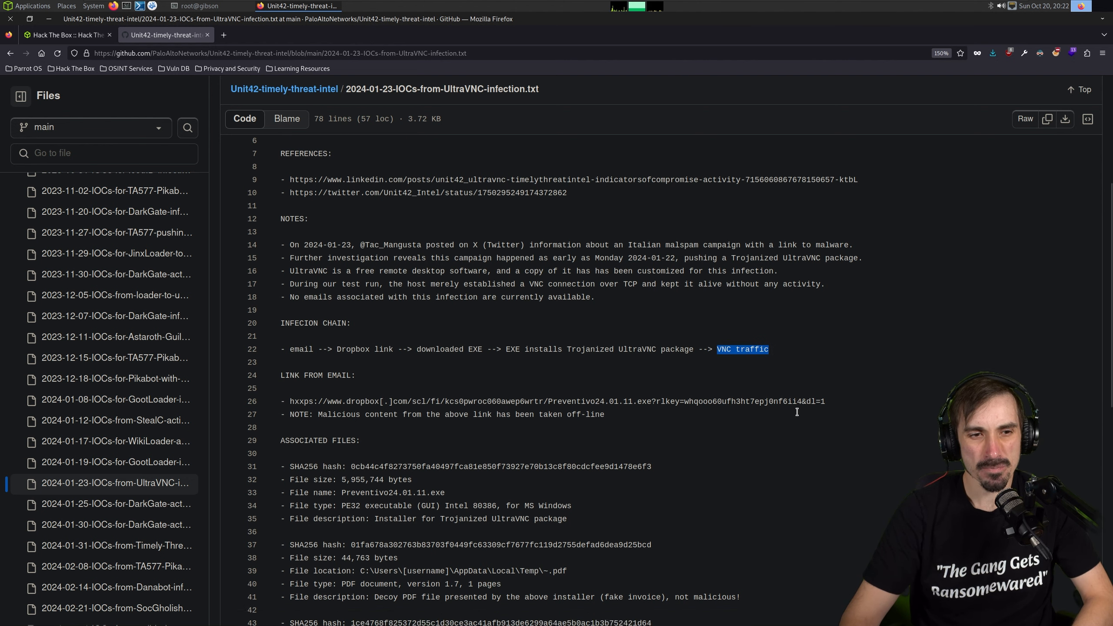
pyautogui.scroll(-3)
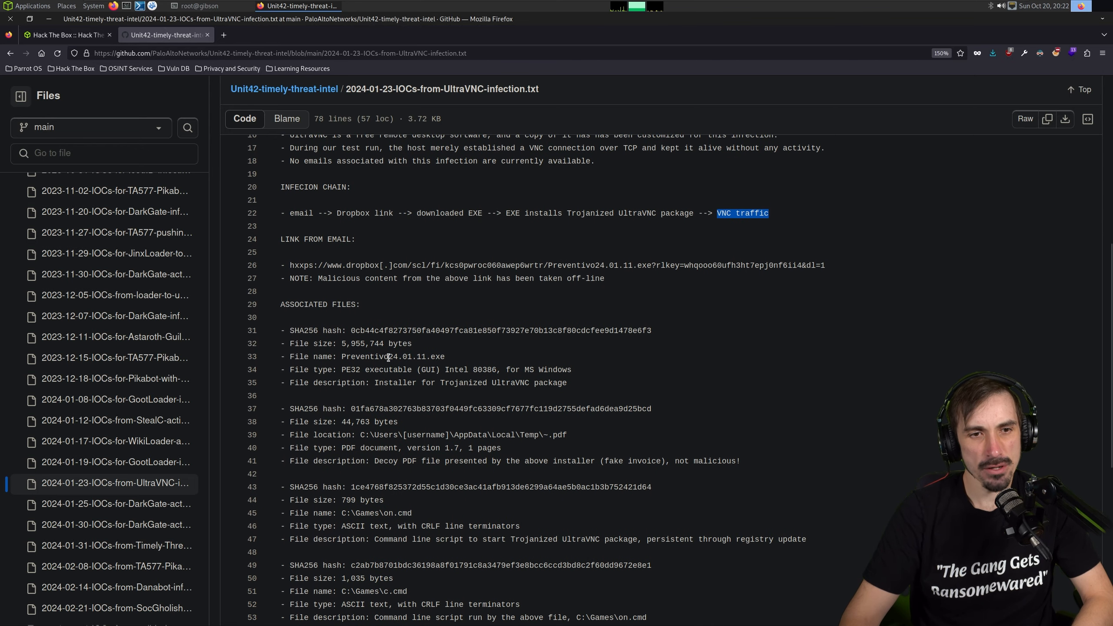
pyautogui.doubleClick(392, 356)
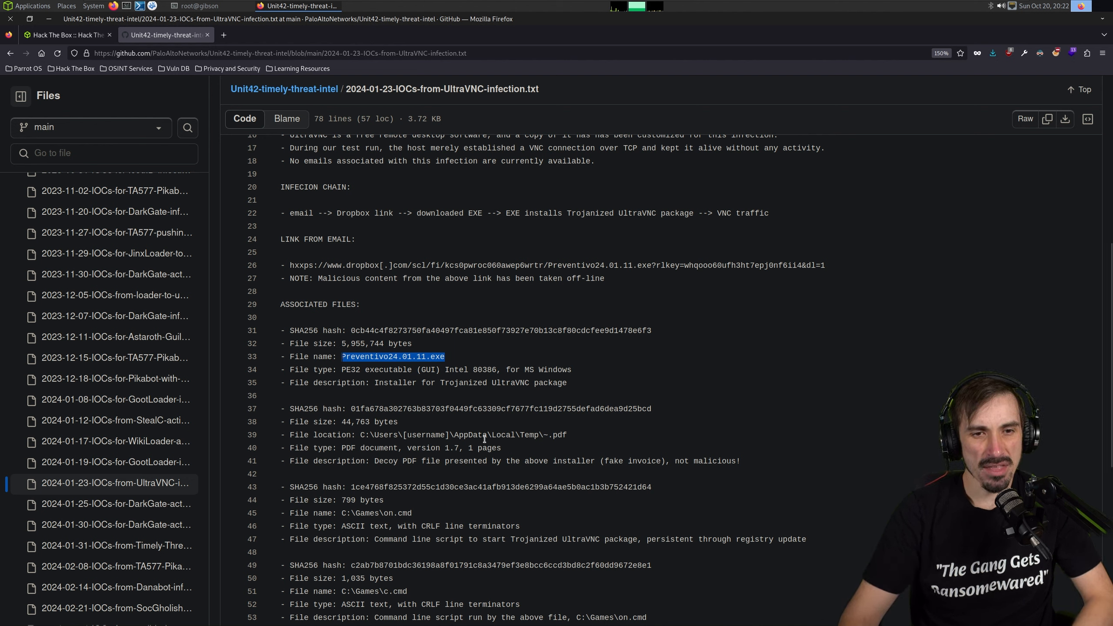
pyautogui.scroll(-3)
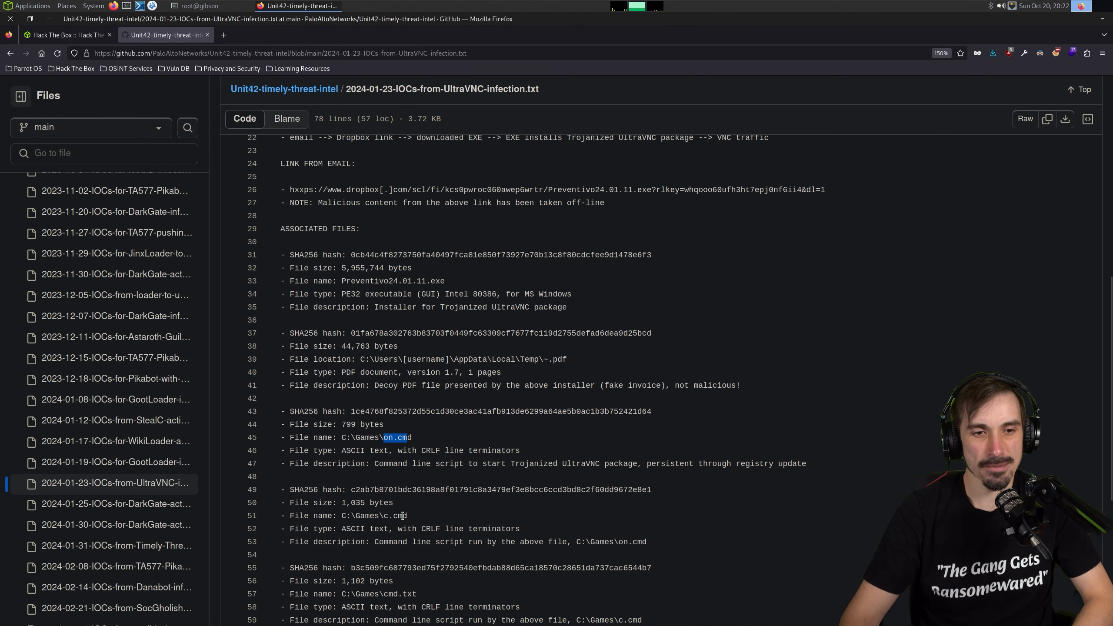
pyautogui.scroll(-3)
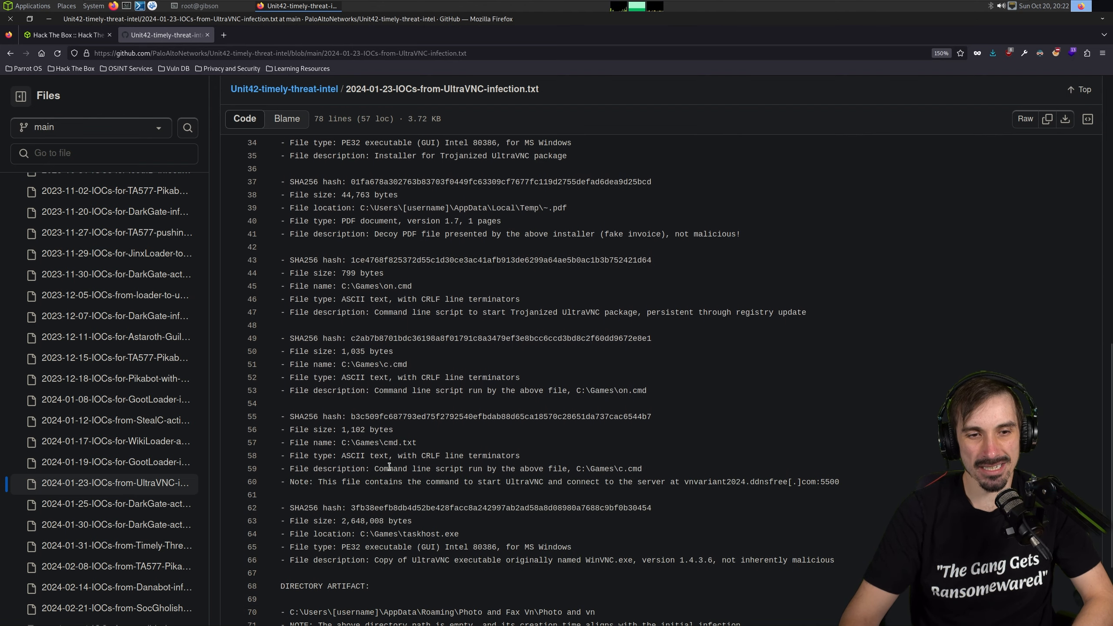
pyautogui.scroll(-3)
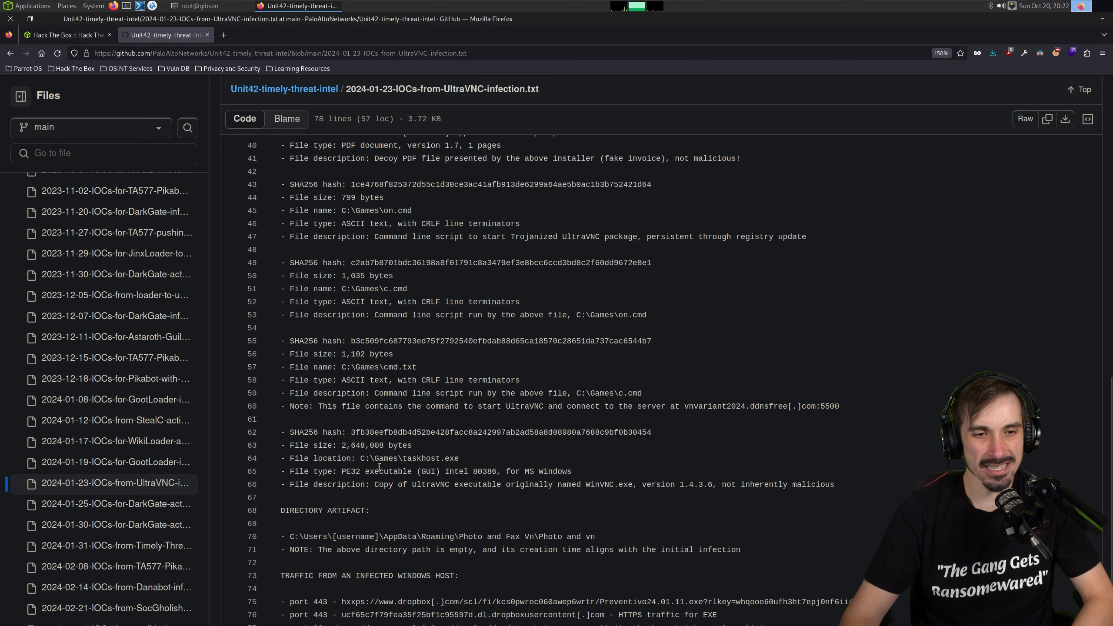
pyautogui.doubleClick(366, 367)
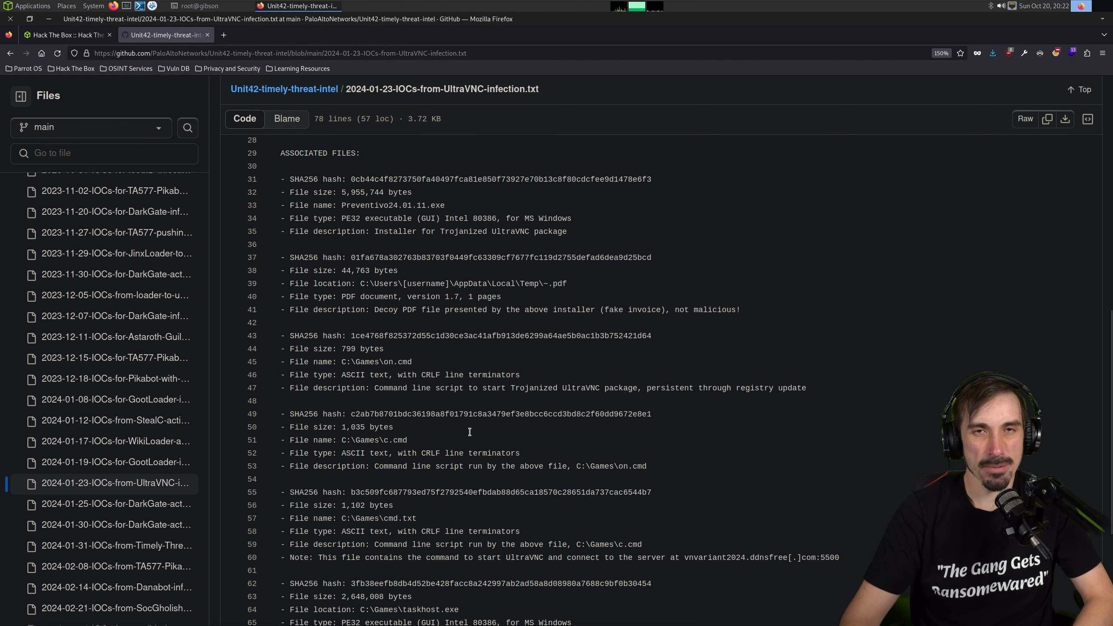
pyautogui.scroll(-3)
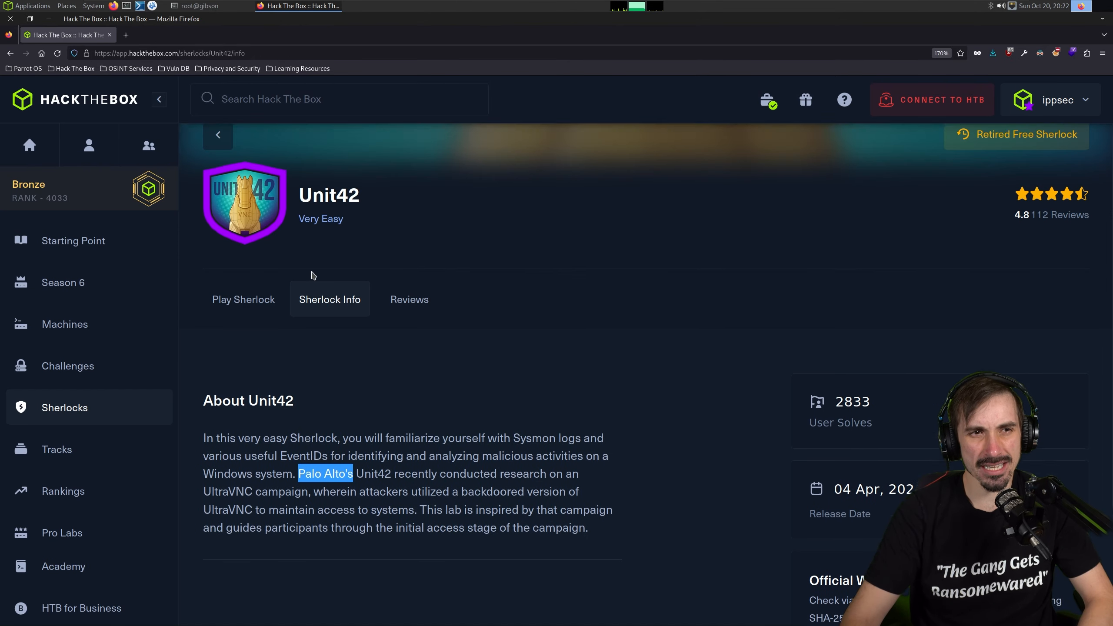
# - Switch back to the Unit42 Sherlock's Play Sherlock tab with the scenario and unit42.zip download
pyautogui.click(243, 299)
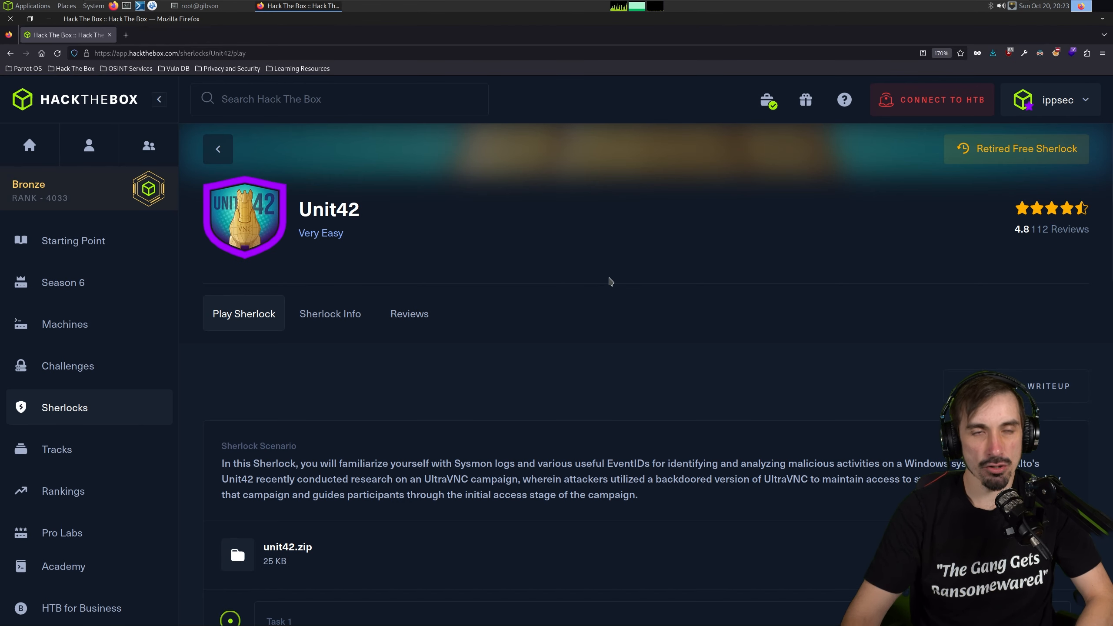
# - Search Google for 'chainsaw github' and open the WithSecureLabs/chainsaw repository
pyautogui.write('chainsa')
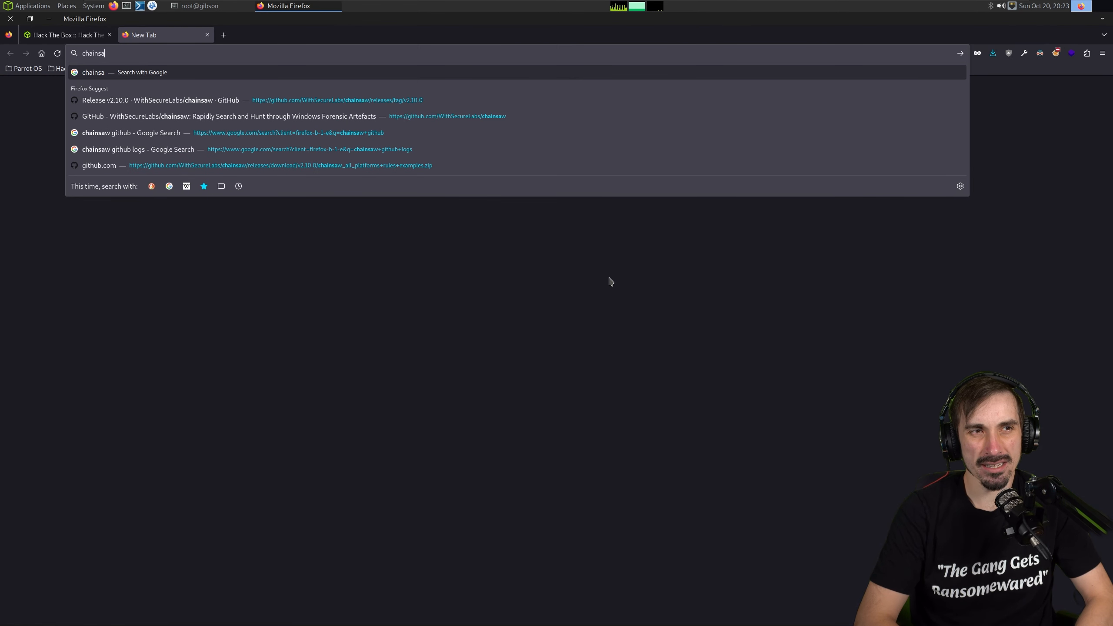
pyautogui.write('w')
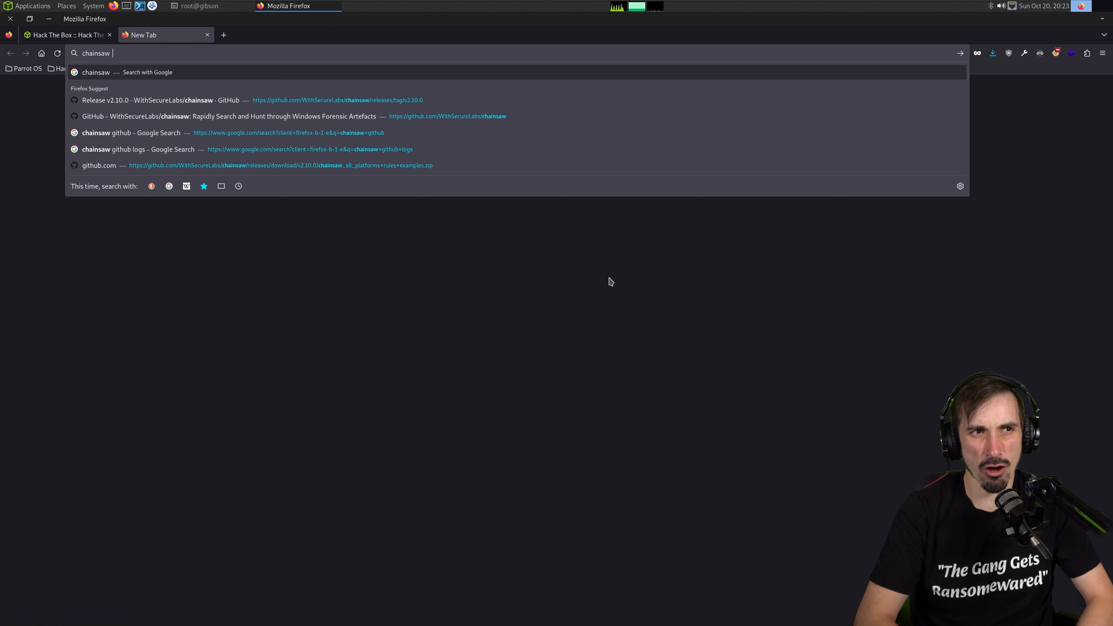
pyautogui.write('github')
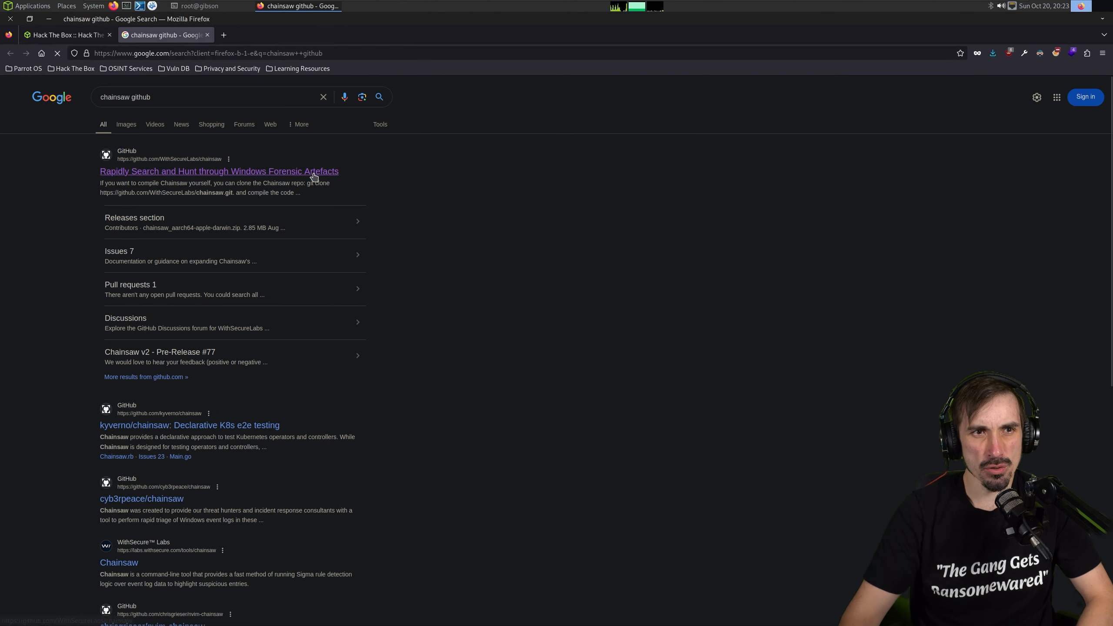
pyautogui.click(218, 172)
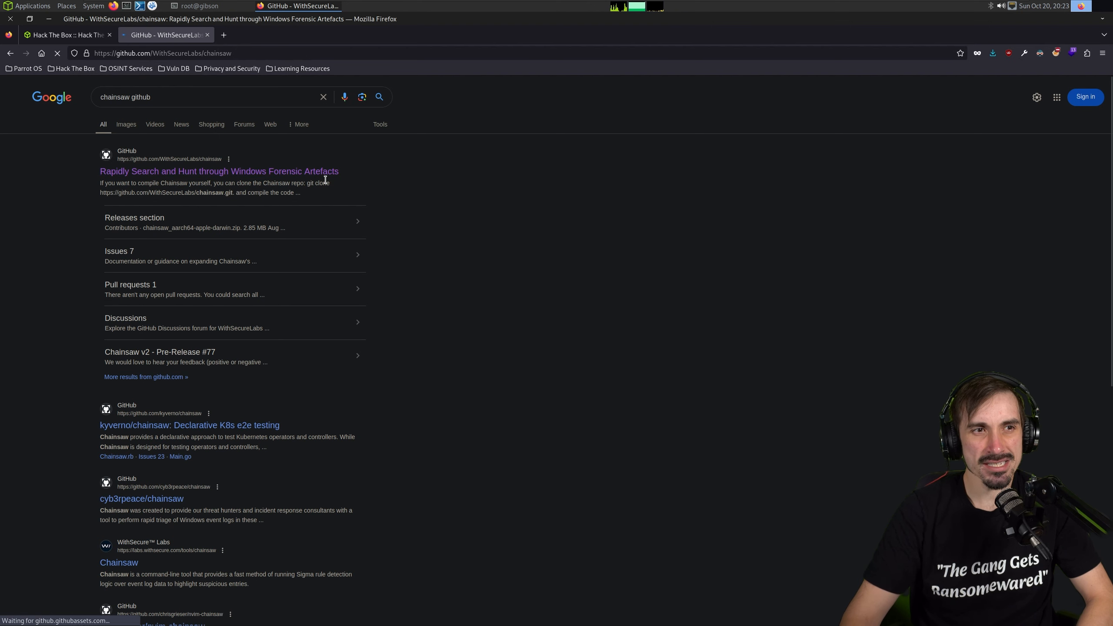
pyautogui.click(219, 171)
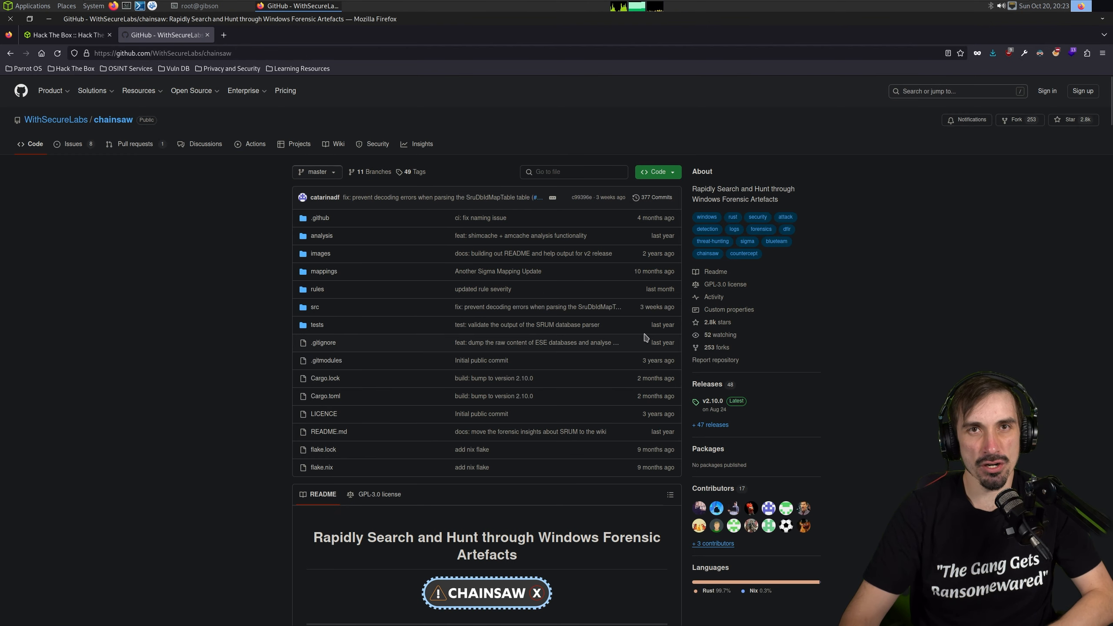
pyautogui.moveTo(712, 401)
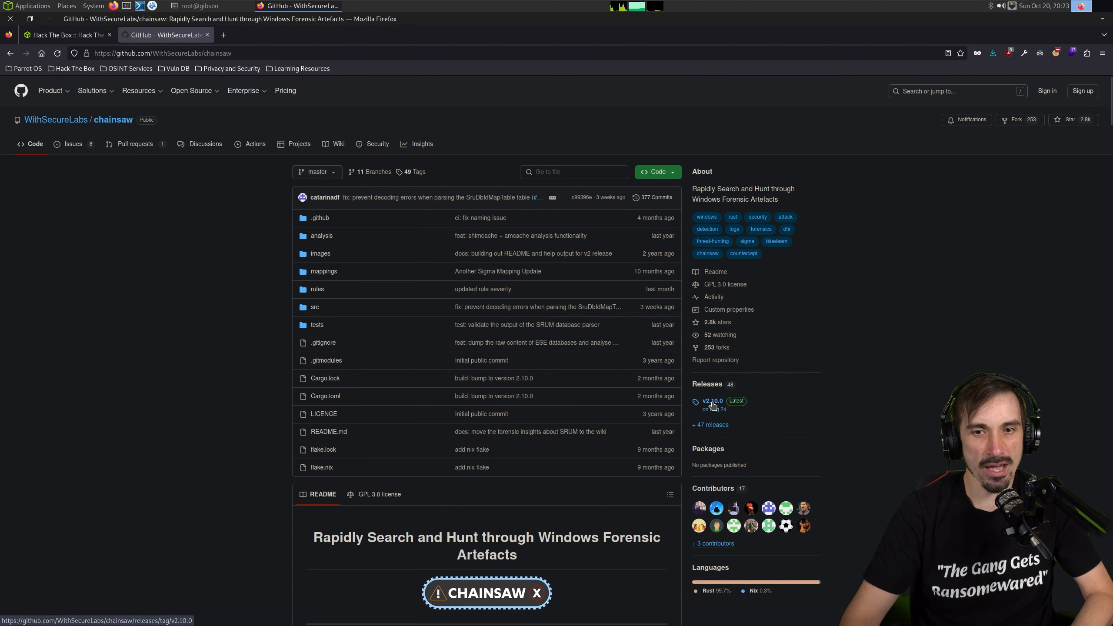
# - Download chainsaw_all_platforms+rules+examples.zip from the v2.10.0 release into the unit42 folder
pyautogui.click(711, 401)
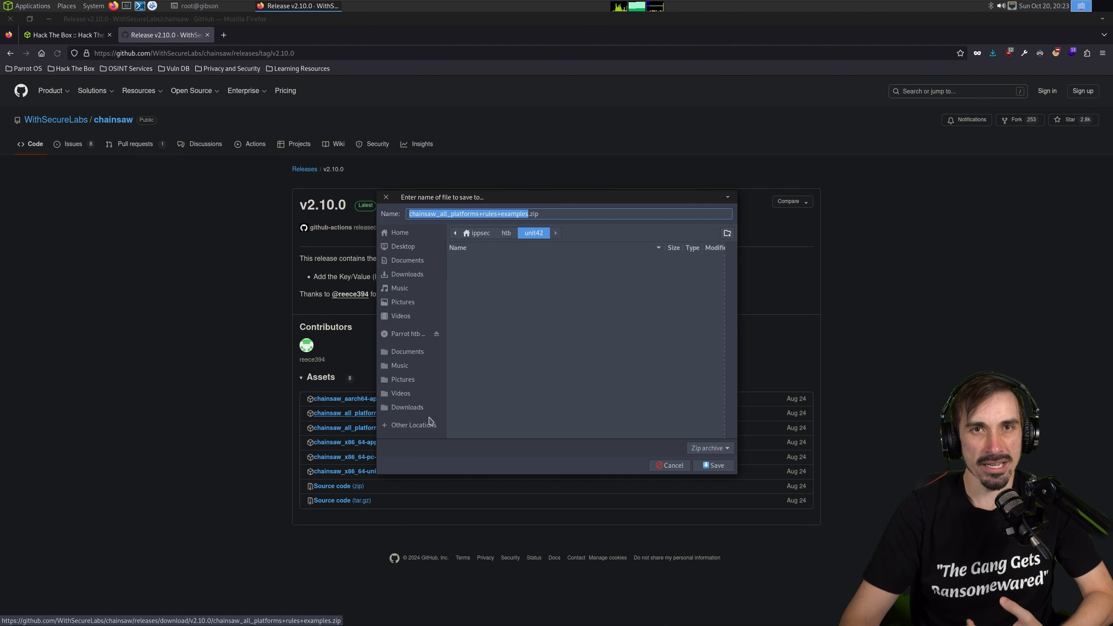
pyautogui.click(713, 466)
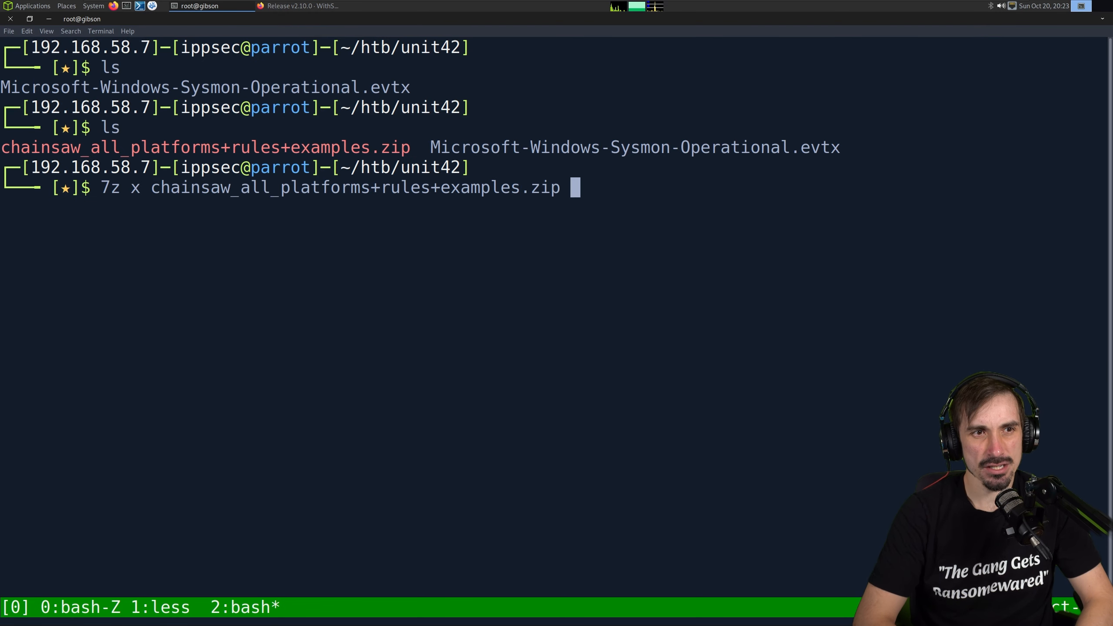
# - Extract the archive, cd into chainsaw/, rename the Linux binary to chainsaw, chmod +x it and list the folder
pyautogui.press('Return')
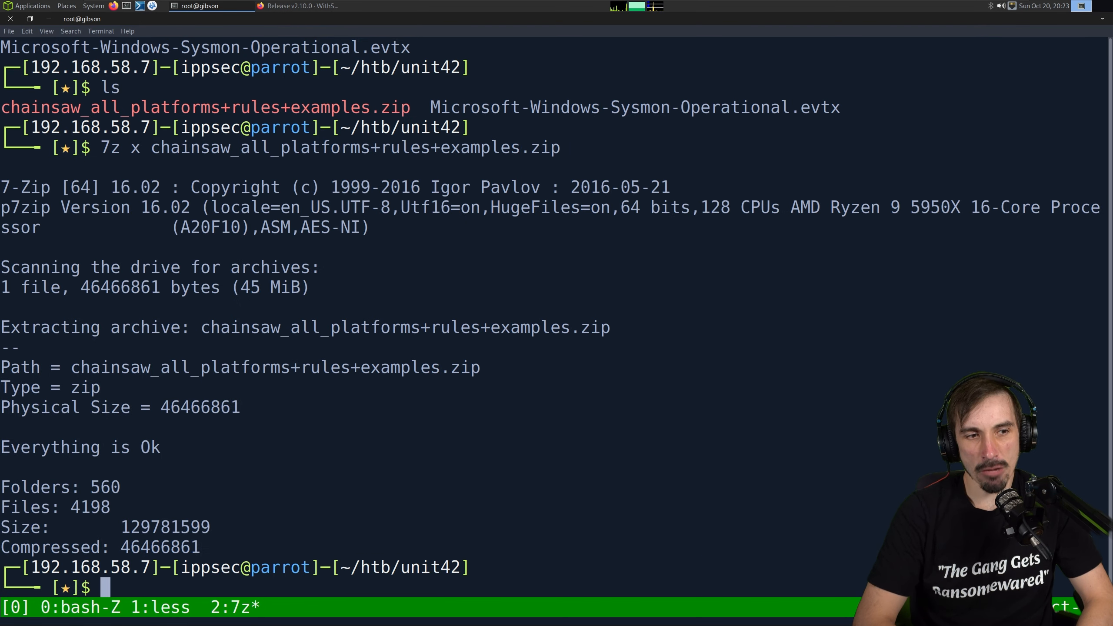
pyautogui.write('c')
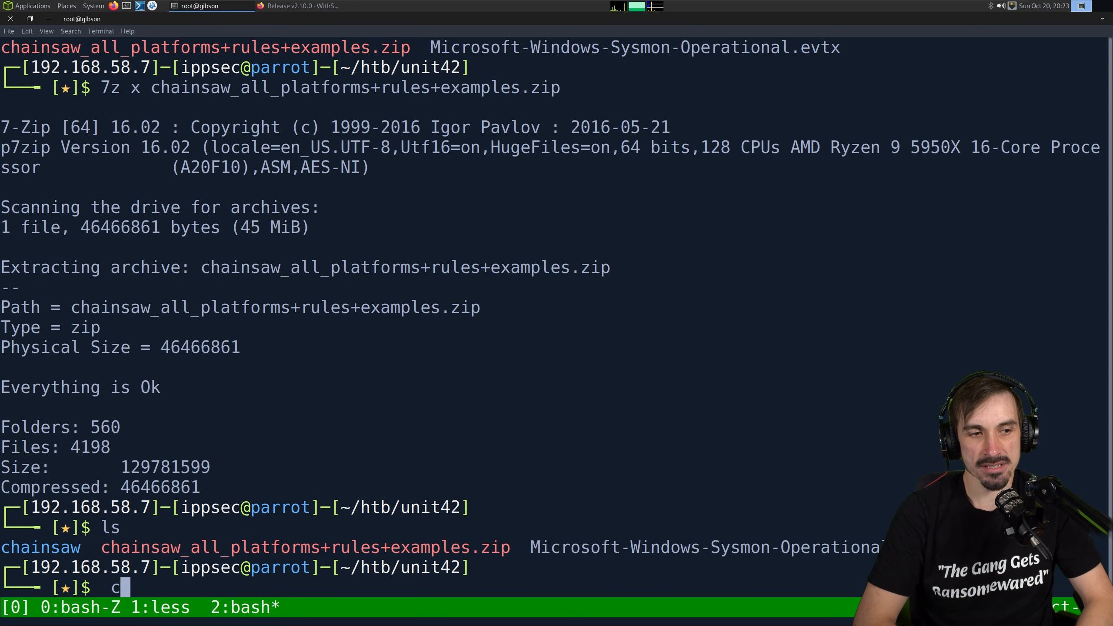
pyautogui.write('d chainsaw/')
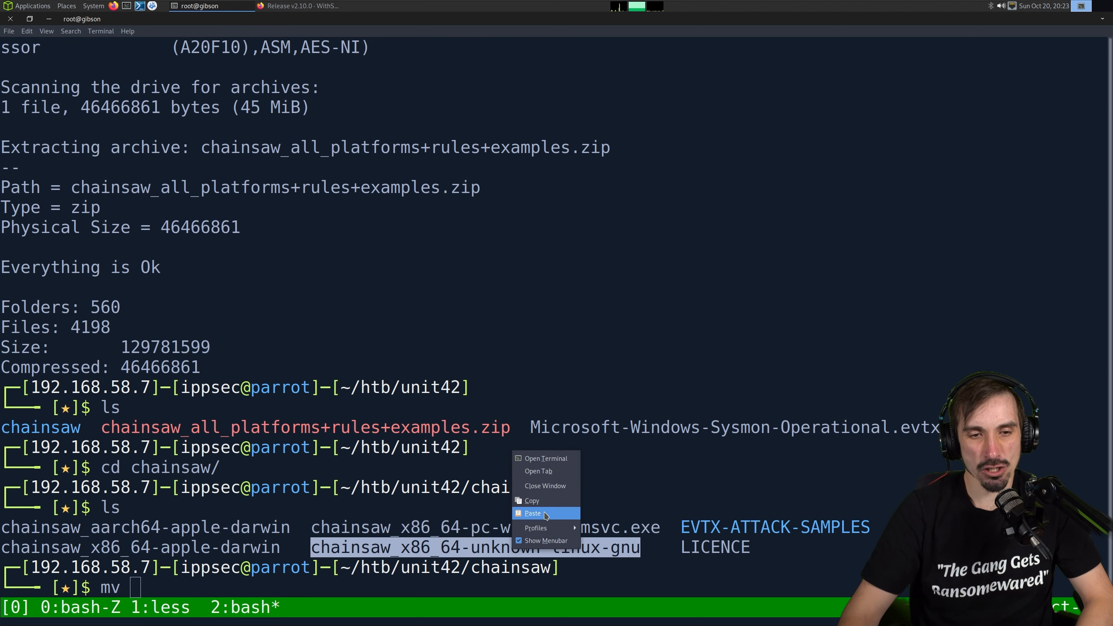
pyautogui.click(532, 513)
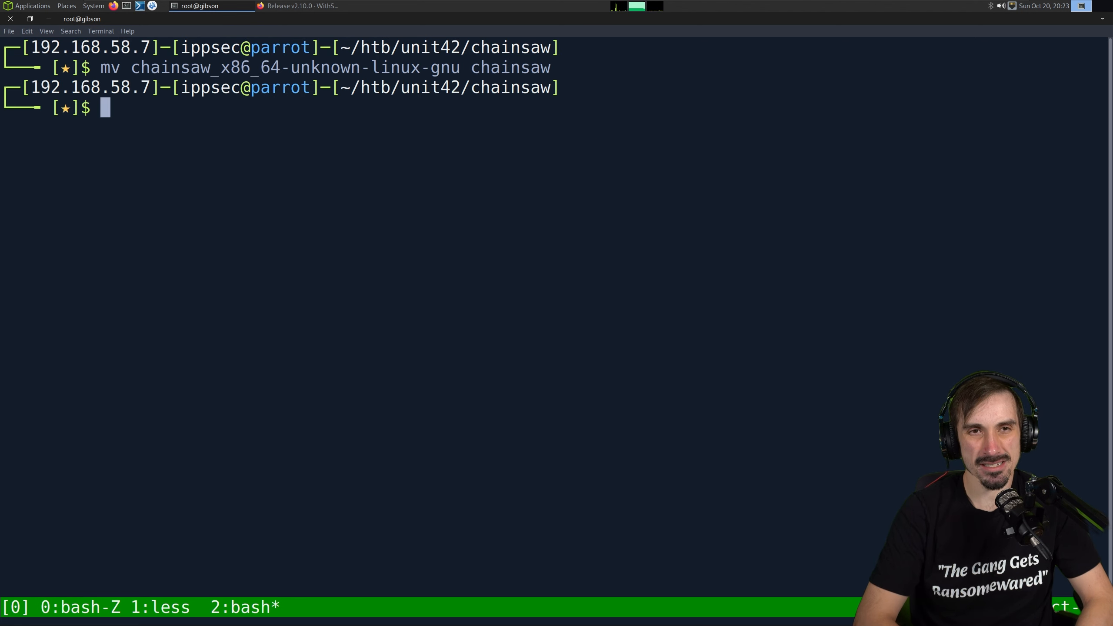
pyautogui.write('chmod')
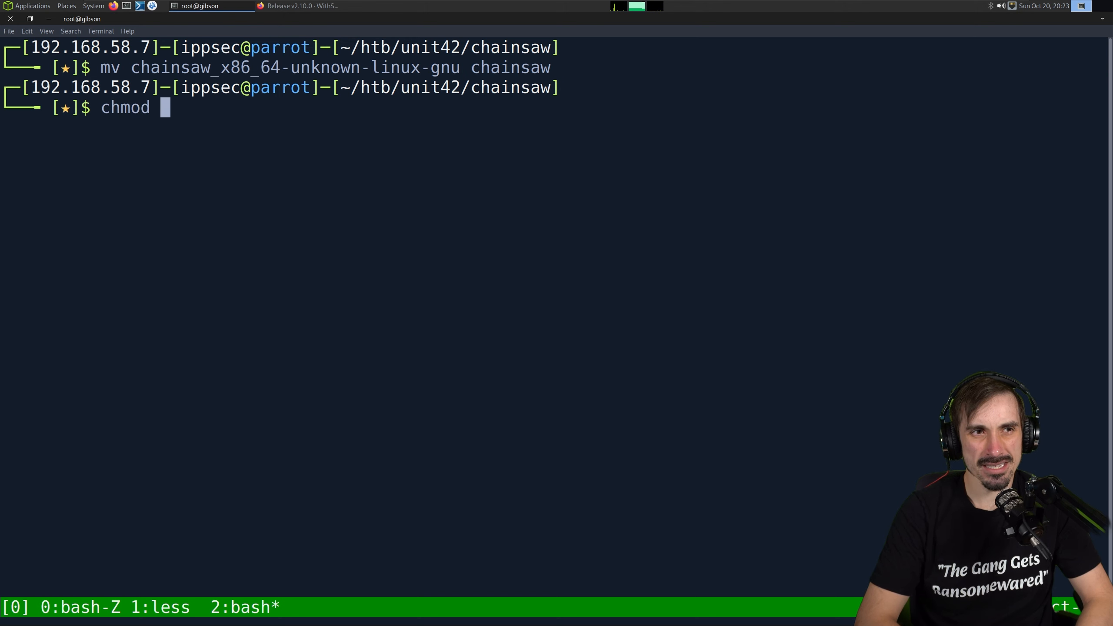
pyautogui.write('+x chainsaw')
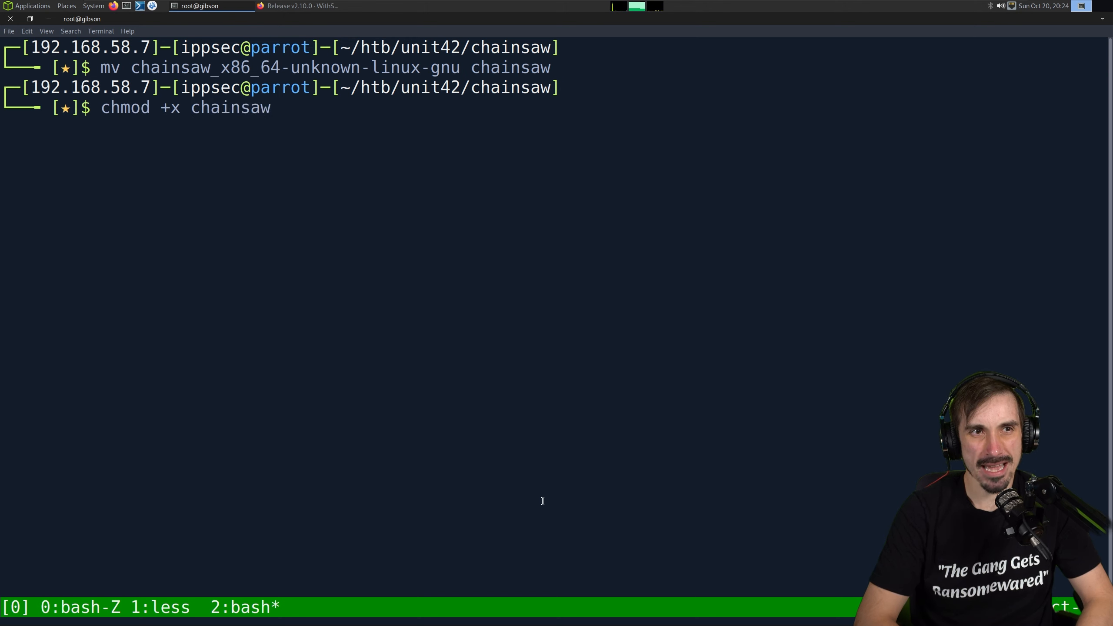
pyautogui.write('ls')
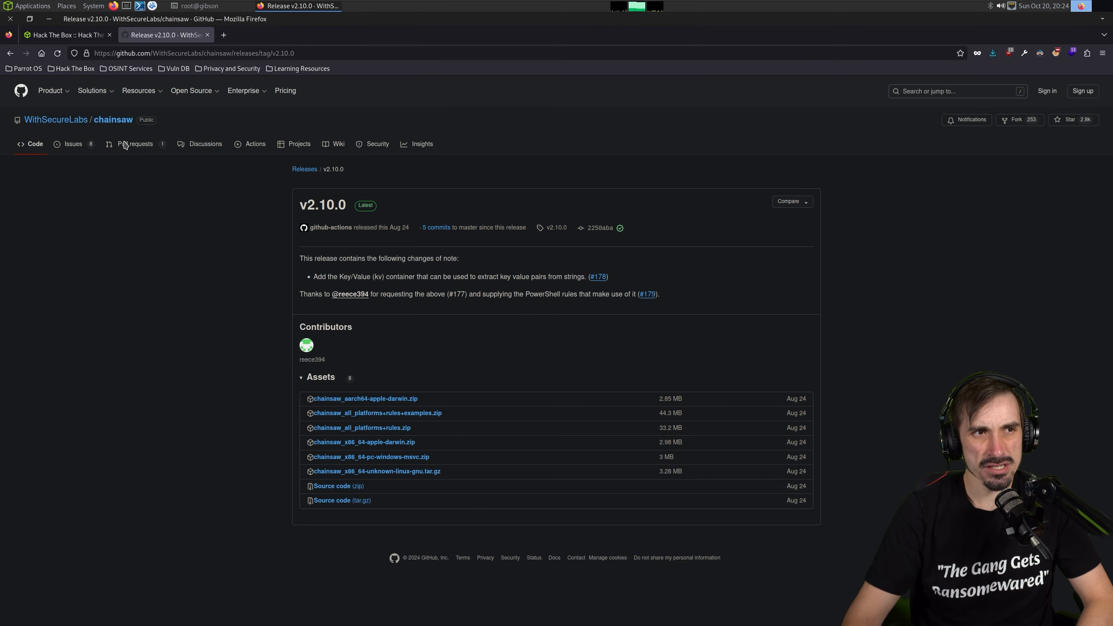
# - Check the chainsaw repository main page for usage, then return to the shell session
pyautogui.click(113, 120)
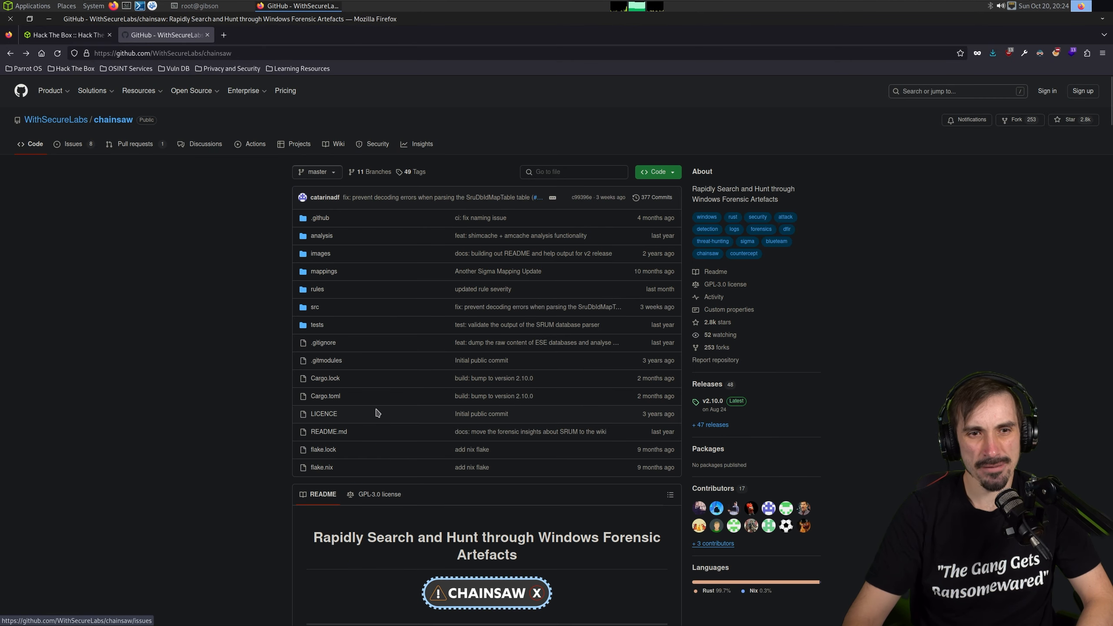
pyautogui.scroll(-3)
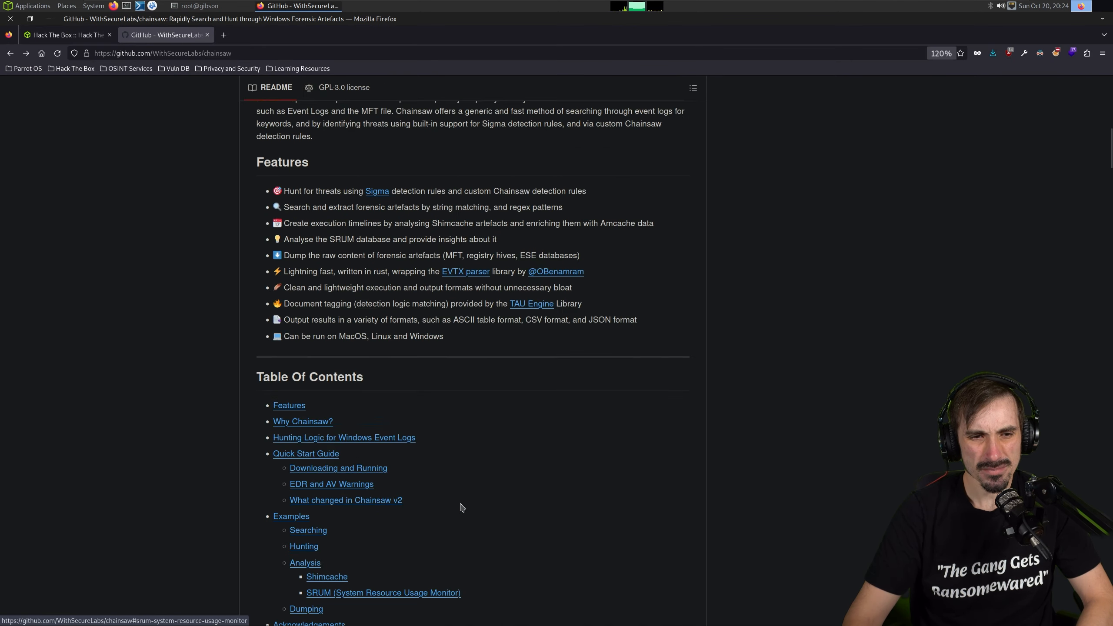
pyautogui.click(200, 6)
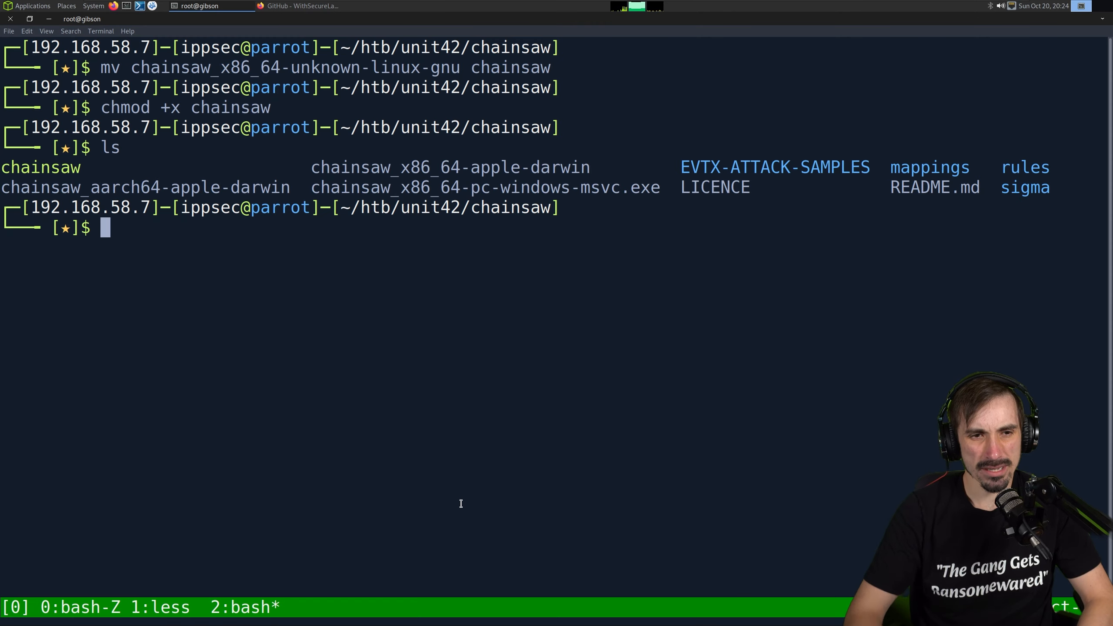
# - Show ./chainsaw help, then compose a hunt on ../Microsoft-Windows-Sysmon-Operational.evtx with -s sigma/ and --mapping mappings/sigma-event-logs-all.yml
pyautogui.write('./chainsaw')
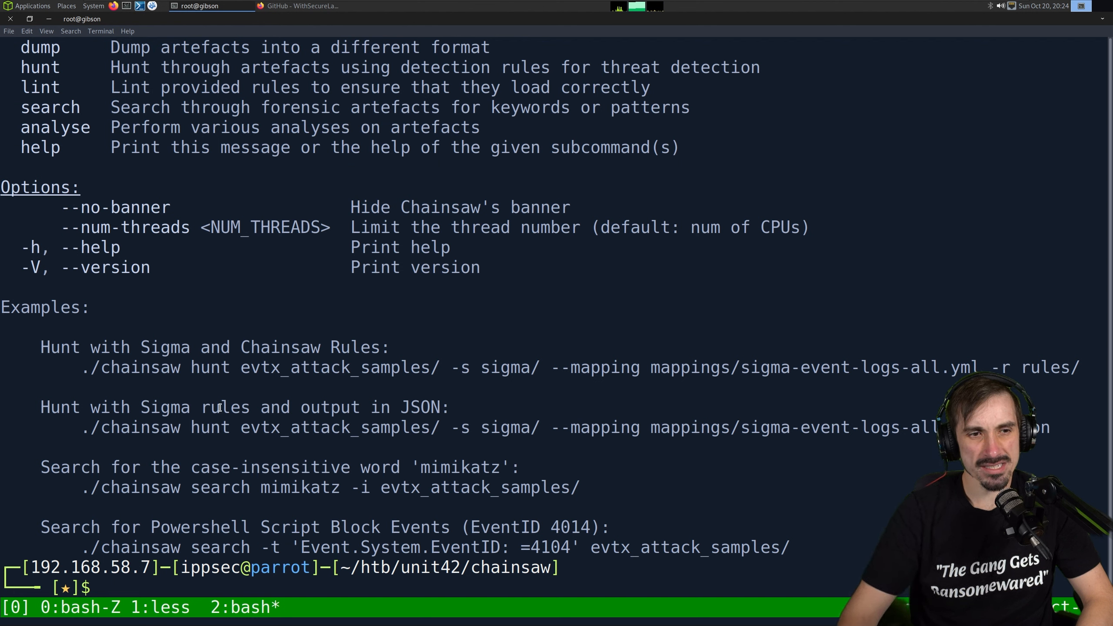
pyautogui.doubleClick(329, 407)
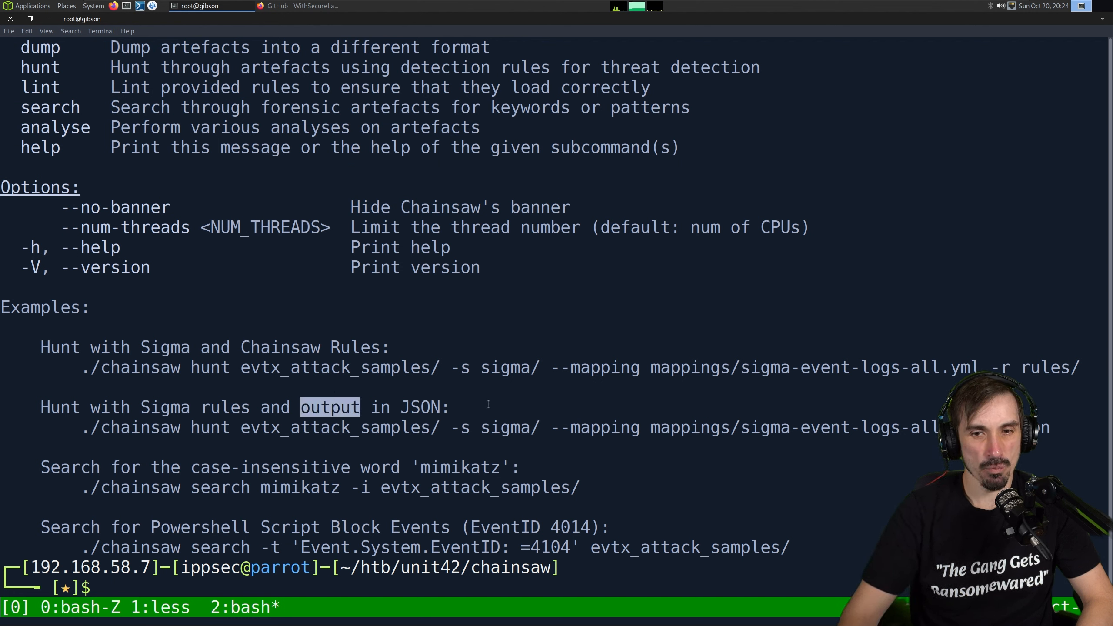
pyautogui.moveTo(550, 423)
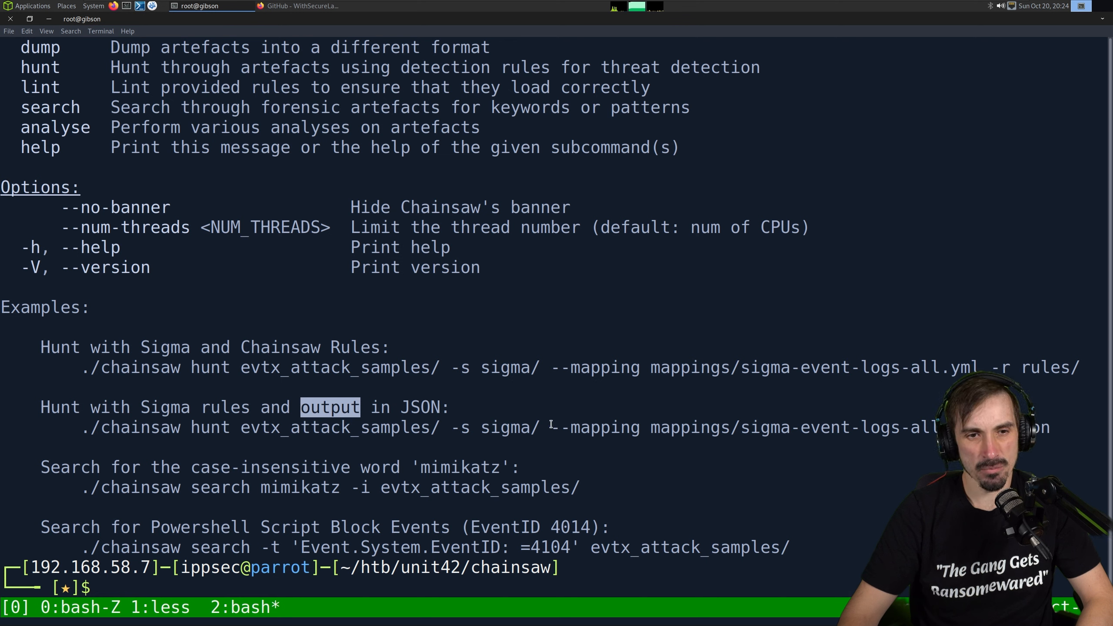
pyautogui.write('./')
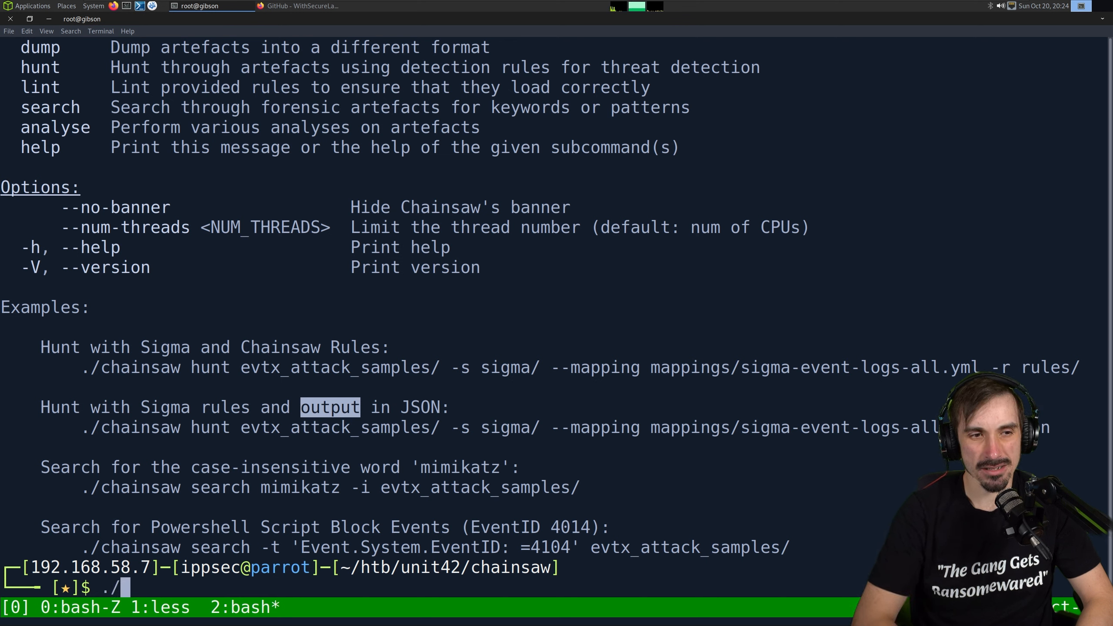
pyautogui.write('chainsaw')
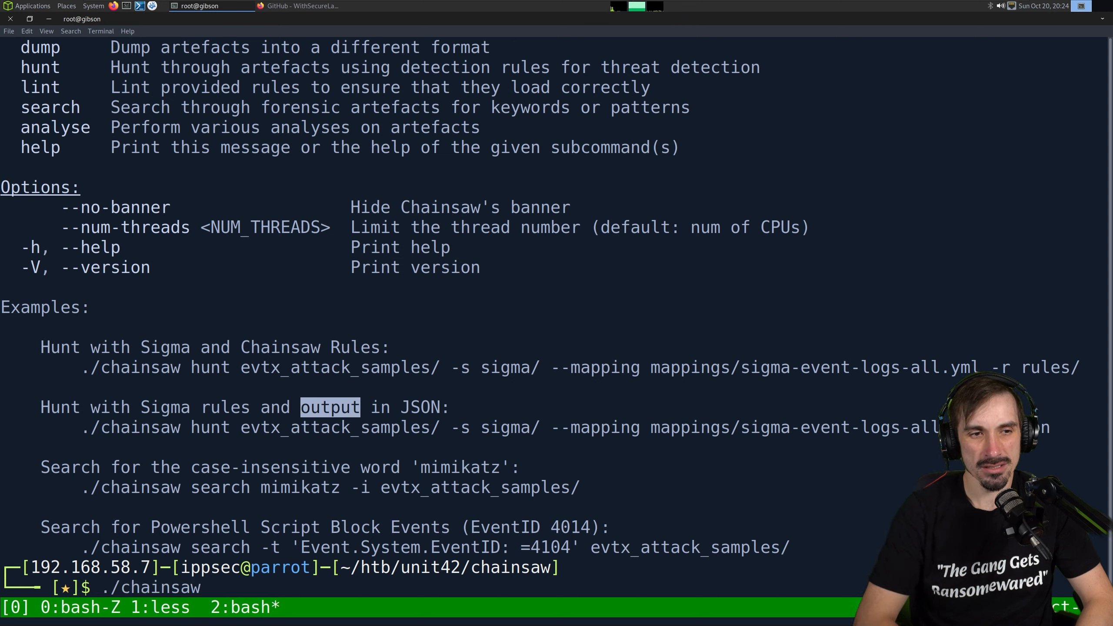
pyautogui.write('hunt ../')
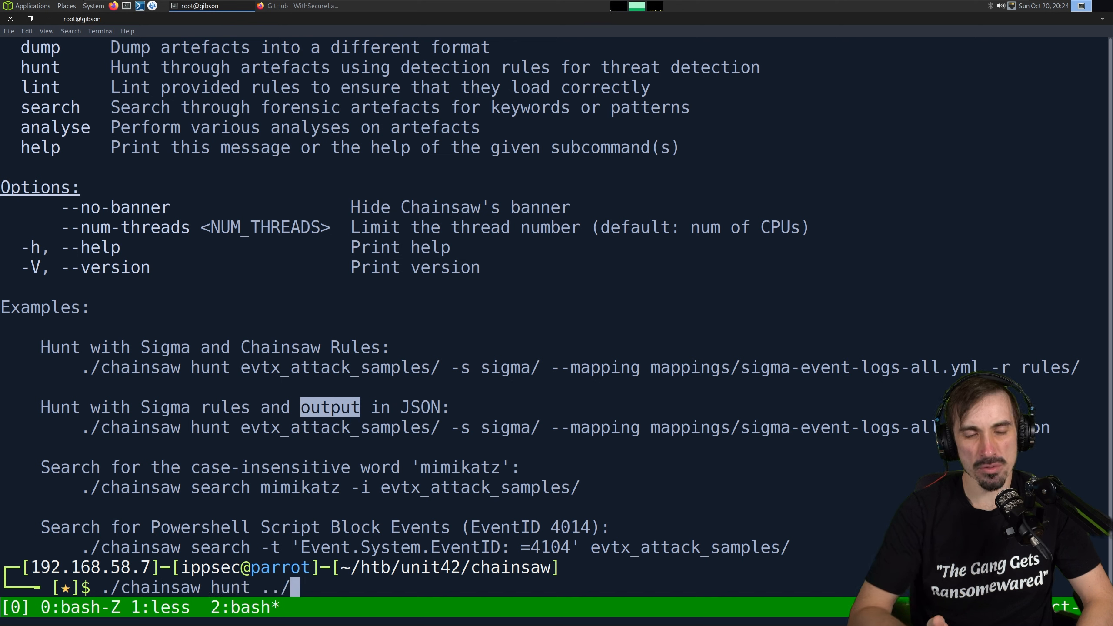
pyautogui.write('Microsoft-Windows-Sysmon-Operational.evtx')
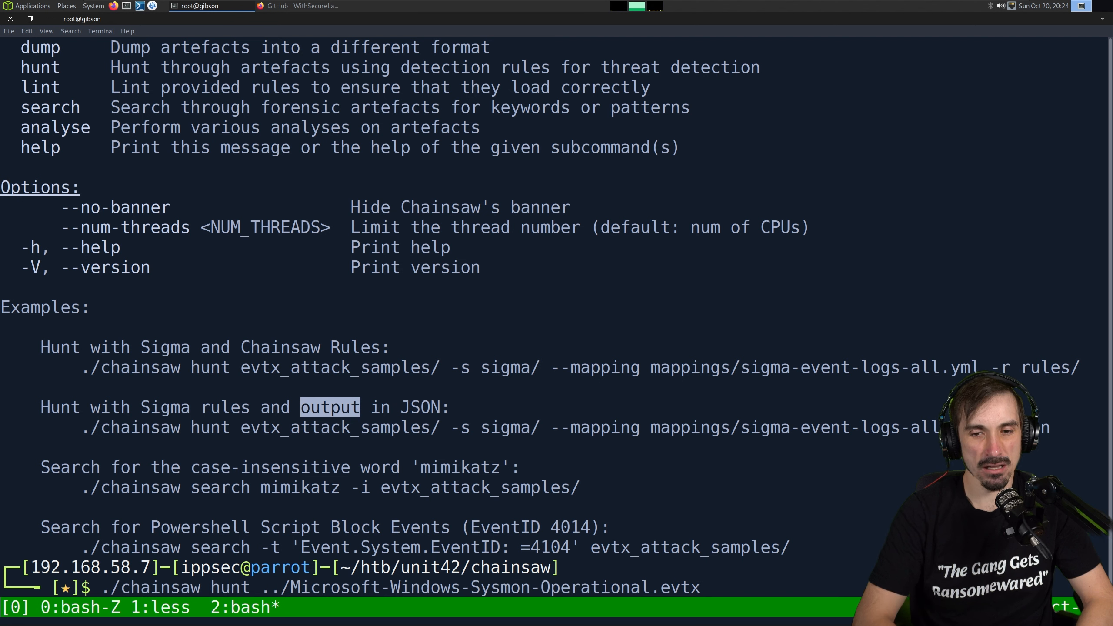
pyautogui.write('-s sig')
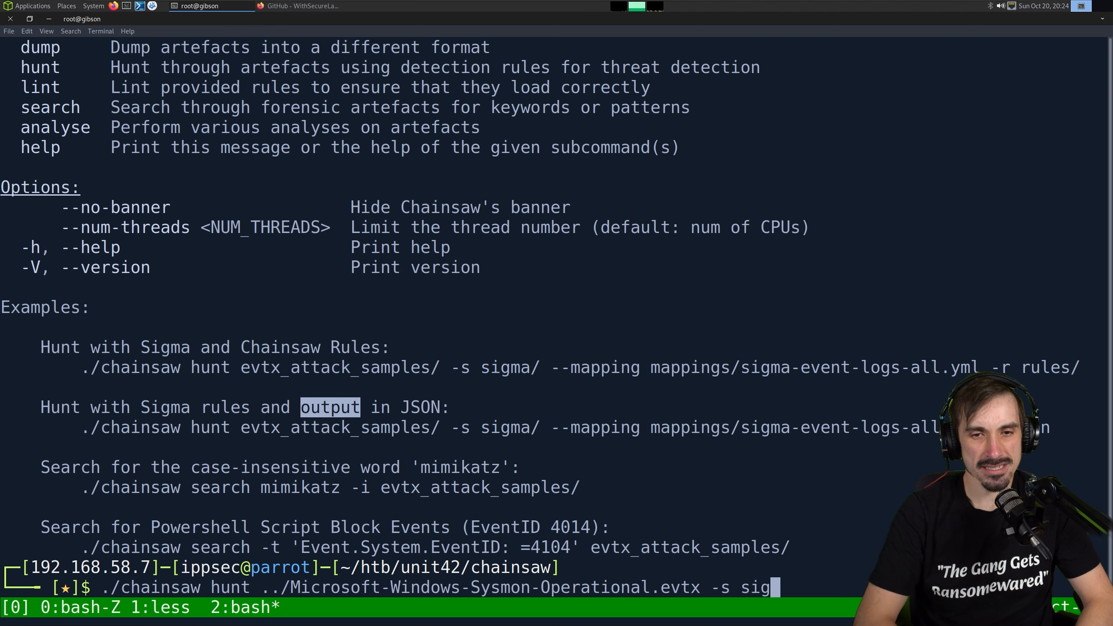
pyautogui.write('ma/ --')
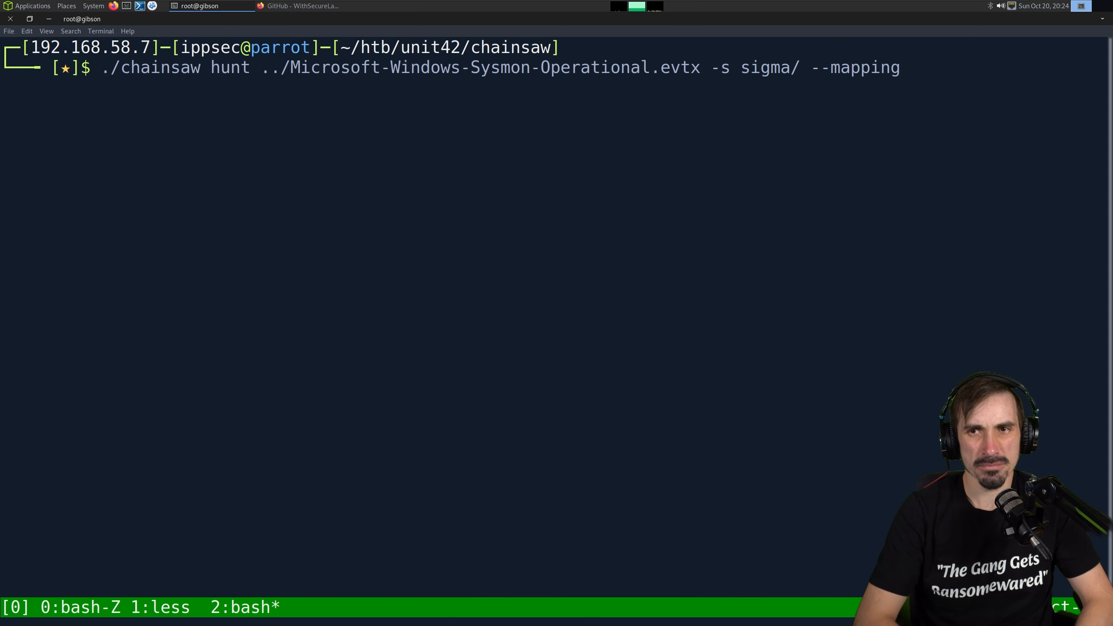
pyautogui.write('mappings/sigma-event-logs-')
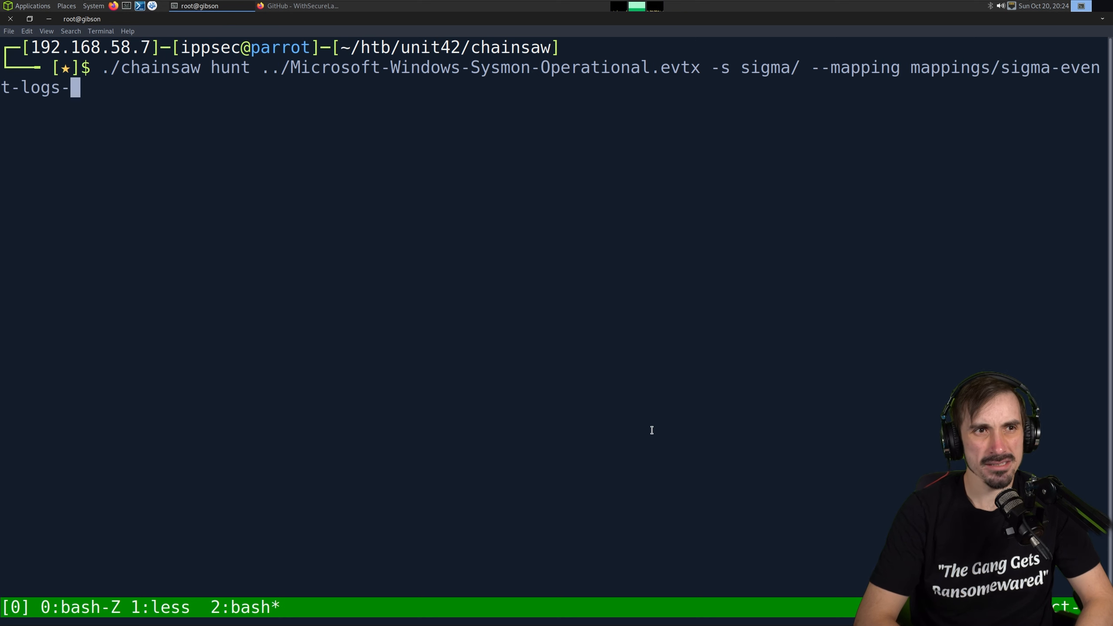
pyautogui.press('Tab')
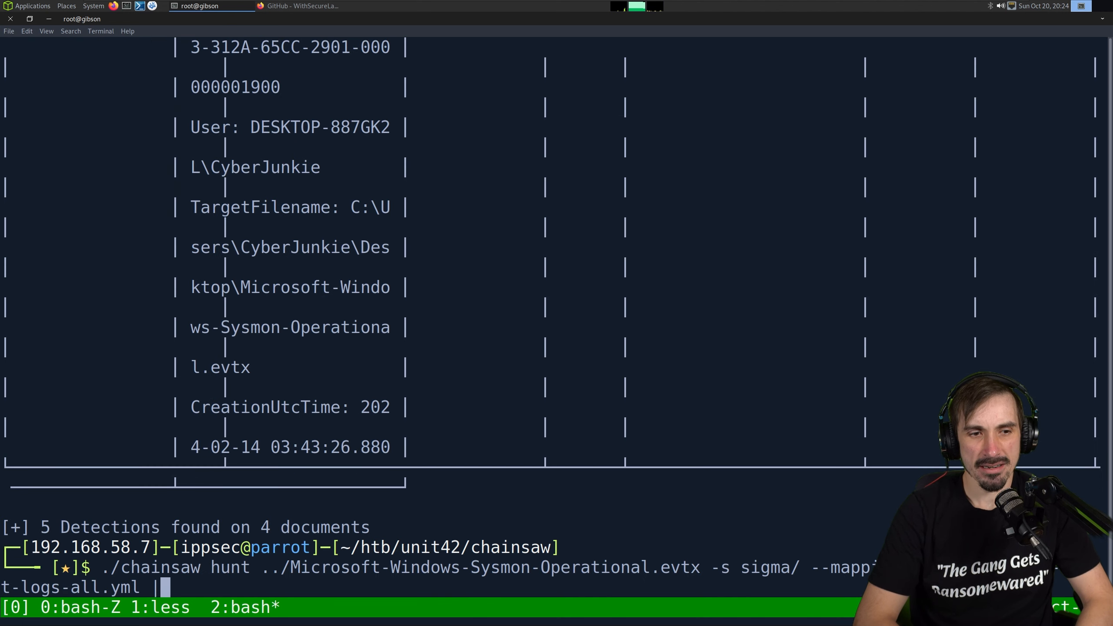
# - Run the hunt and page to the detection highlighting the Preventivo24.02.14.exe image path
pyautogui.press('Return')
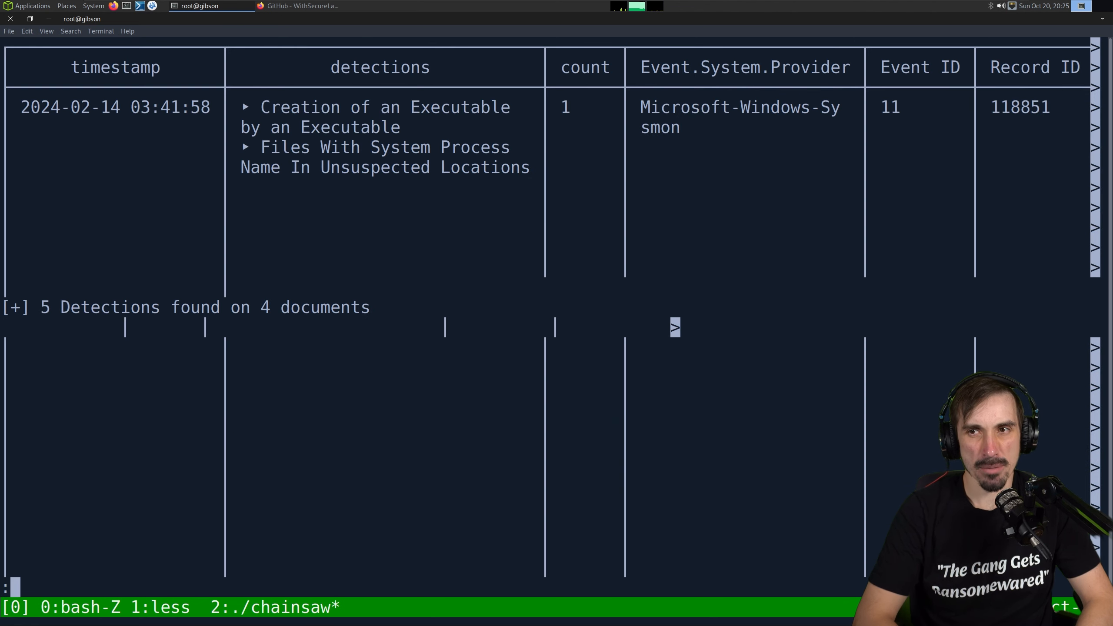
pyautogui.click(100, 30)
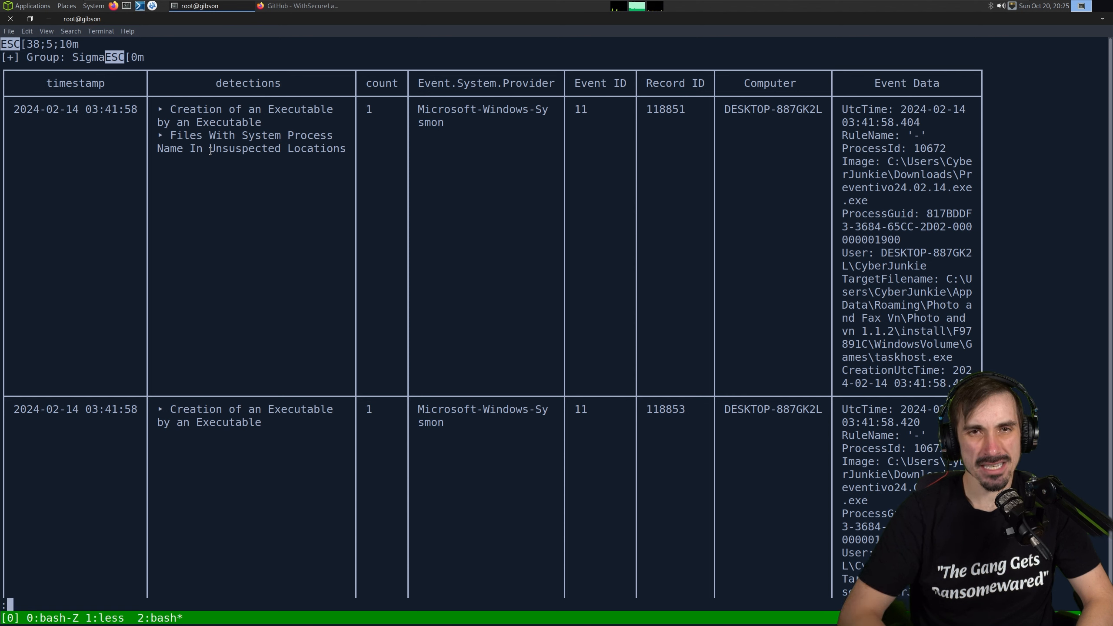
pyautogui.moveTo(902, 199)
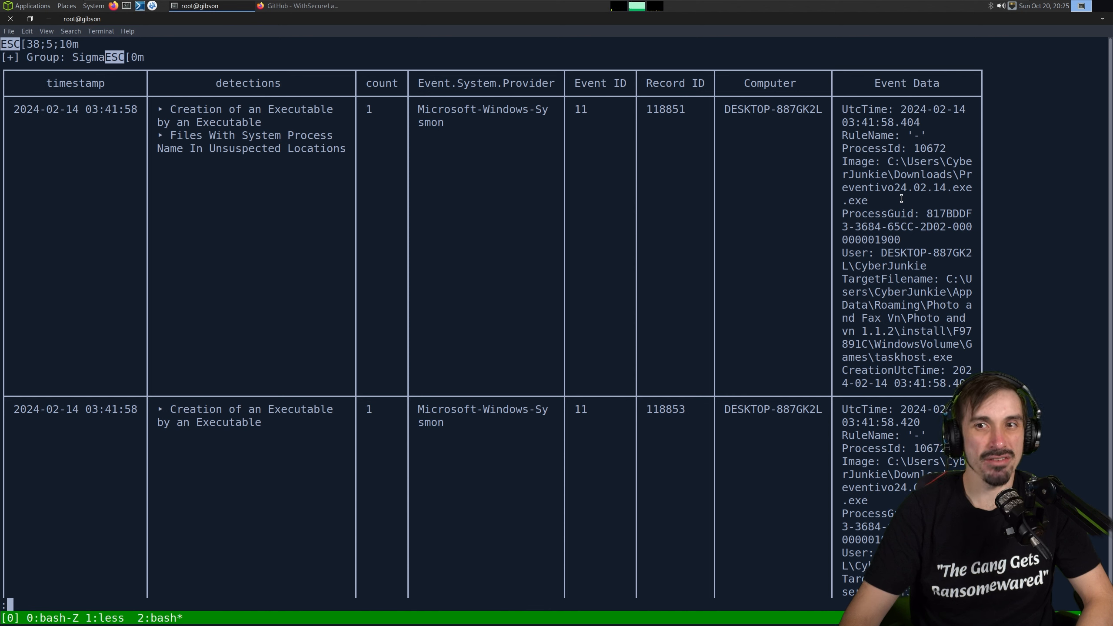
pyautogui.moveTo(376, 165)
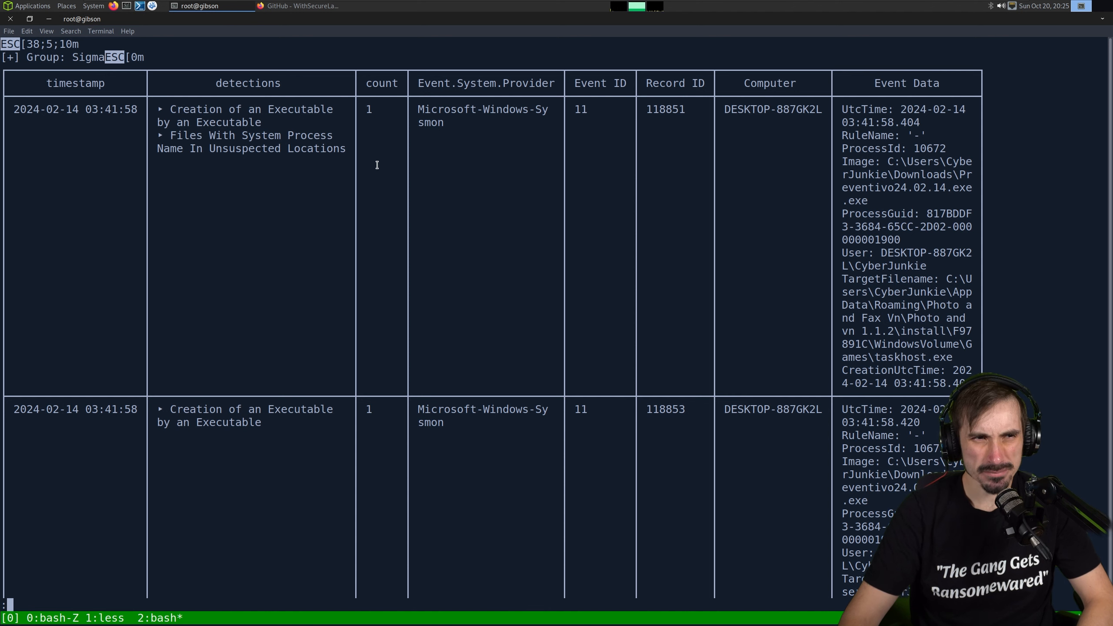
pyautogui.moveTo(205, 111)
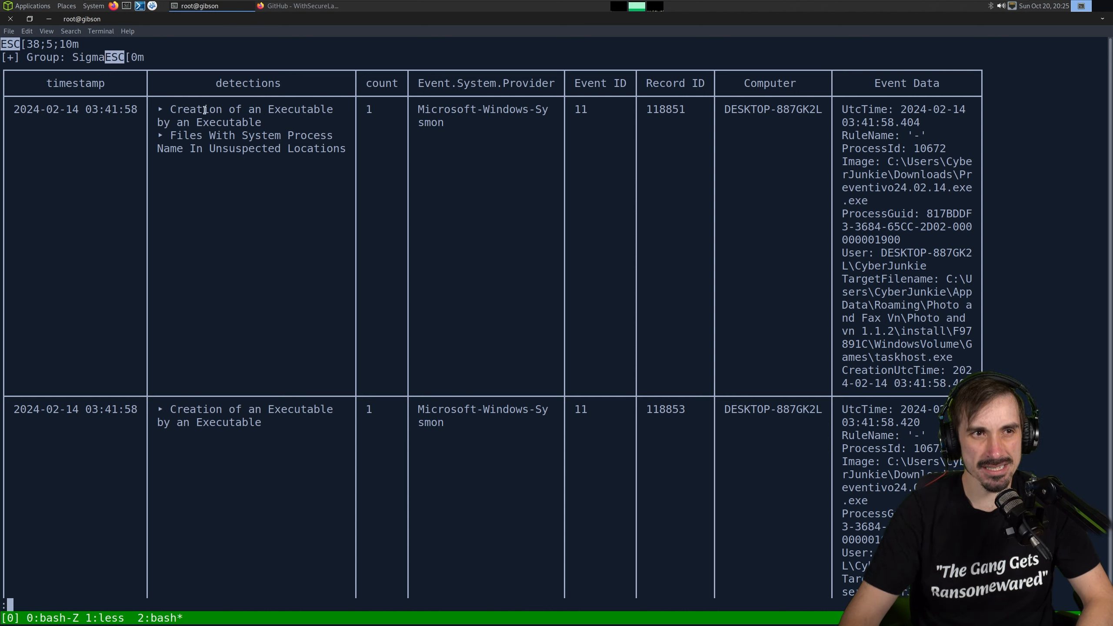
pyautogui.doubleClick(299, 108)
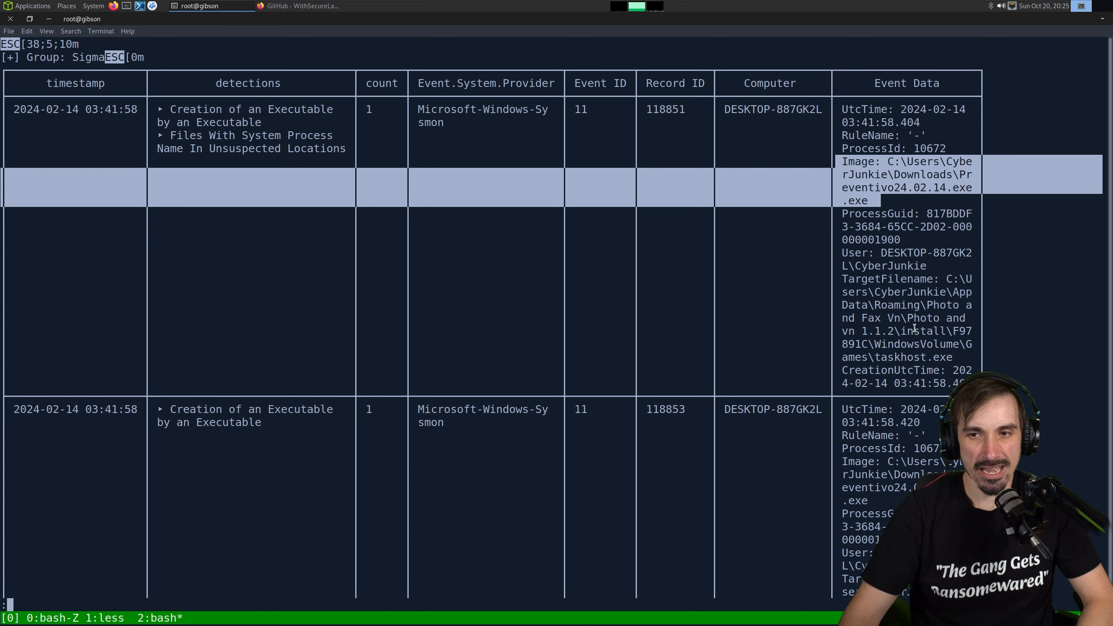
# - Scroll through the detections where Preventivo drops taskhost.exe and viewer.exe, selecting viewer.exe
pyautogui.doubleClick(908, 358)
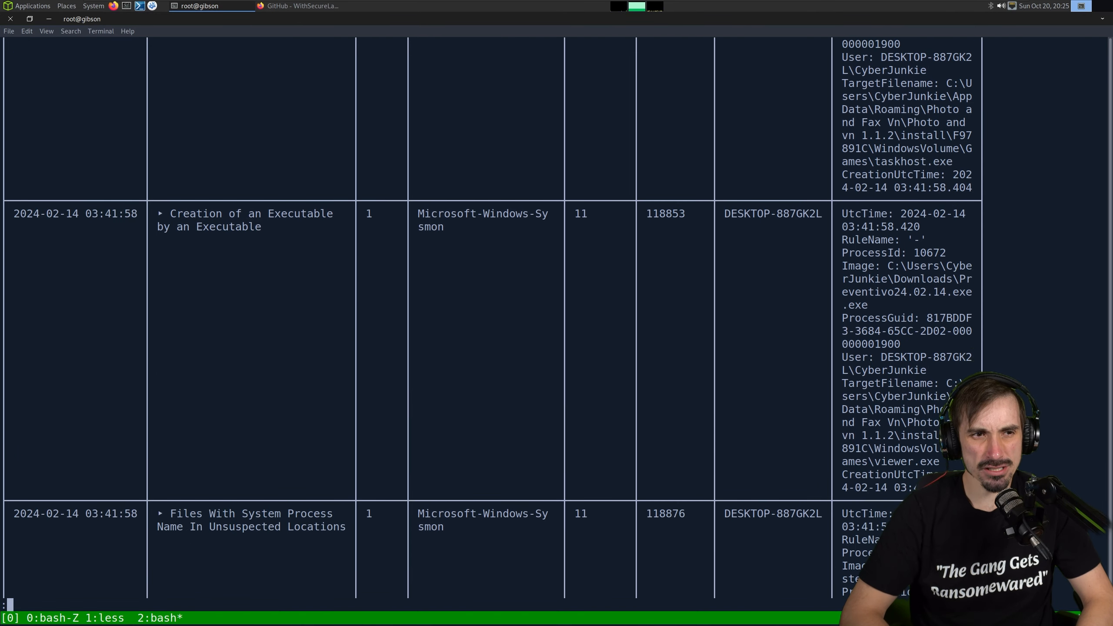
pyautogui.scroll(-3)
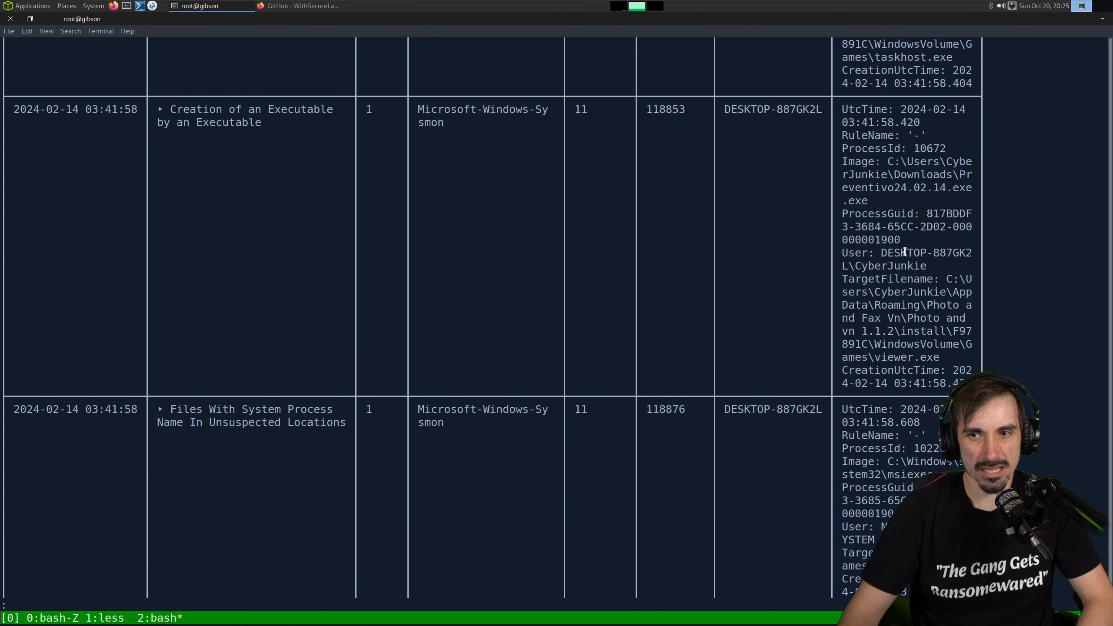
pyautogui.doubleClick(906, 188)
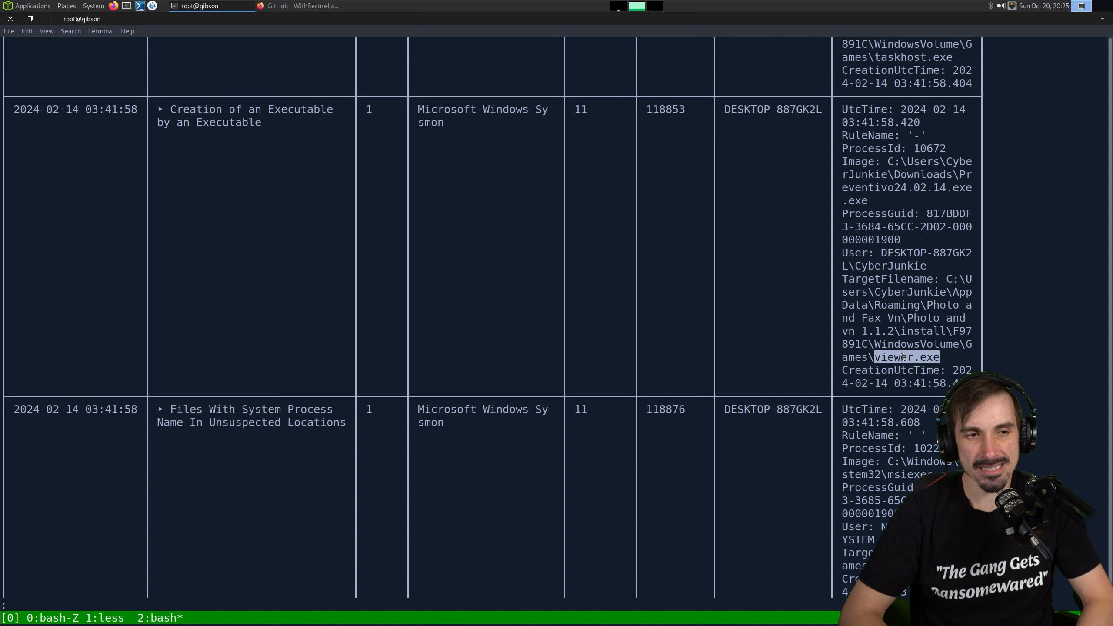
pyautogui.scroll(-3)
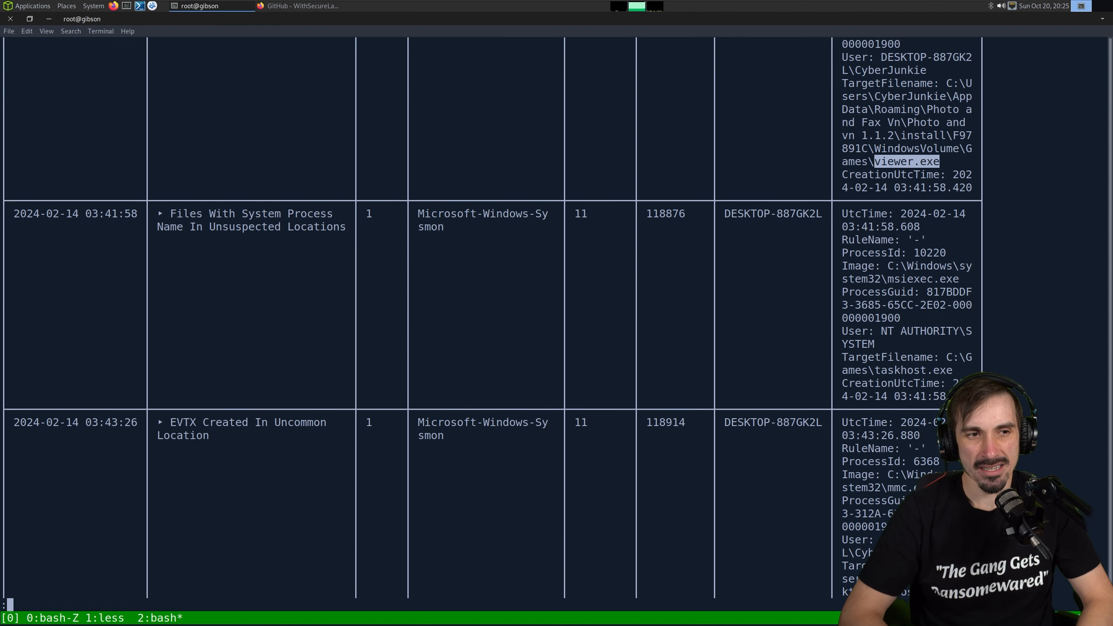
pyautogui.scroll(-3)
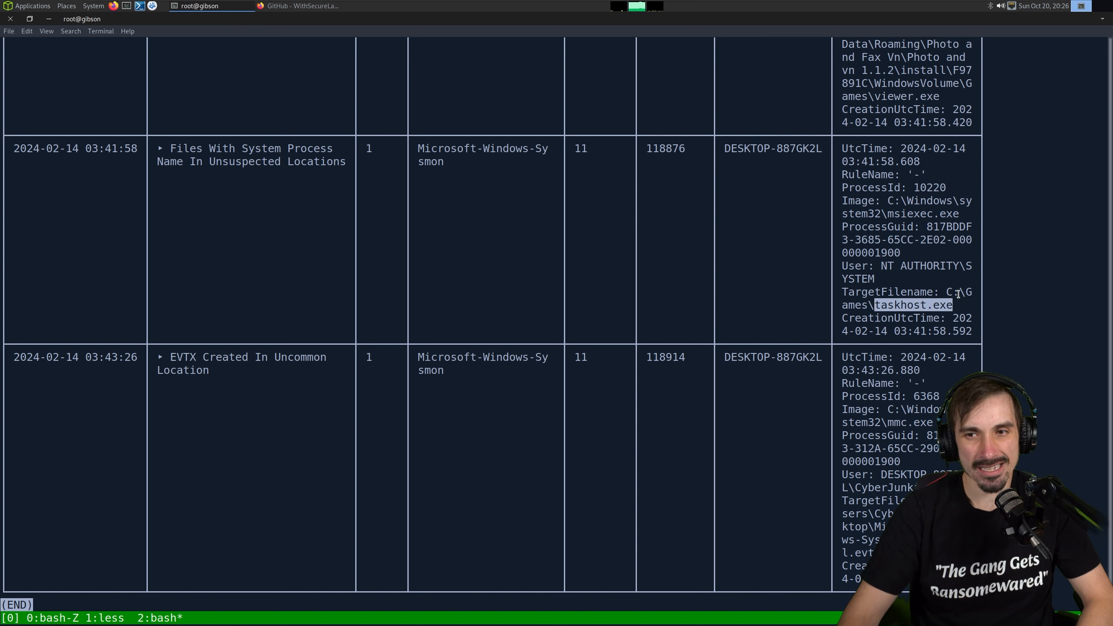
pyautogui.moveTo(179, 402)
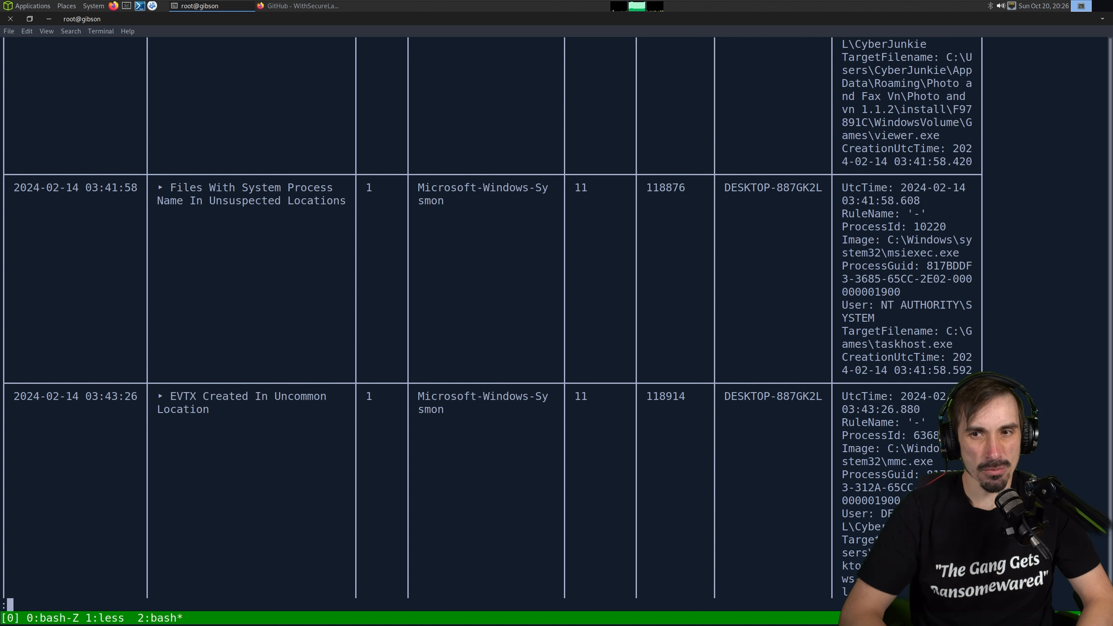
pyautogui.scroll(-3)
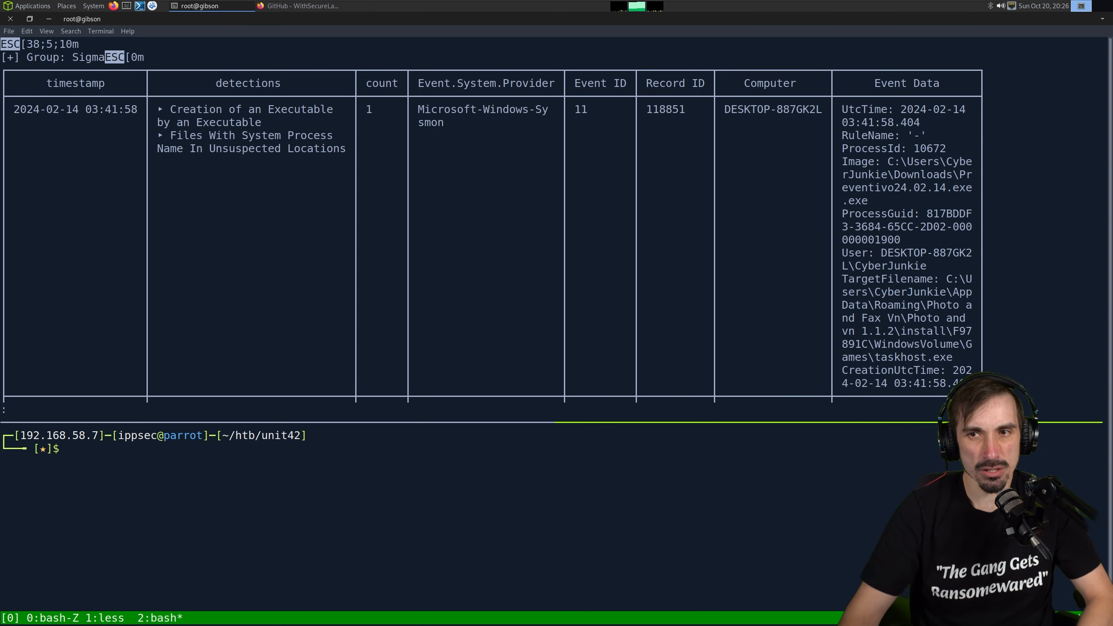
pyautogui.doubleClick(948, 213)
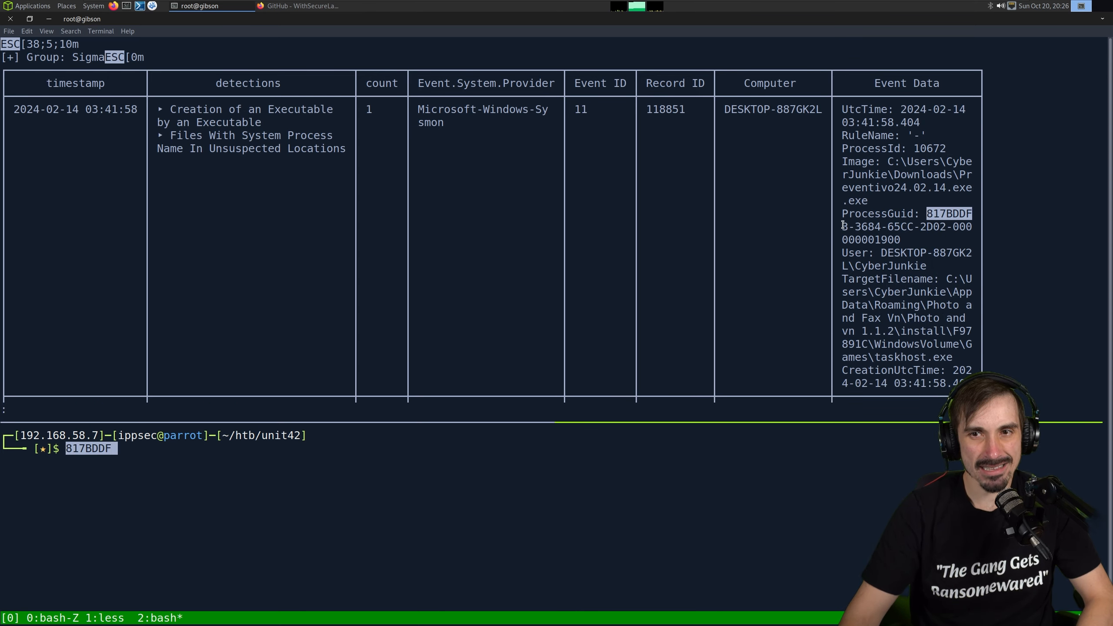
pyautogui.rightClick(909, 227)
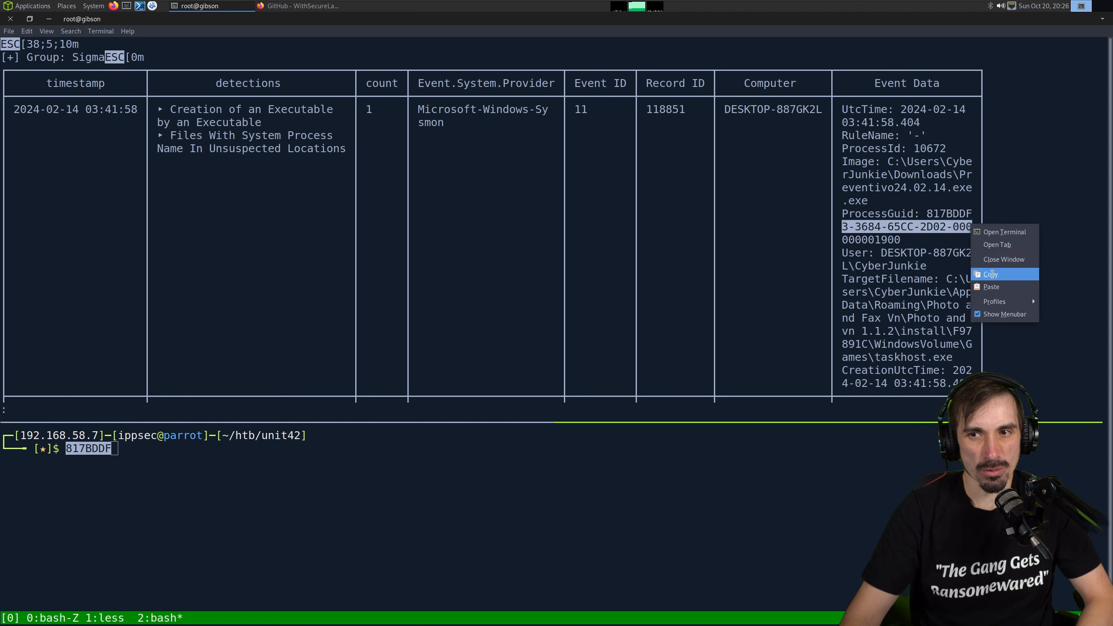
pyautogui.click(992, 274)
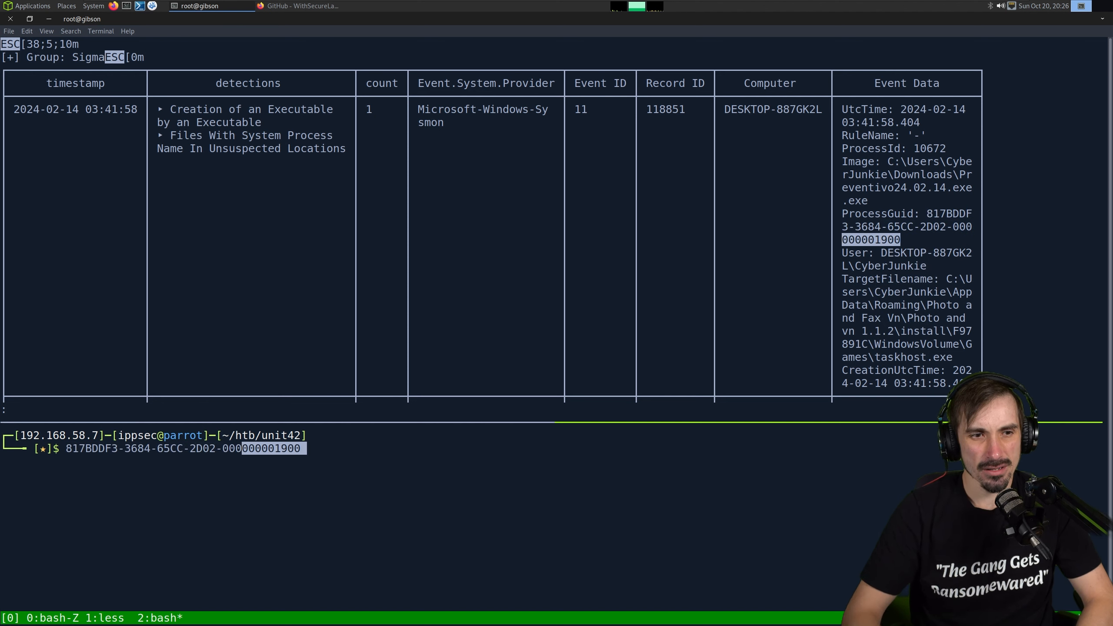
pyautogui.moveTo(347, 114)
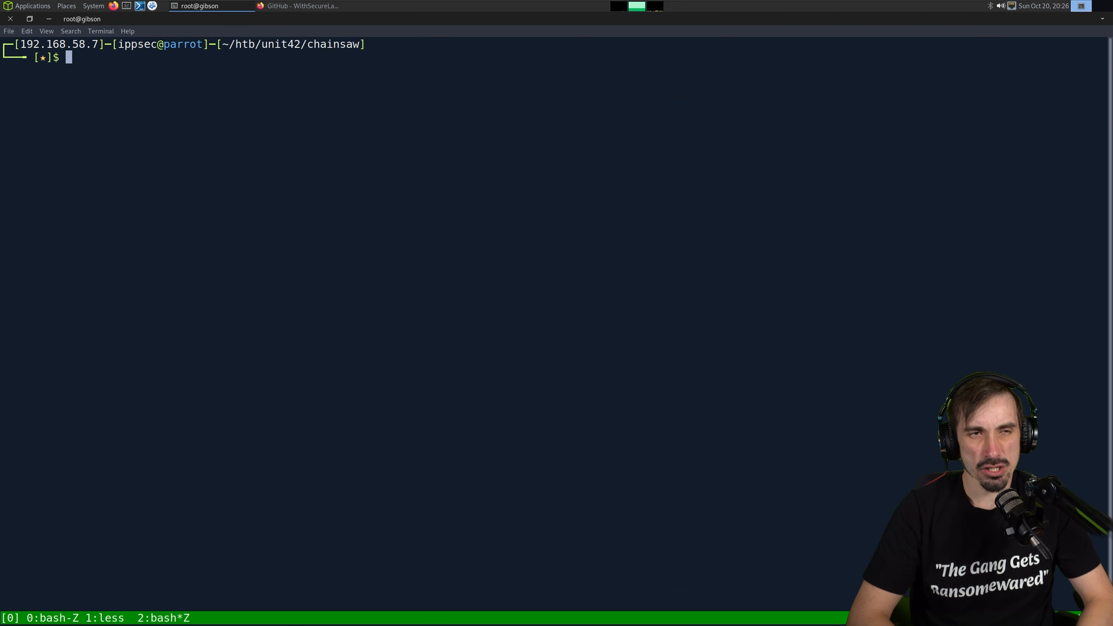
pyautogui.write('./chainsaw hunt ../Microsoft-Windows-Sysmon-Operational.evtx -s sigma/ --mapping mappings/sigma-event-logs-all.yml |less -S')
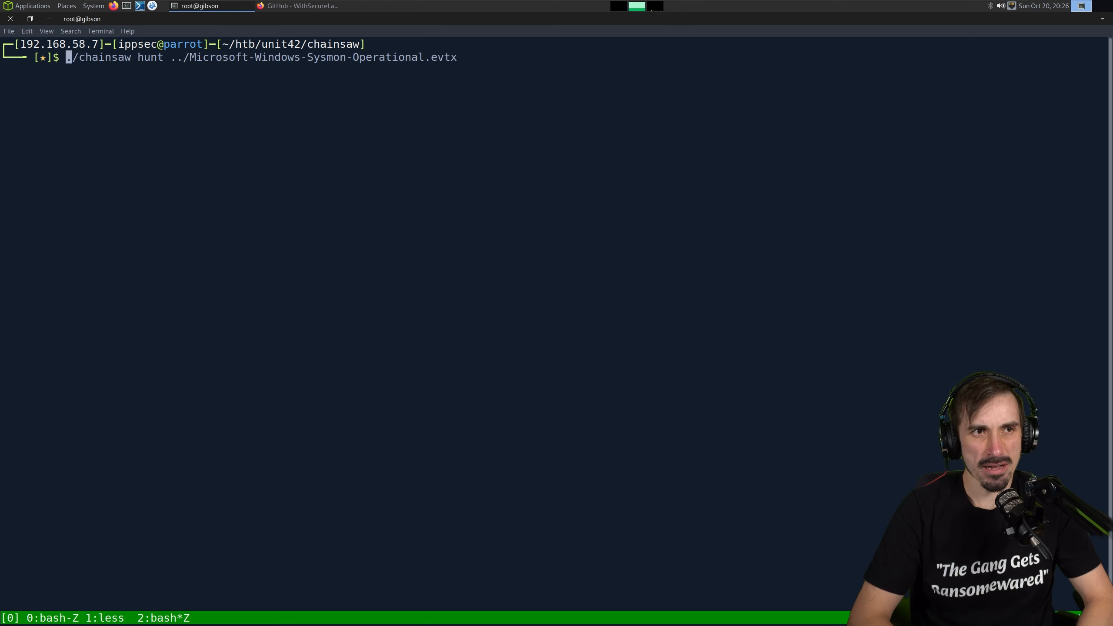
pyautogui.write('sa')
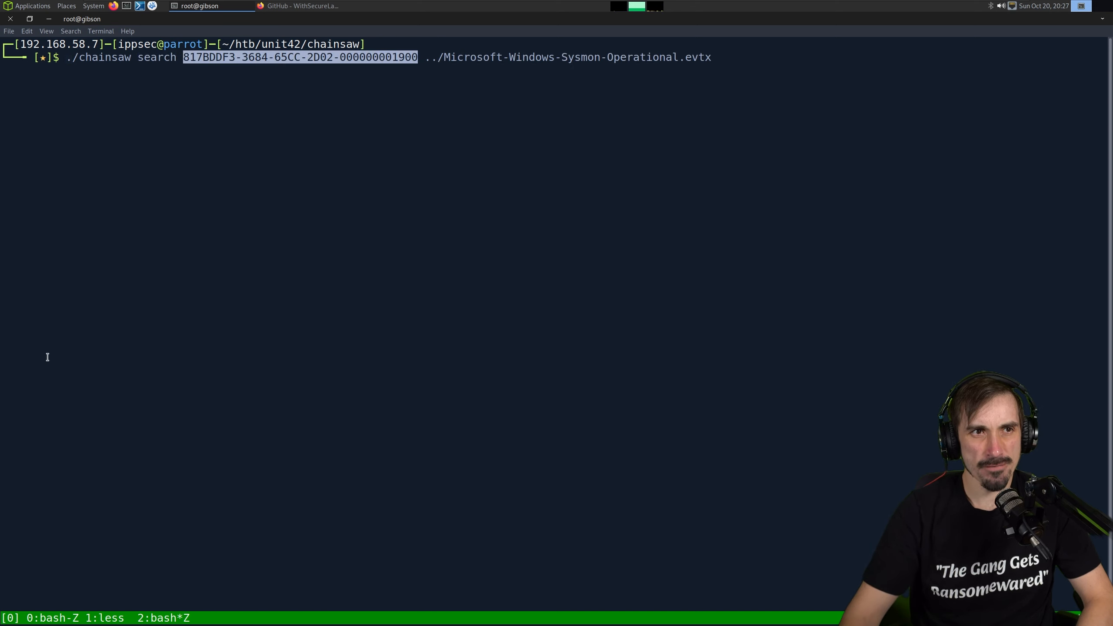
pyautogui.click(100, 30)
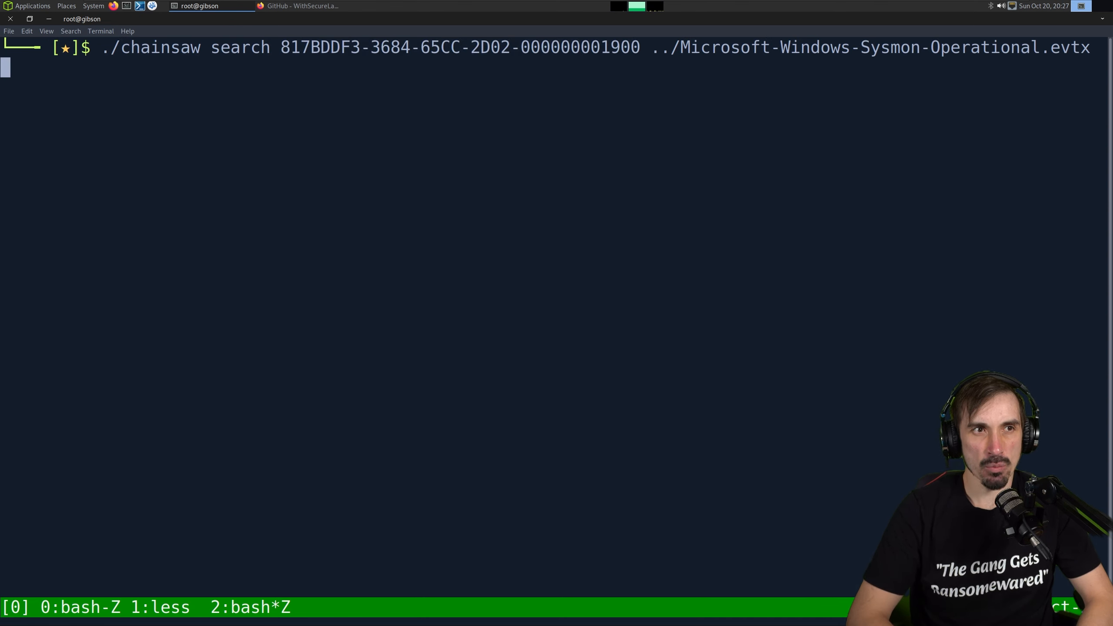
pyautogui.press('Return')
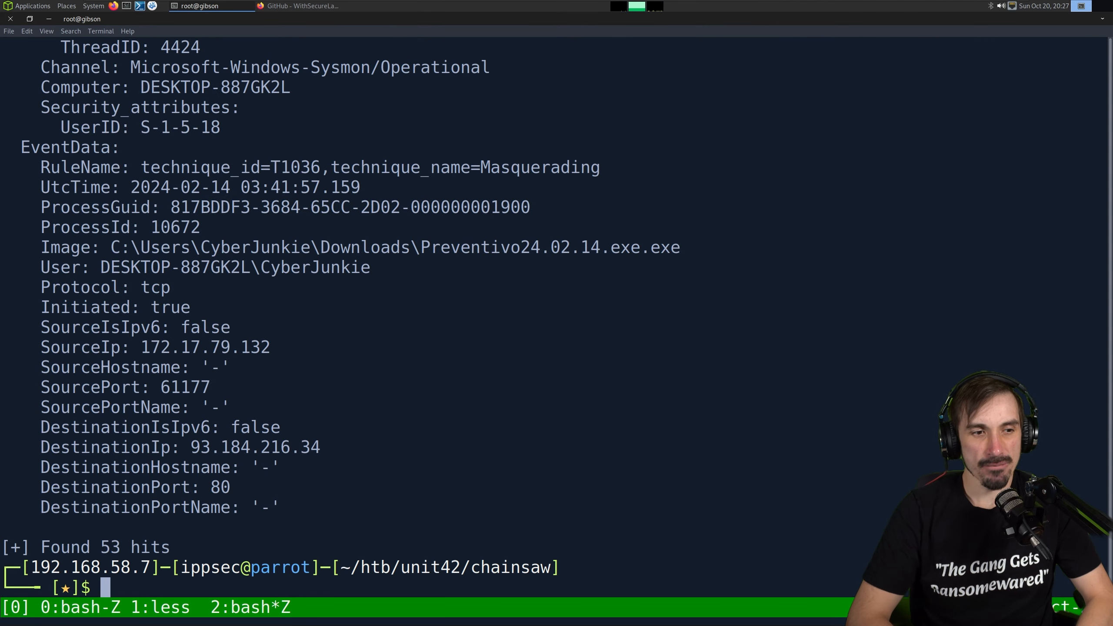
pyautogui.write('./chainsaw search 817BDDF3-3684-65CC-2D02-000000001900 ../Microsoft-Windows-Sysmon-Operational.evtx --')
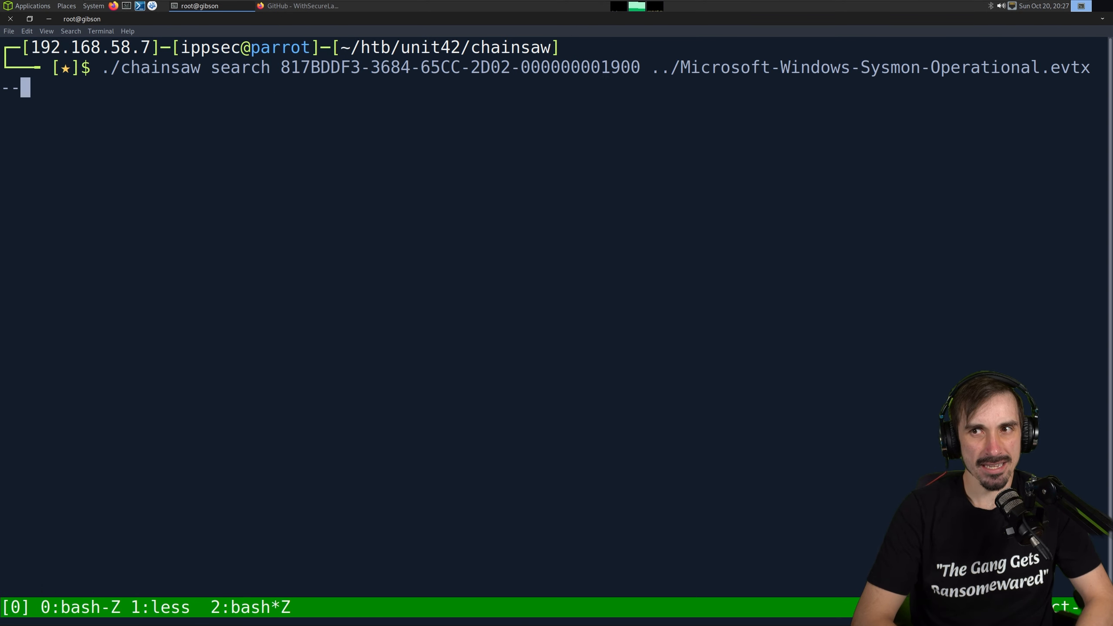
# - Page through the GUID hits as jq-formatted JSON with less -S to study event structure
pyautogui.press('Return')
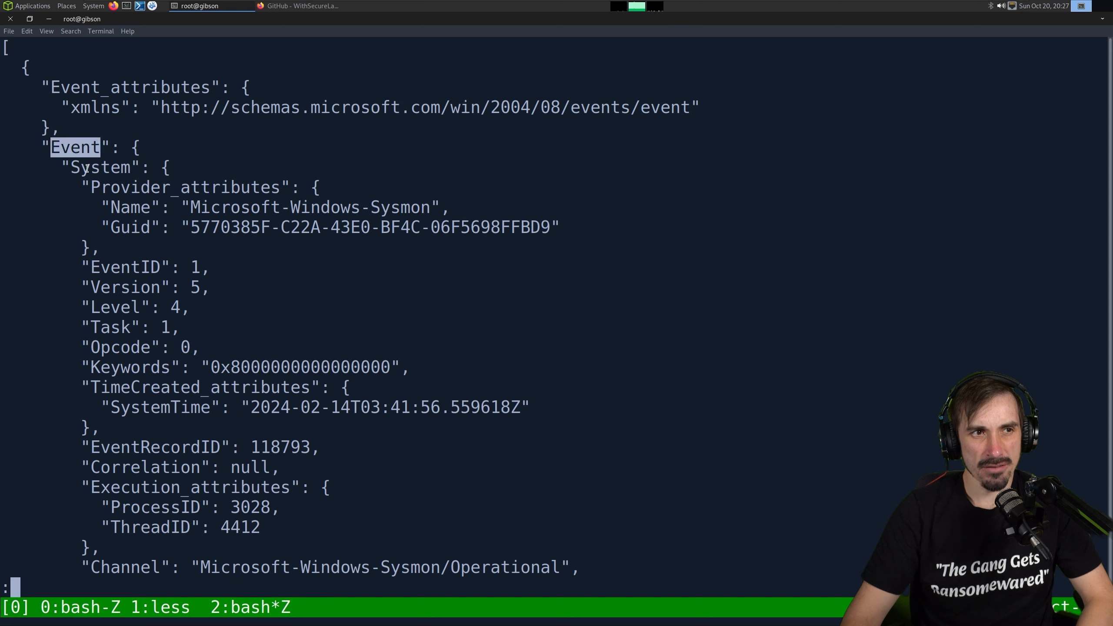
pyautogui.press('n')
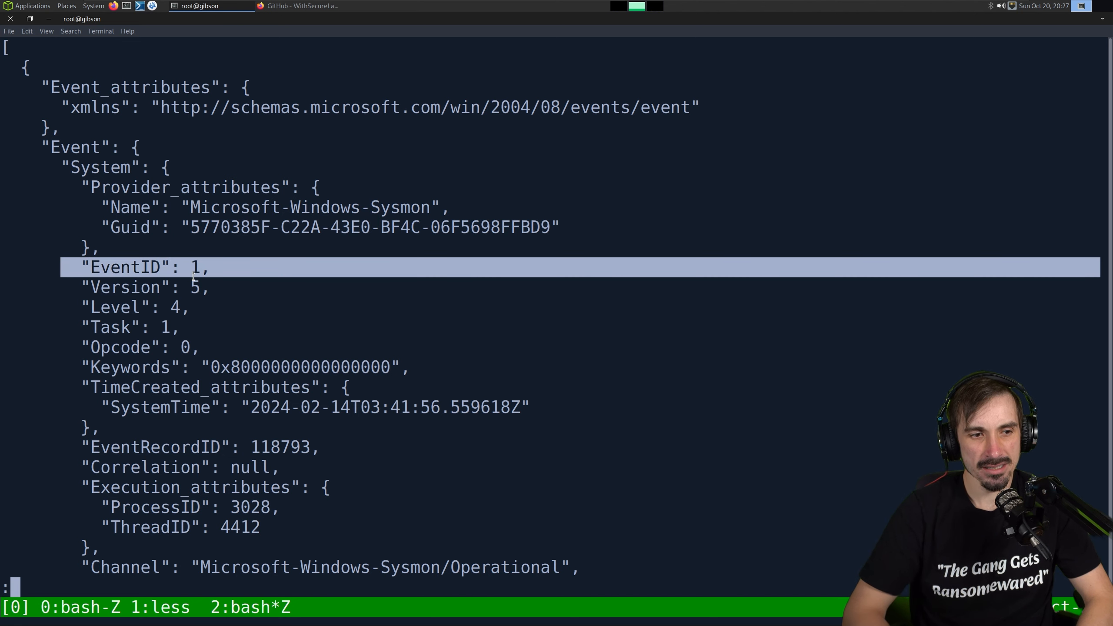
pyautogui.scroll(-3)
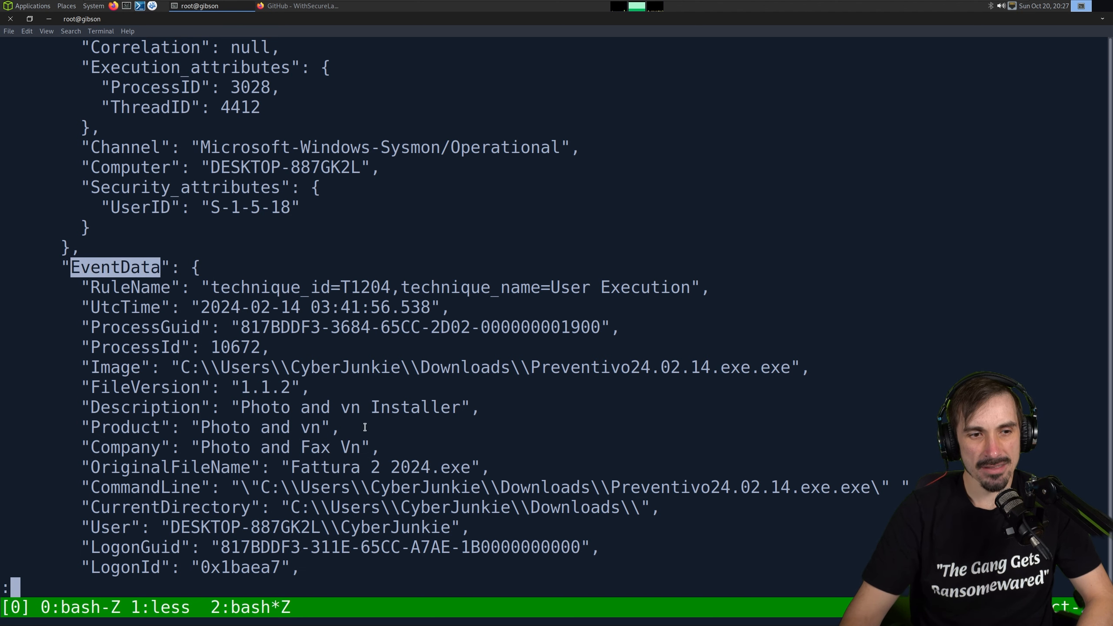
pyautogui.scroll(-3)
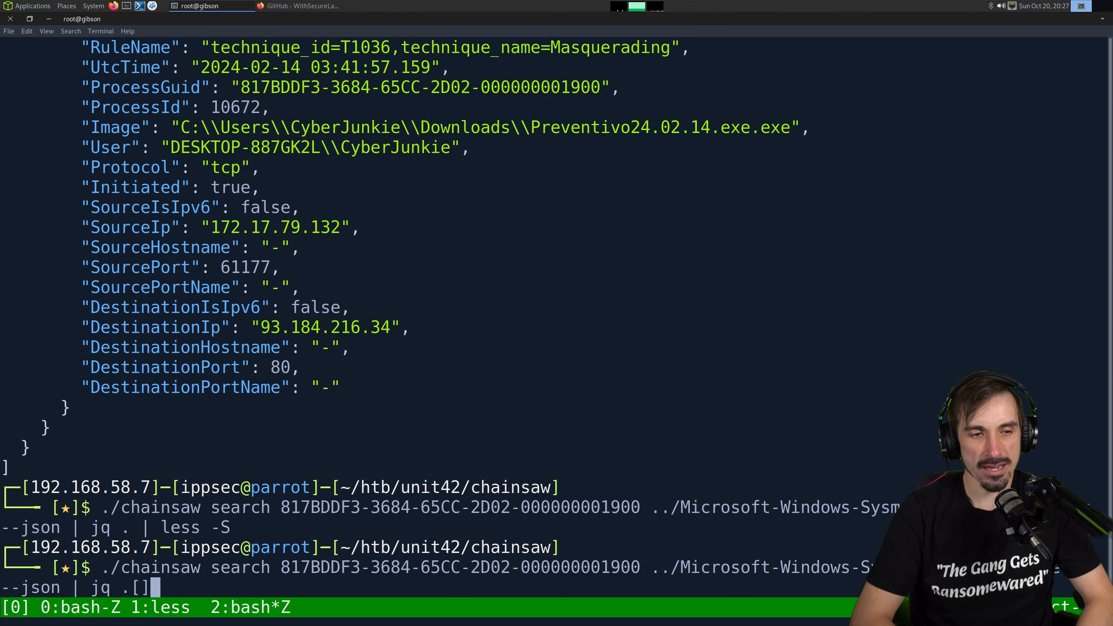
# - Extract each hit's .[].Event object with jq and page through its System and EventData blocks
pyautogui.write('Rb')
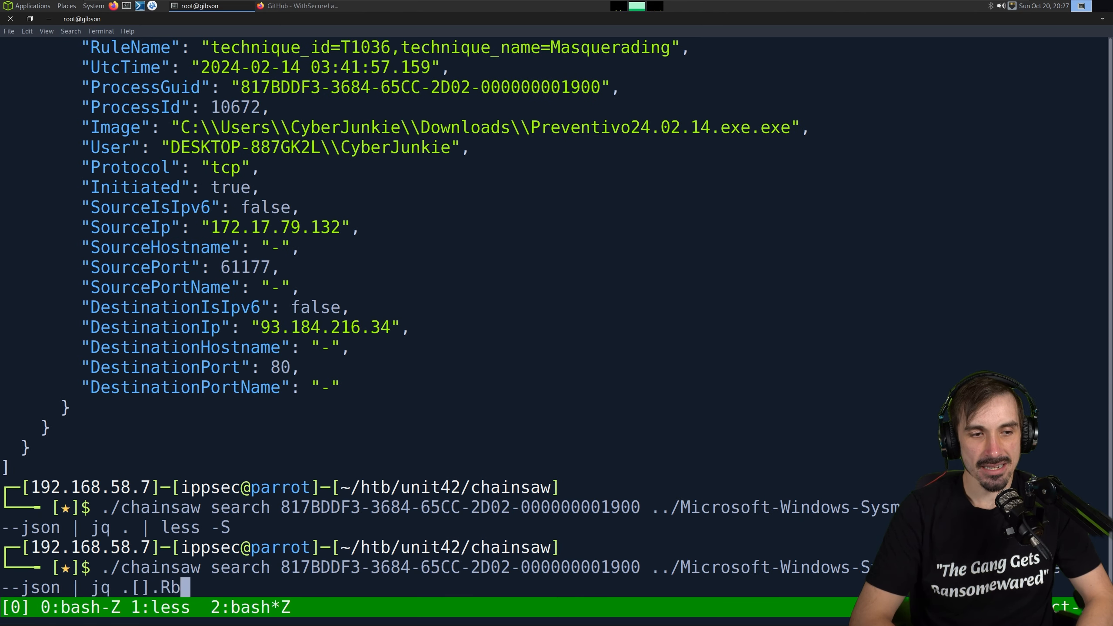
pyautogui.write('Event')
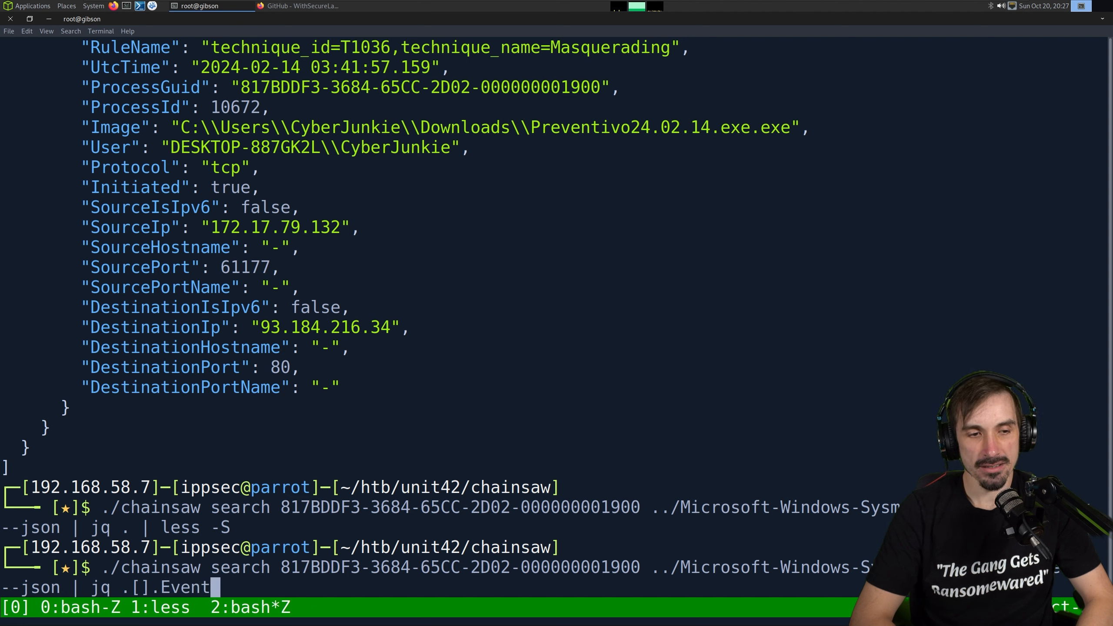
pyautogui.write("'")
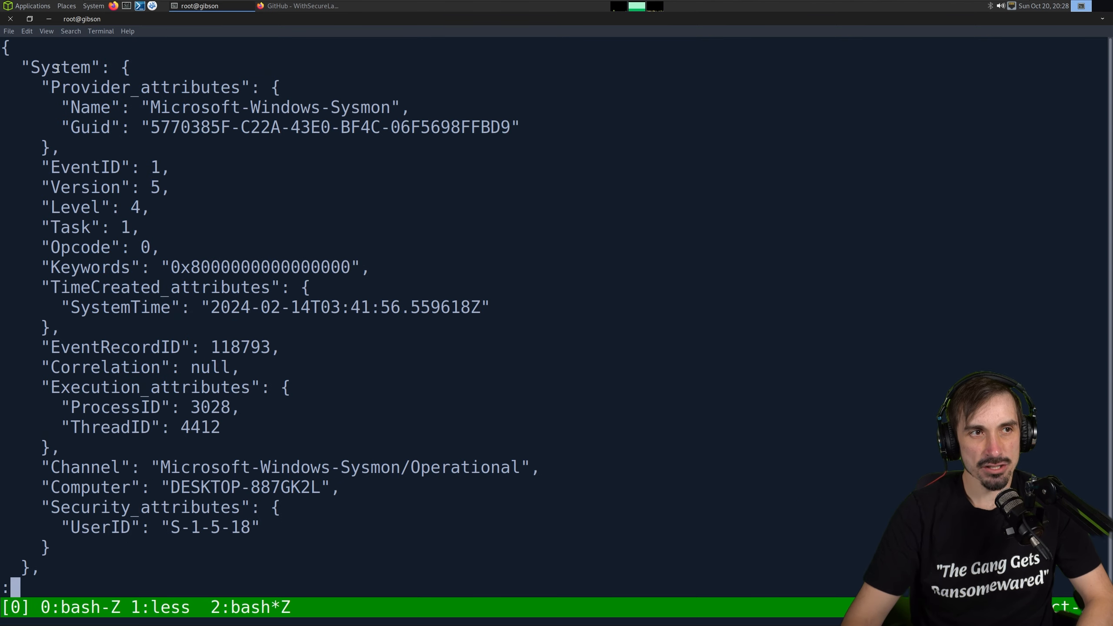
pyautogui.scroll(-3)
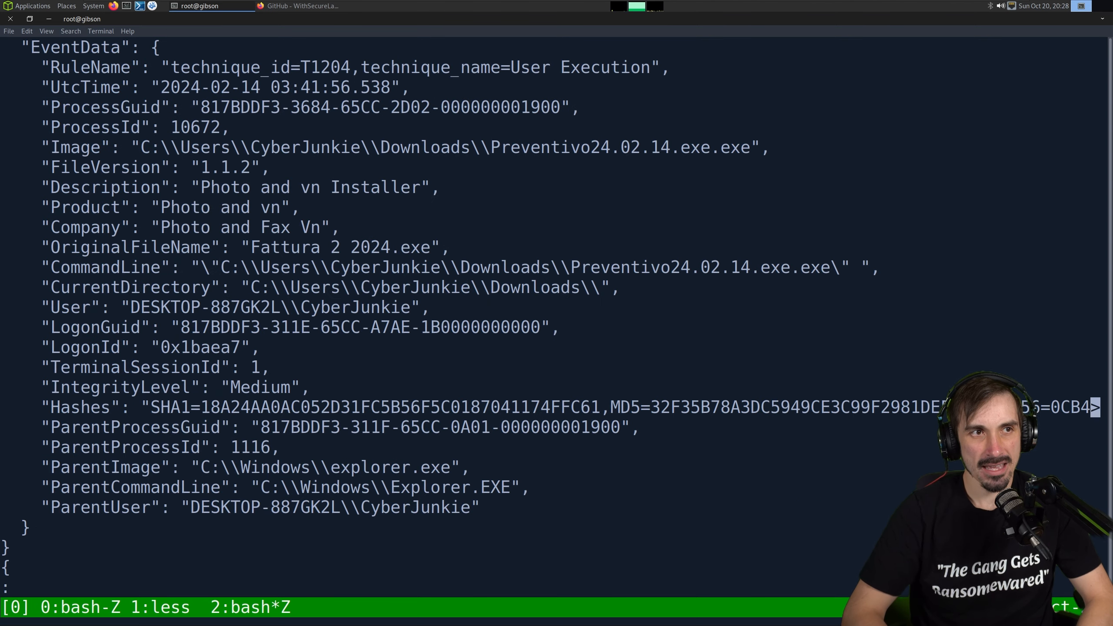
pyautogui.scroll(-3)
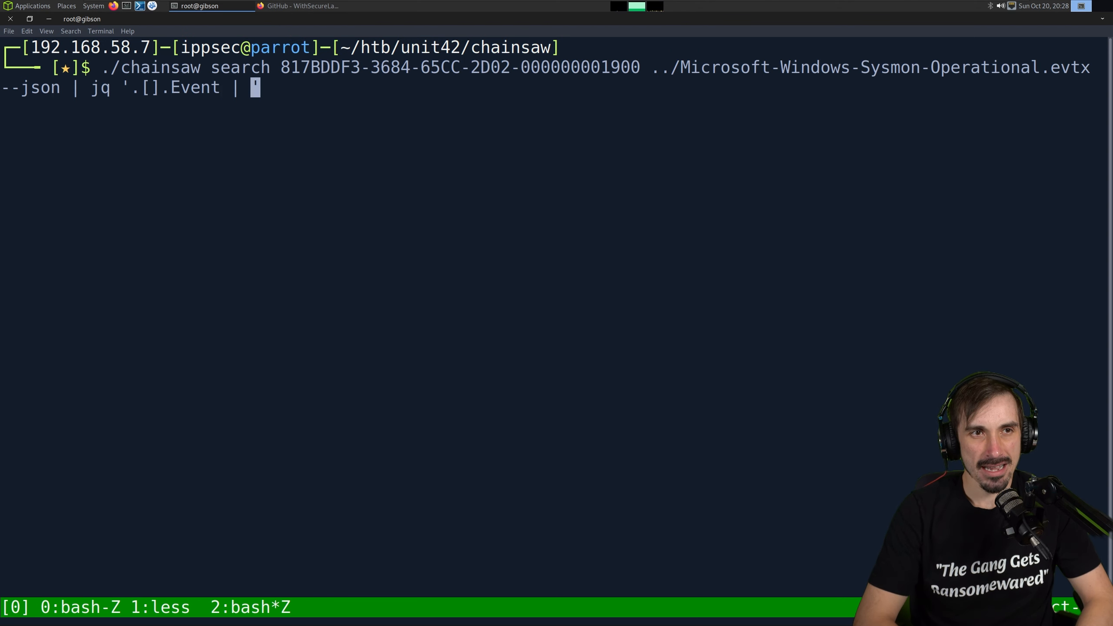
# - Filter the GUID hits to EventID 11 file-creation events with a jq select
pyautogui.write('select(')
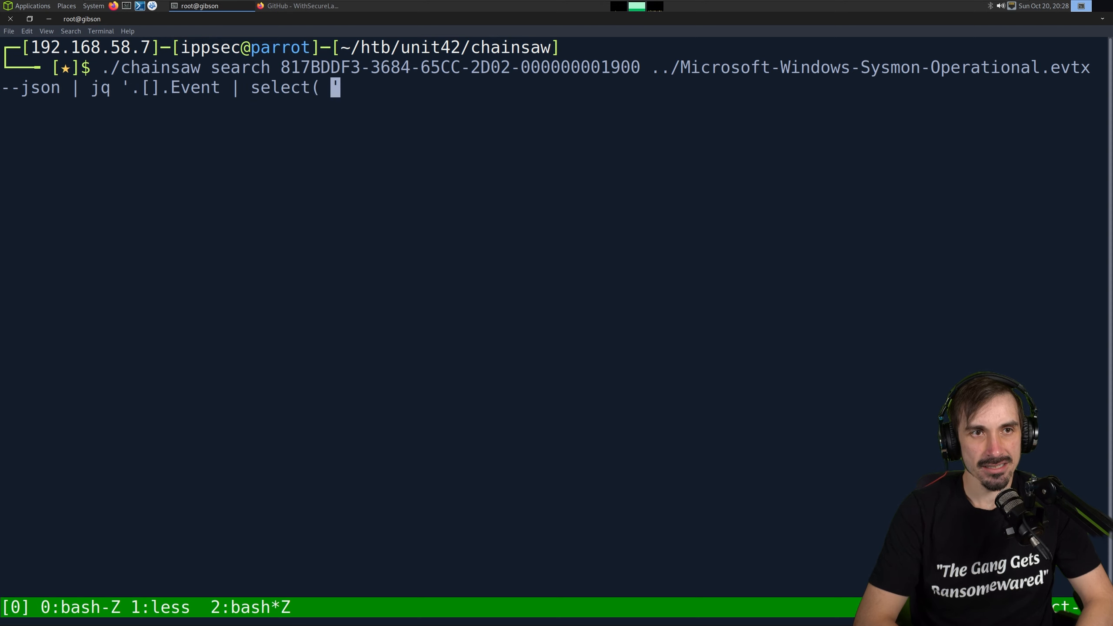
pyautogui.write('.Ev')
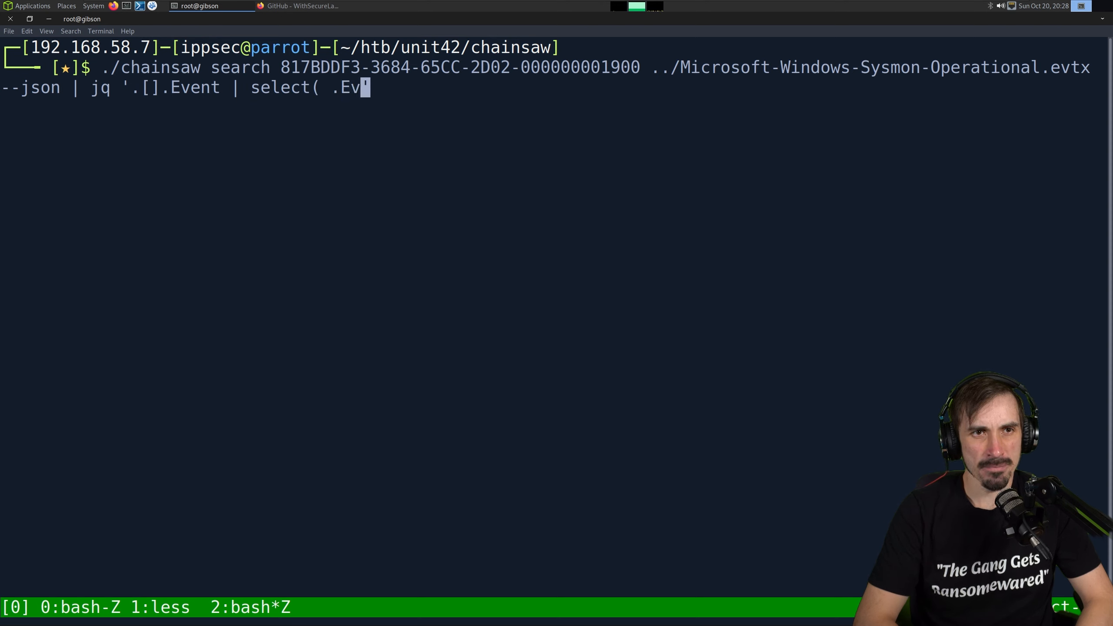
pyautogui.write('ystem.Event')
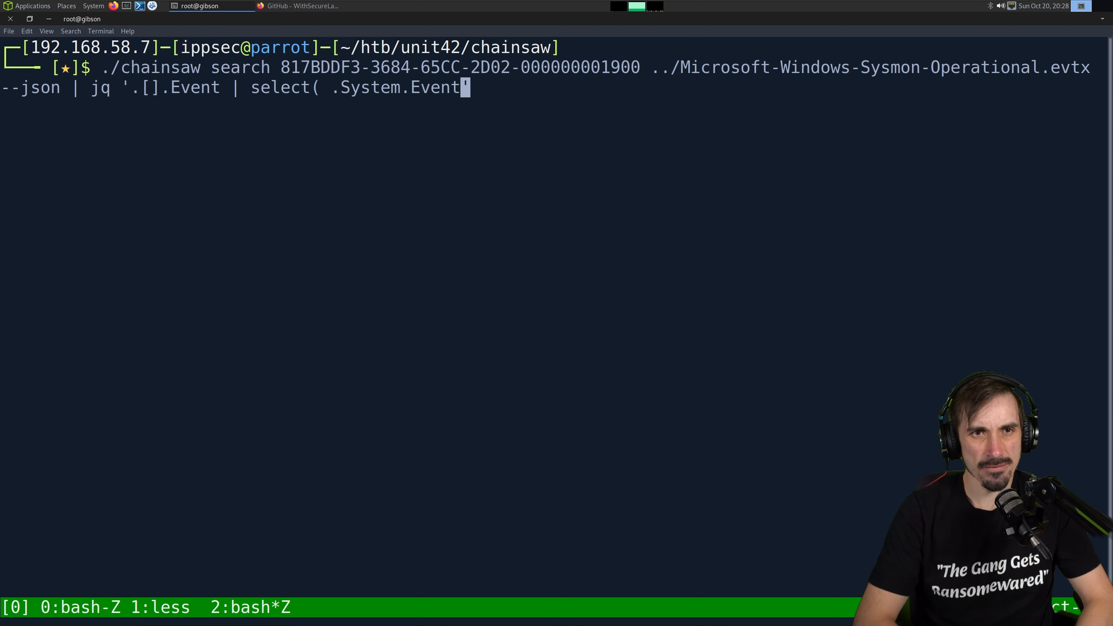
pyautogui.write('ID == 1')
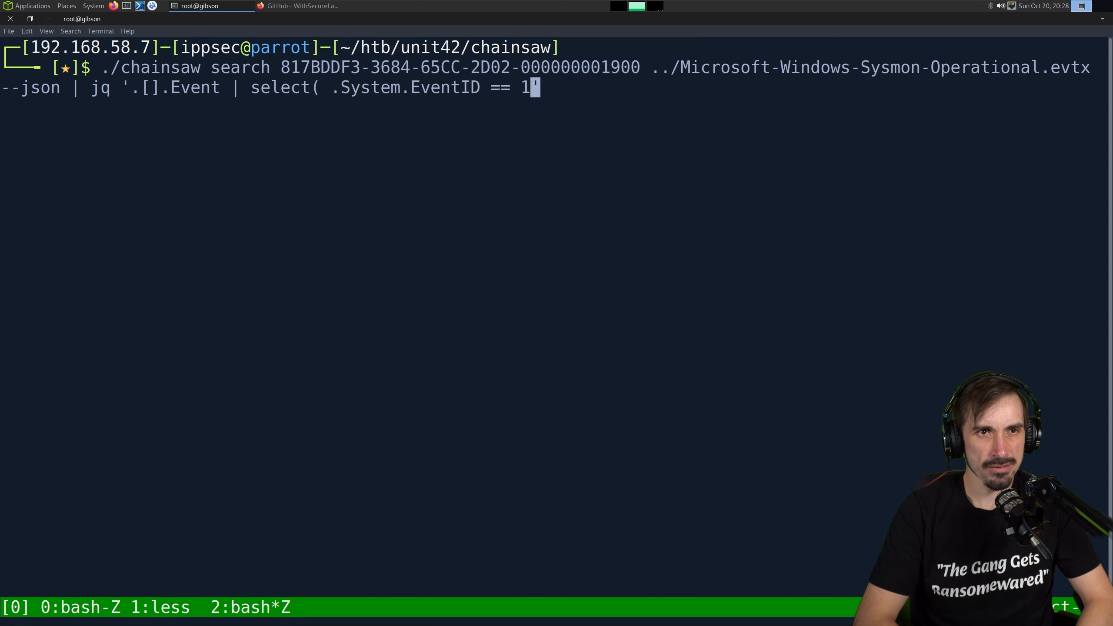
pyautogui.write('1)')
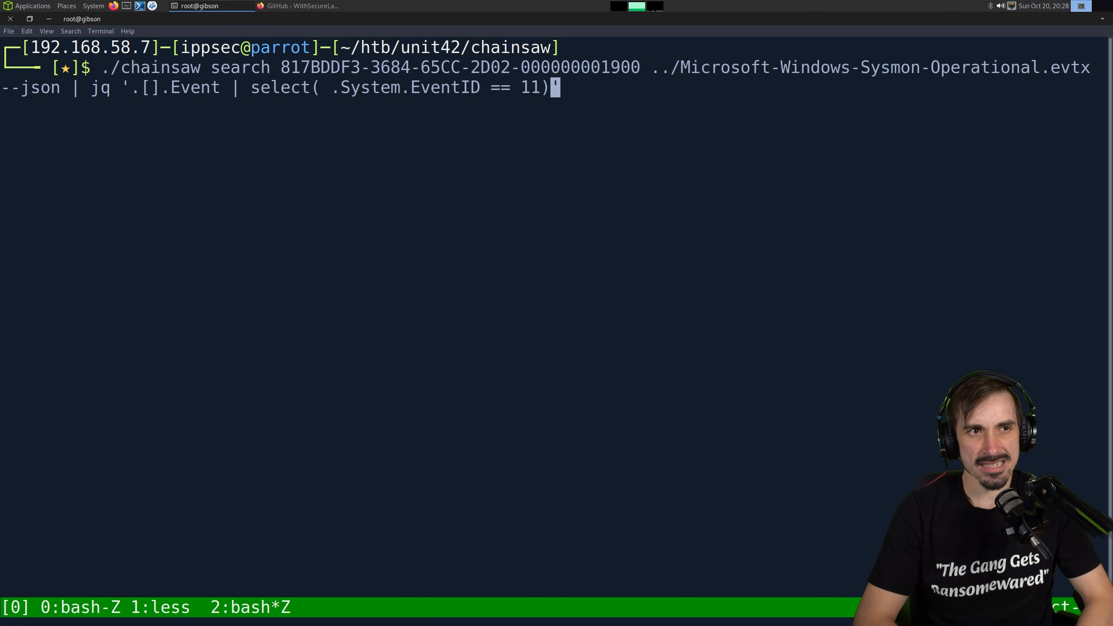
pyautogui.press('Return')
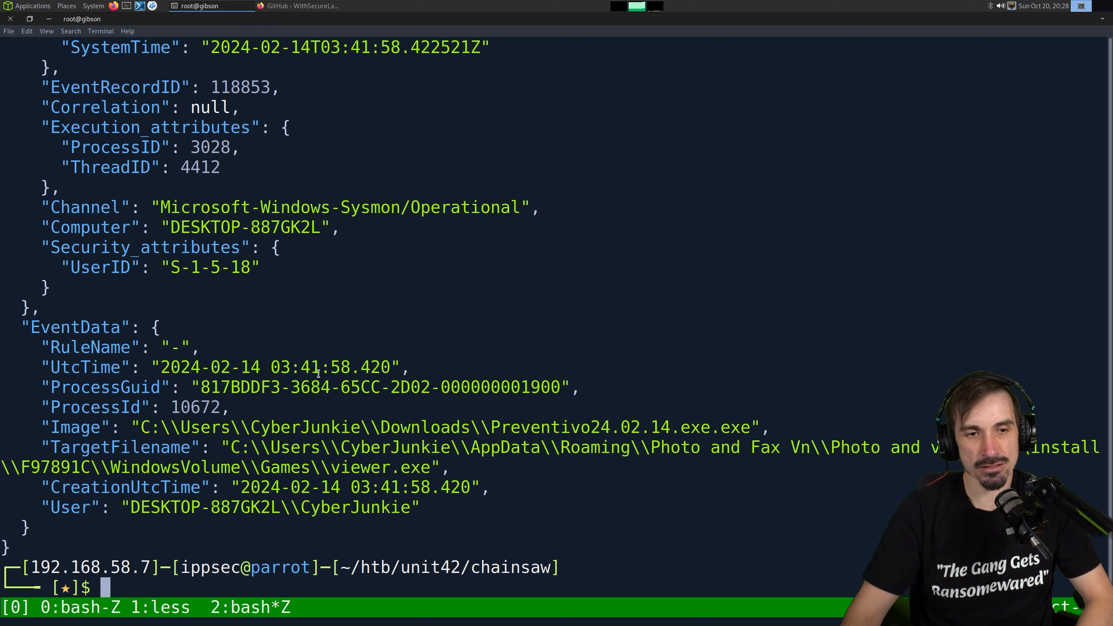
pyautogui.doubleClick(380, 387)
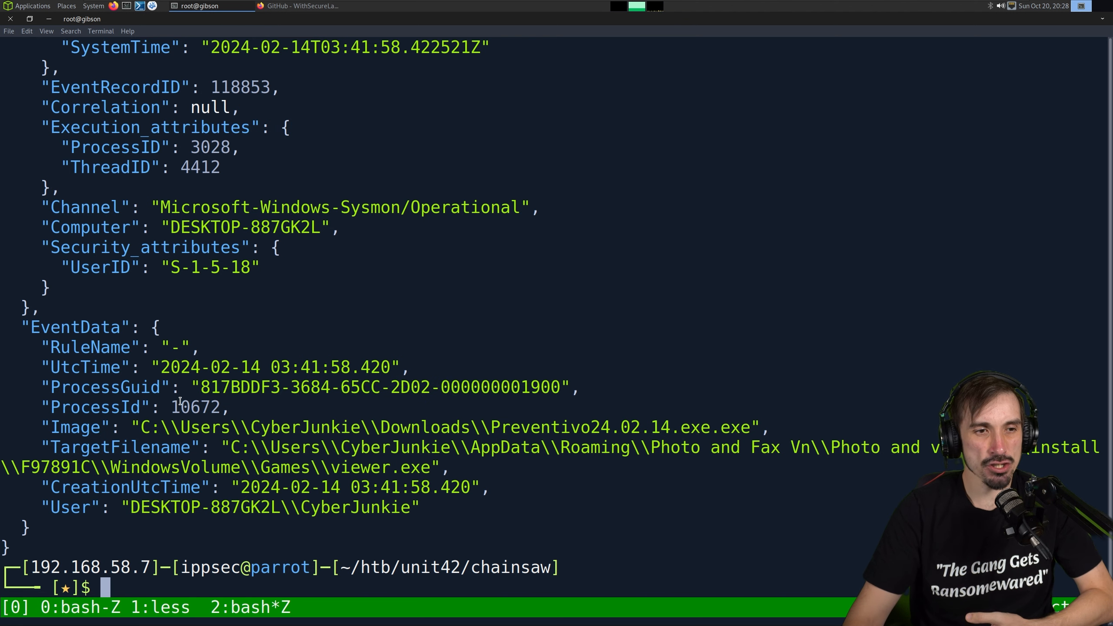
pyautogui.doubleClick(198, 407)
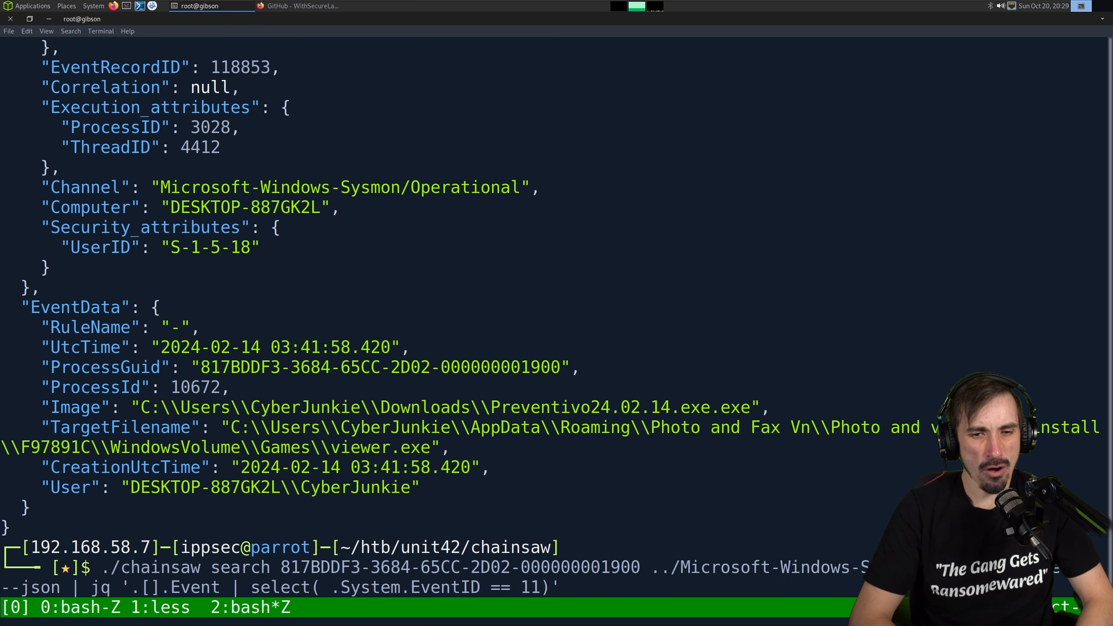
# - Extract EventData.TargetFilename into less -S, listing six dropped files including taskhost.exe and viewer.exe
pyautogui.write('|')
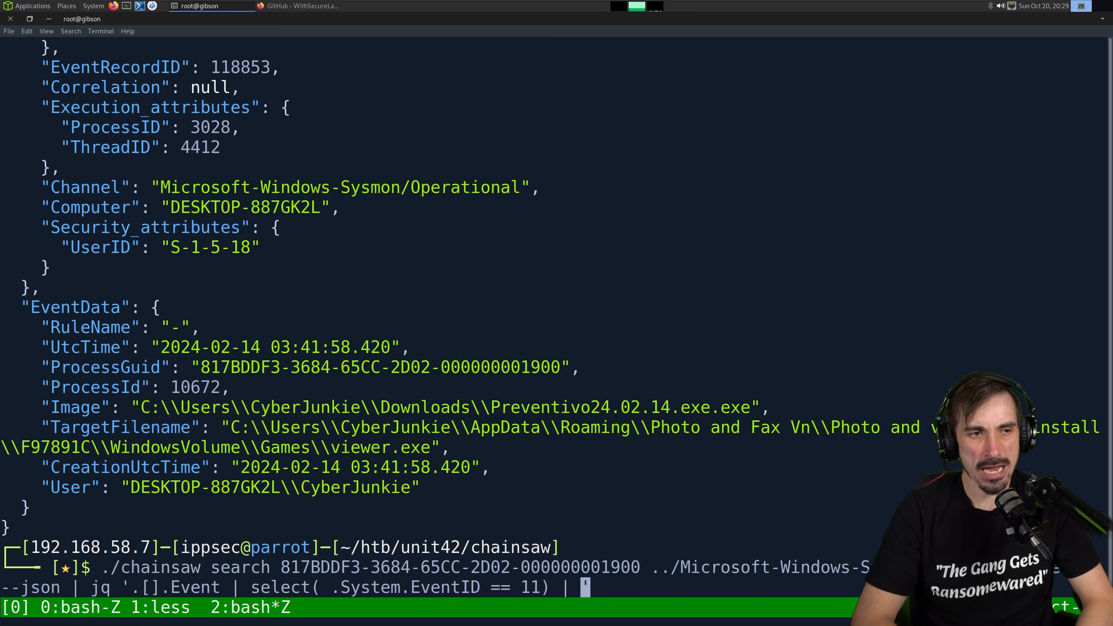
pyautogui.write('.EventData.TargetFilename')
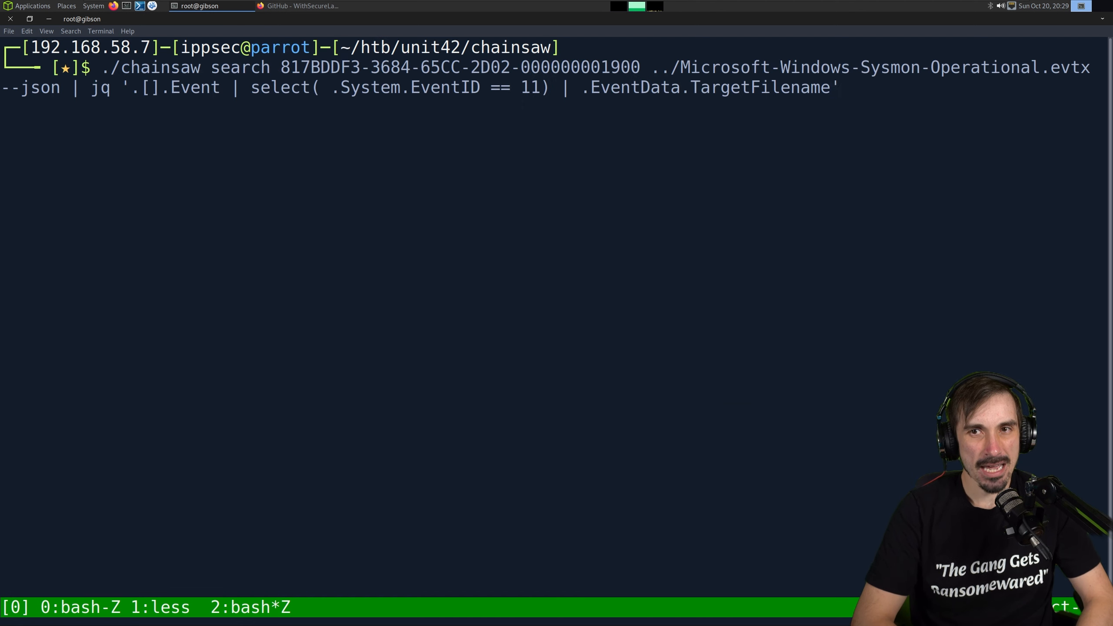
pyautogui.press('Return')
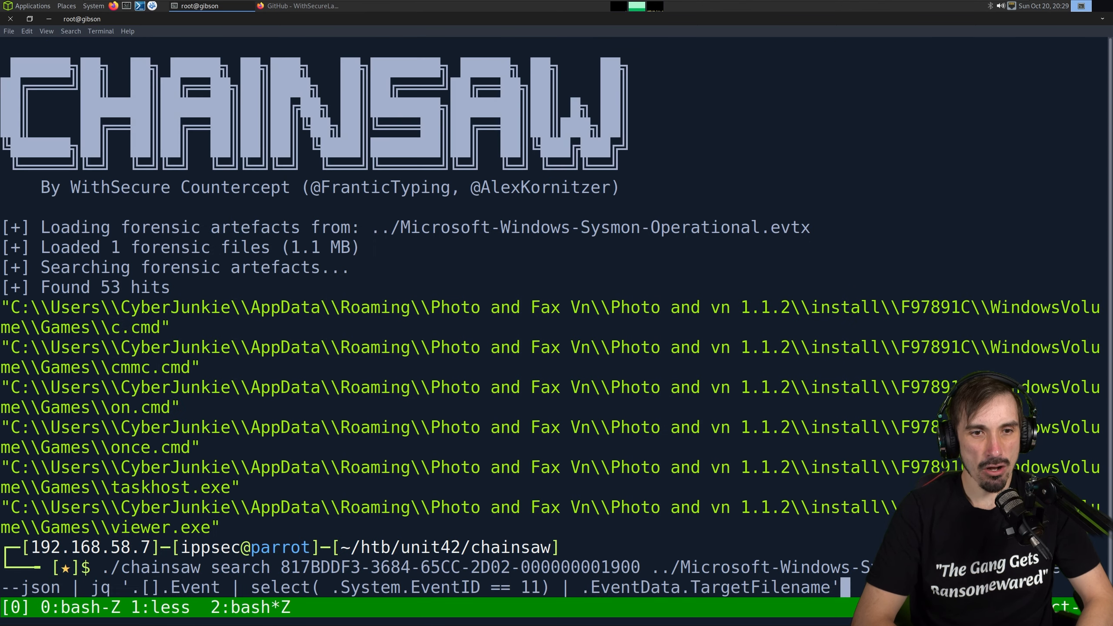
pyautogui.write('| less -S')
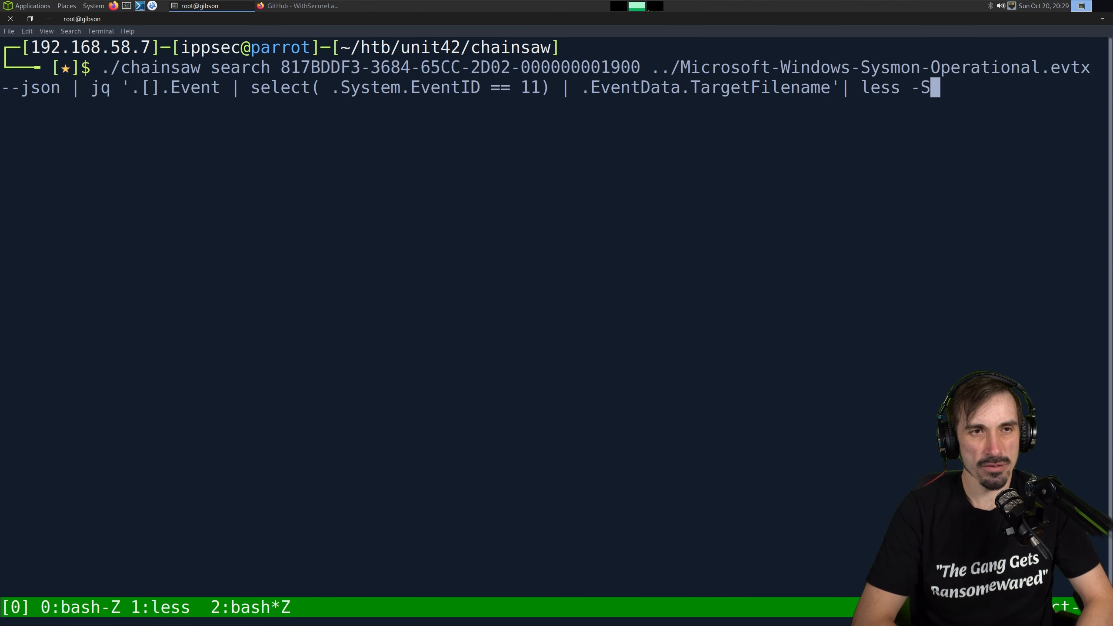
pyautogui.press('Return')
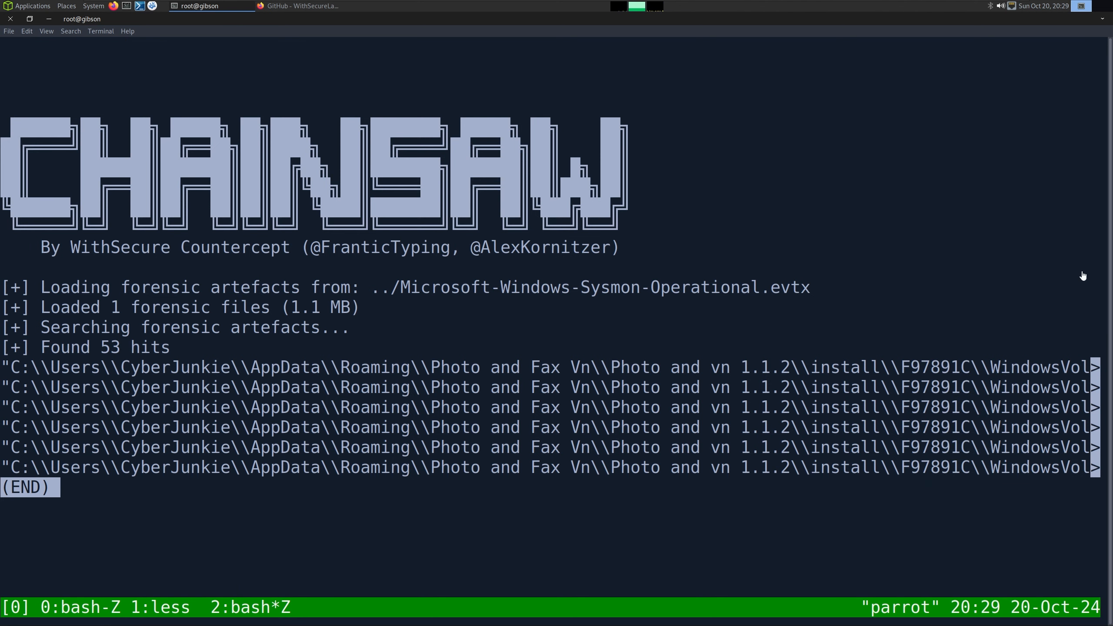
pyautogui.scroll(-3)
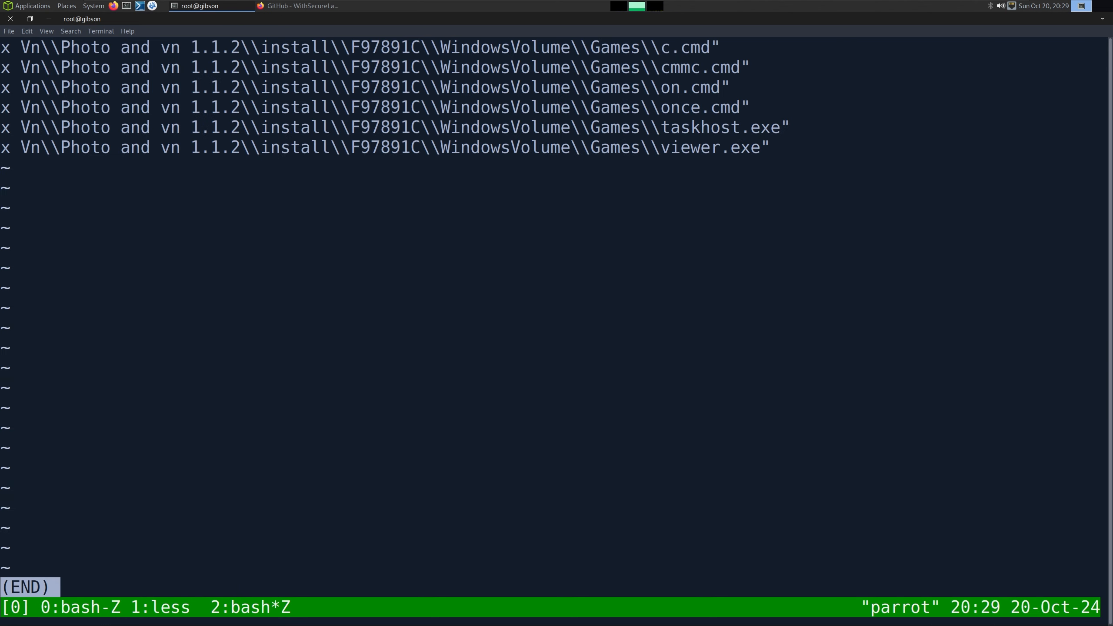
pyautogui.moveTo(688, 49)
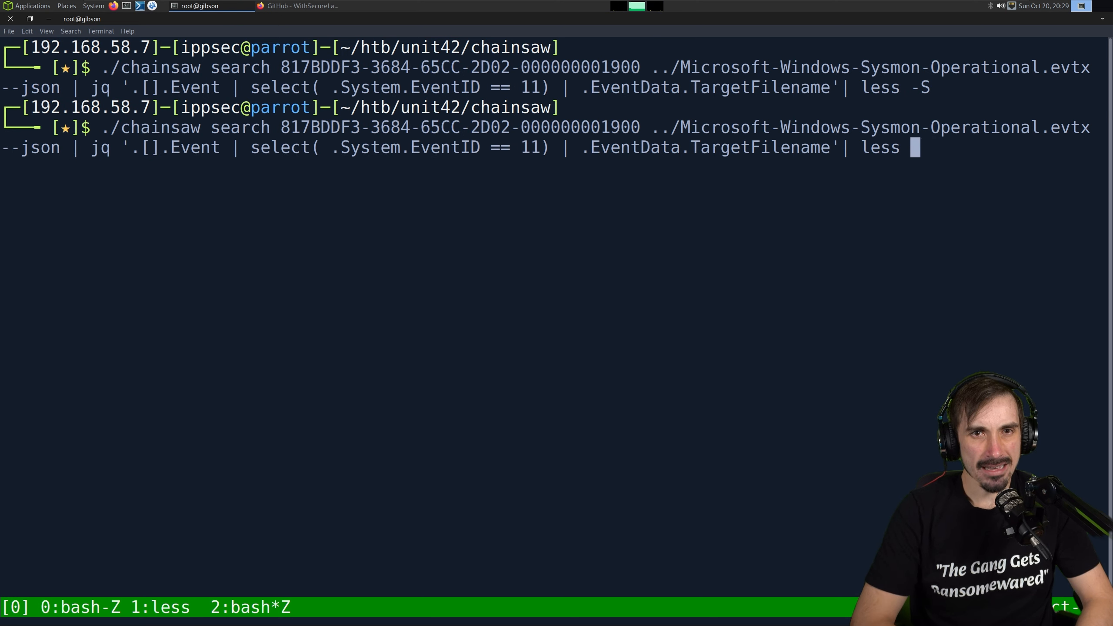
# - Filter to EventID 1 process-creation events and select the msiexec image's MD5 hash
pyautogui.press('BackSpace')
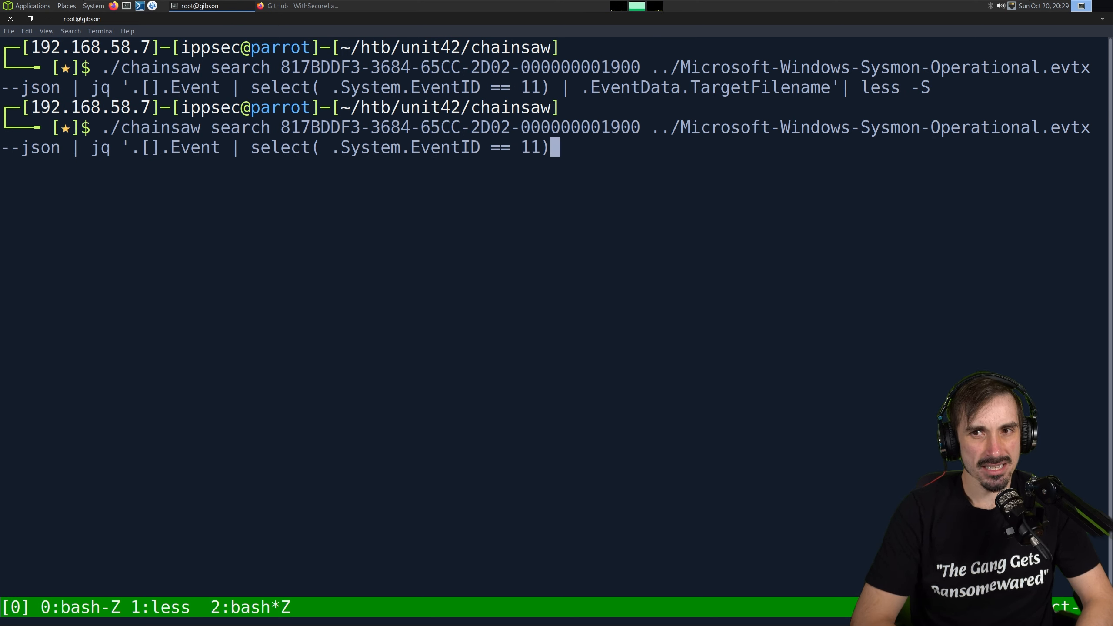
pyautogui.press('BackSpace')
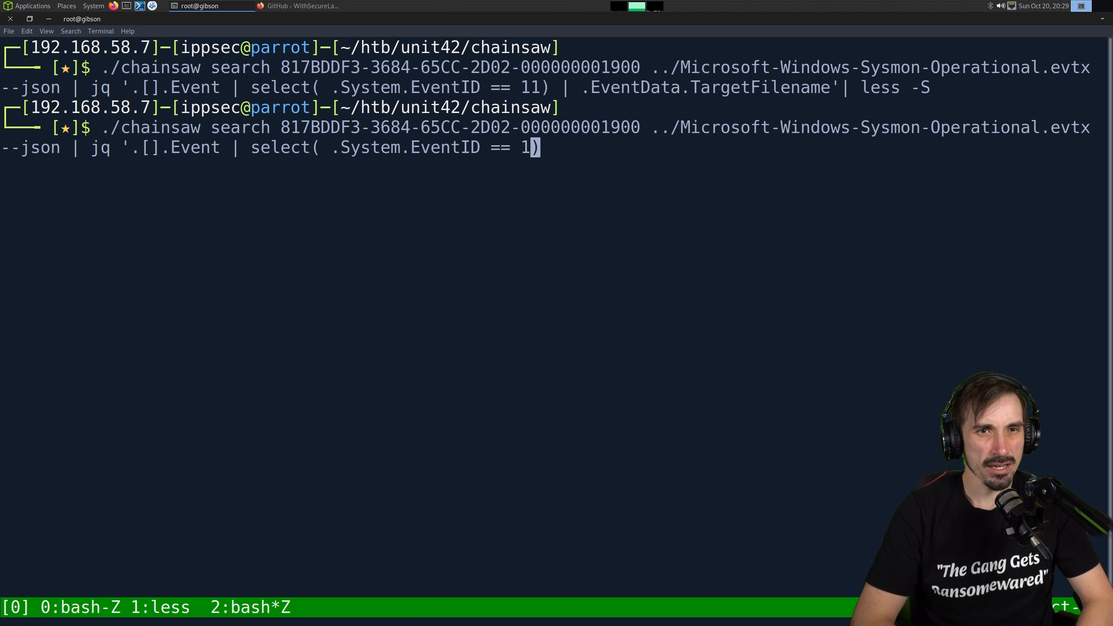
pyautogui.write("'")
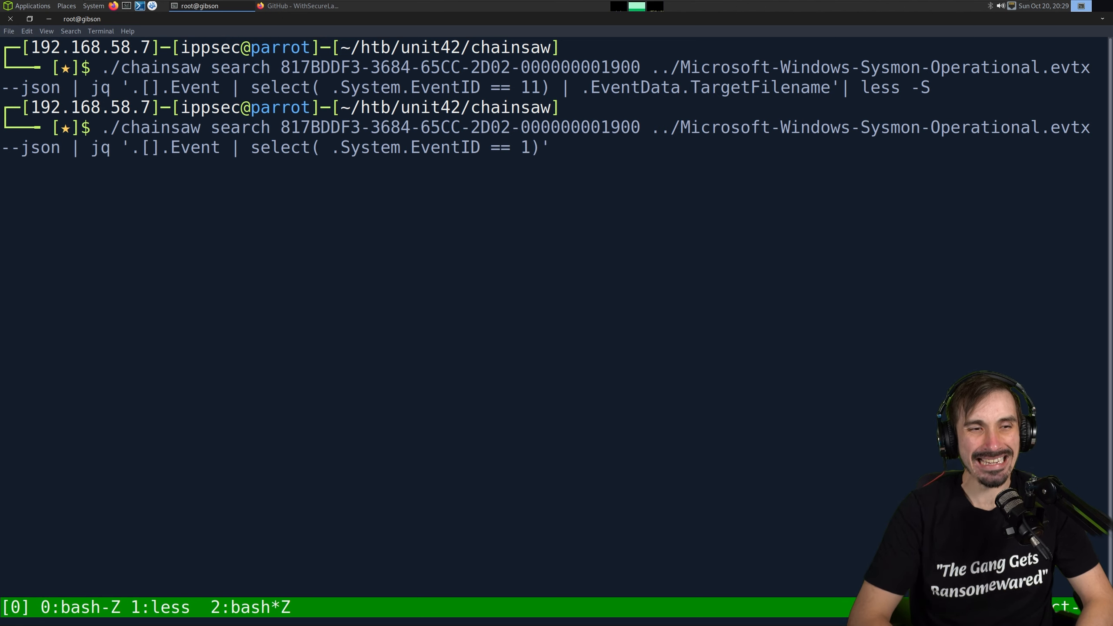
pyautogui.press('Return')
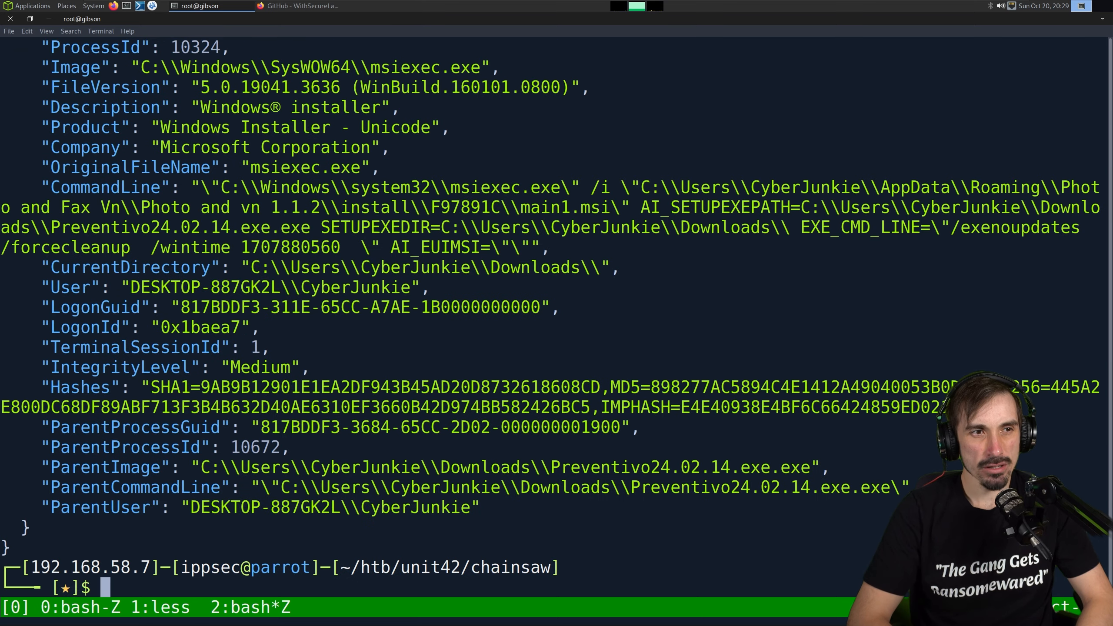
pyautogui.moveTo(663, 361)
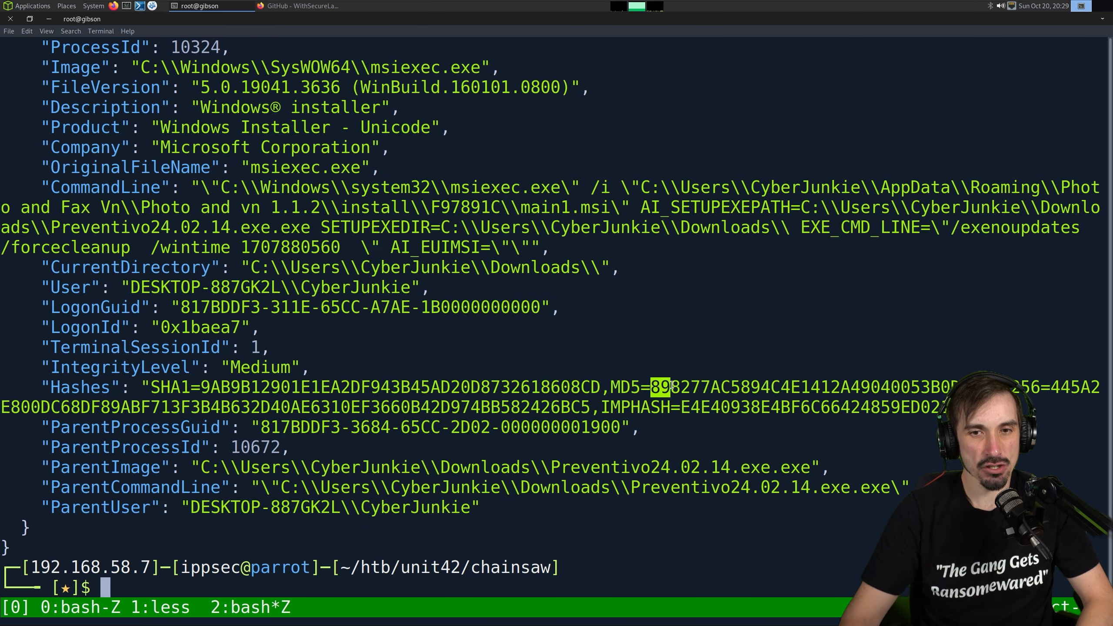
pyautogui.moveTo(651, 387); pyautogui.dragTo(952, 387)
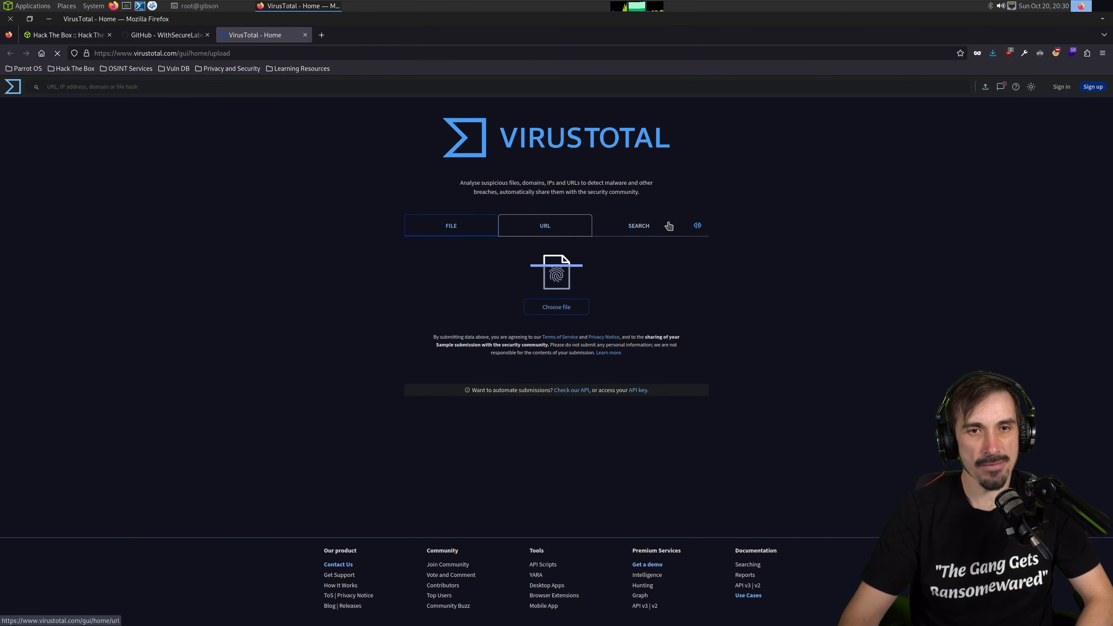
# - Look up the msiexec MD5 hash in VirusTotal search, showing no vendors flag it
pyautogui.click(637, 226)
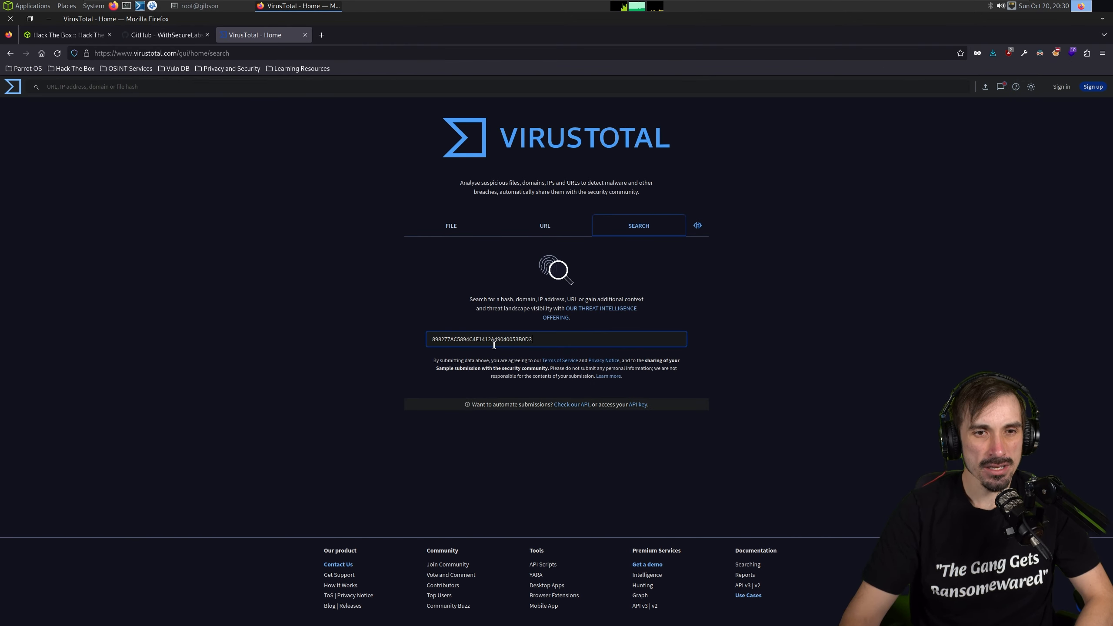
pyautogui.press('Return')
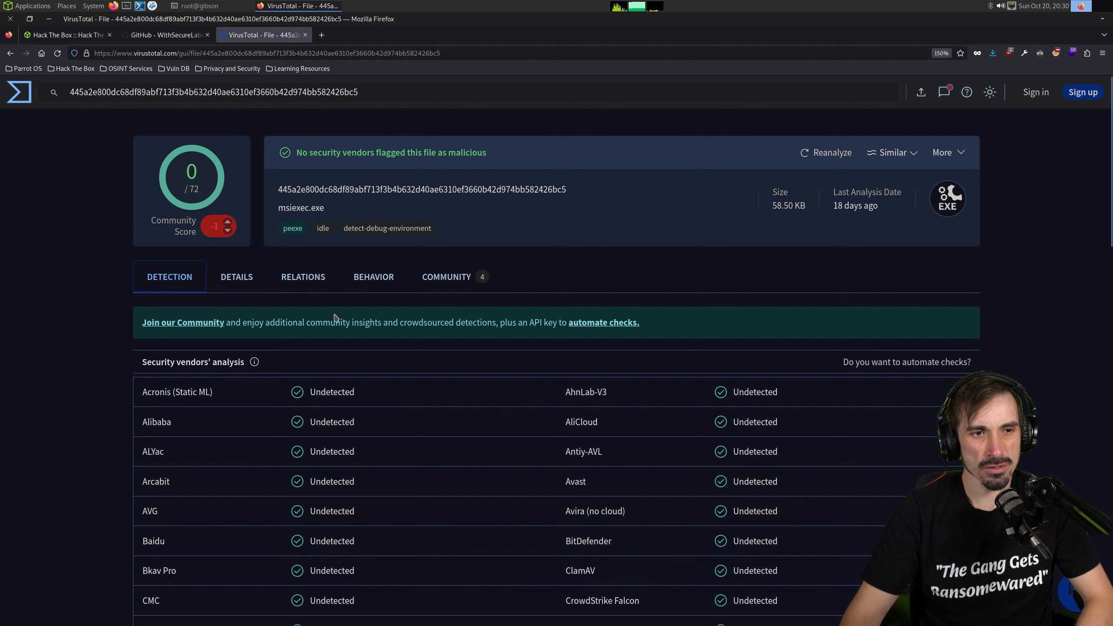
pyautogui.doubleClick(293, 207)
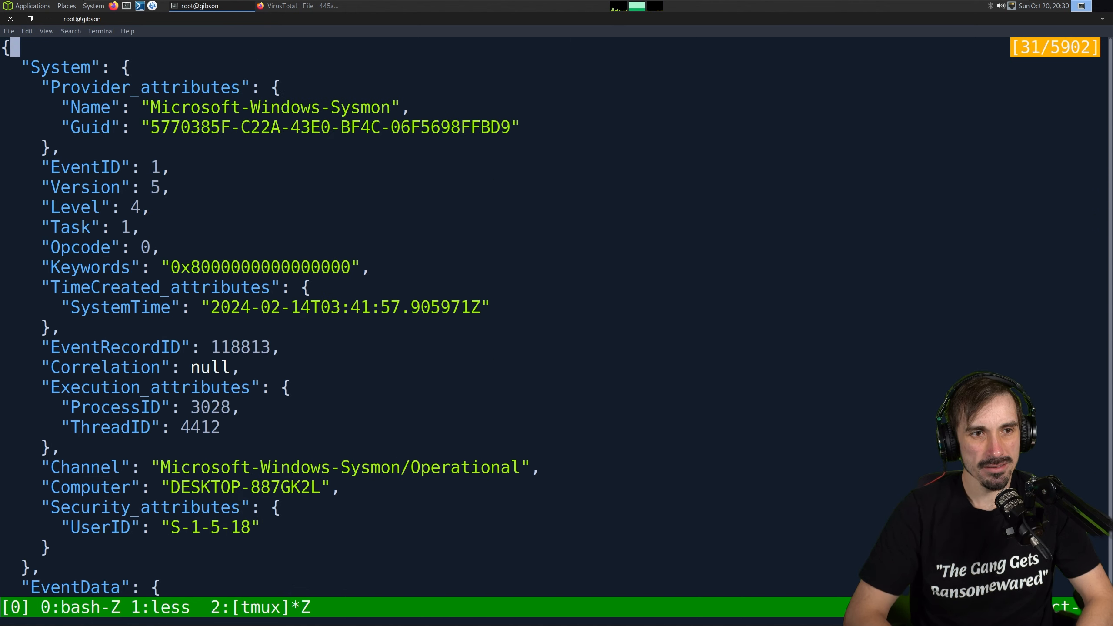
# - Search VirusTotal for hash 32F35B78A3DC5949CE3C9DF2981DEF6B, revealing Fattura 2 2024.exe as malicious
pyautogui.scroll(-3)
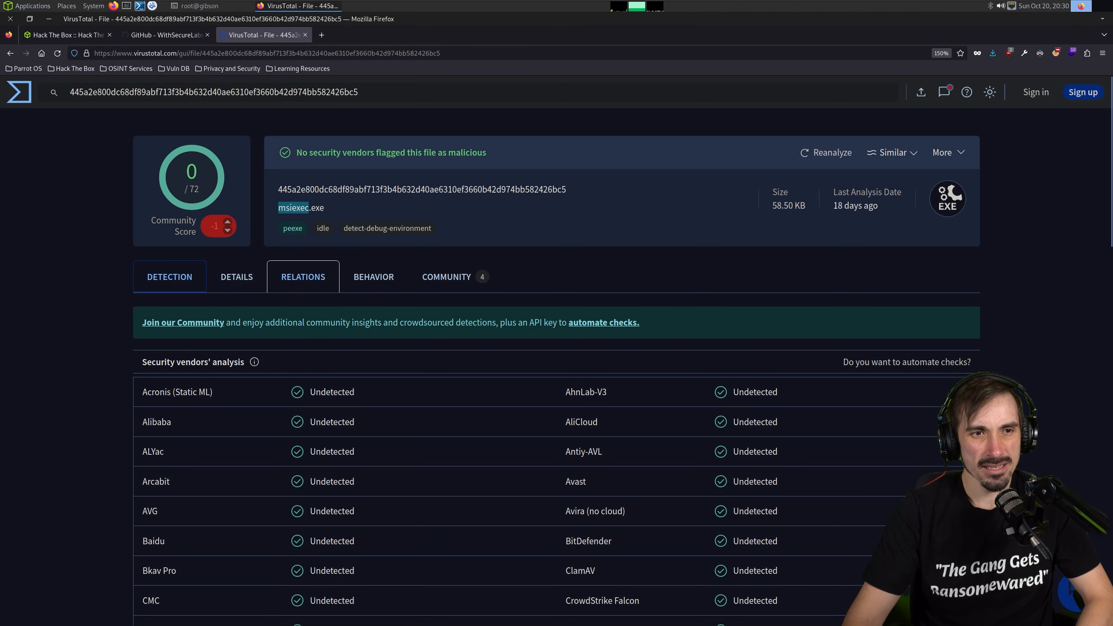
pyautogui.write('32F35B78A3DC5949CE3C9DF2981DEF6B')
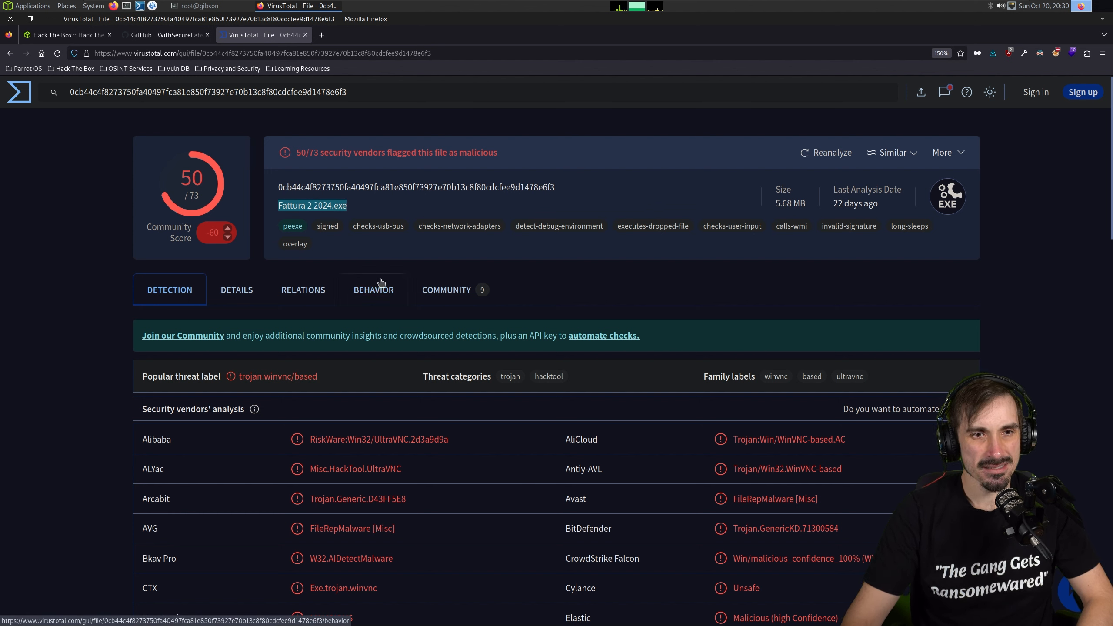
# - Review the Behavior report's activity summary and Sigma rule matches for Fattura 2 2024.exe
pyautogui.click(373, 290)
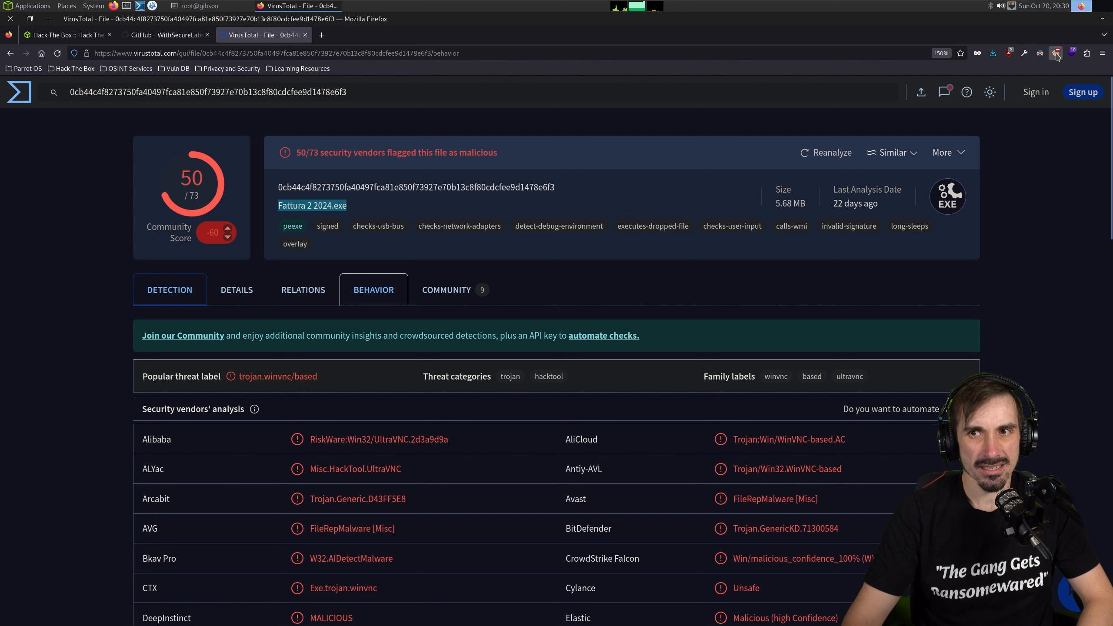
pyautogui.click(1056, 52)
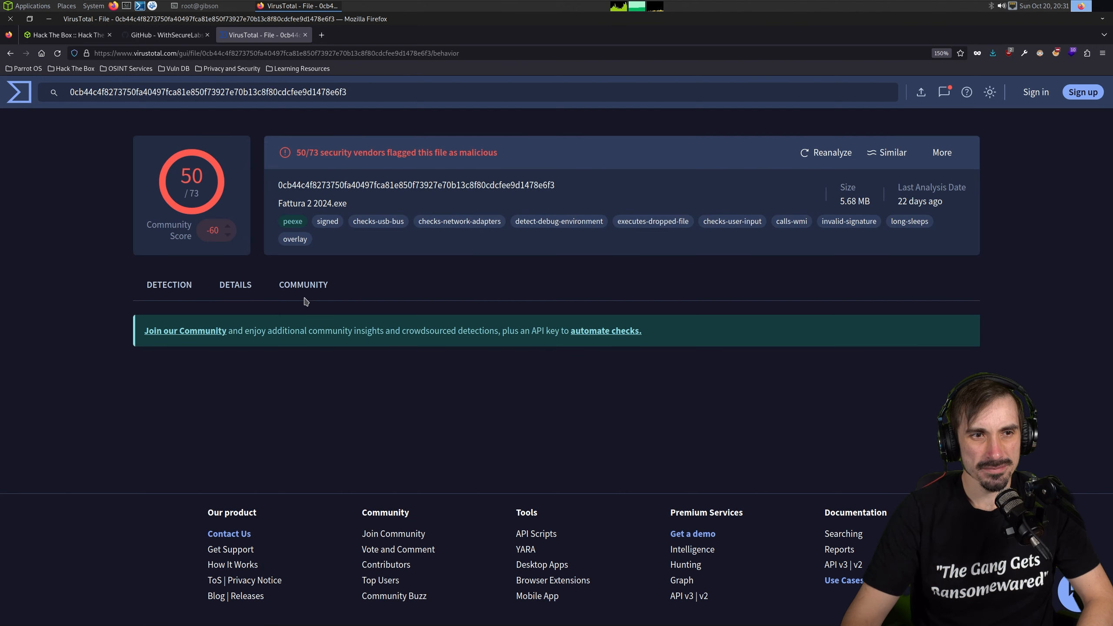
pyautogui.moveTo(289, 288)
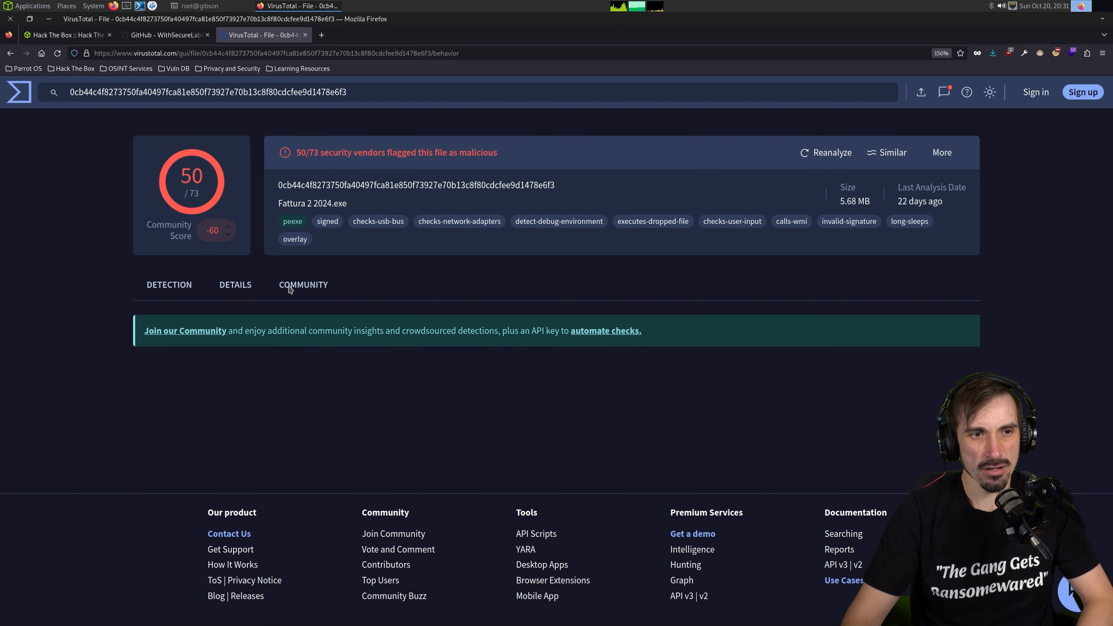
pyautogui.click(304, 284)
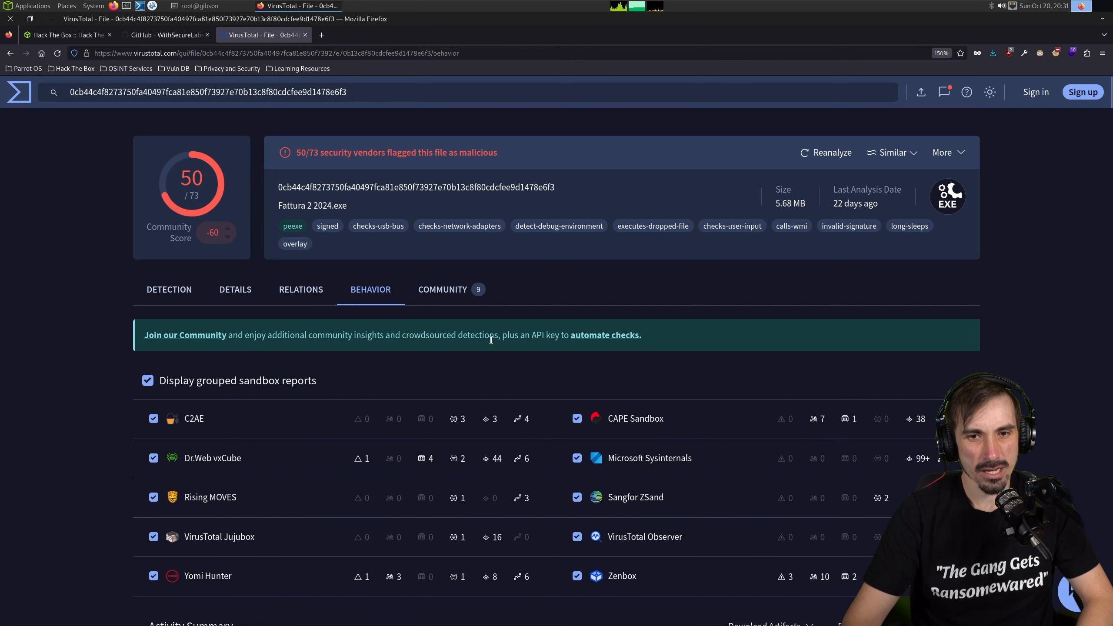
pyautogui.scroll(-3)
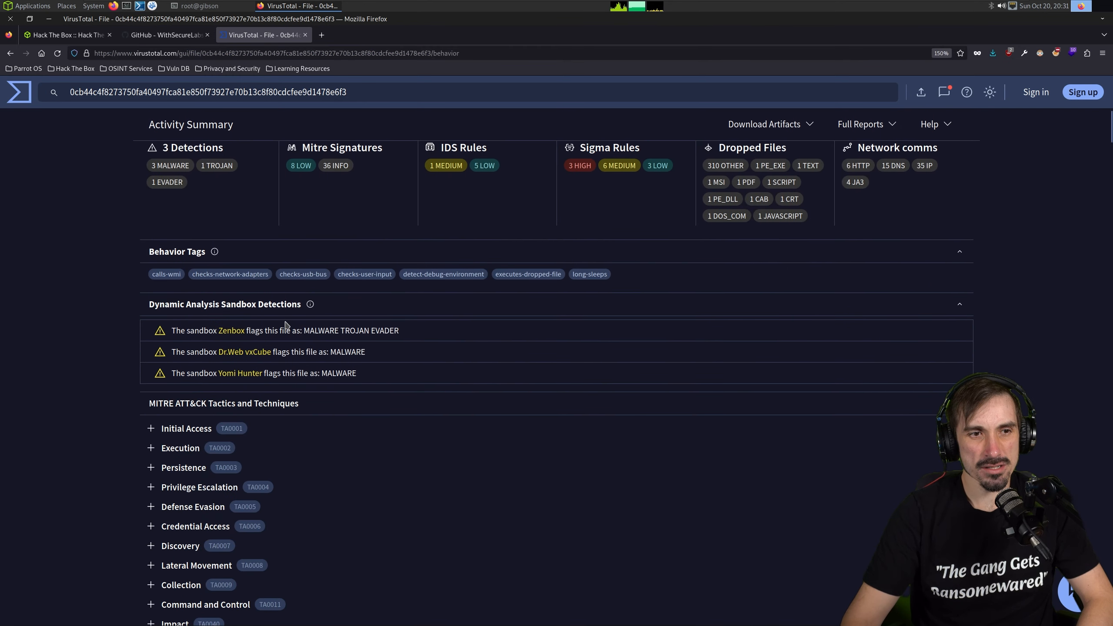
pyautogui.scroll(-3)
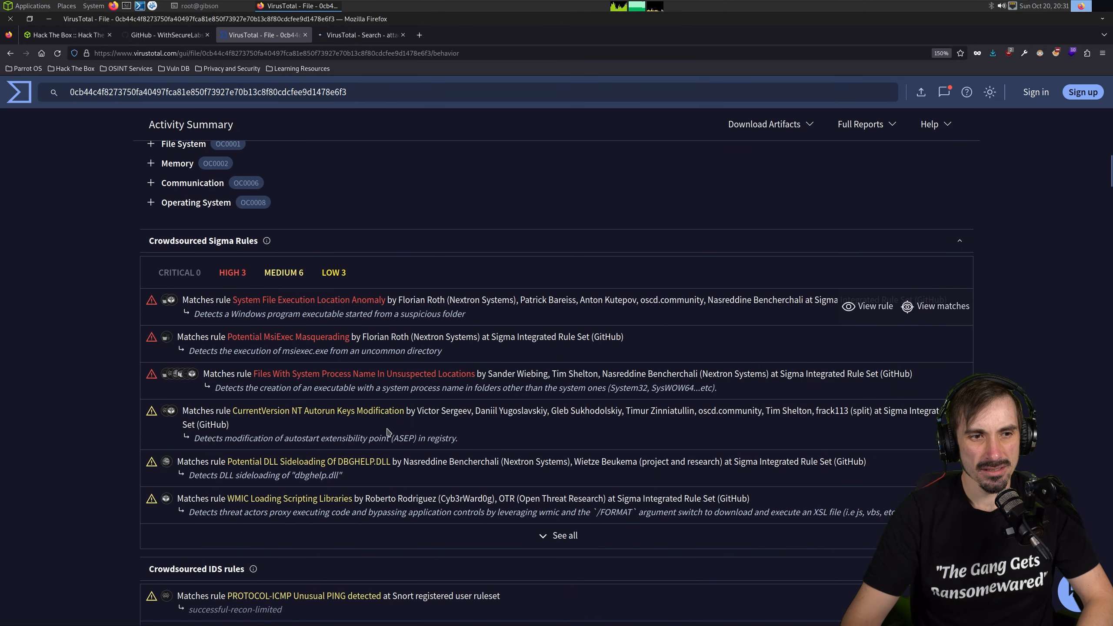
pyautogui.scroll(-3)
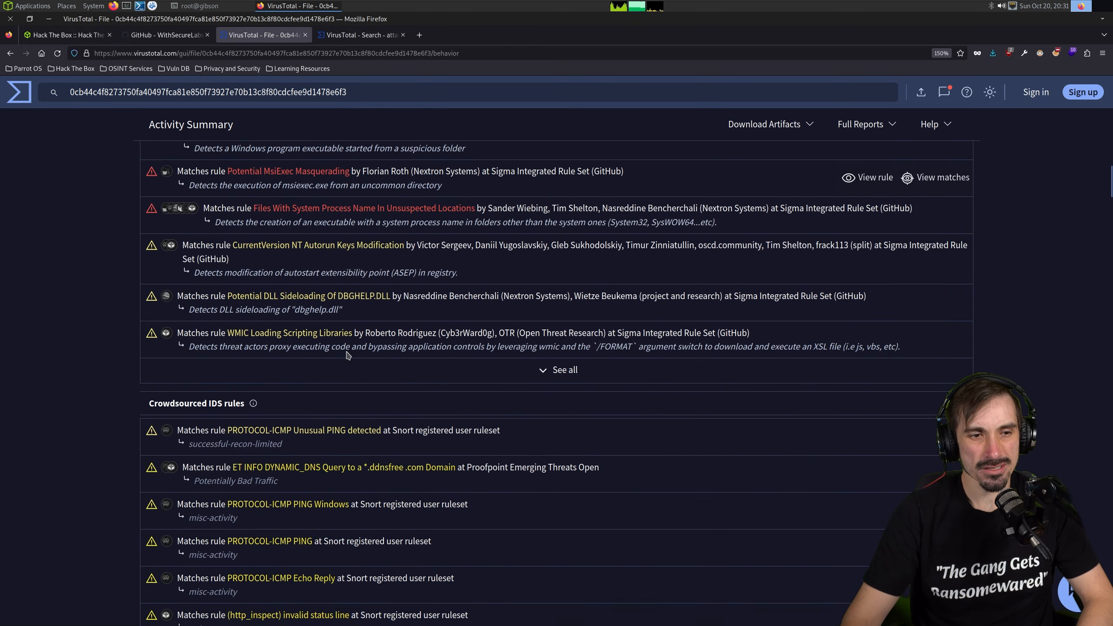
pyautogui.scroll(-3)
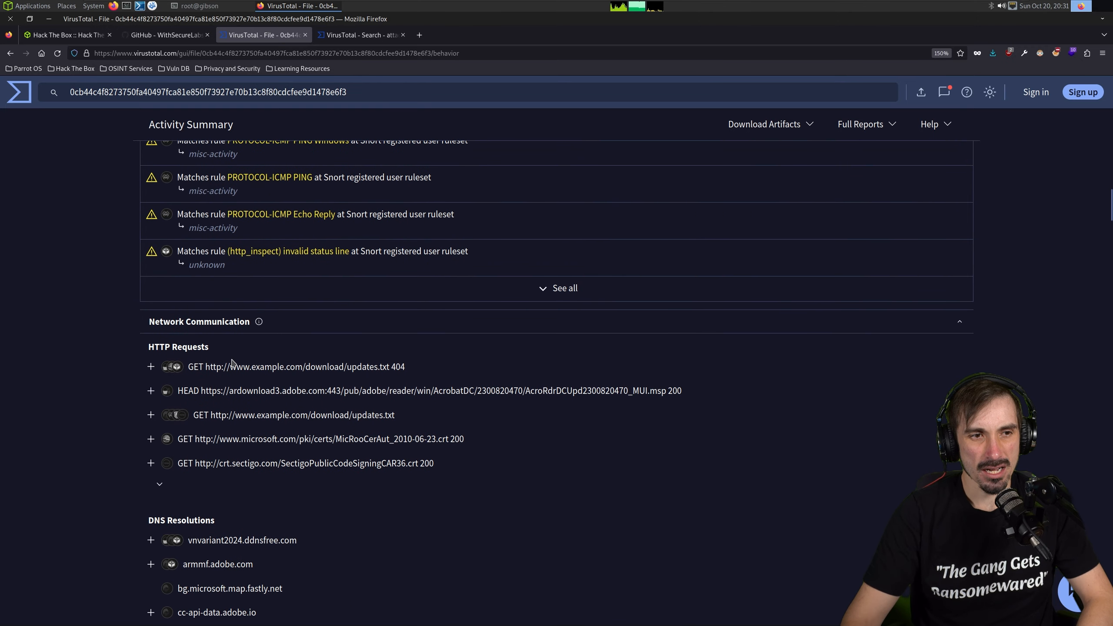
# - Read the DNS resolutions and IP traffic, then adjust the Dark Reader extension
pyautogui.scroll(-3)
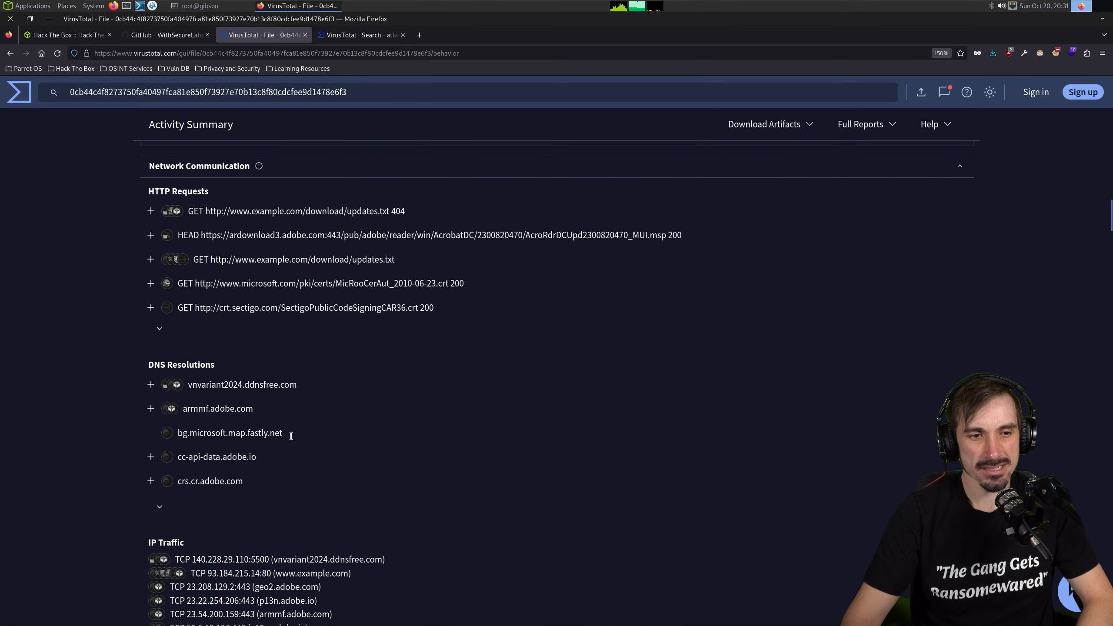
pyautogui.scroll(-3)
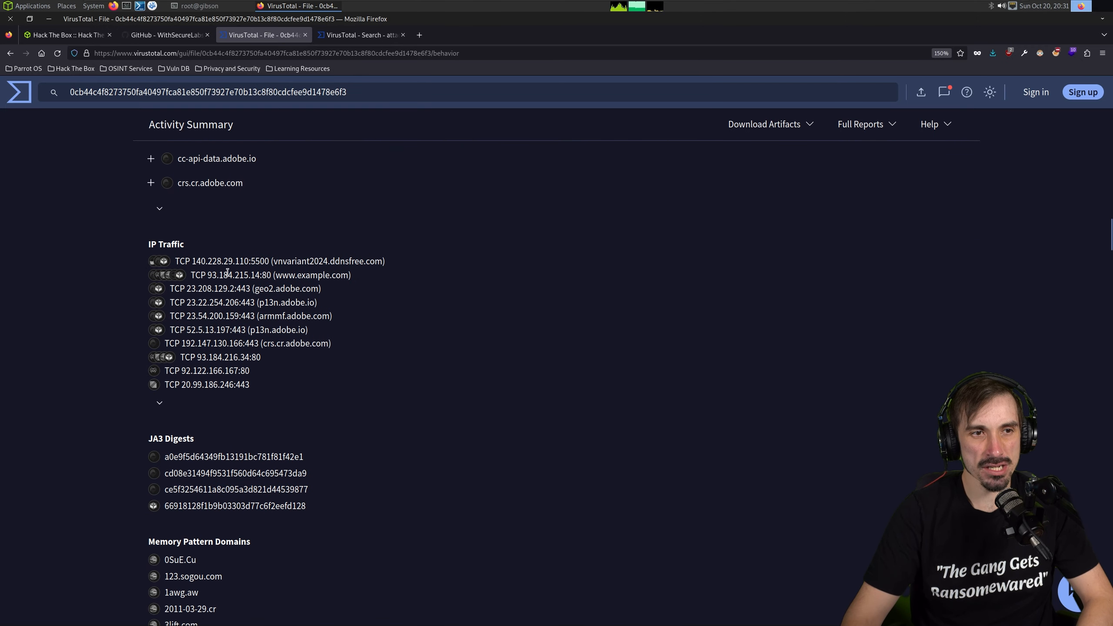
pyautogui.scroll(-3)
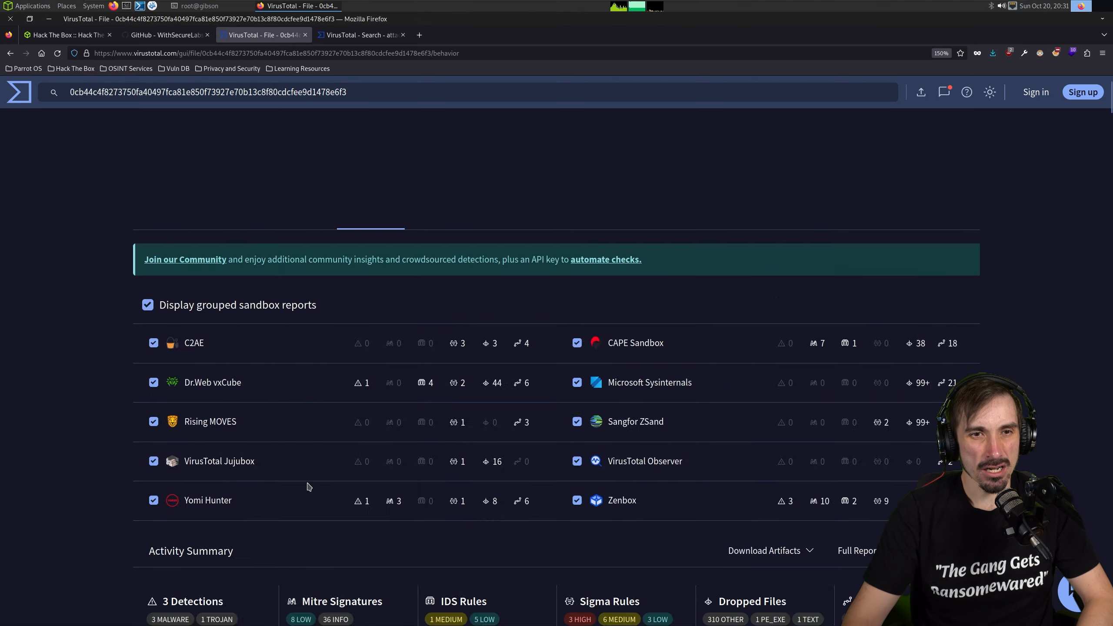
pyautogui.scroll(-3)
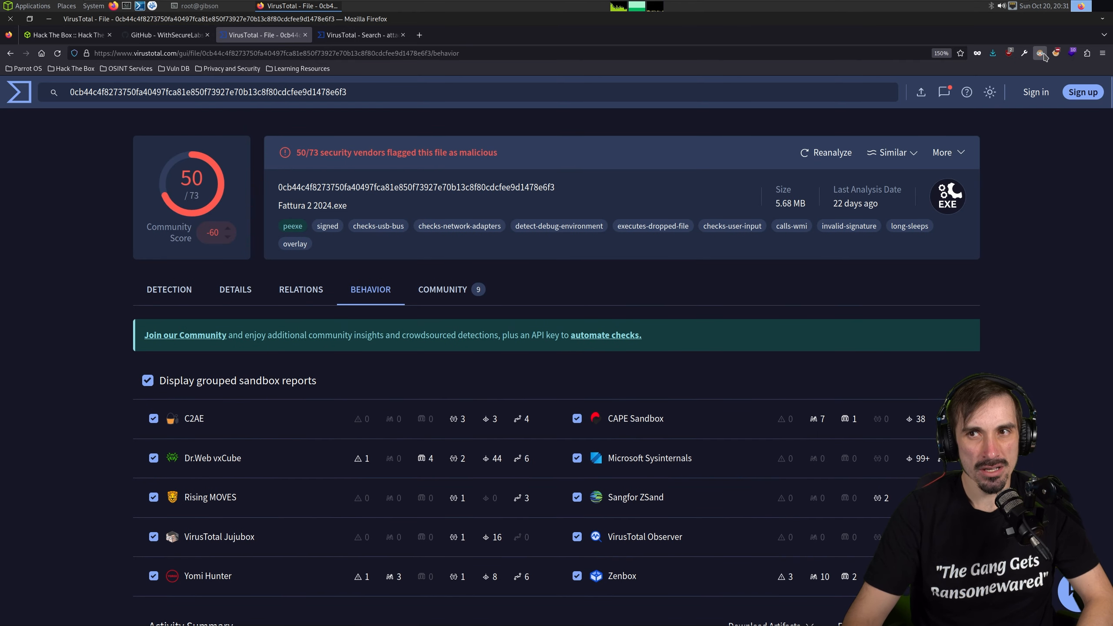
pyautogui.click(1040, 52)
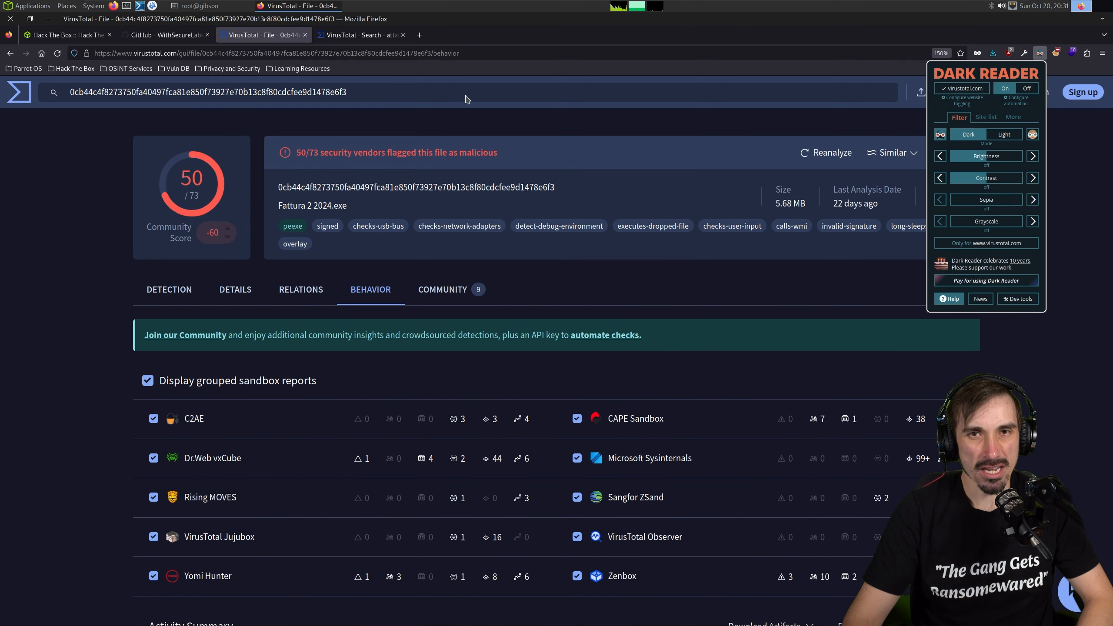
pyautogui.click(164, 34)
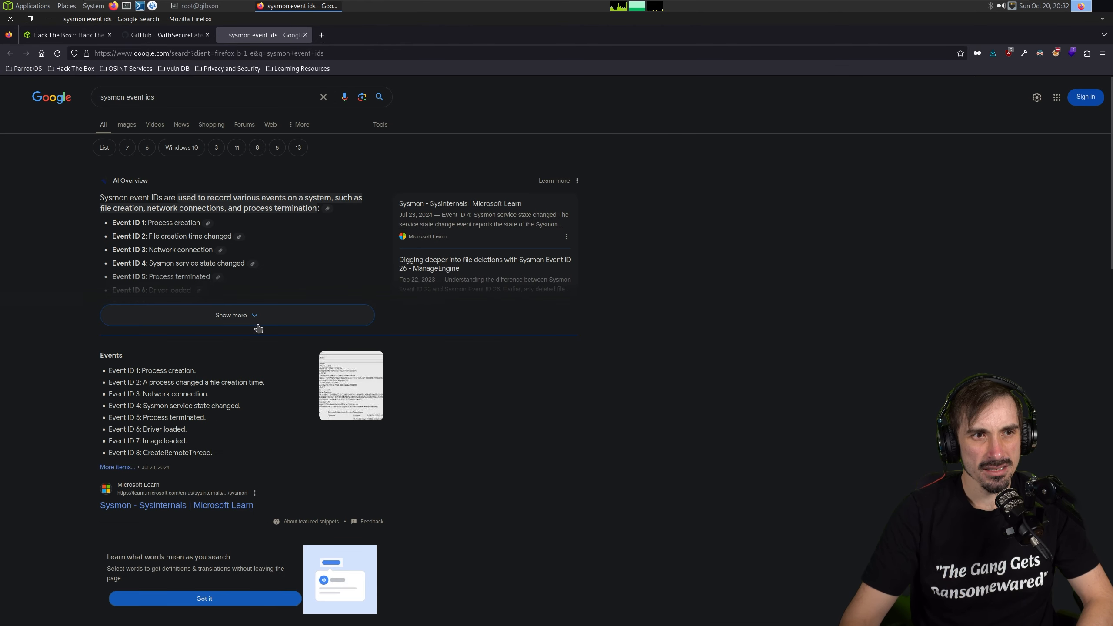
# - From the 'sysmon event ids' results, open the Sysmon Sysinternals page on Microsoft Learn
pyautogui.click(237, 315)
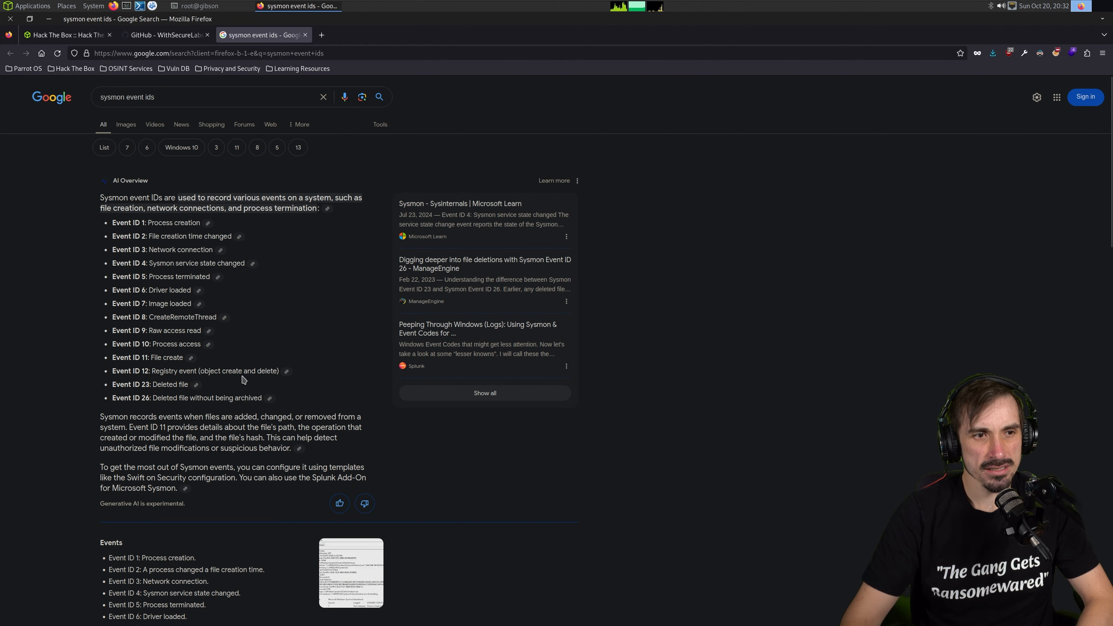
pyautogui.press('ctrl+plus')
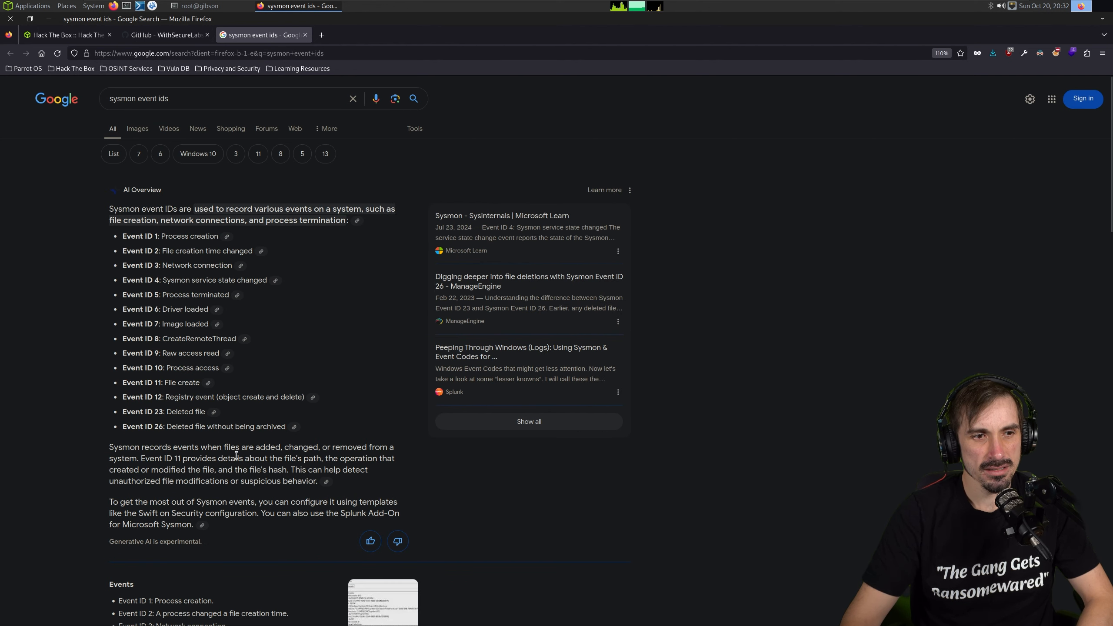
pyautogui.scroll(-3)
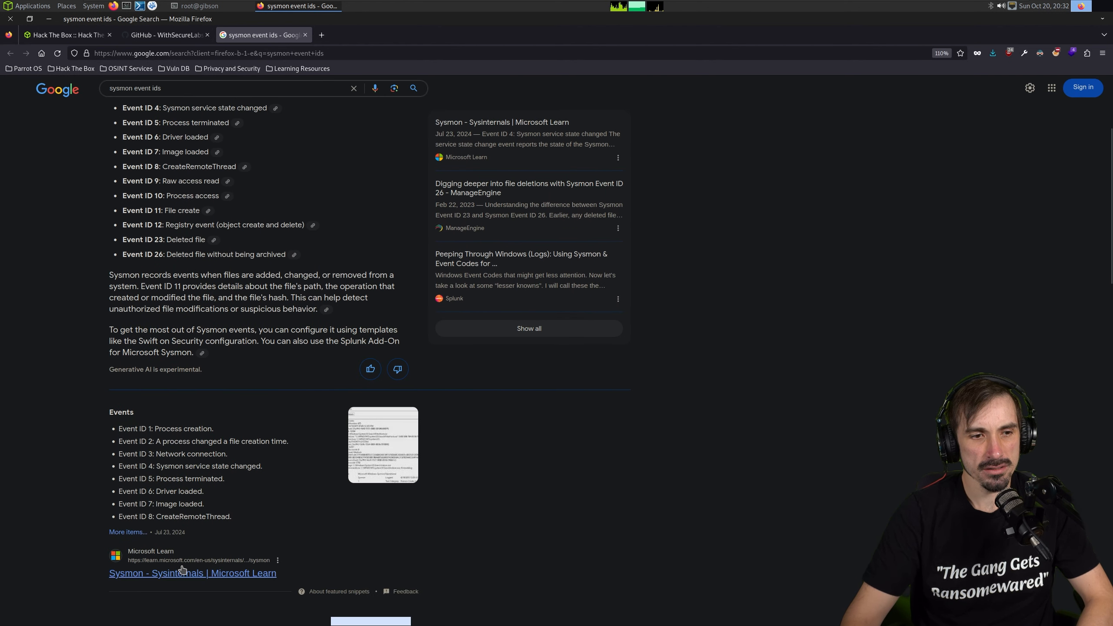
pyautogui.click(192, 573)
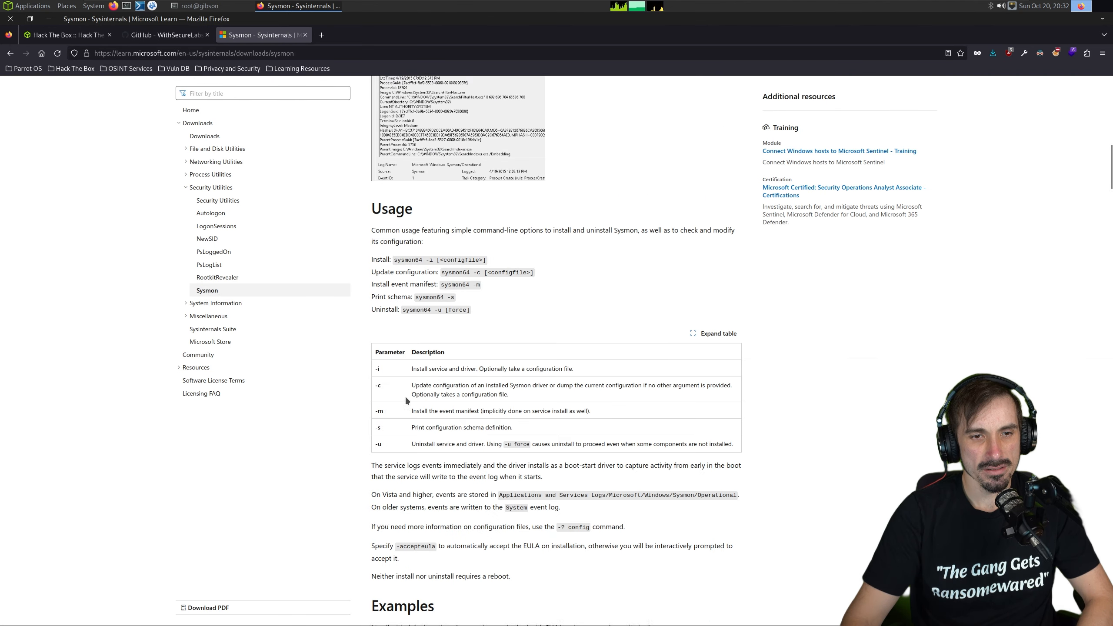
# - Scroll the Sysmon page down to the Events section describing Event ID 1 onward
pyautogui.click(1040, 53)
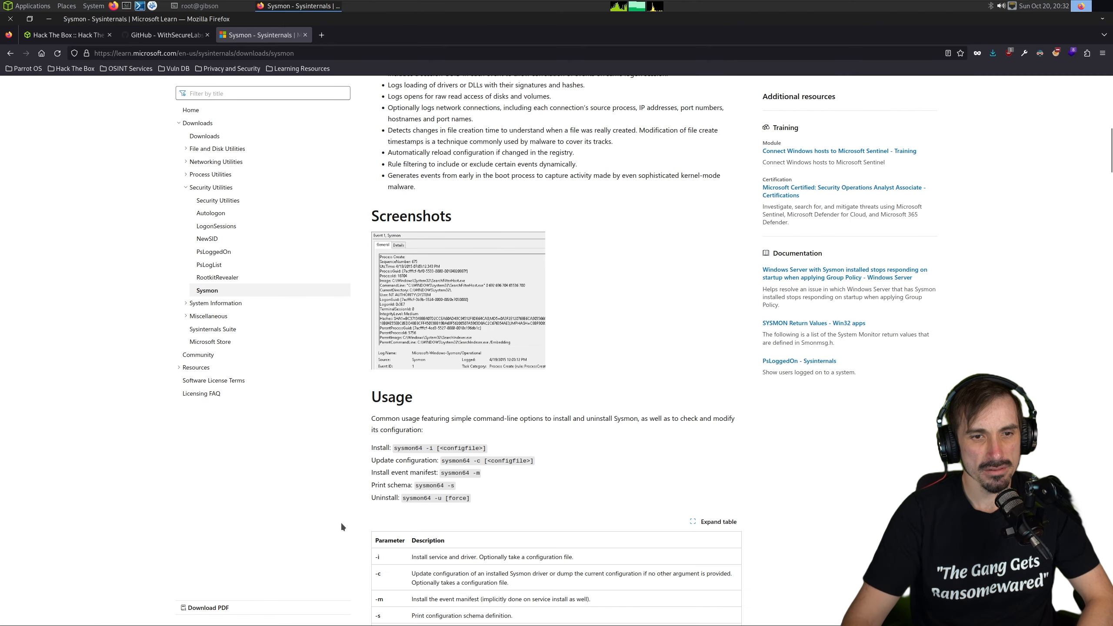
pyautogui.scroll(-3)
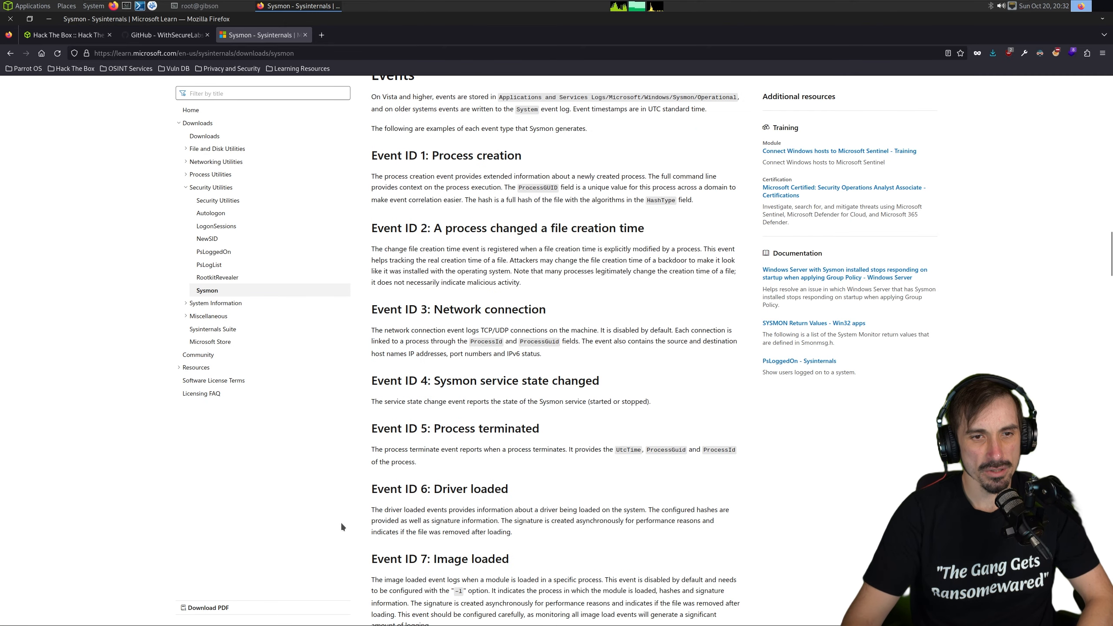
pyautogui.scroll(-3)
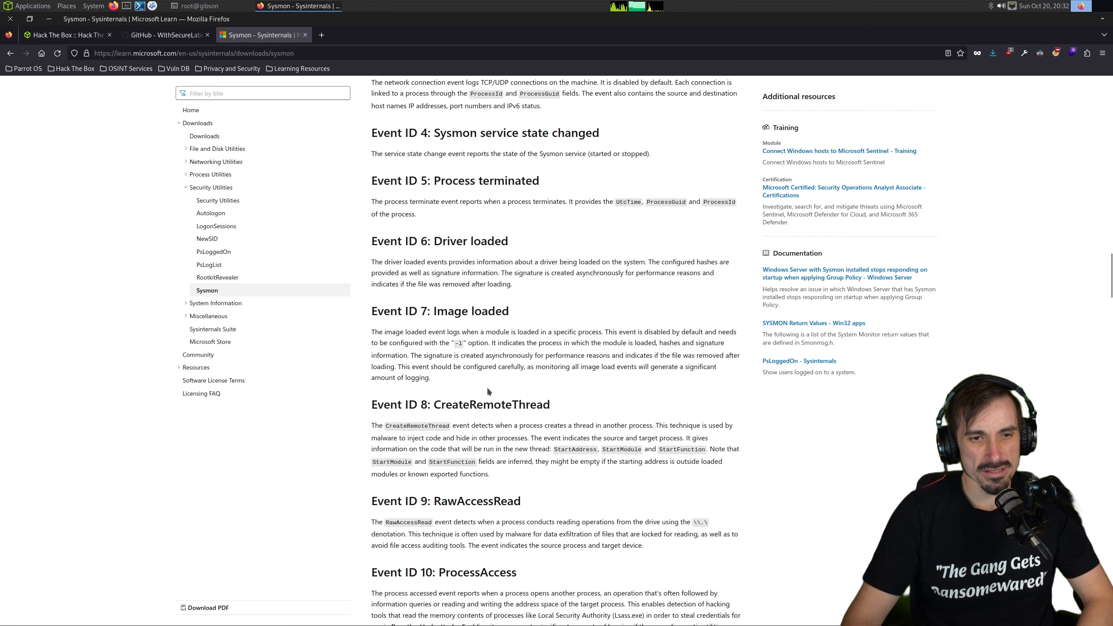
pyautogui.scroll(-3)
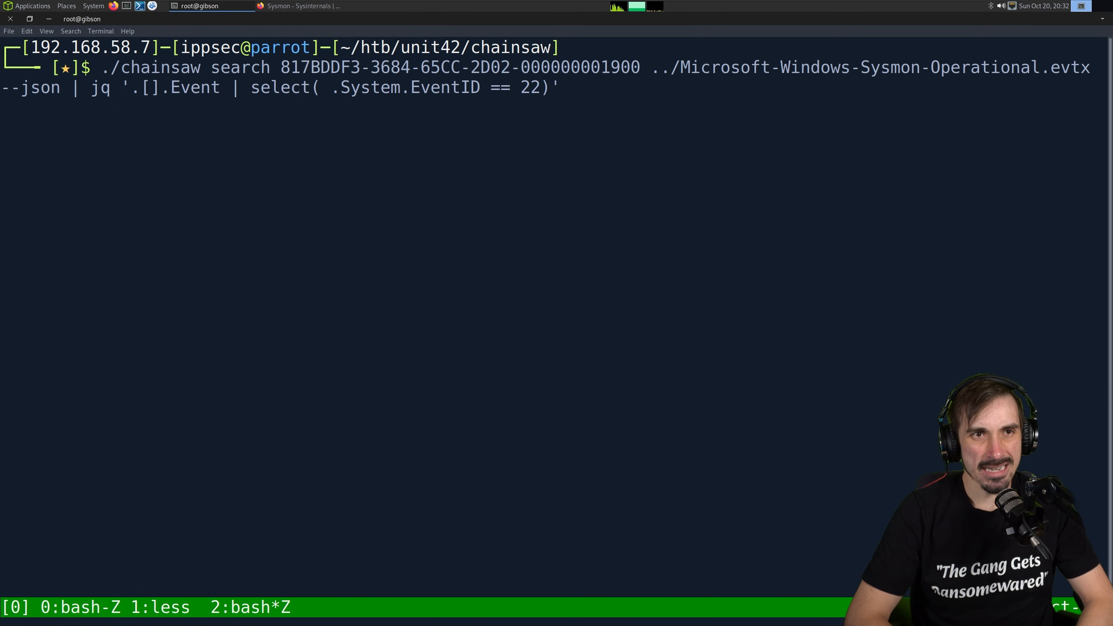
pyautogui.press('Return')
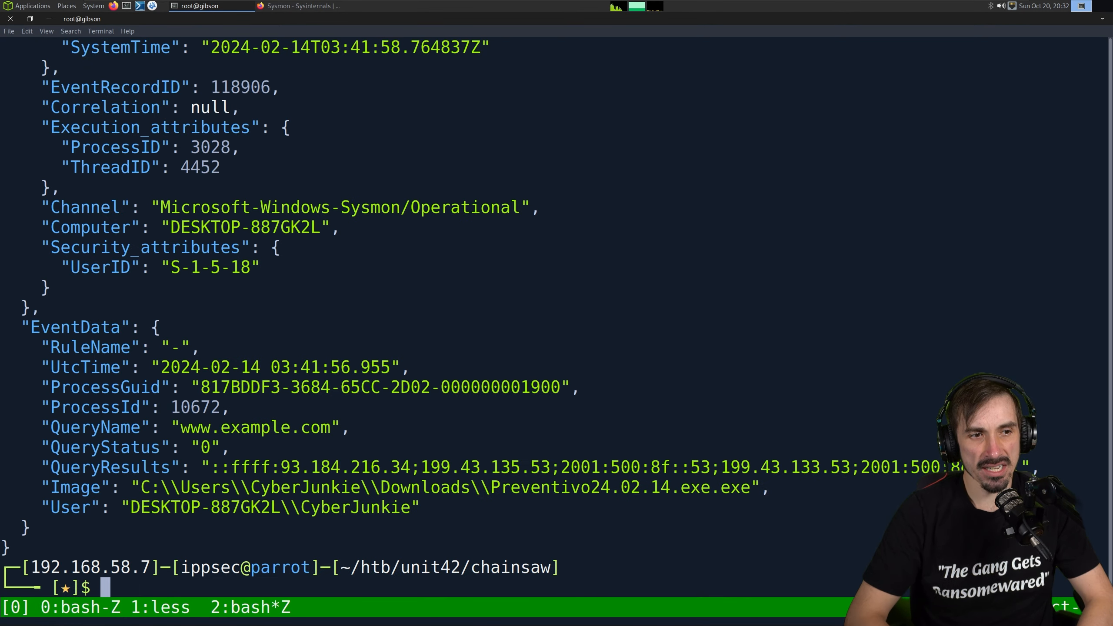
pyautogui.doubleClick(94, 427)
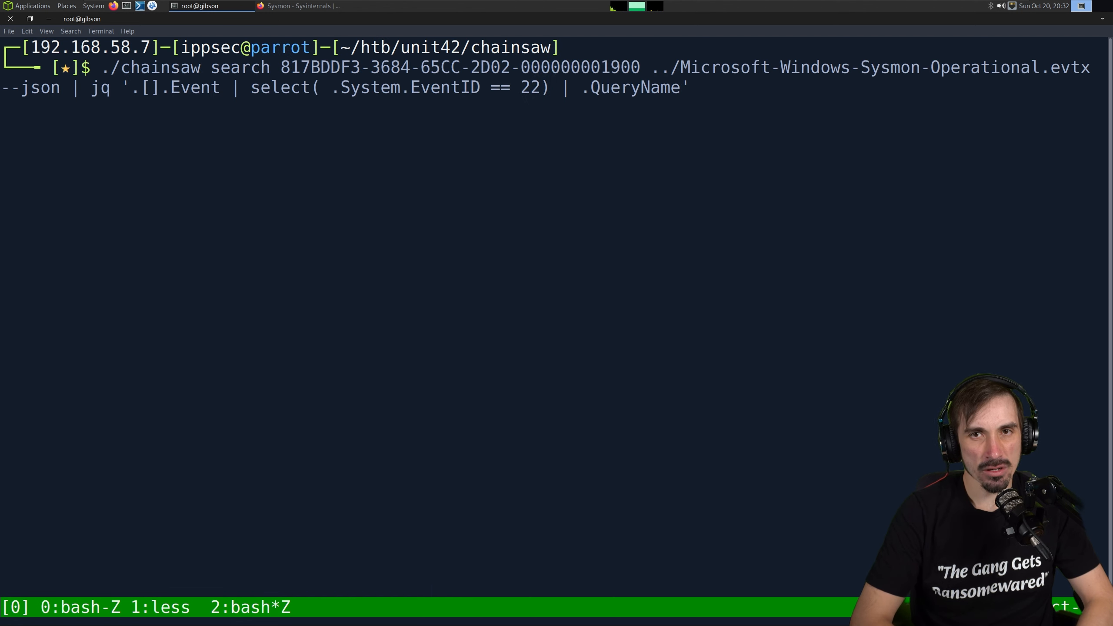
pyautogui.press('Return')
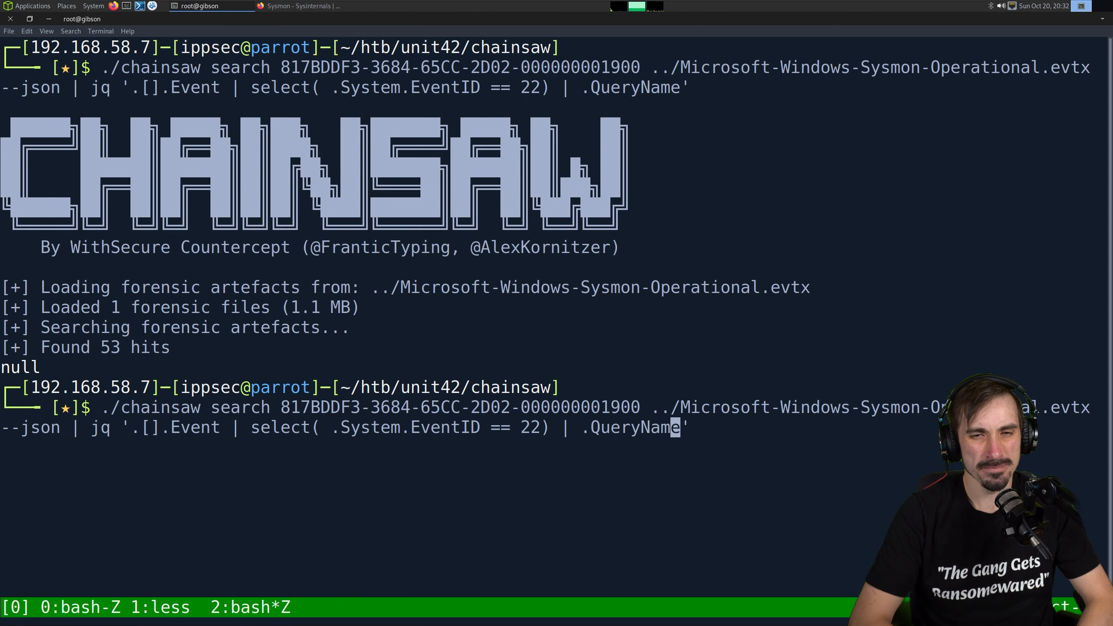
pyautogui.write('.EventDAt')
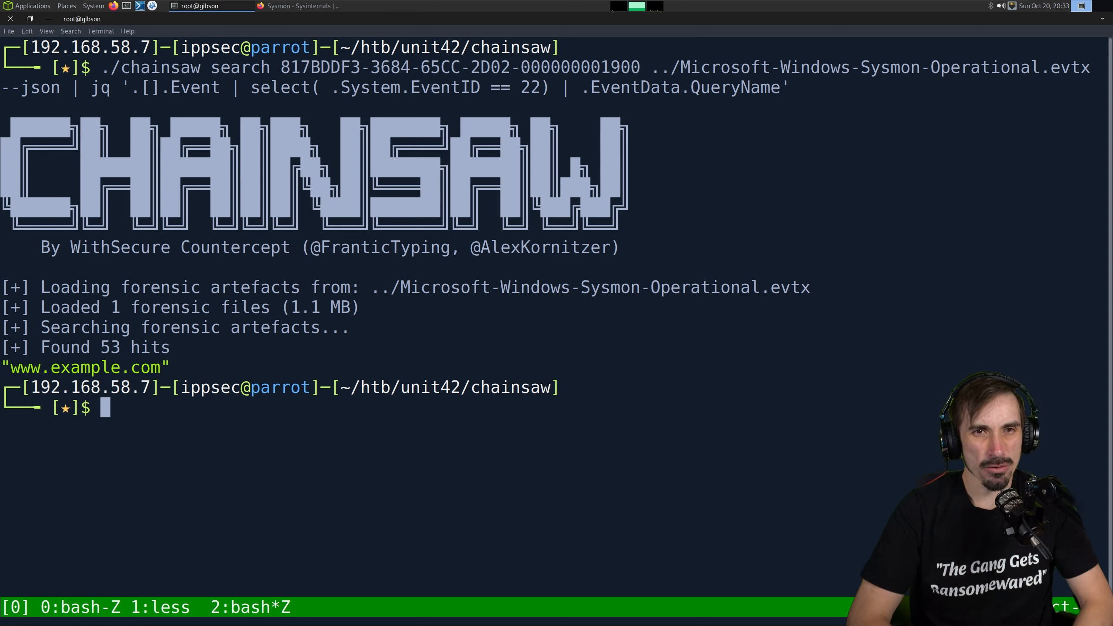
pyautogui.press('ctrl+l')
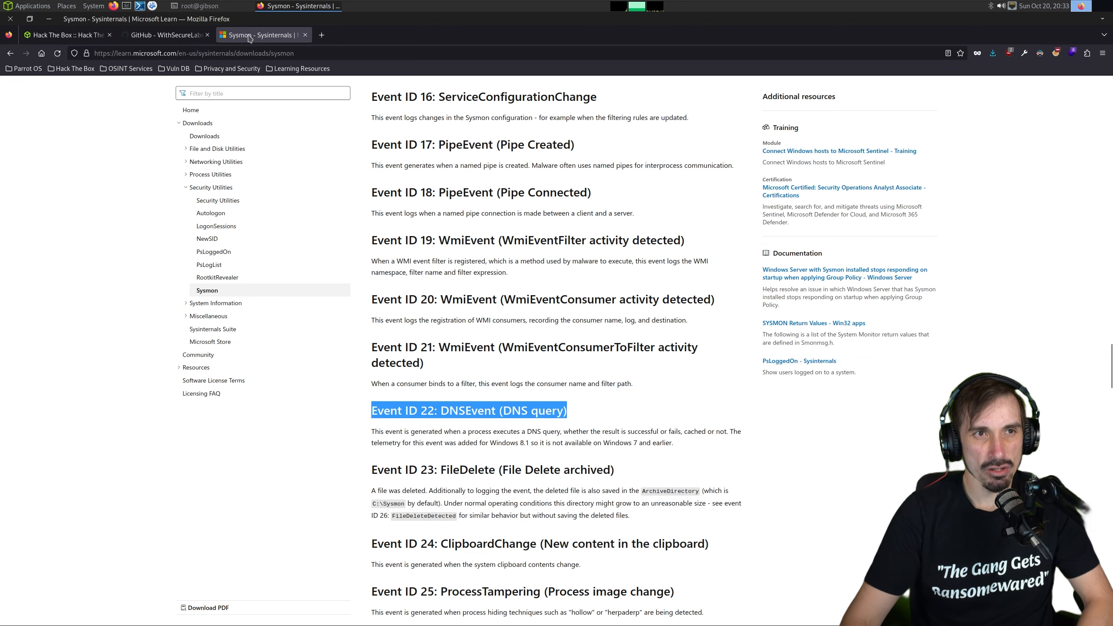
# - Review Task 1 on the Unit42 Sherlock page, then return to the terminal
pyautogui.click(66, 35)
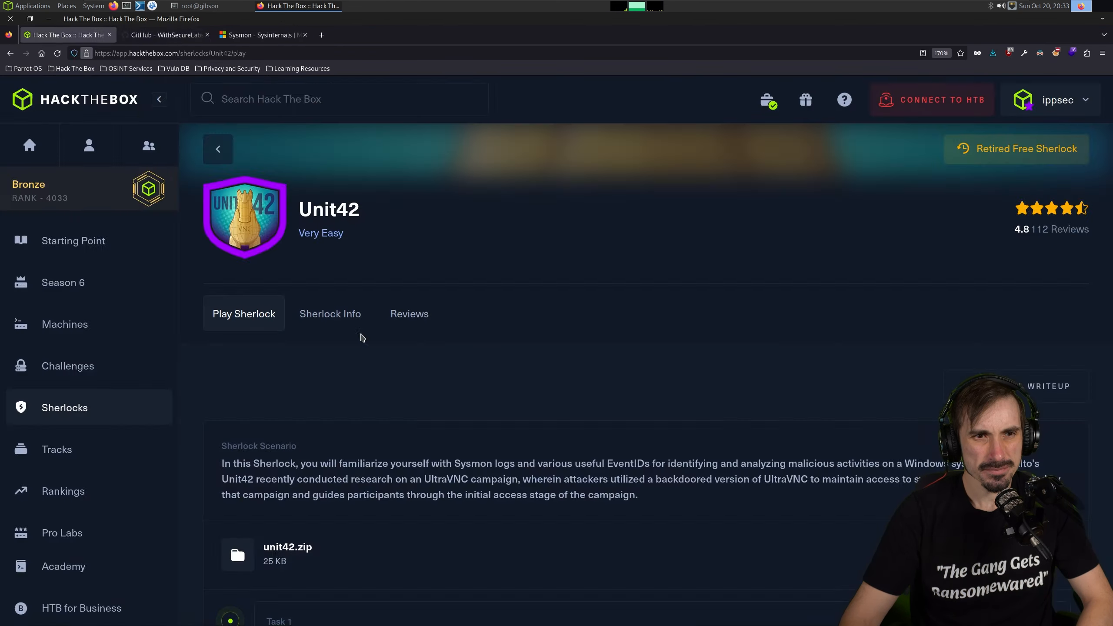
pyautogui.scroll(-3)
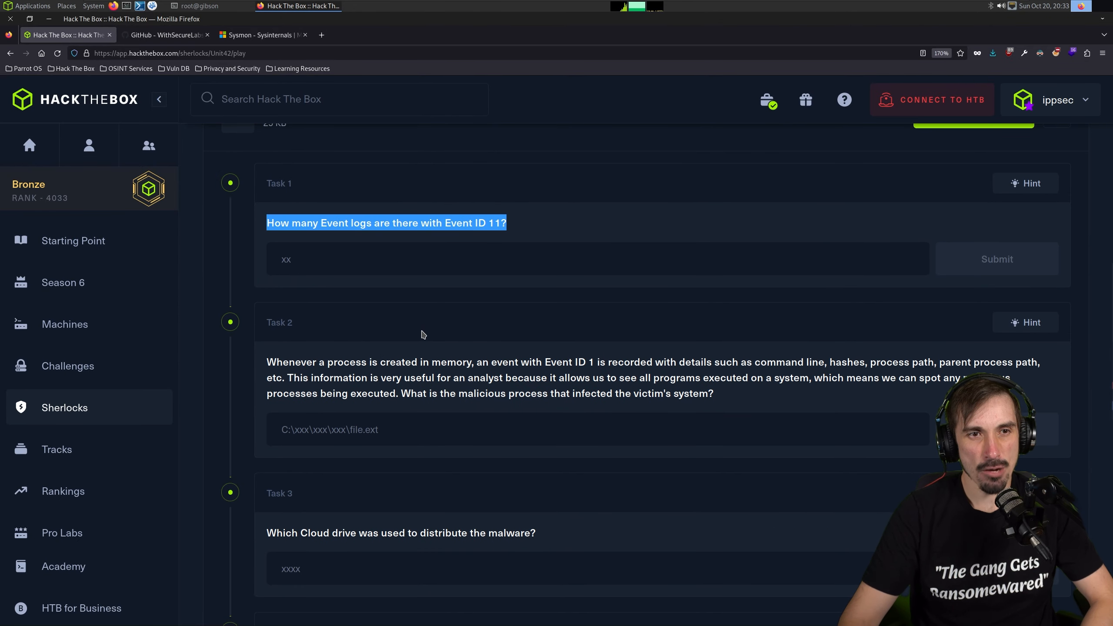
pyautogui.moveTo(252, 105)
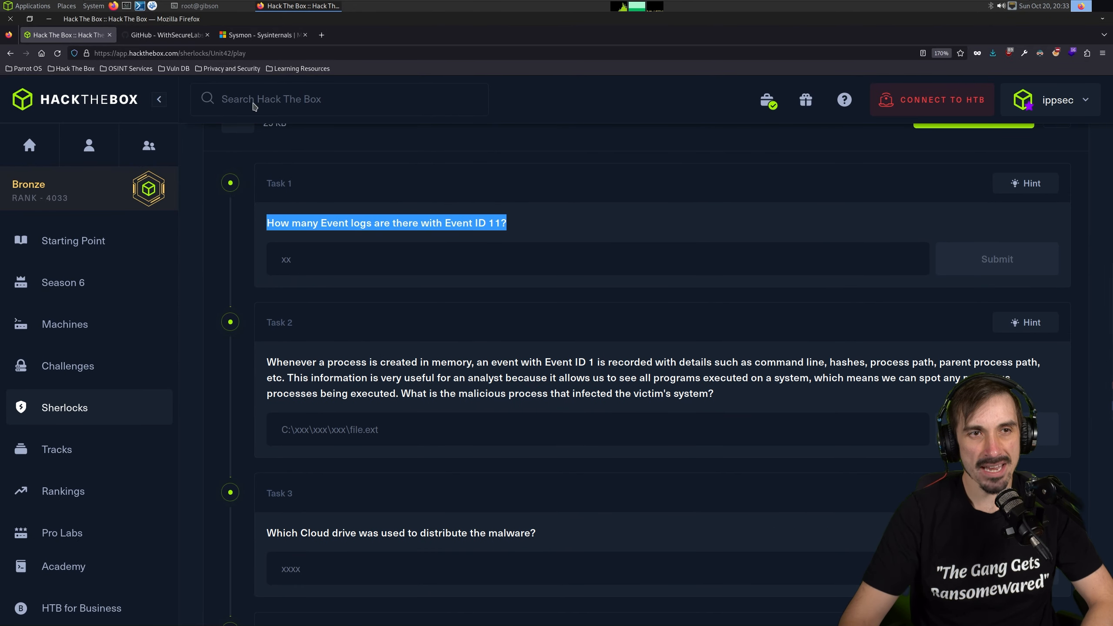
pyautogui.click(262, 34)
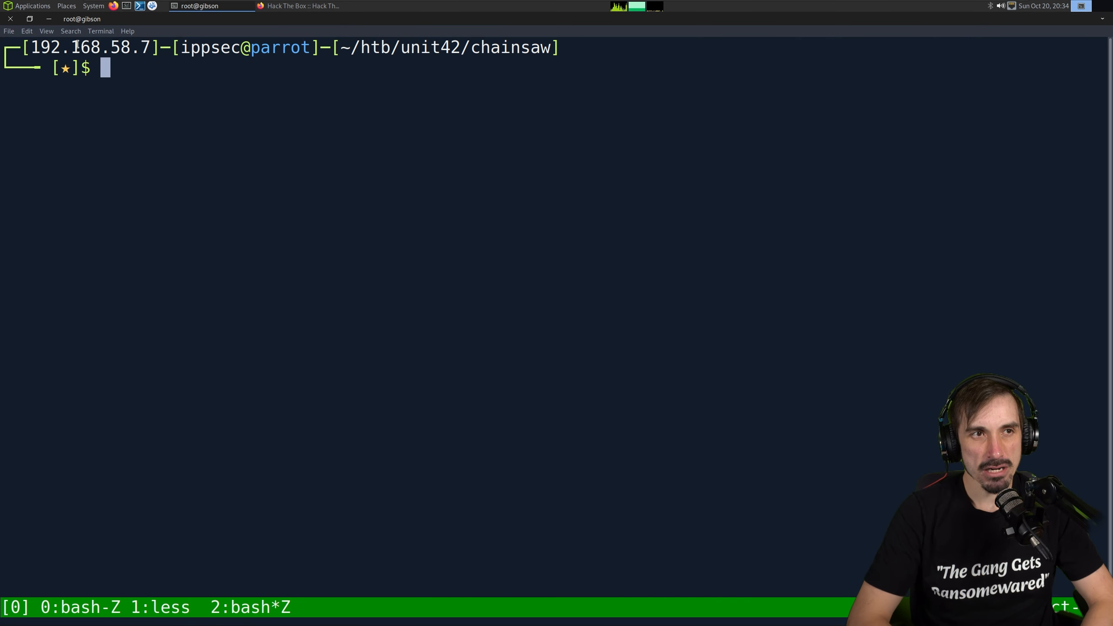
# - Search the Sysmon log for the process GUID, grep EventData entries, and count Event ID 11 records
pyautogui.write("./chainsaw search 817BDDF3-3684-65CC-2D02-000000001900 ../Microsoft-Windows-Sysmon-Operational.evtx --json | jq '.[].Event | select( .System.EventID == 22) | .EventData.QueryName'")
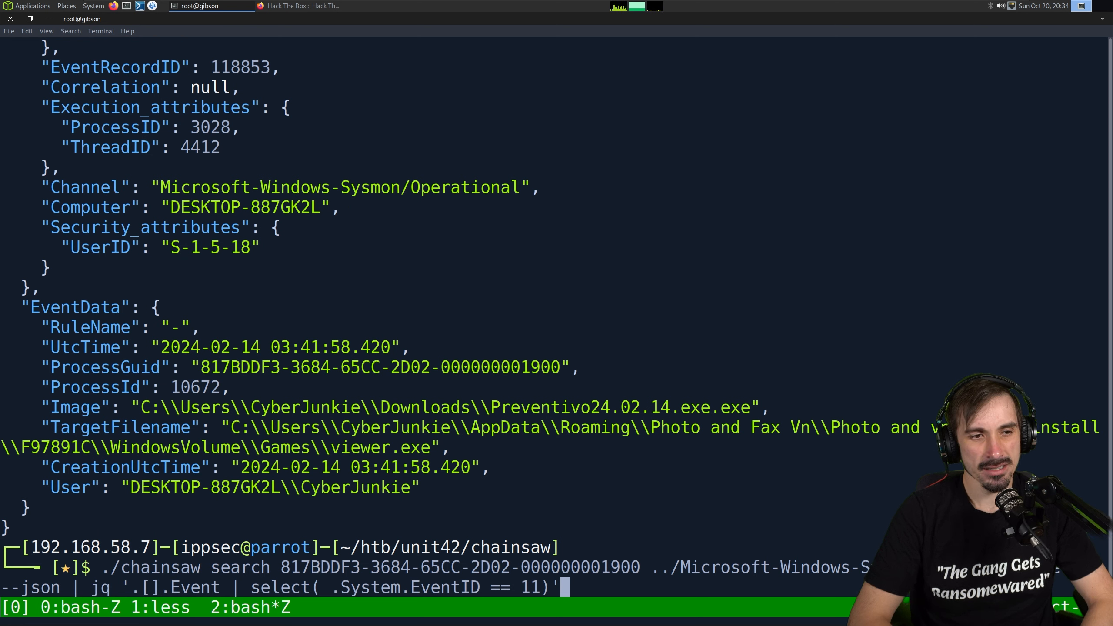
pyautogui.write('|')
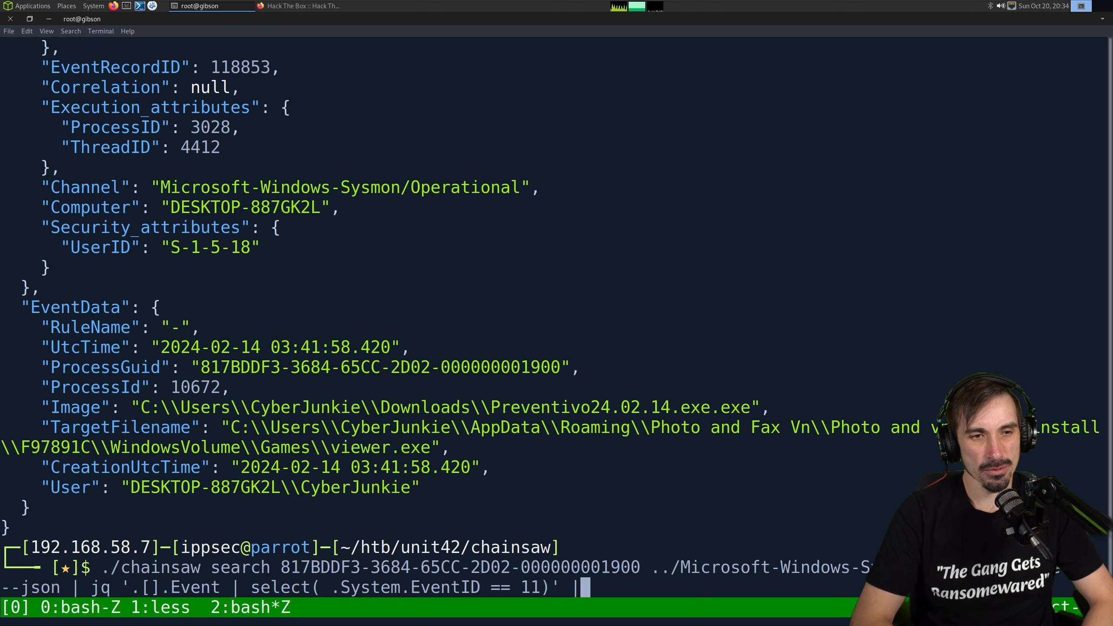
pyautogui.write('grep EventData')
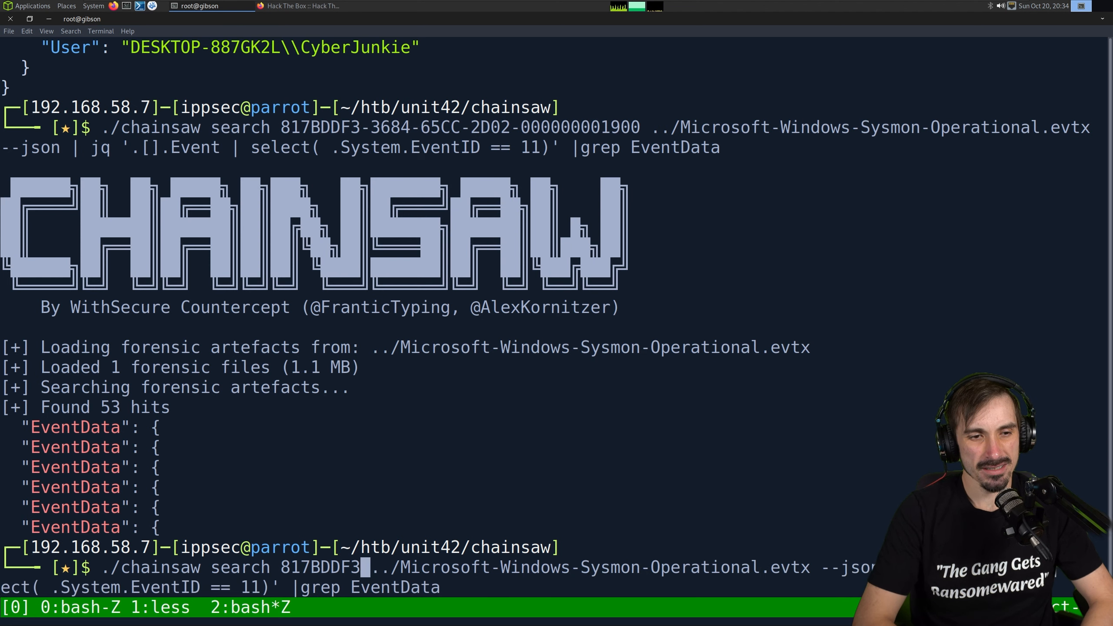
pyautogui.press('Return')
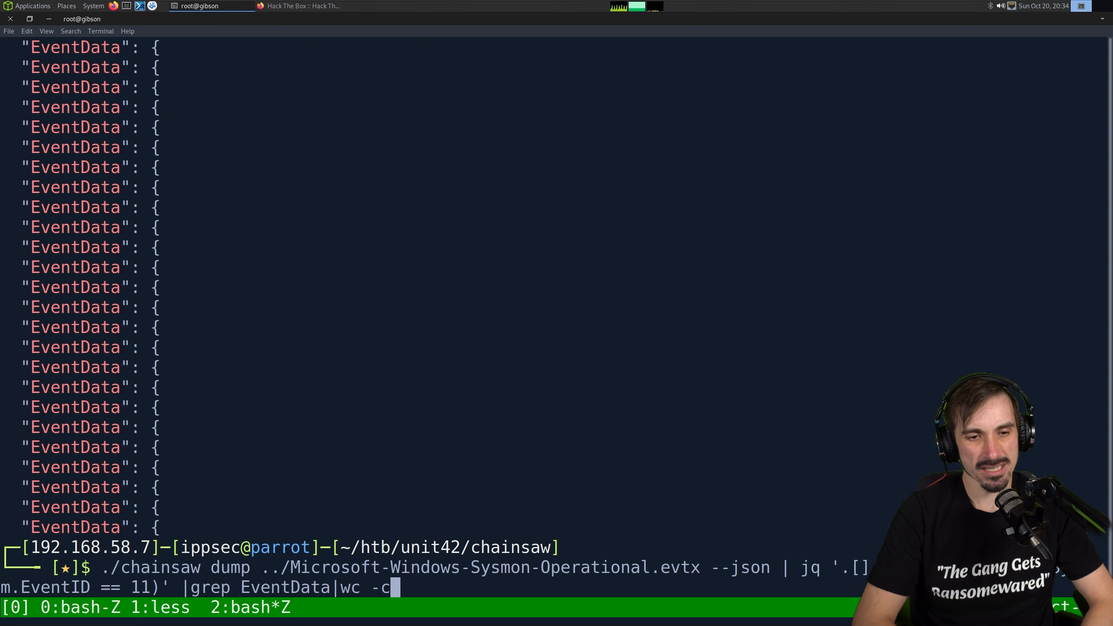
pyautogui.press('Return')
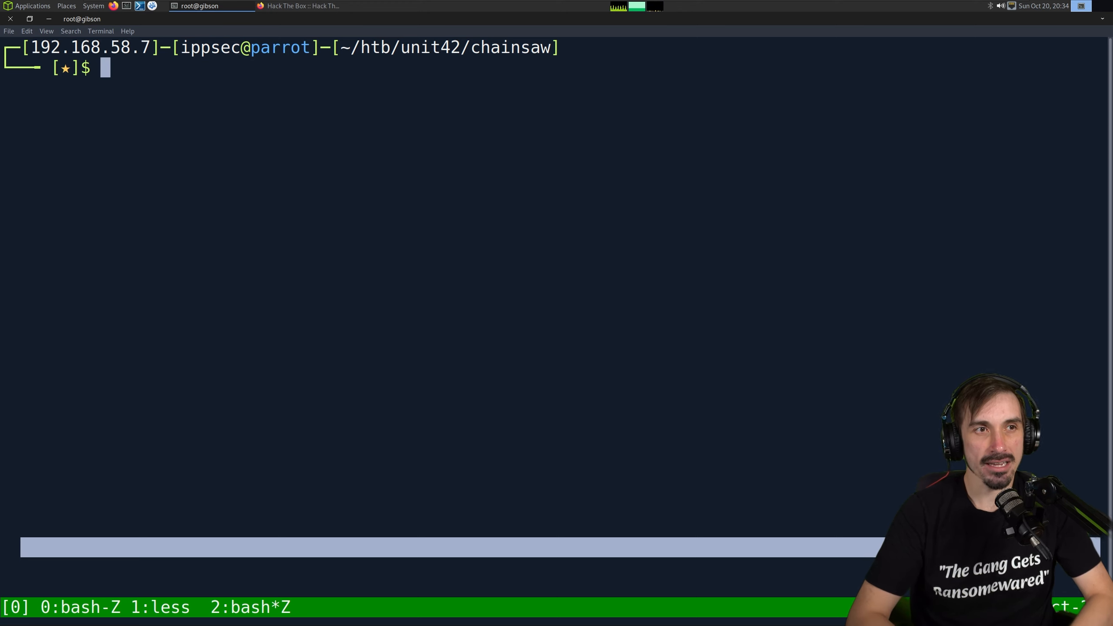
# - Dump Microsoft-Windows-Sysmon-Operational.evtx as JSON into sysmon.out and move it to the unit42 folder
pyautogui.write("./chainsaw dump ../Microsoft-Windows-Sysmon-Operational.evtx --json | jq '.[].Event | select( .System.EventID == 11)' |grep EventData|wc -")
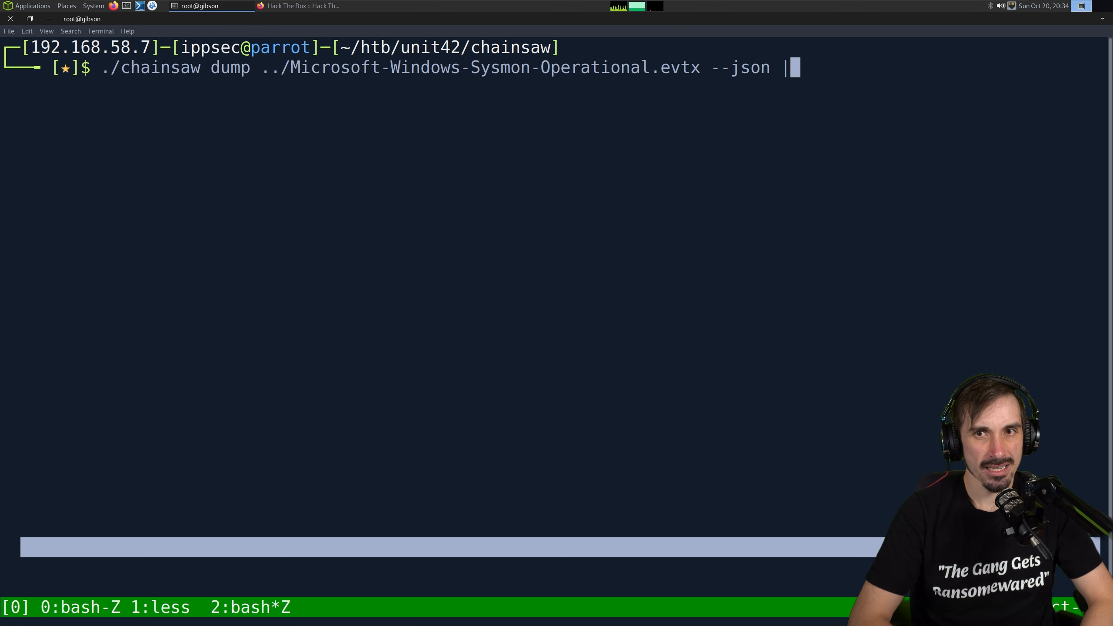
pyautogui.press('Return')
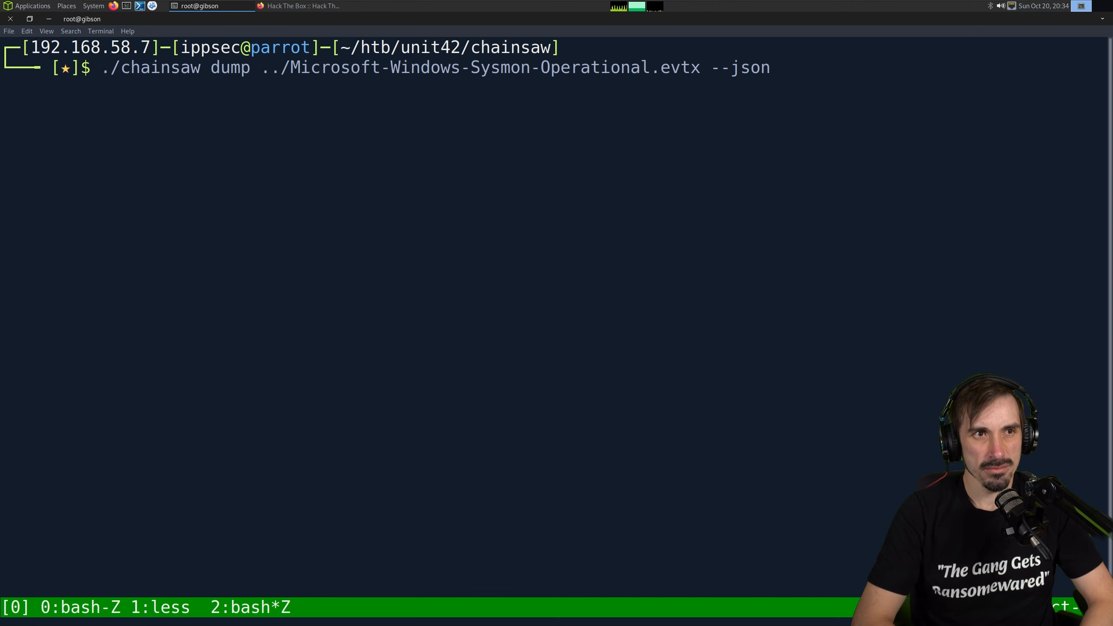
pyautogui.write('>')
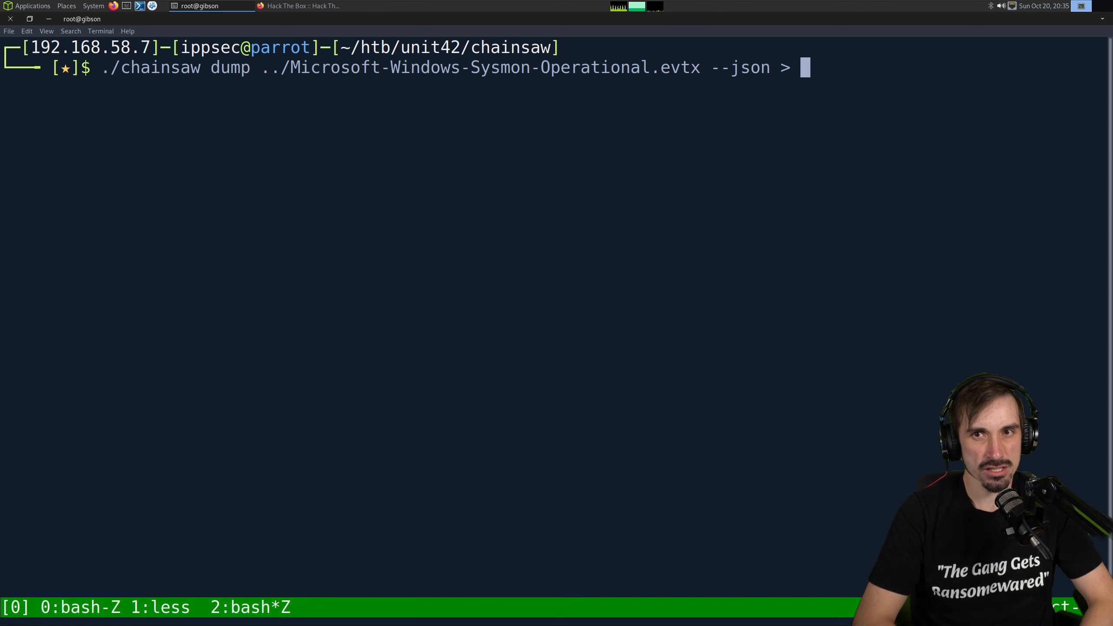
pyautogui.write('sysmon.out')
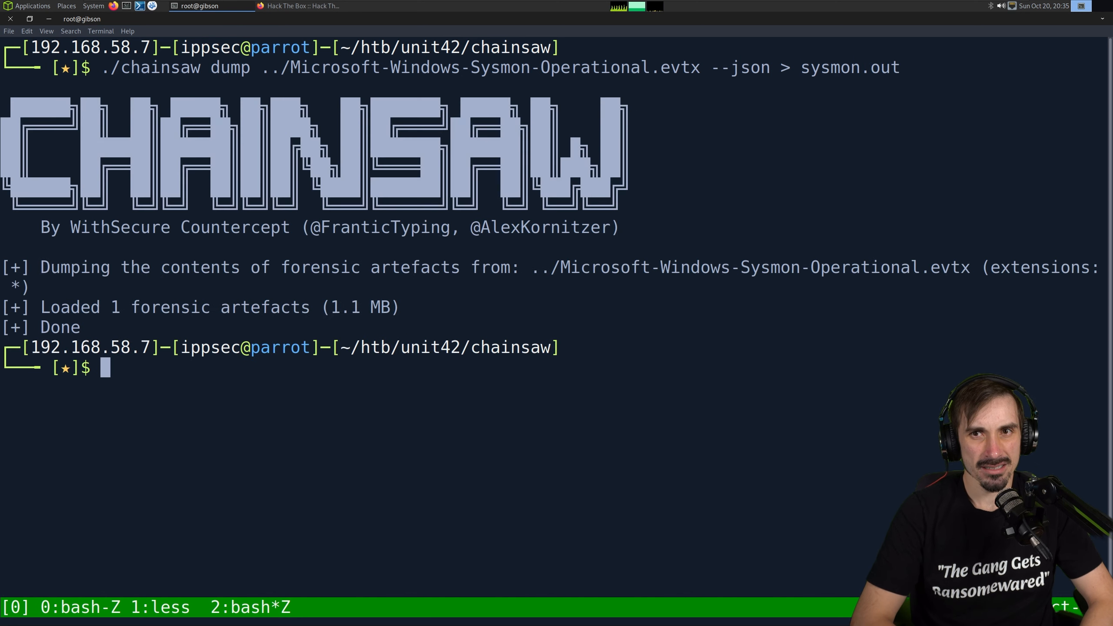
pyautogui.write('mv')
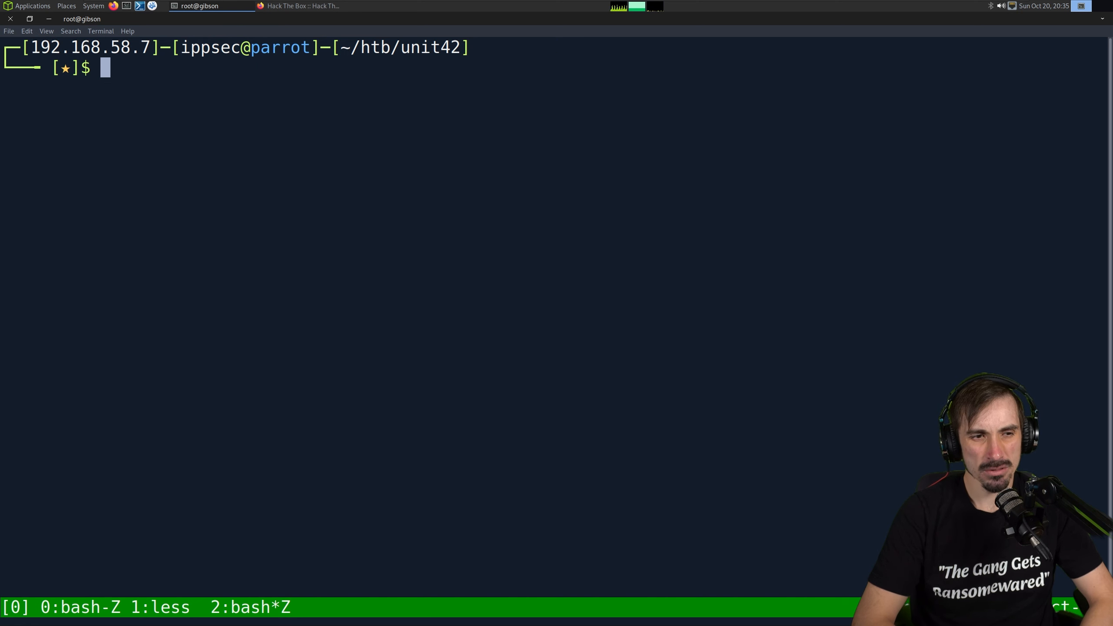
# - Pretty-print sysmon.out with jq and start drilling into .[].Event
pyautogui.write('ls')
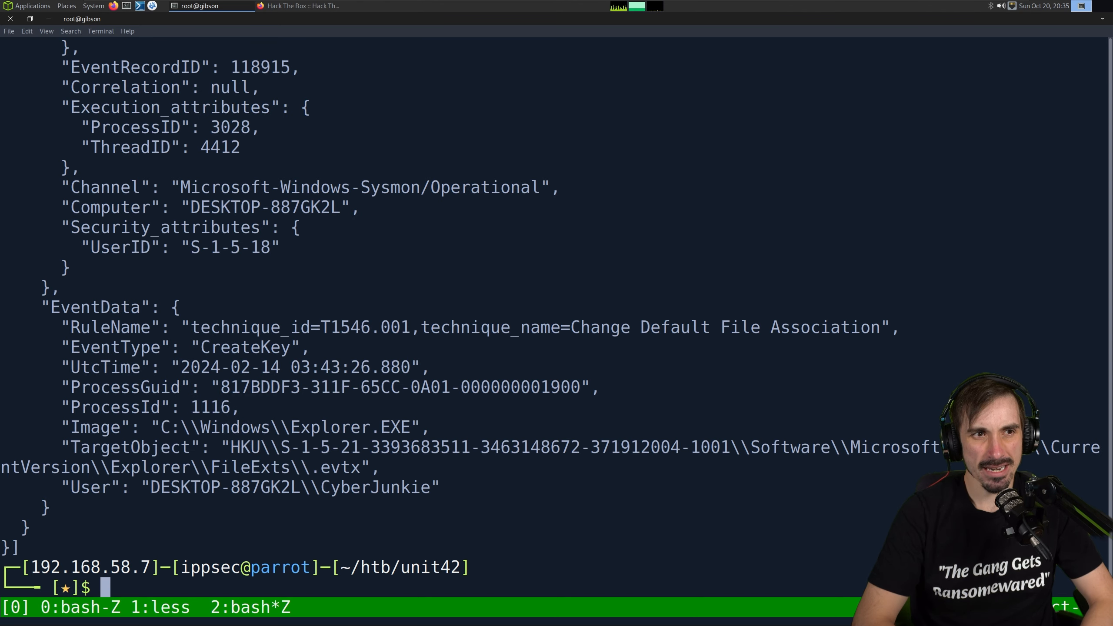
pyautogui.write('cat sysmon.out | jq')
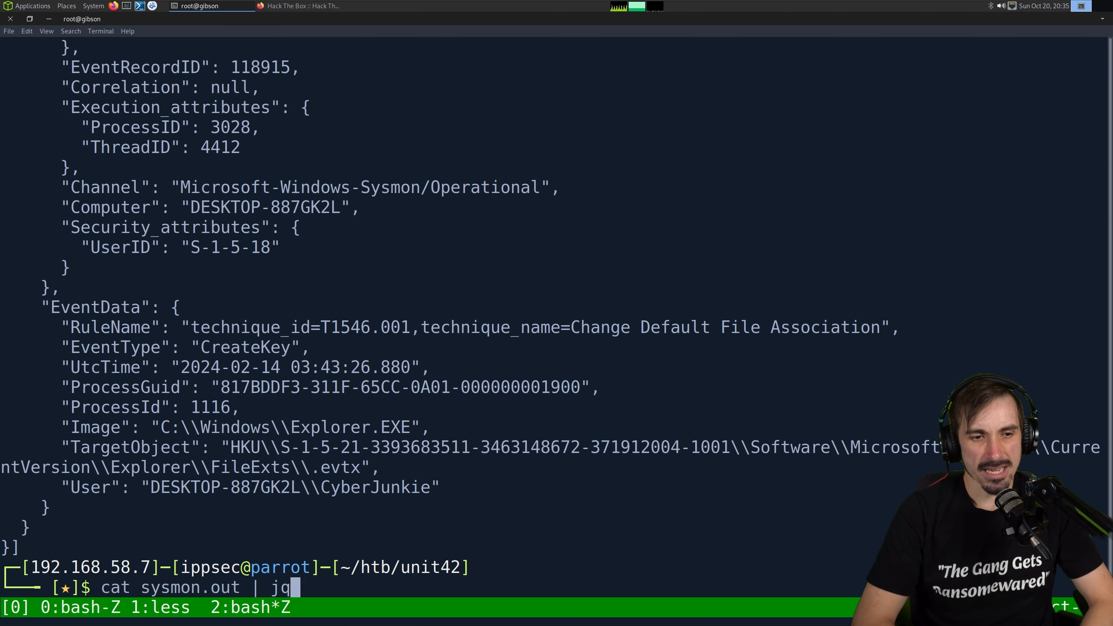
pyautogui.press('Return')
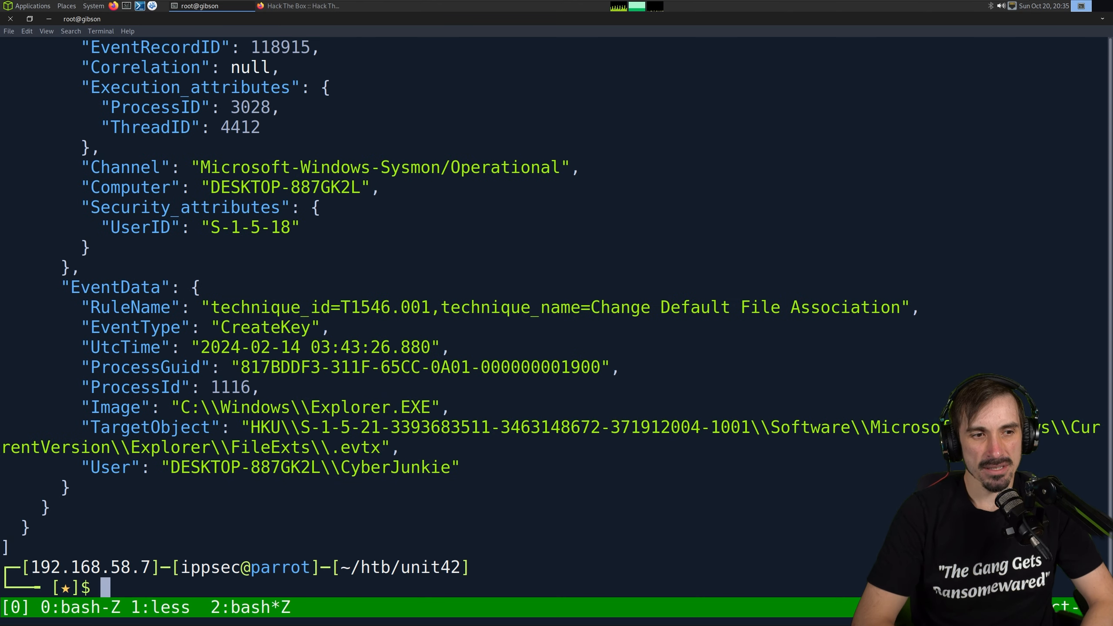
pyautogui.write('cat sysmon.out | jq .')
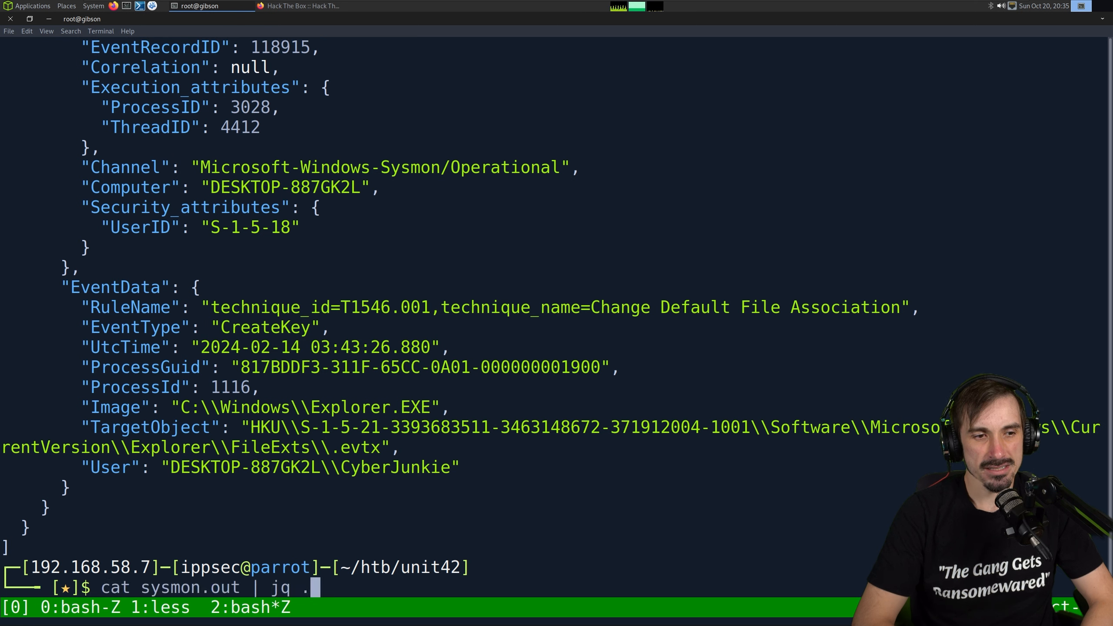
pyautogui.write("'")
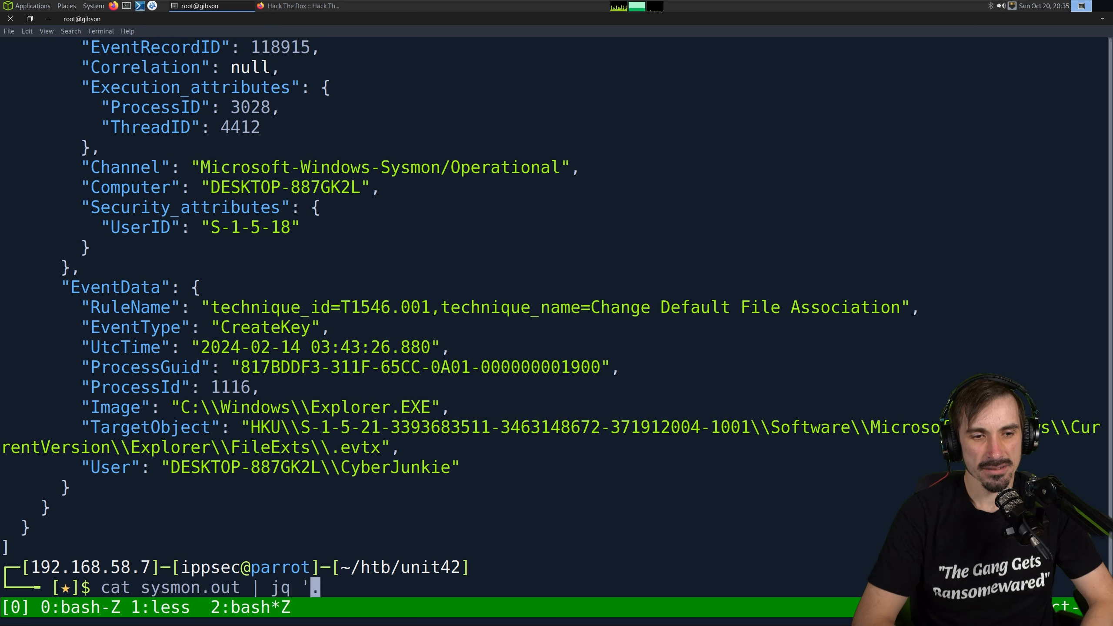
pyautogui.write('[].Eve')
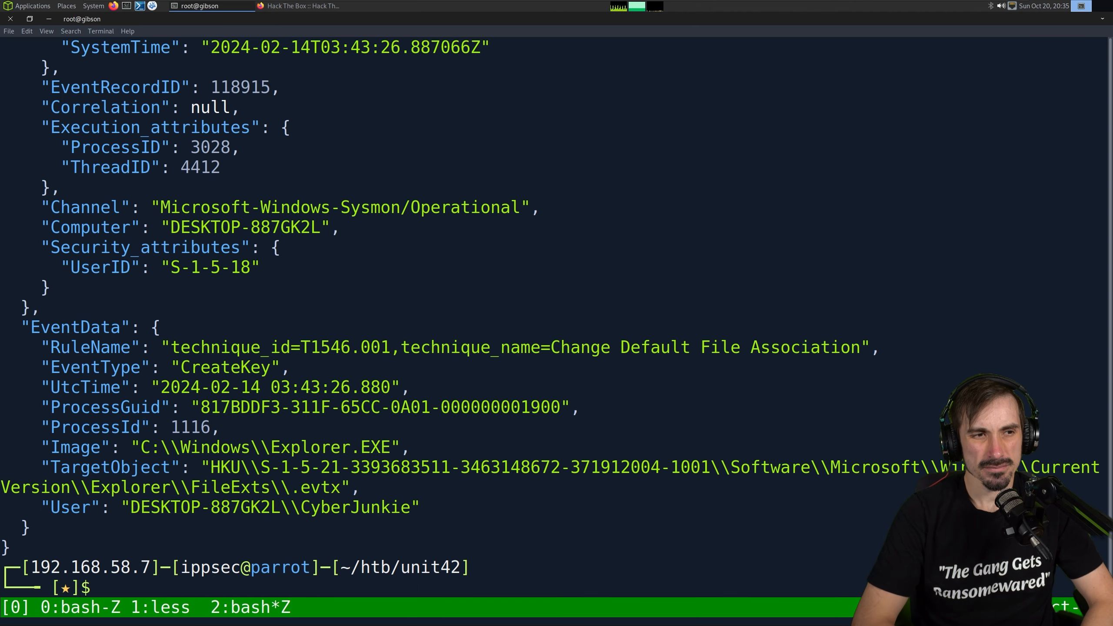
# - Count events per EventID with jq '.[].Event | .System.EventID' | sort | uniq -c
pyautogui.write("cat sysmon.out | jq '.[].Event'")
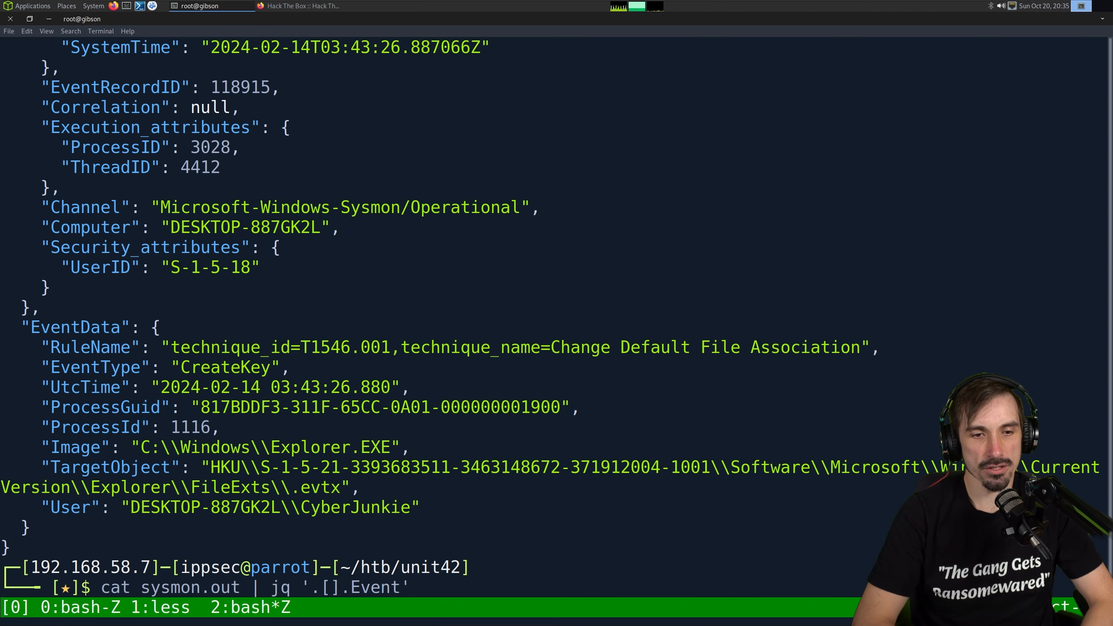
pyautogui.write('|')
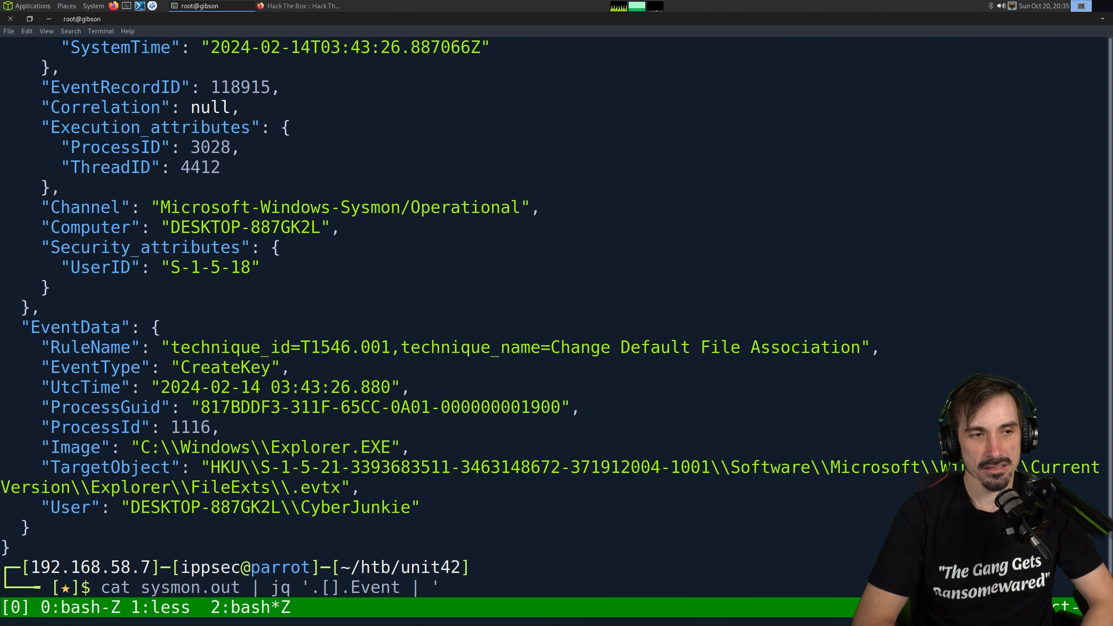
pyautogui.write('.Even')
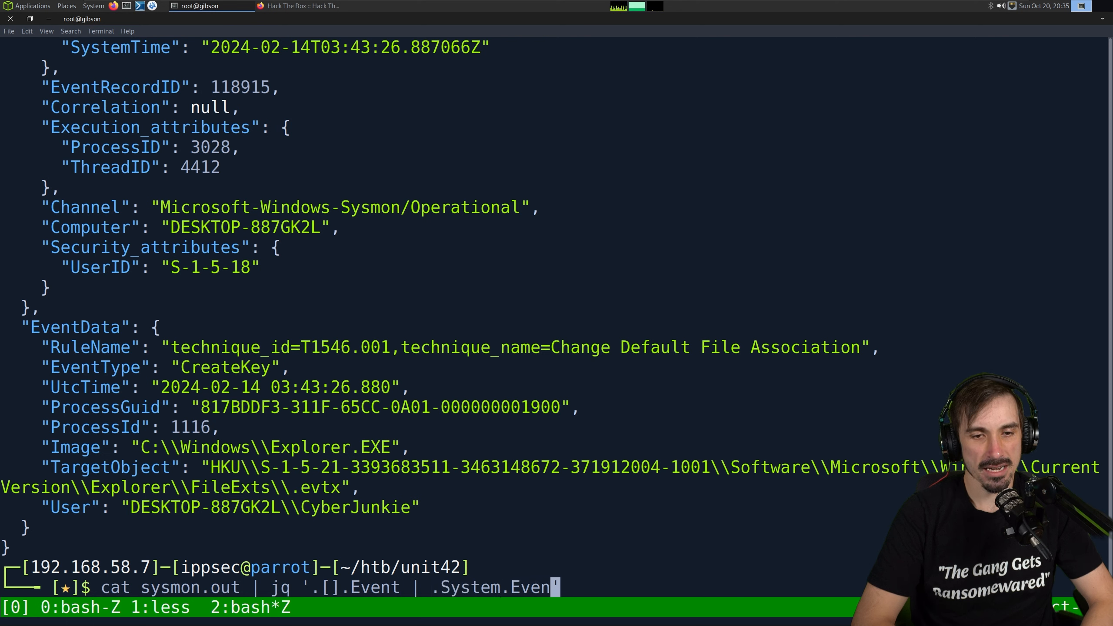
pyautogui.write('ID')
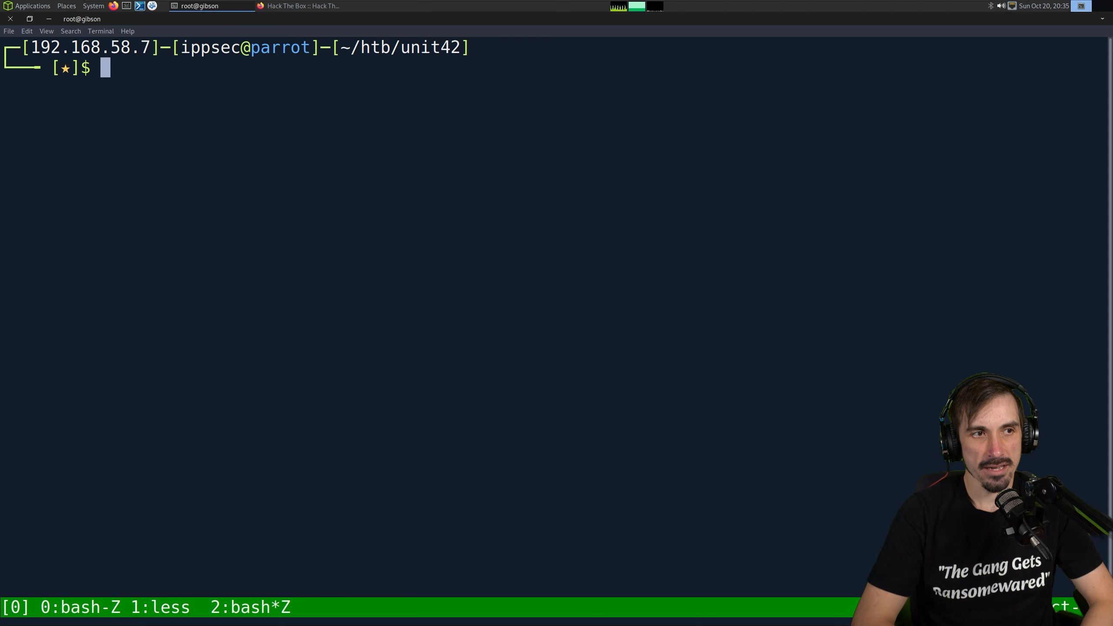
pyautogui.write("cat sysmon.out | jq '.[].Event | .System.EventID'")
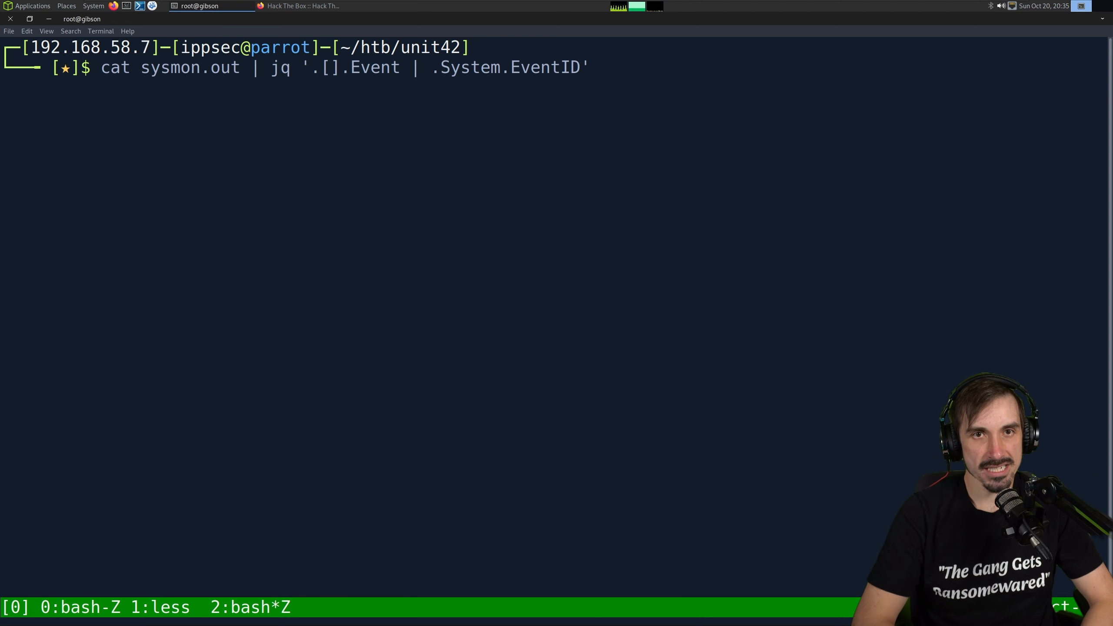
pyautogui.write('| sort | uniq -c')
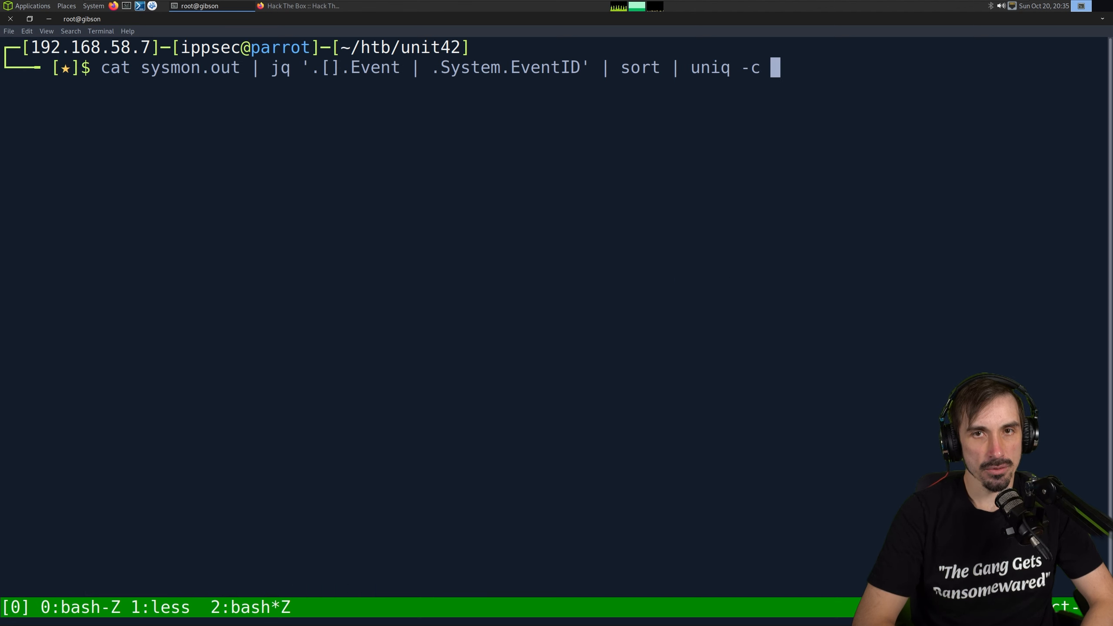
pyautogui.press('Return')
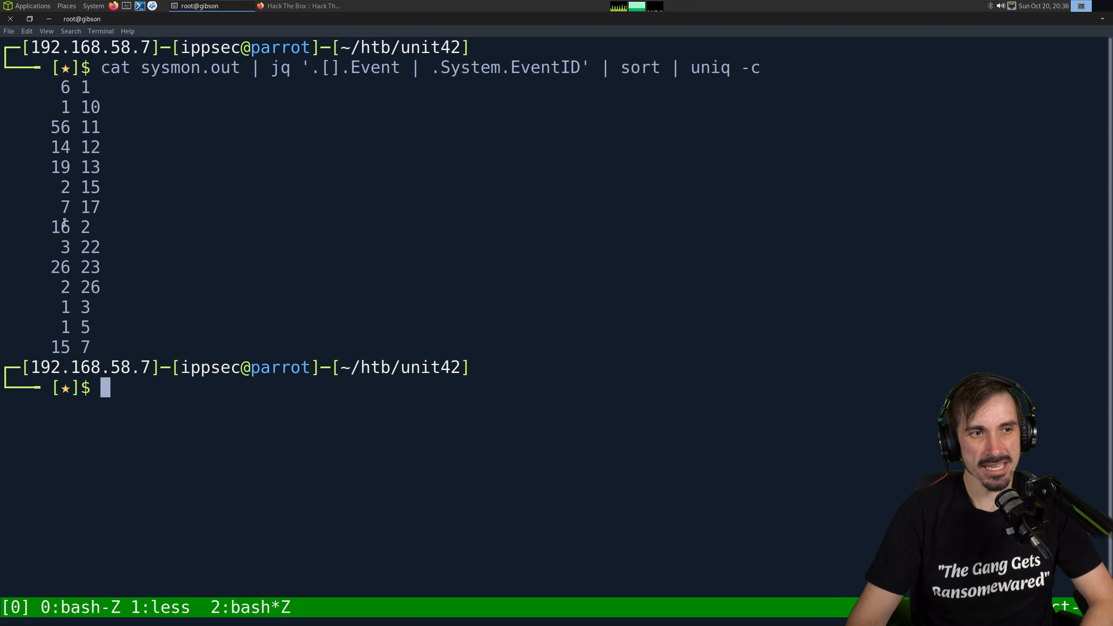
# - Reformat the counts as ID:count pairs with awk '{print $2 ":" $1}' sorted numerically
pyautogui.doubleClick(88, 167)
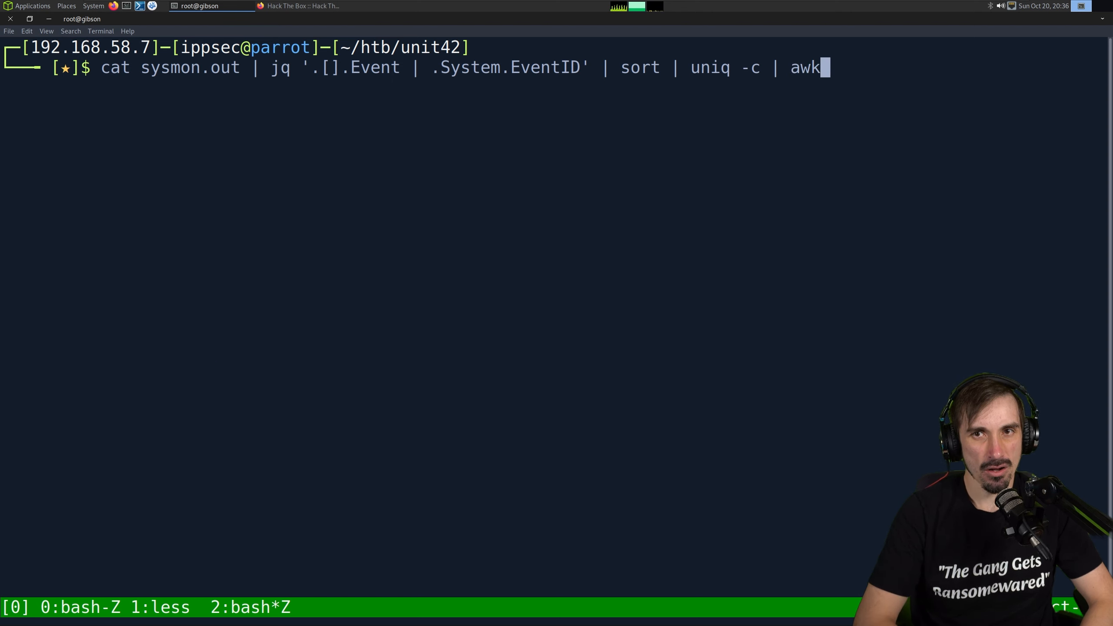
pyautogui.write("'{prin")
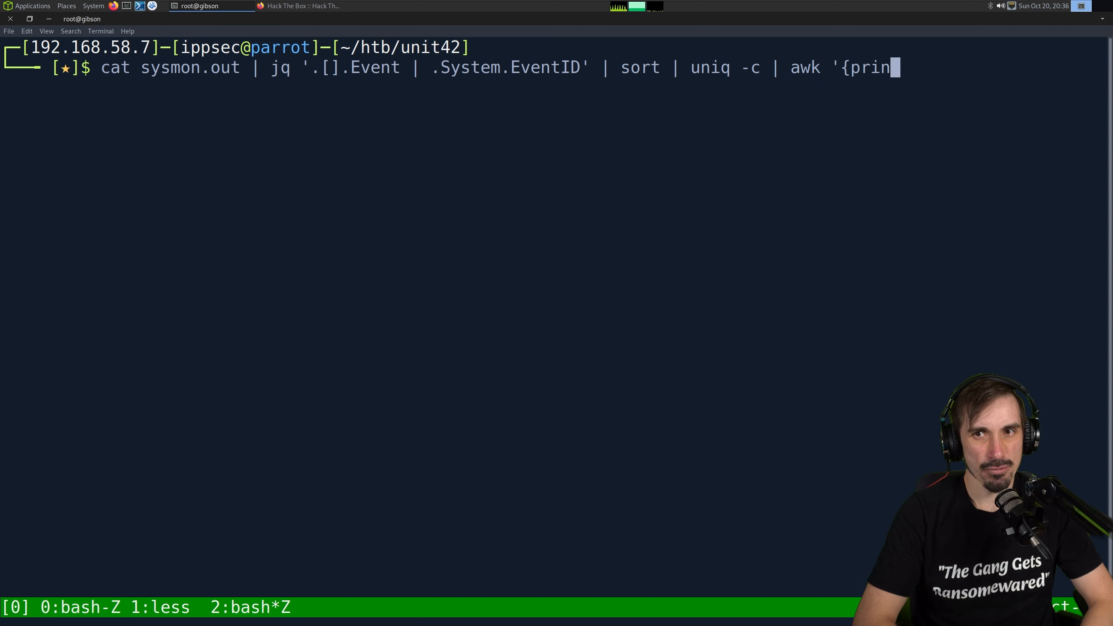
pyautogui.write('t $2')
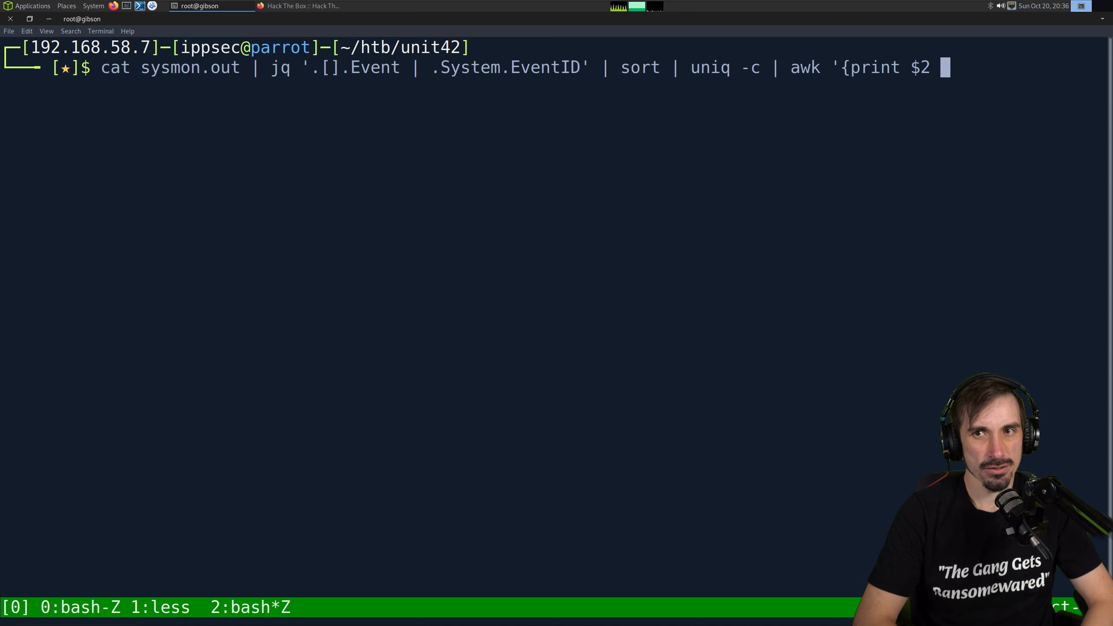
pyautogui.write('":" $3')
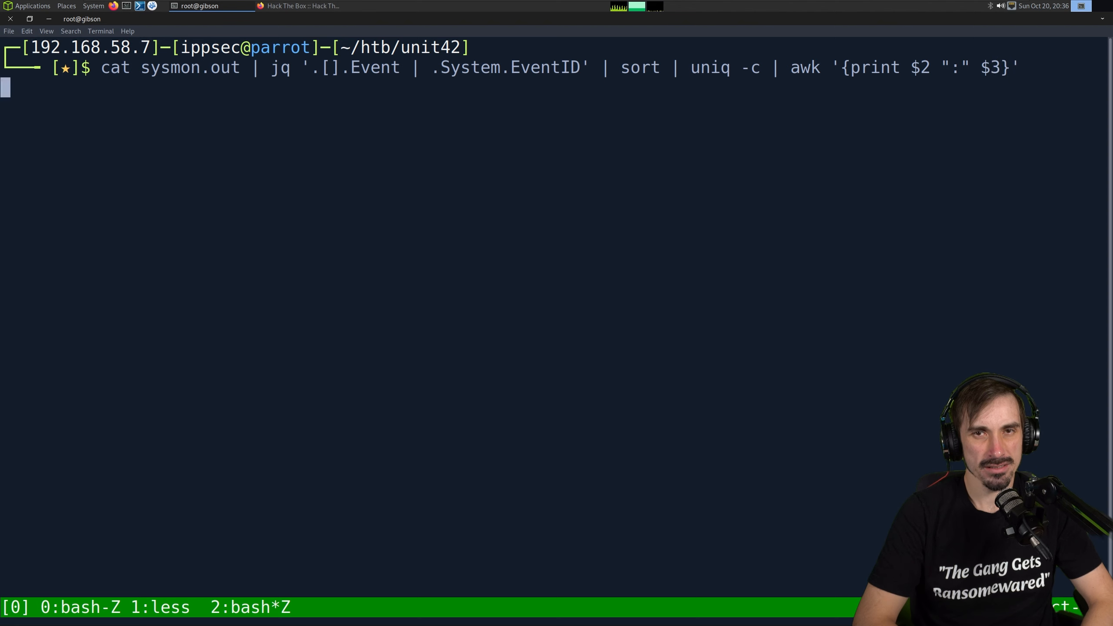
pyautogui.press('Return')
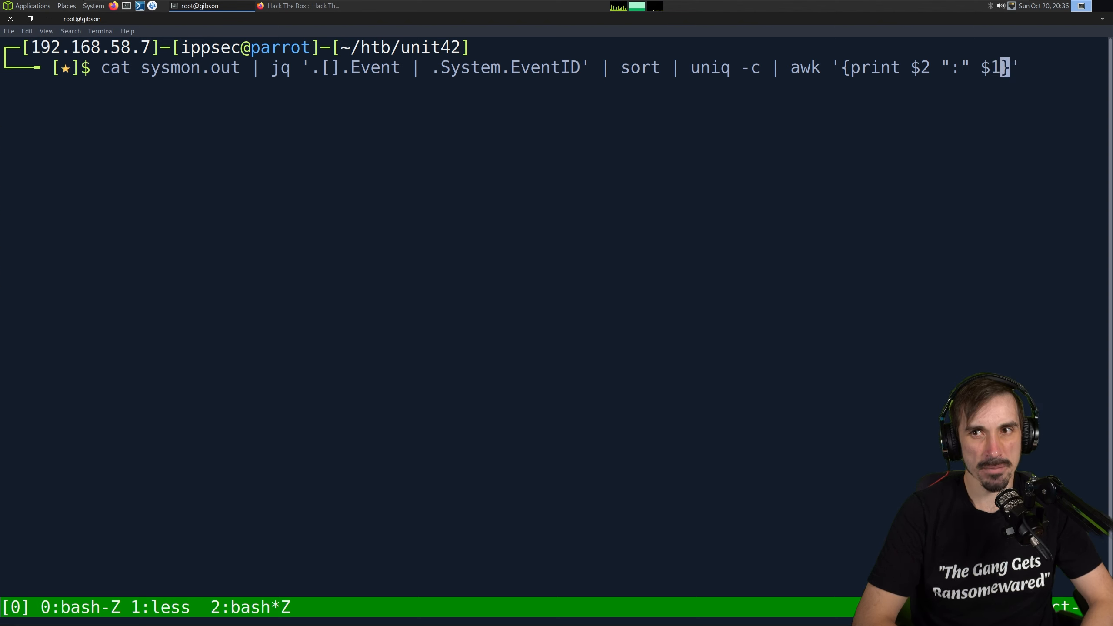
pyautogui.press('Return')
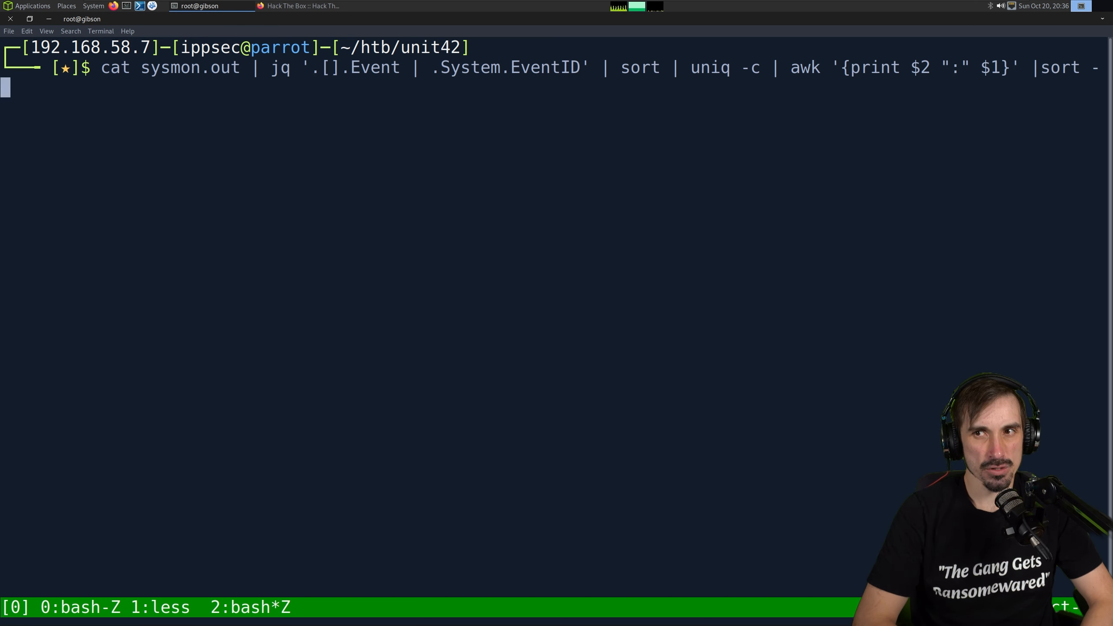
pyautogui.press('Return')
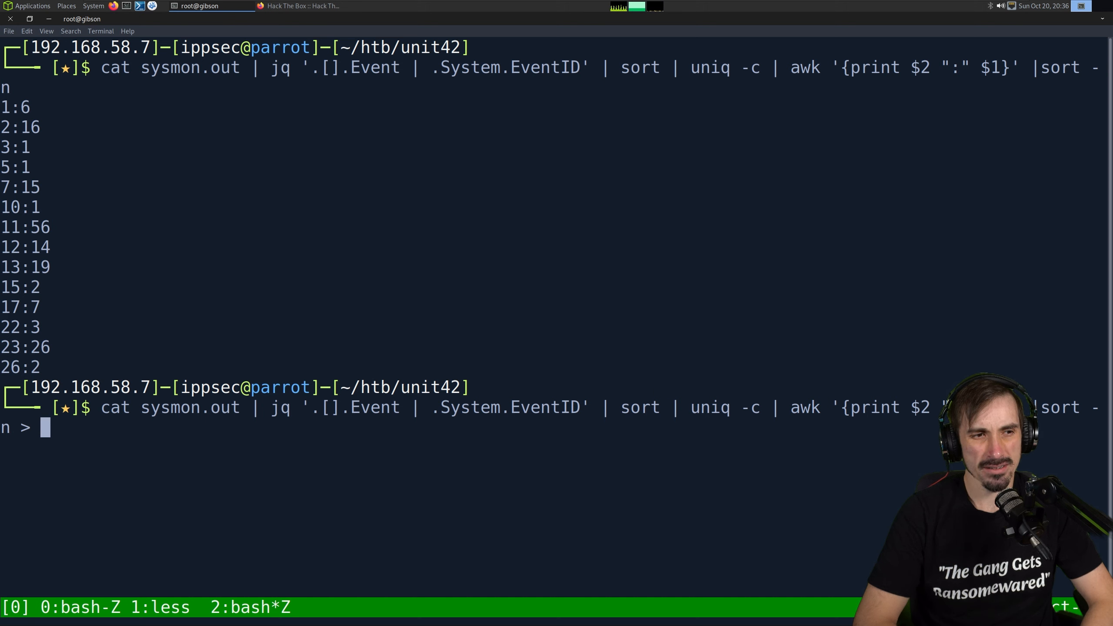
# - Redirect the sorted pairs to meta.csv and open it in vi
pyautogui.write('meta.')
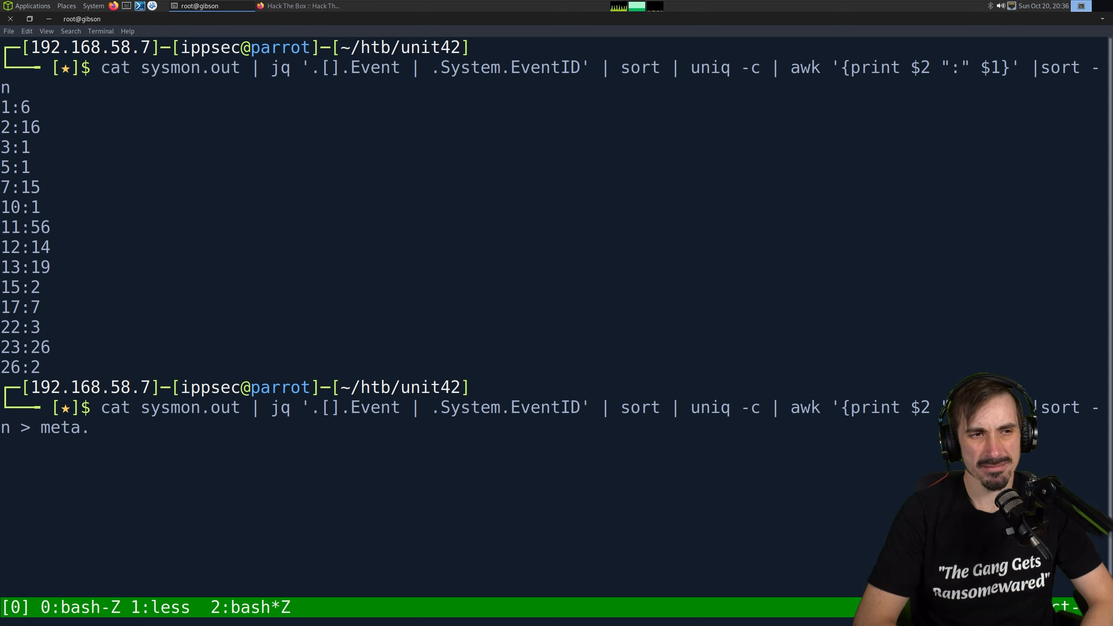
pyautogui.write('vi')
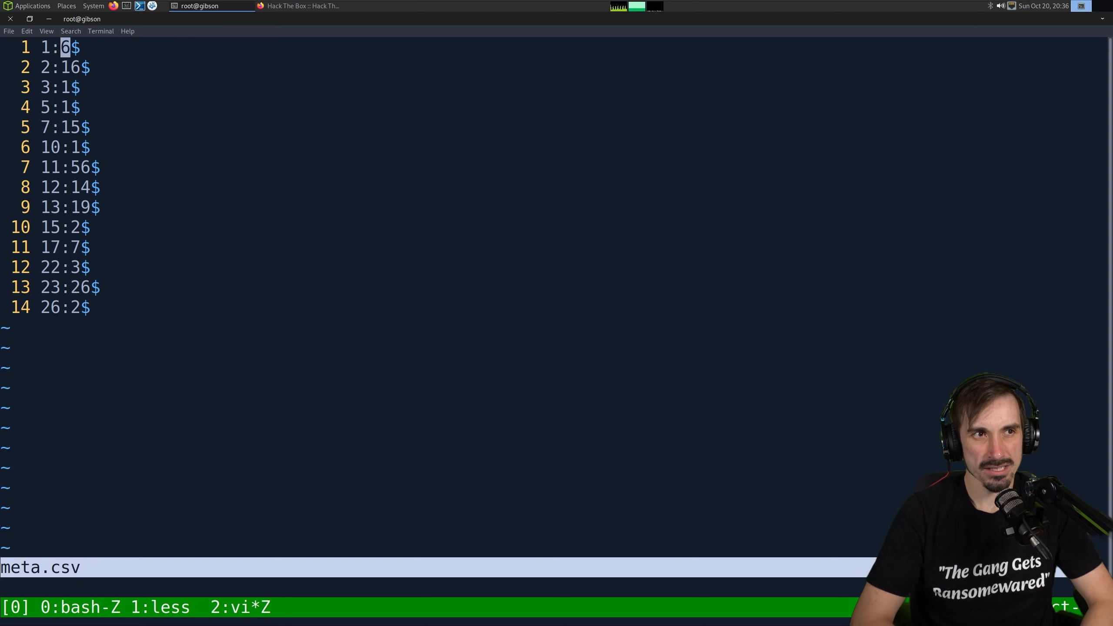
# - Label the first event IDs with names like ProcessCreate, FileCreateTime and NetworkConnection
pyautogui.press('i')
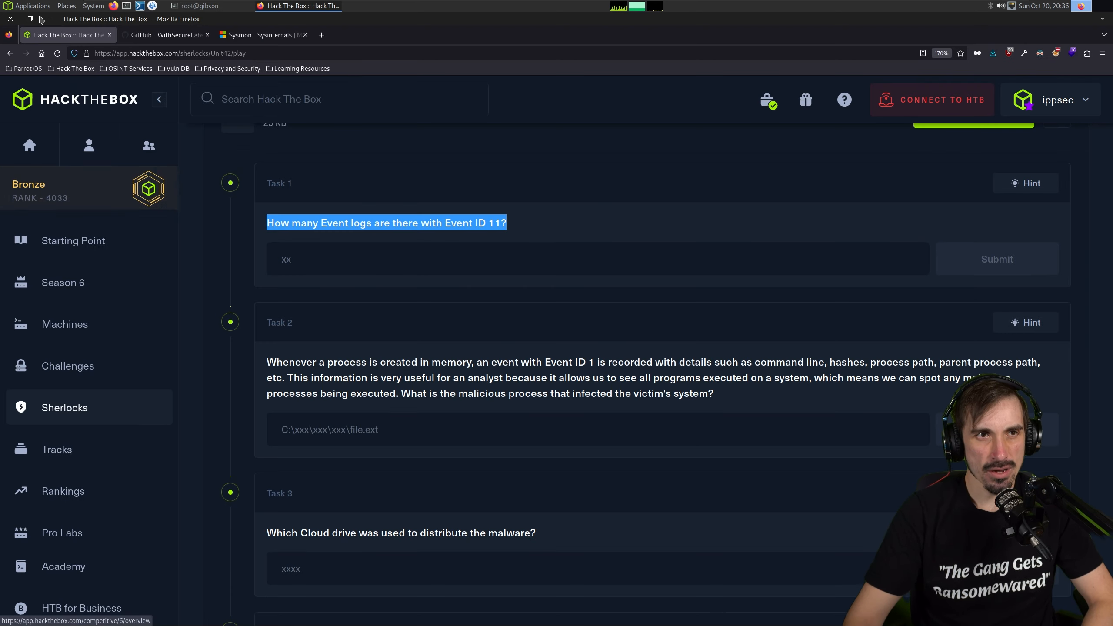
pyautogui.click(261, 35)
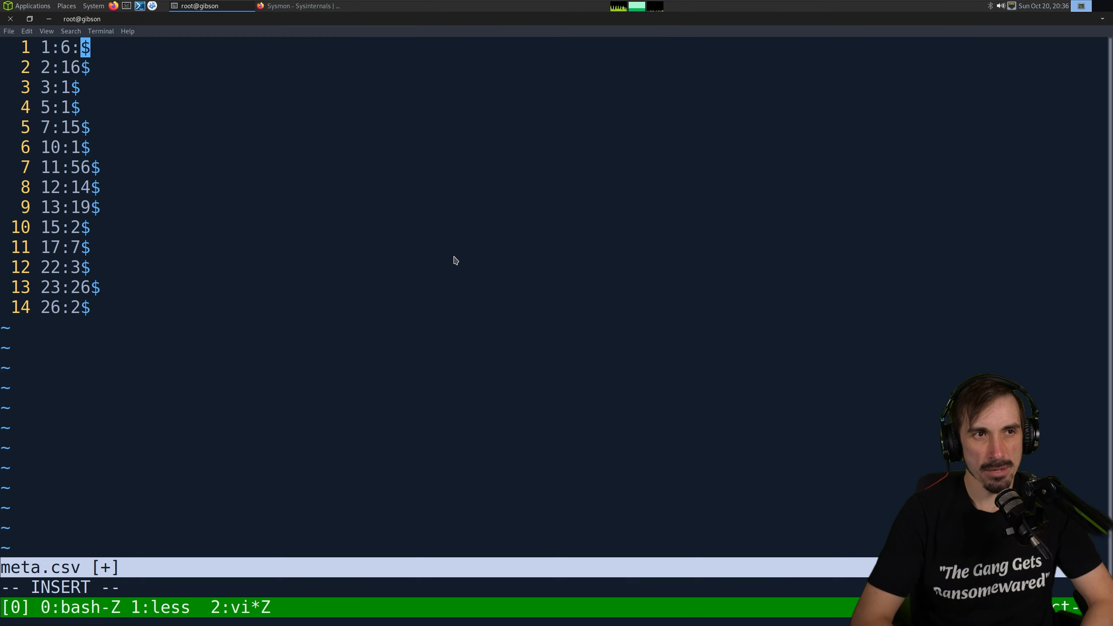
pyautogui.write('ProcessCreate')
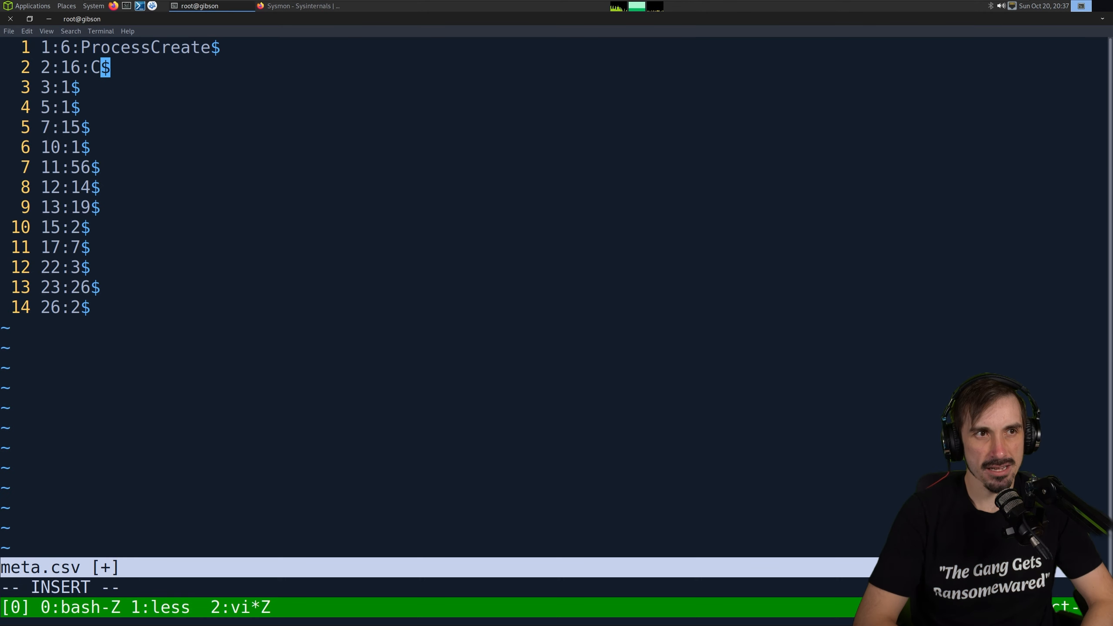
pyautogui.write('hangeCreateTime')
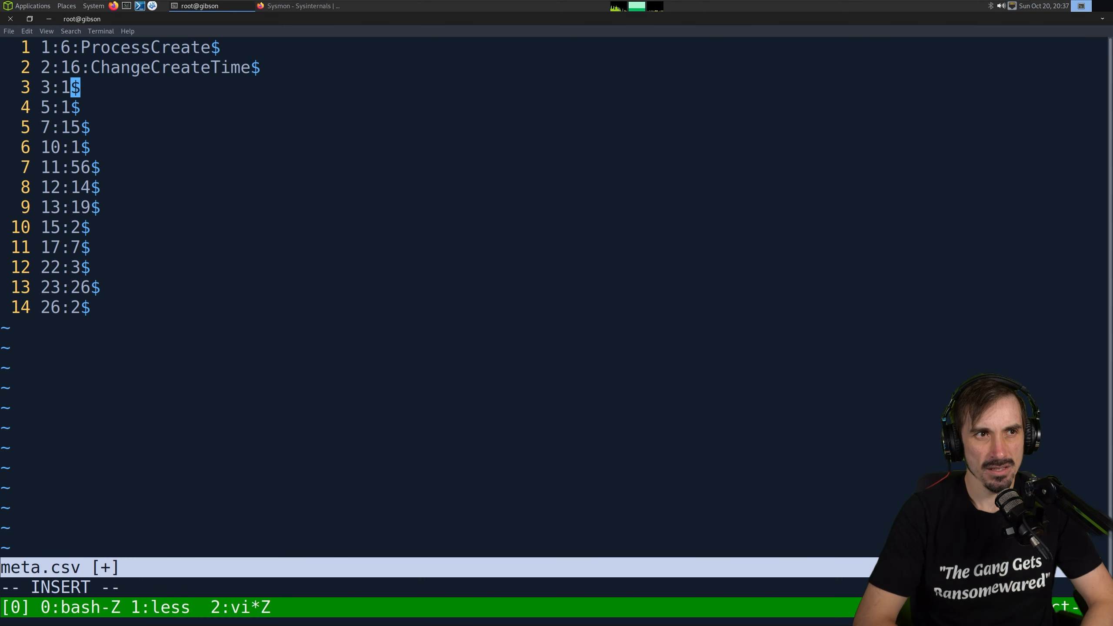
pyautogui.write('N')
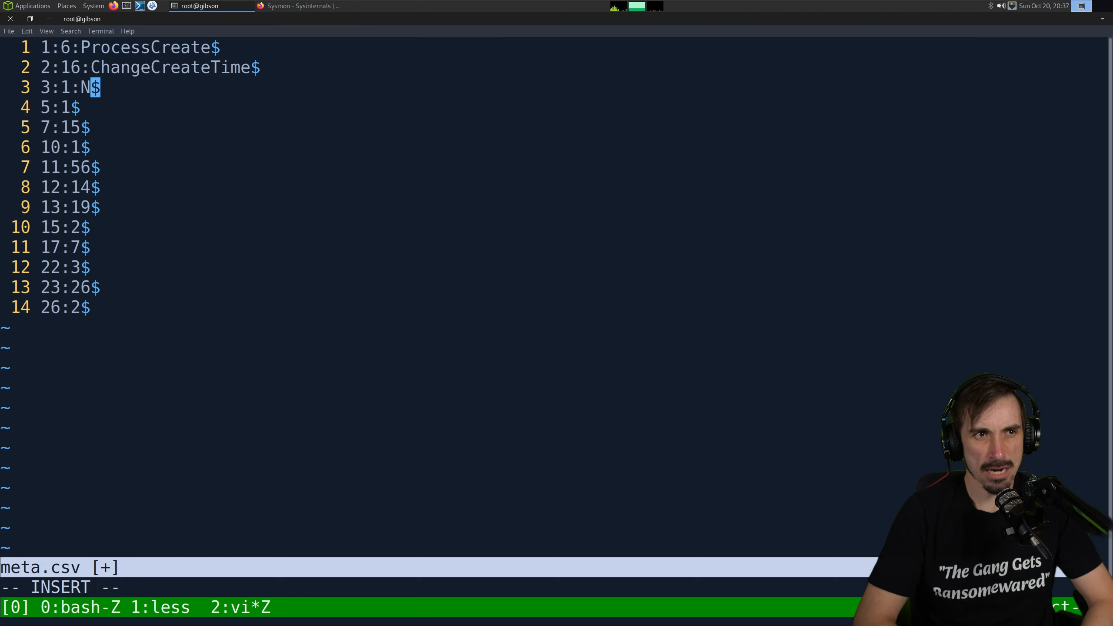
pyautogui.write('etworkConnectio')
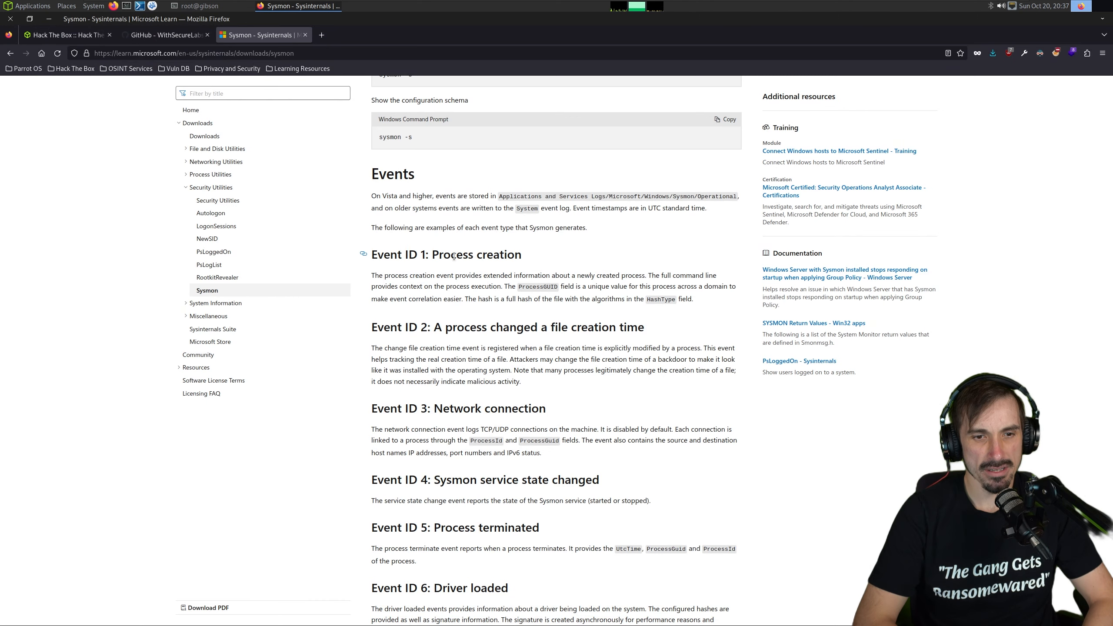
pyautogui.scroll(-3)
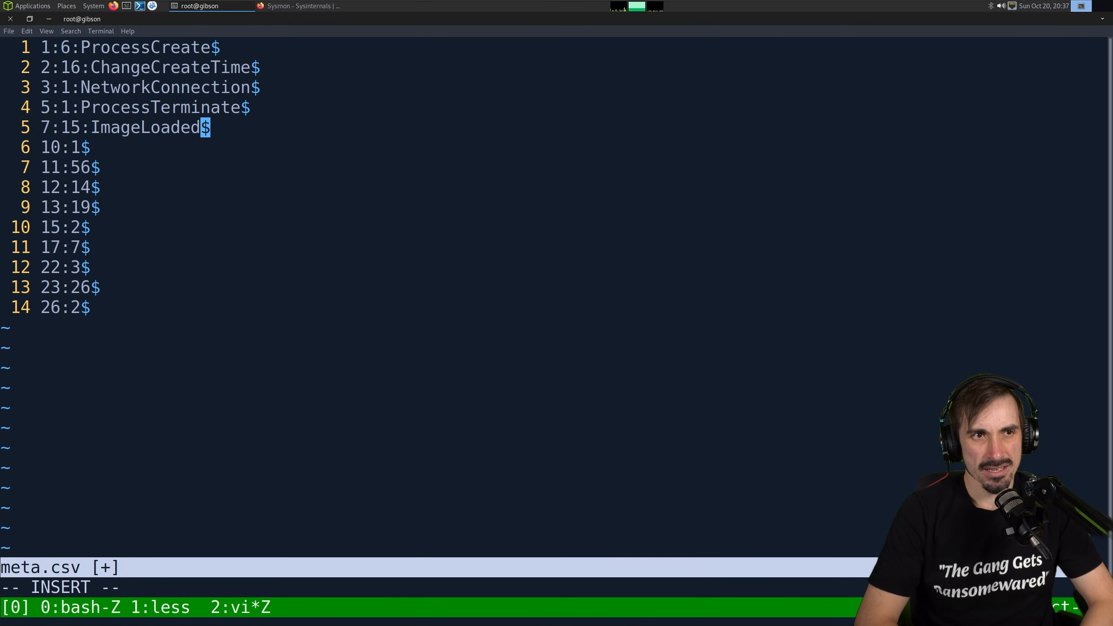
pyautogui.press('Down')
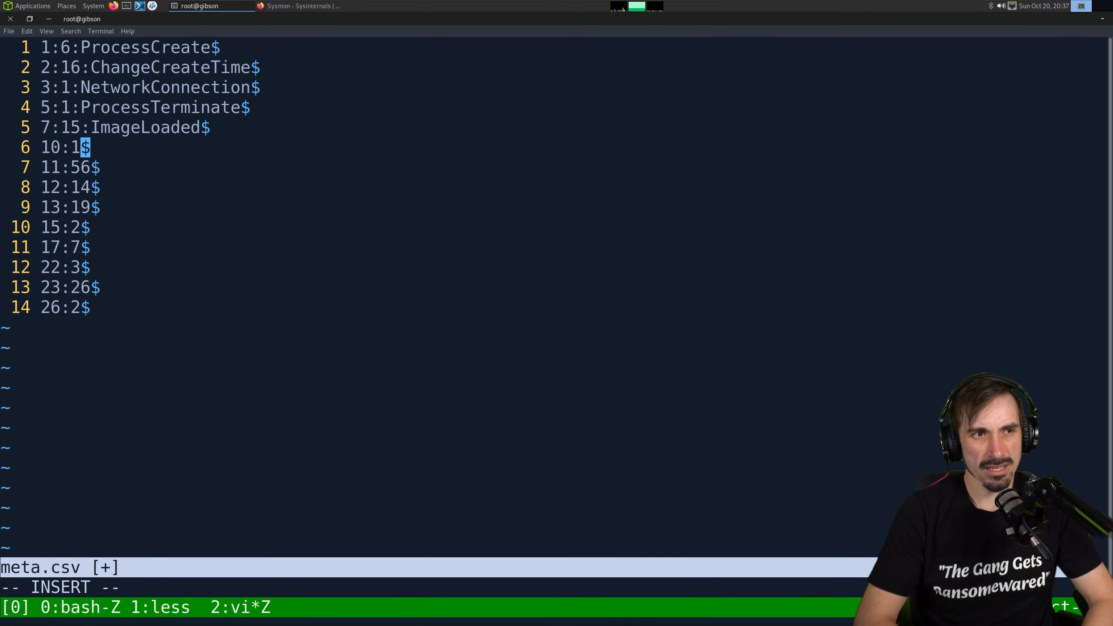
pyautogui.write('C')
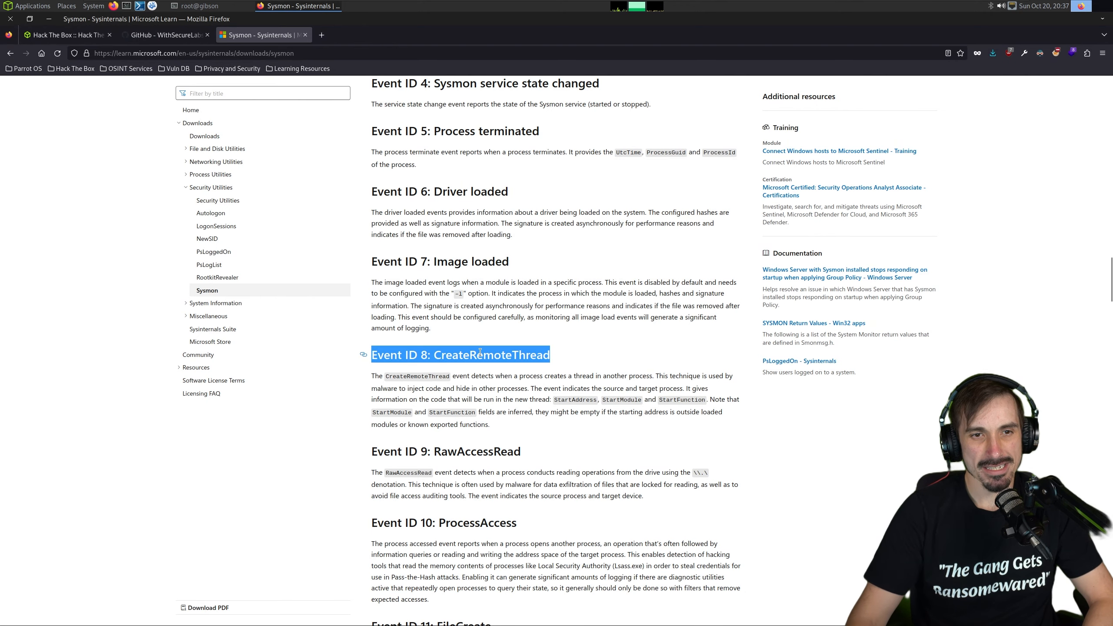
pyautogui.scroll(-3)
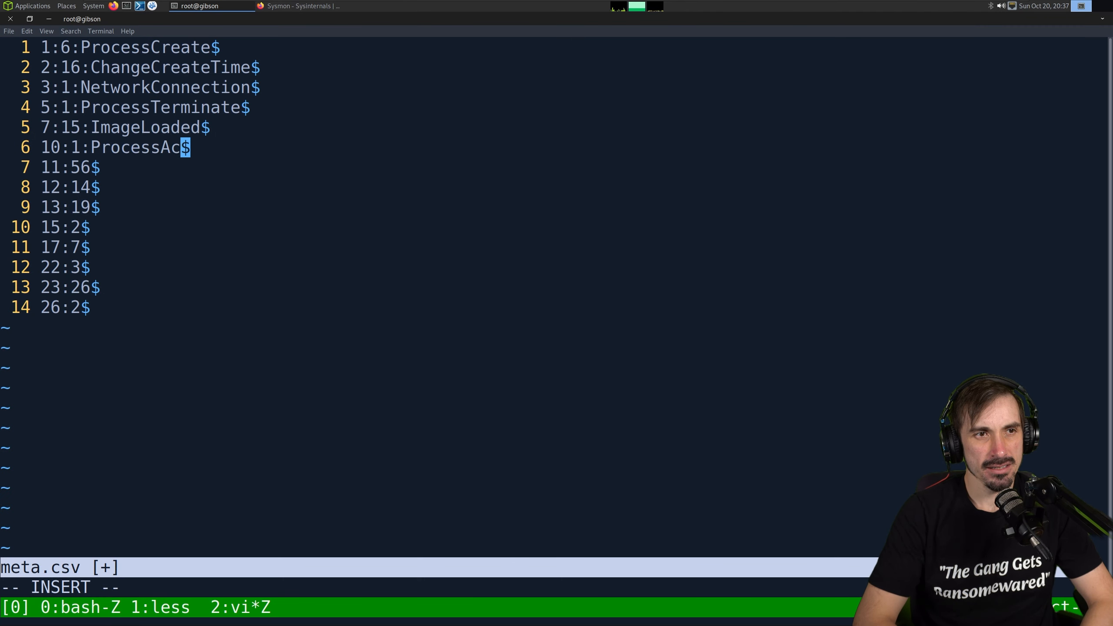
pyautogui.write('ess')
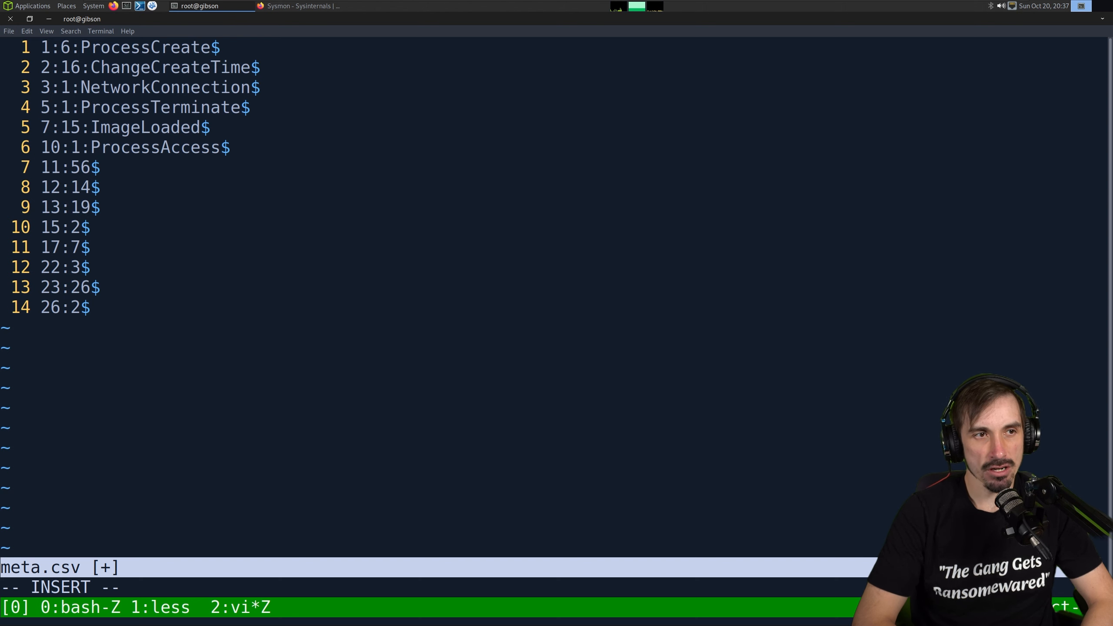
# - Label the remaining IDs with names like RegistryCreate, CreateStreamHash and FileDelete, looking them up as needed
pyautogui.click(295, 6)
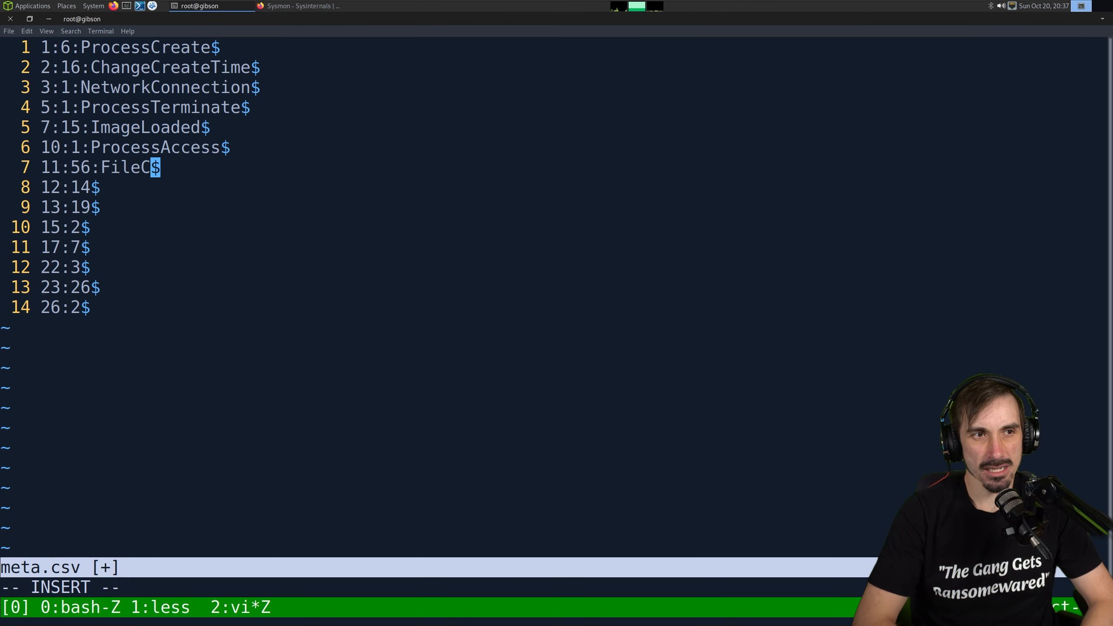
pyautogui.write('reate')
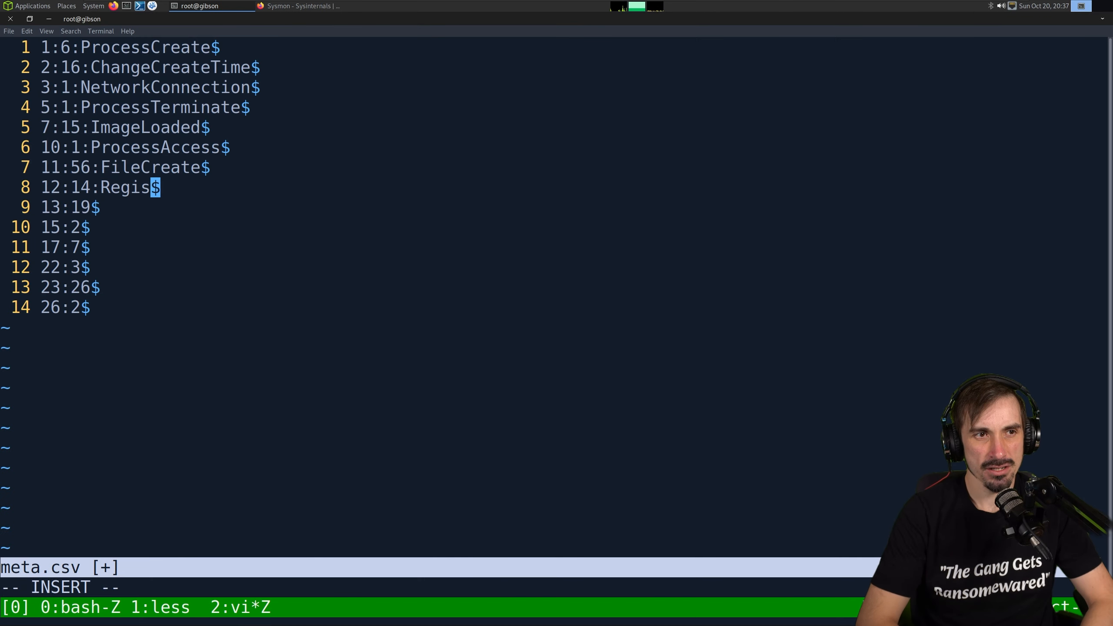
pyautogui.write('tryCreate')
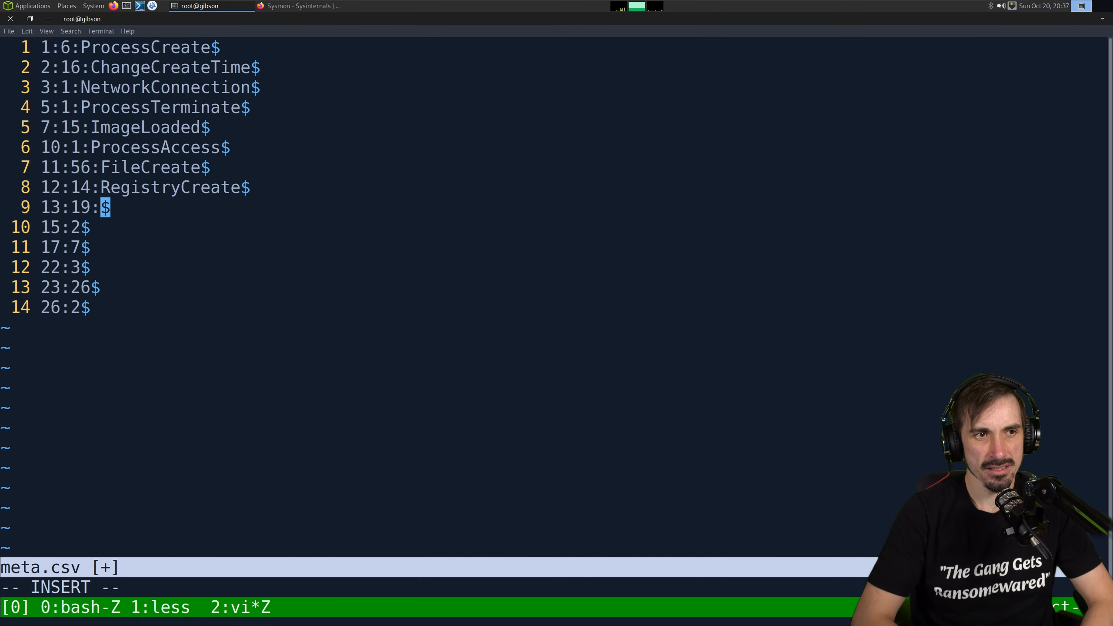
pyautogui.moveTo(586, 362)
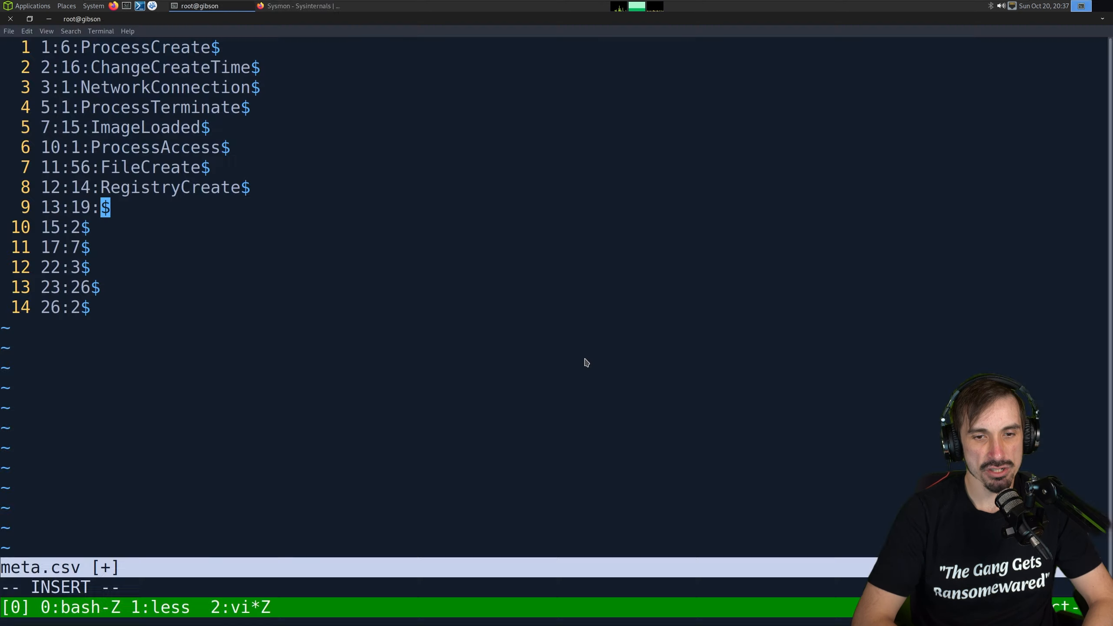
pyautogui.write('RegistryC')
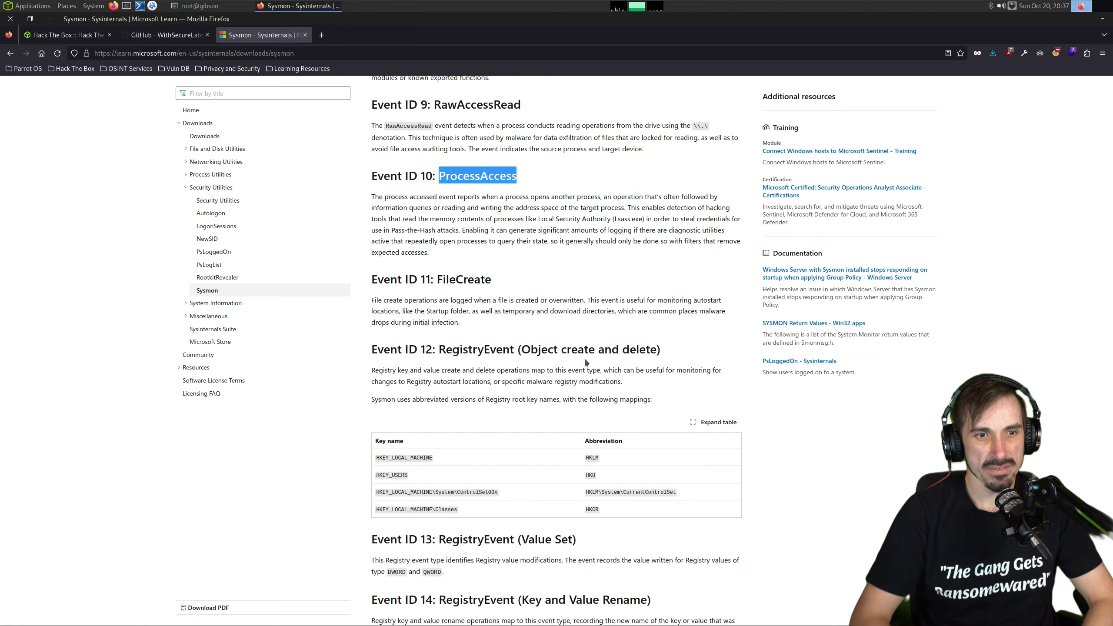
pyautogui.scroll(-3)
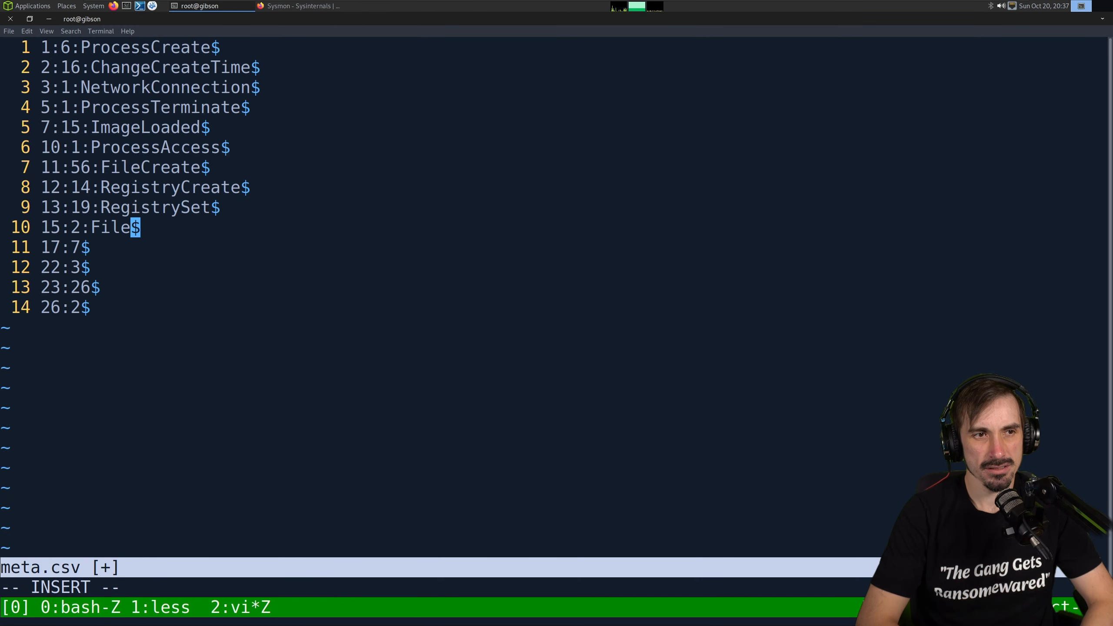
pyautogui.write('CreateStream')
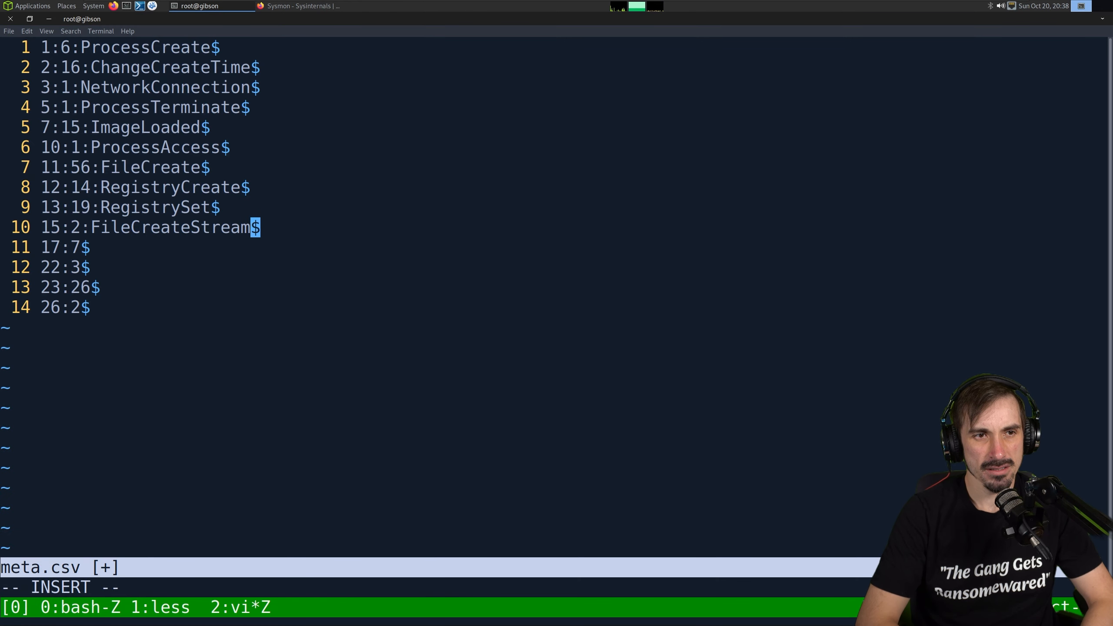
pyautogui.write('Hash')
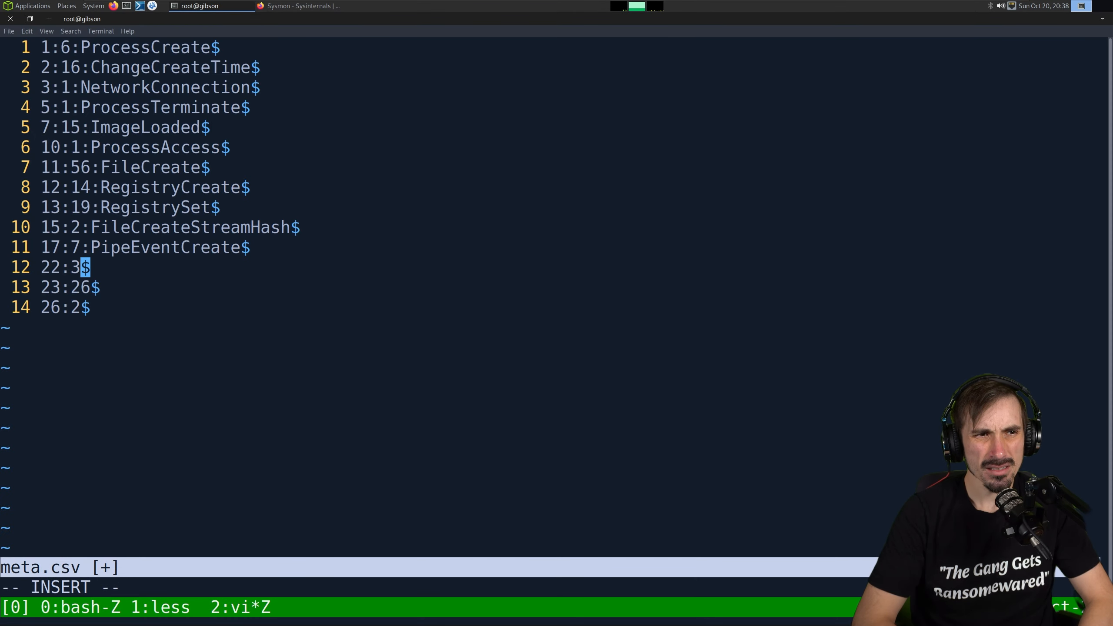
pyautogui.click(298, 6)
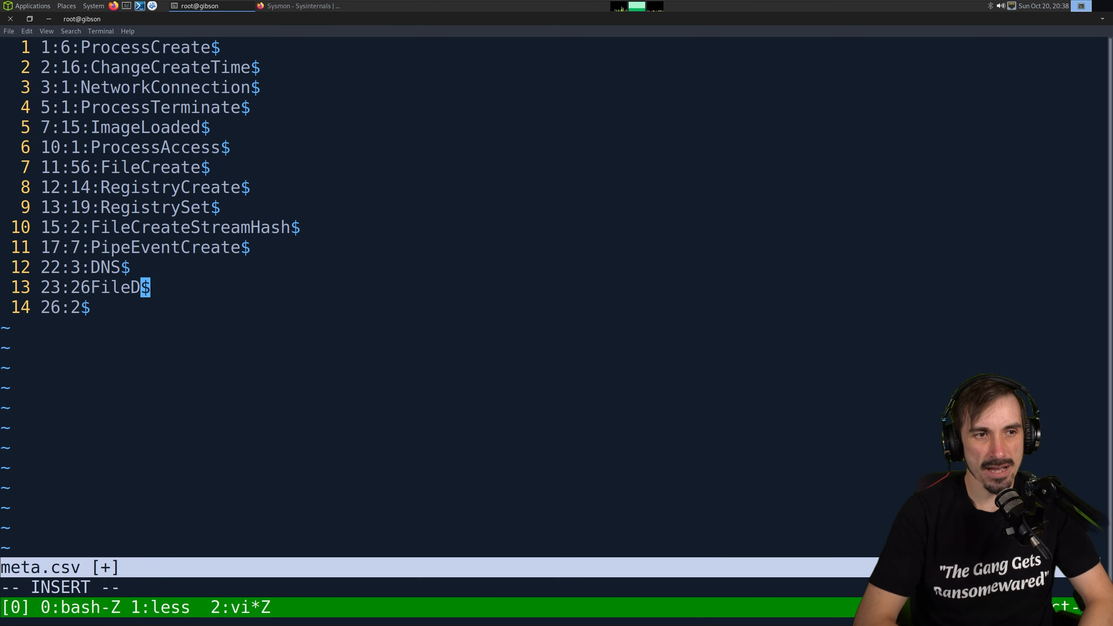
pyautogui.write('elete')
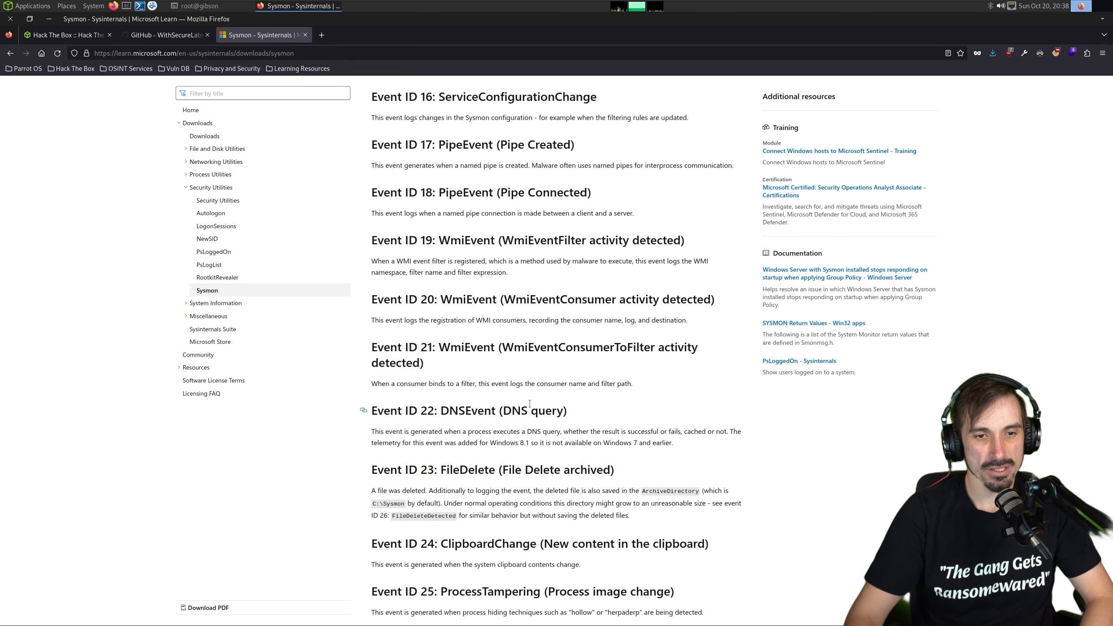
pyautogui.scroll(-3)
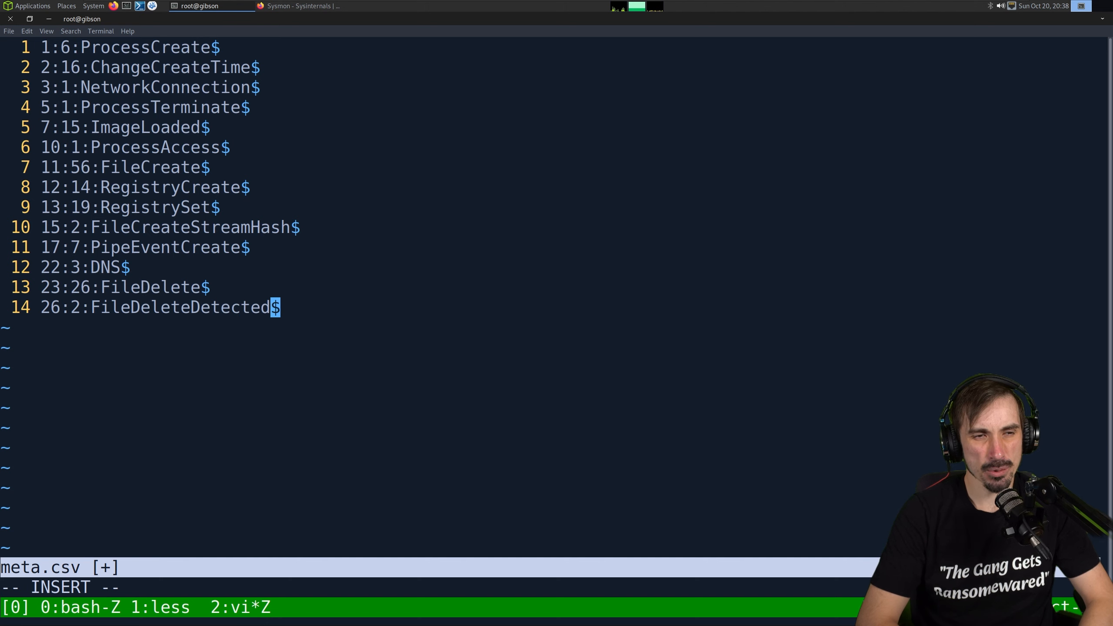
# - Save meta.csv with :wq and return to the shell
pyautogui.press('Escape')
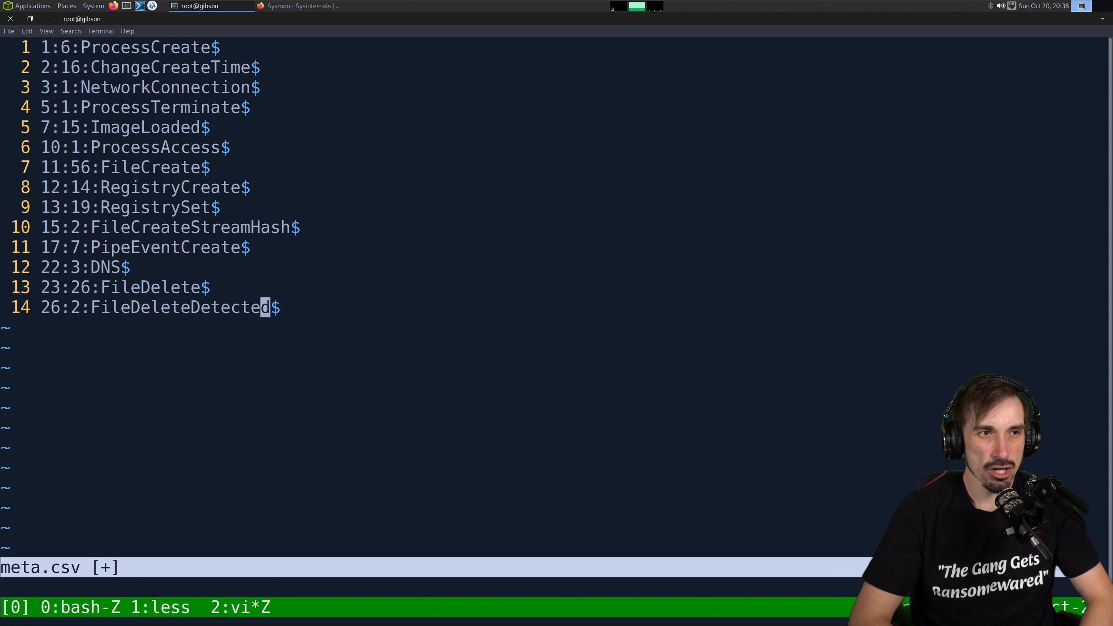
pyautogui.write(':')
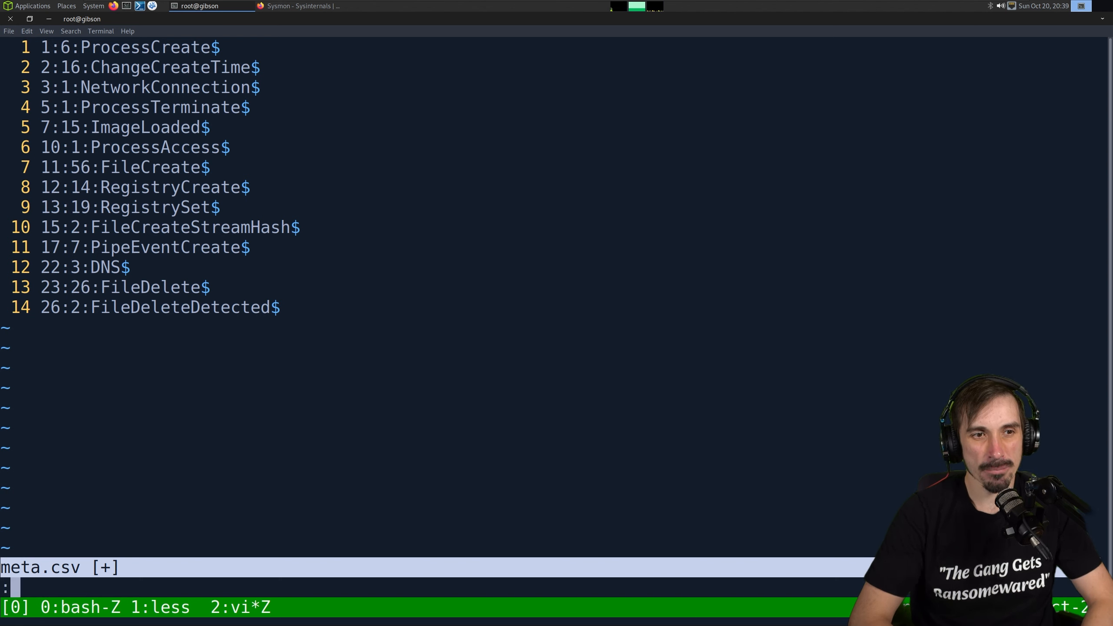
pyautogui.write(':wq')
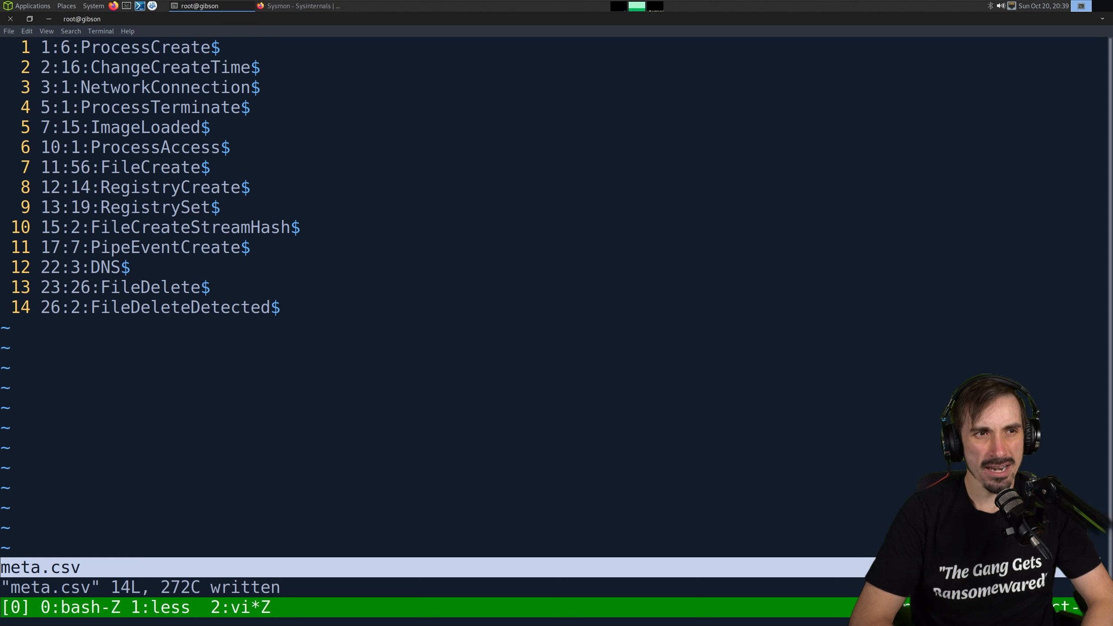
pyautogui.press('V')
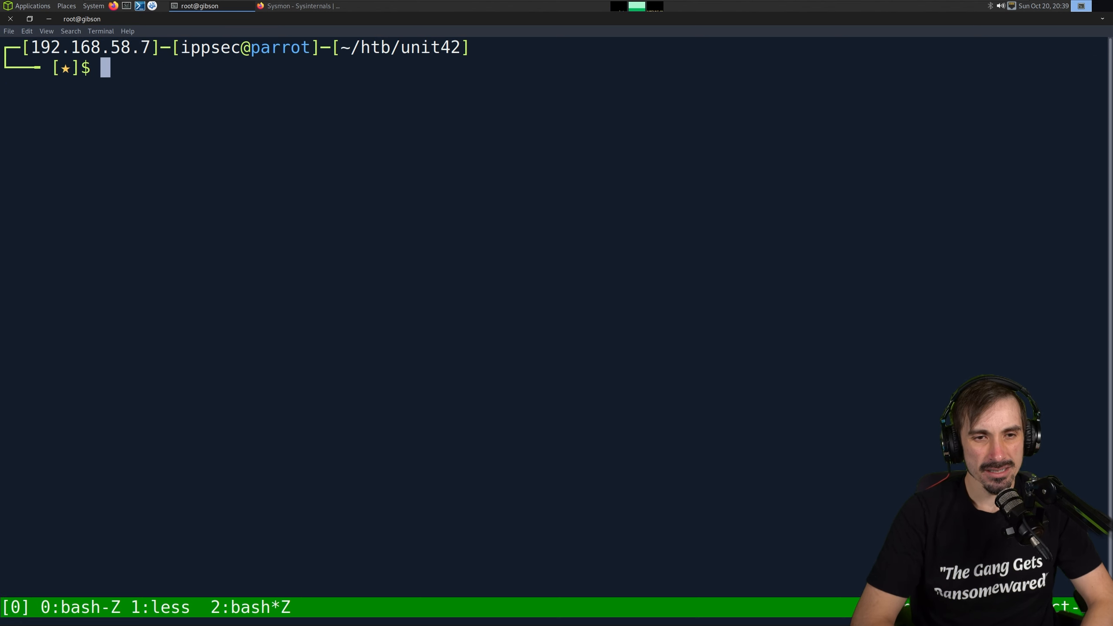
# - List full Event ID 11 records with jq select(.System.EventID==11)
pyautogui.write('cat sysmon.out | jq \'.[].Event | .System.EventID\' | sort | uniq -c | awk \'{print $2 ":" $1}\' |sort -n >')
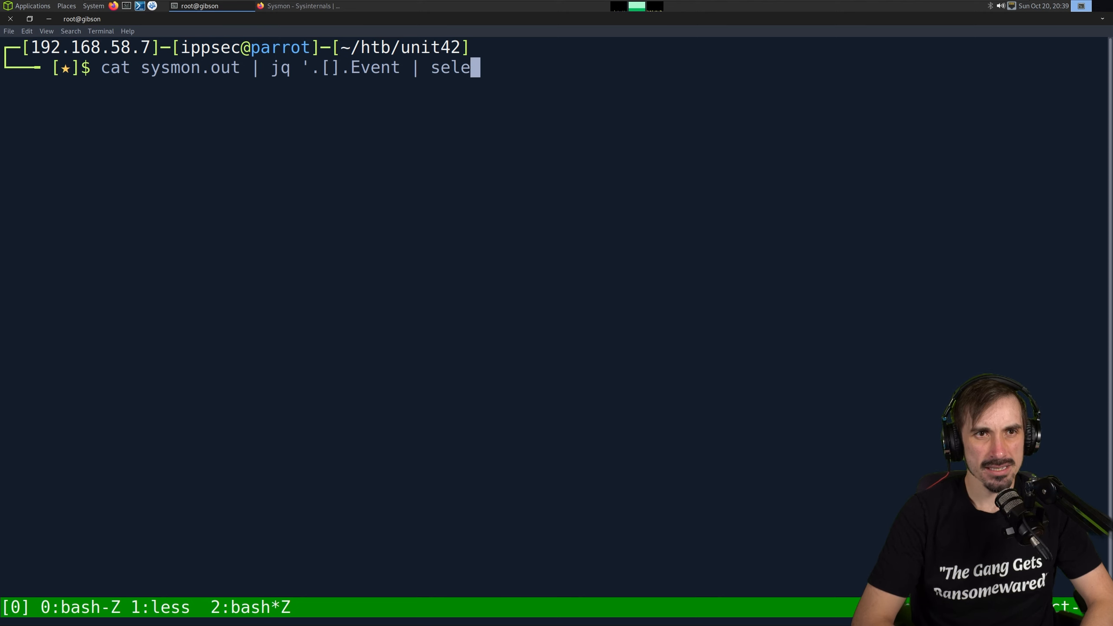
pyautogui.write('ct( .E')
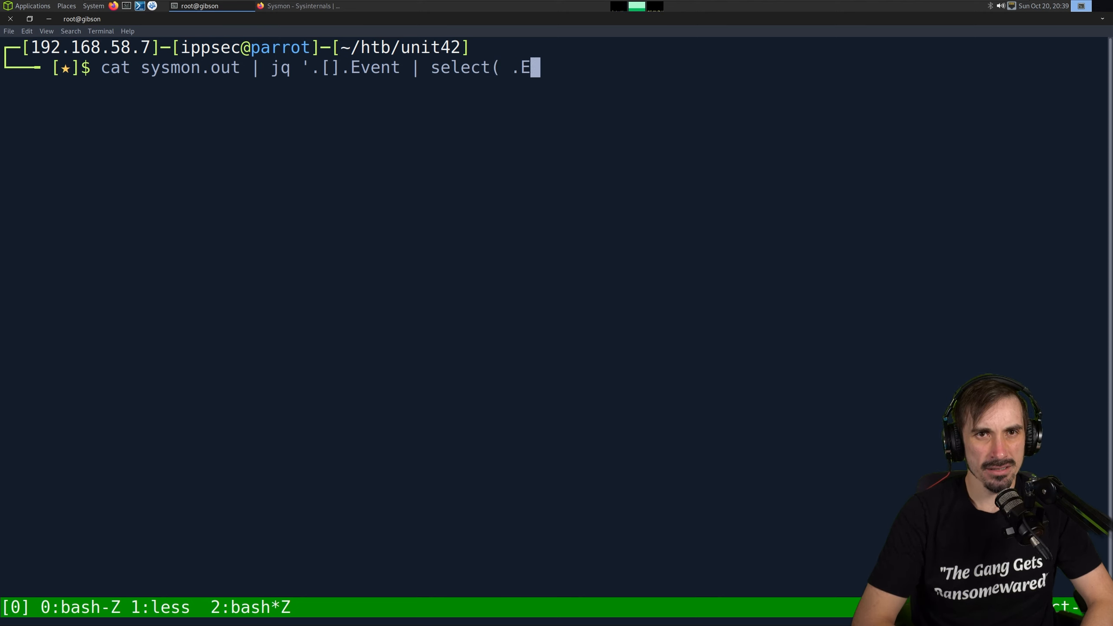
pyautogui.write('System.Eve')
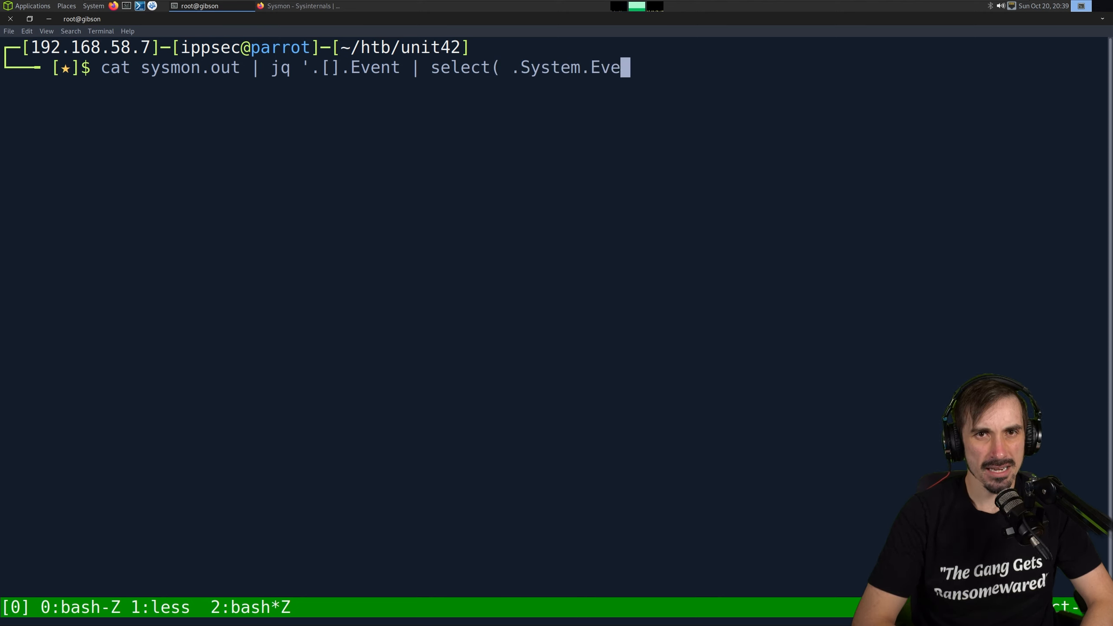
pyautogui.write('ntID==11')
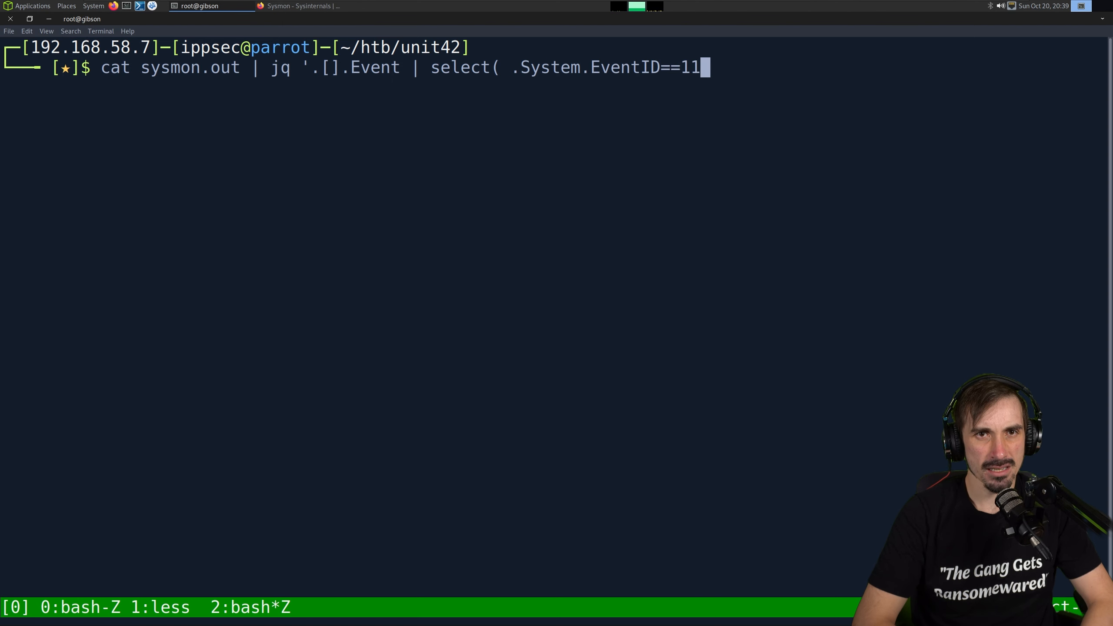
pyautogui.press('Return')
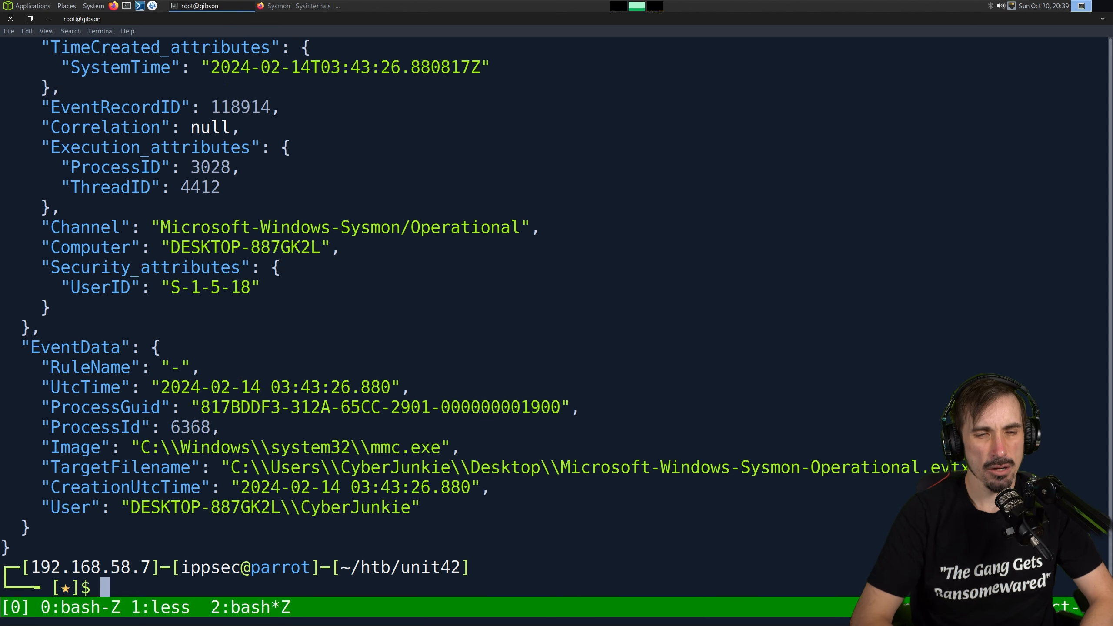
# - List Event ID 10 process-access events and inspect the target user, firefox.exe source image and call trace
pyautogui.write("cat sysmon.out | jq '.[].Event | select( .System.EventID==10 ) '")
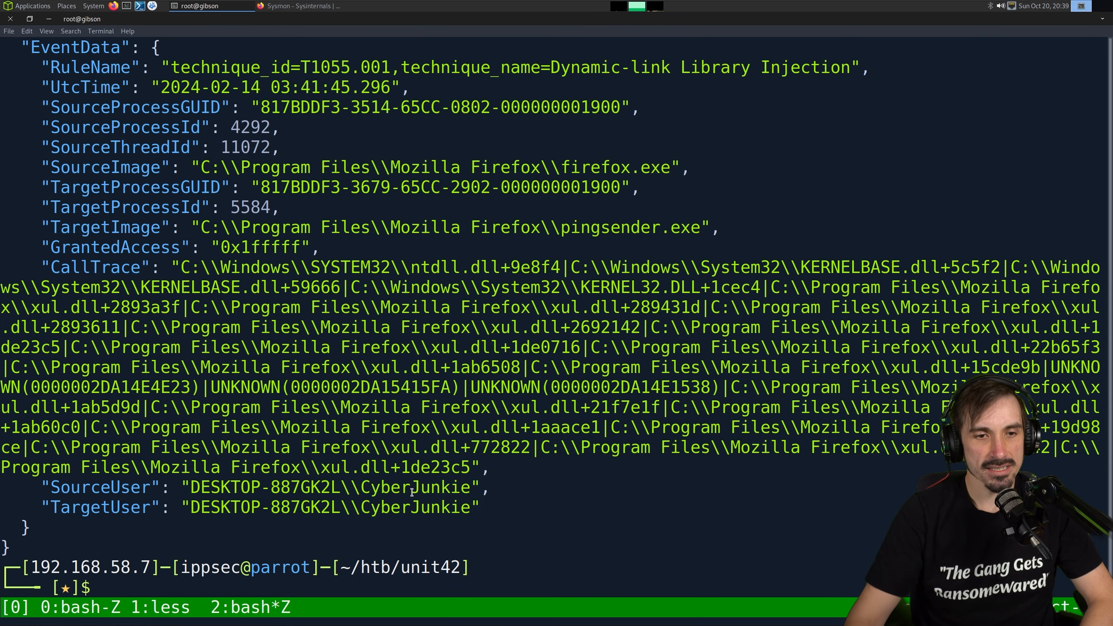
pyautogui.doubleClick(414, 507)
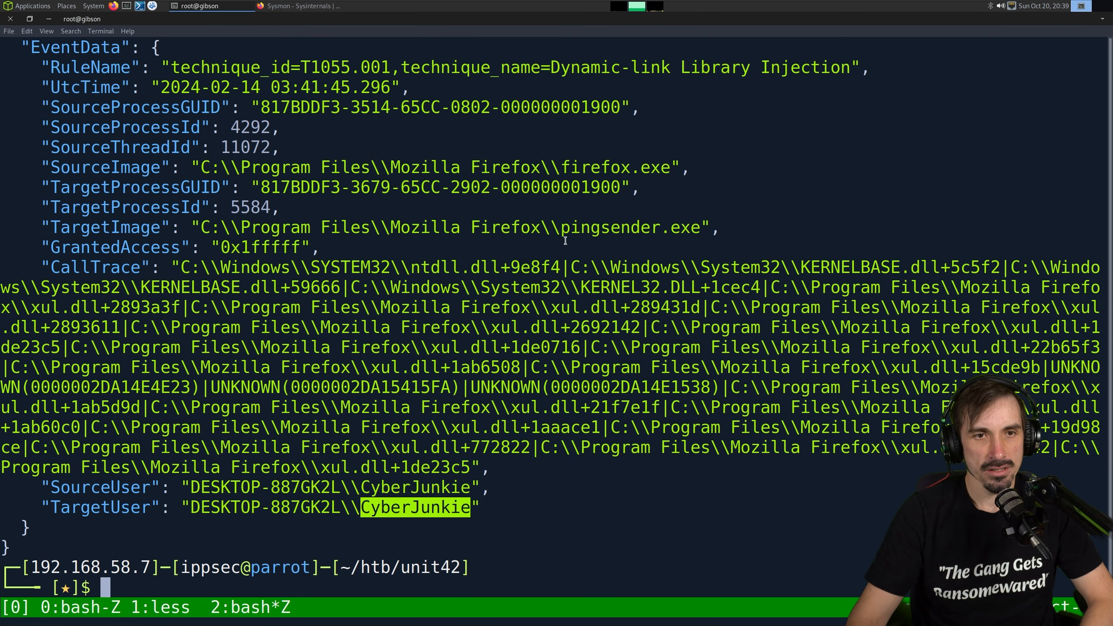
pyautogui.doubleClick(615, 167)
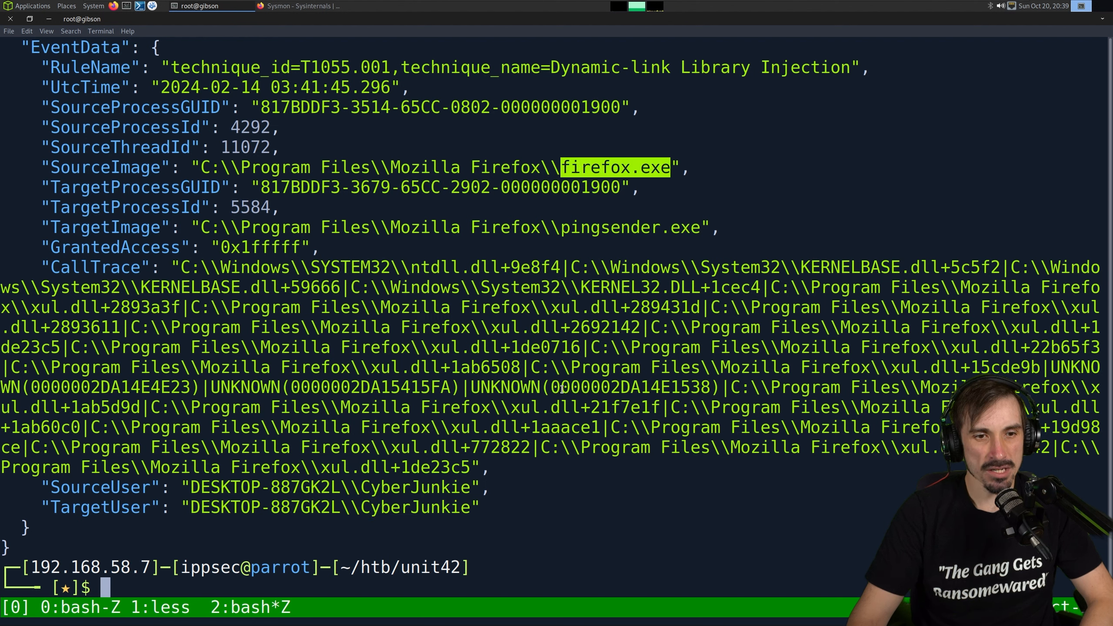
pyautogui.moveTo(181, 268); pyautogui.dragTo(480, 469)
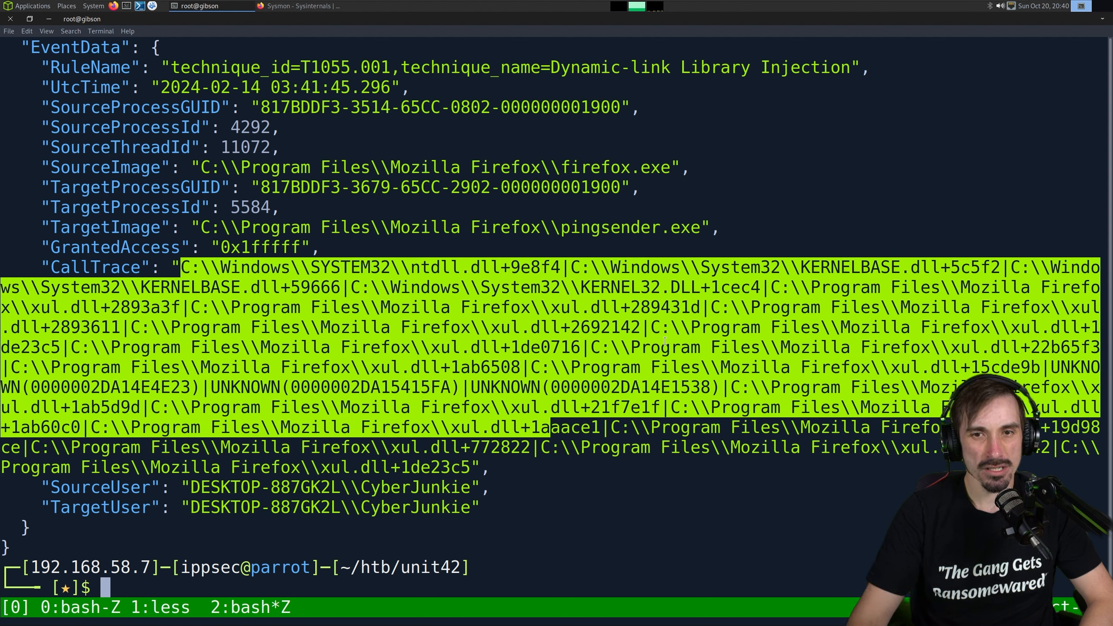
pyautogui.write('q')
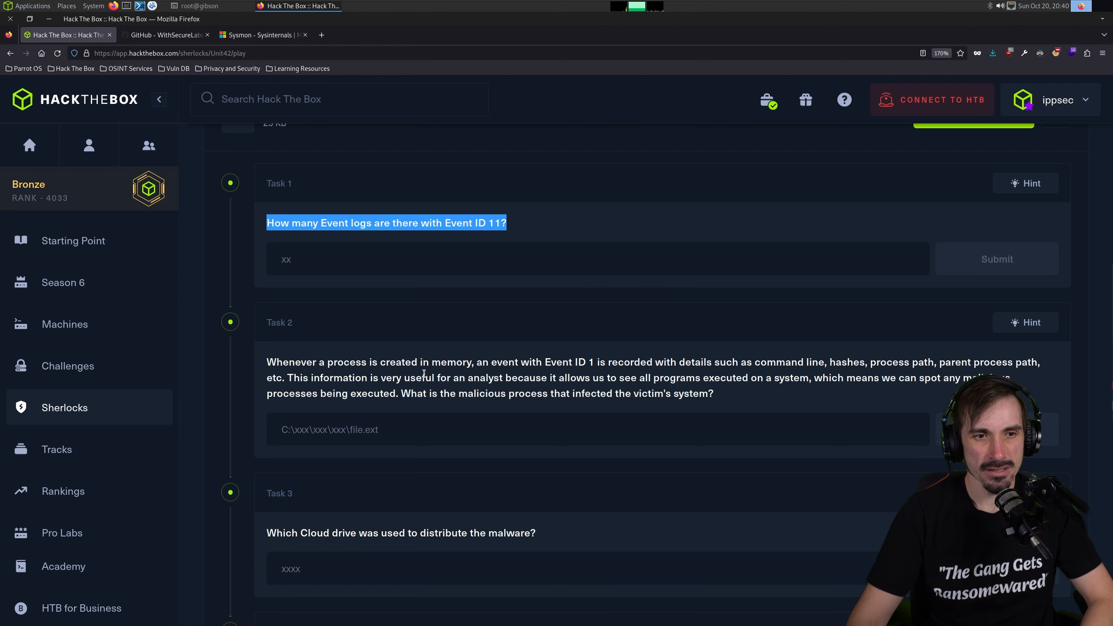
pyautogui.click(200, 6)
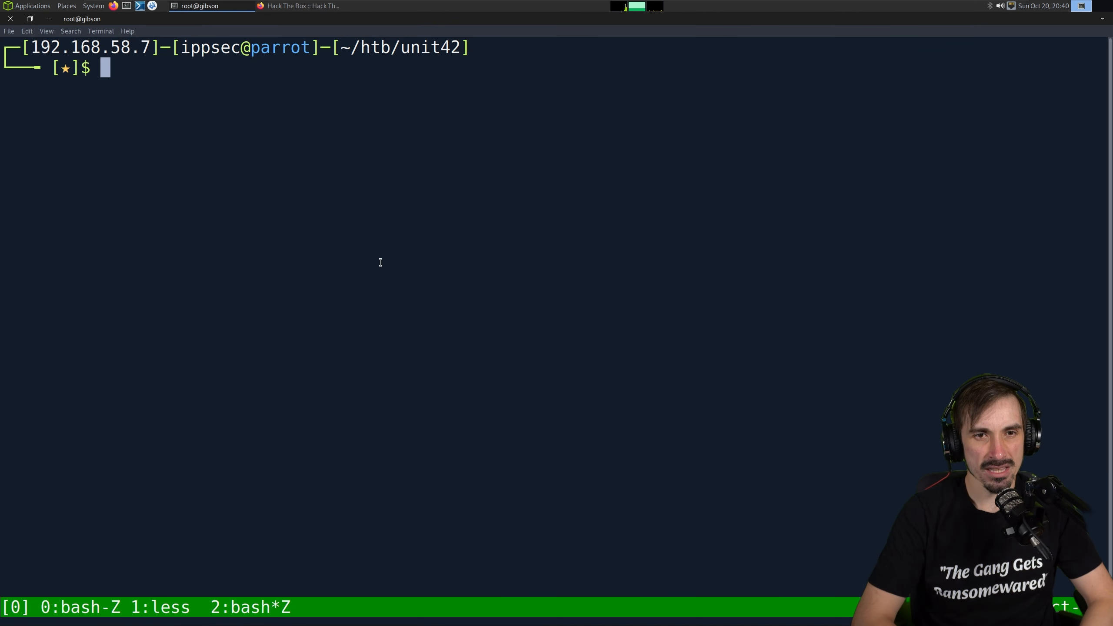
pyautogui.write('cat')
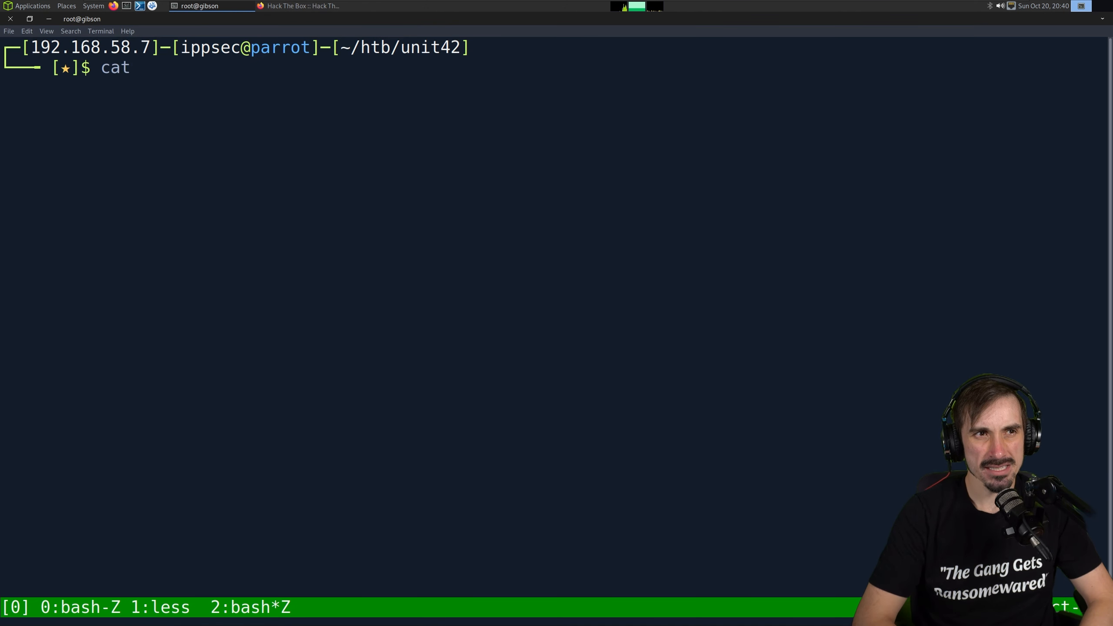
pyautogui.write('meta.csv')
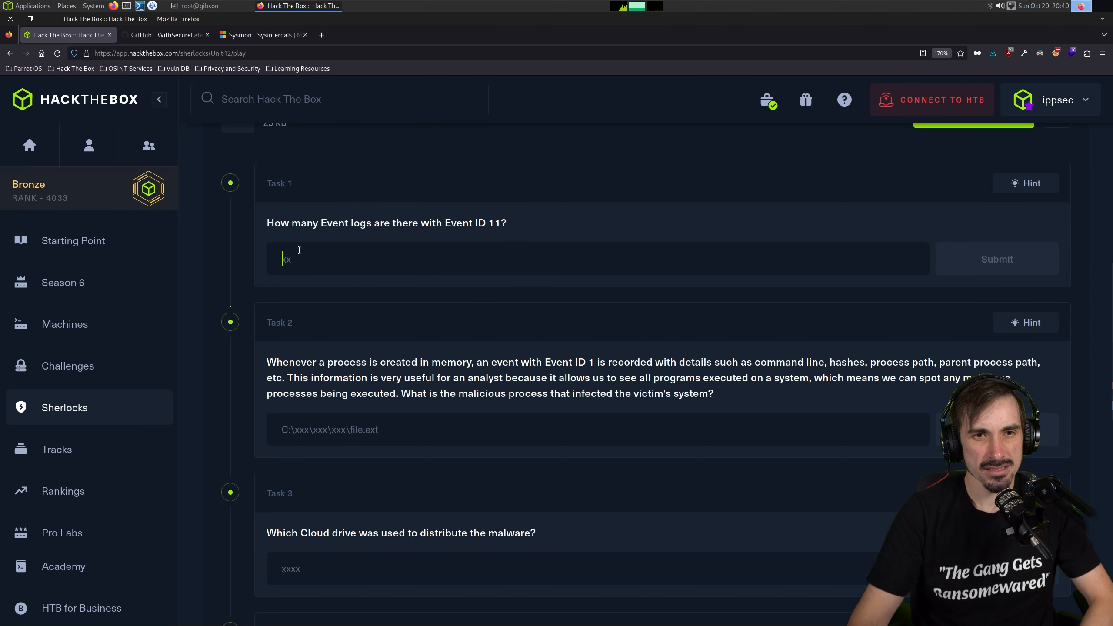
pyautogui.write('56')
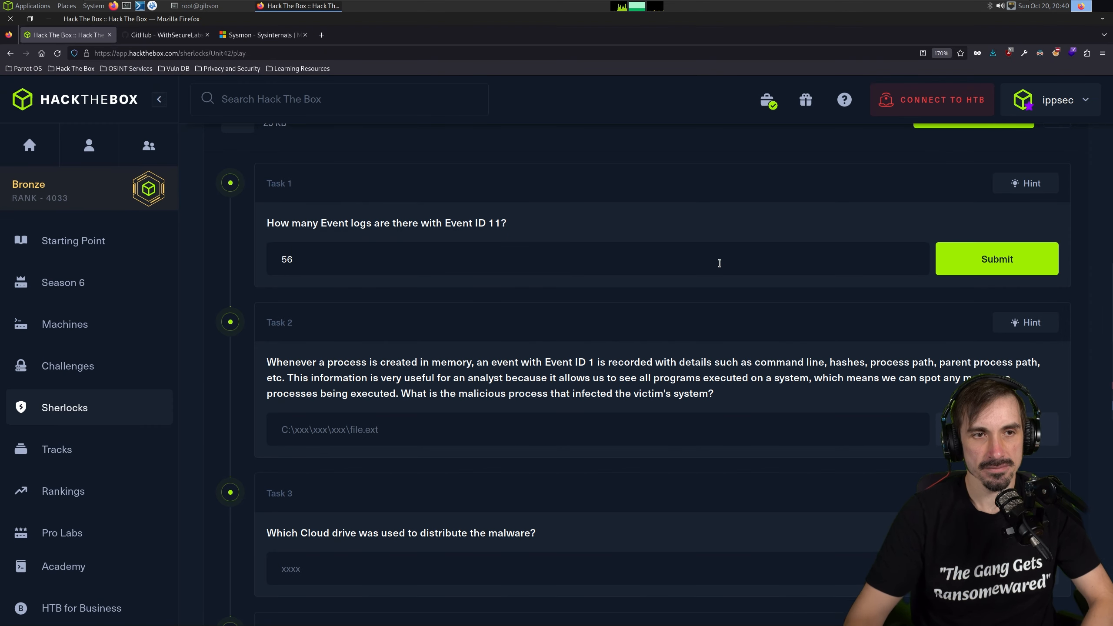
pyautogui.click(995, 258)
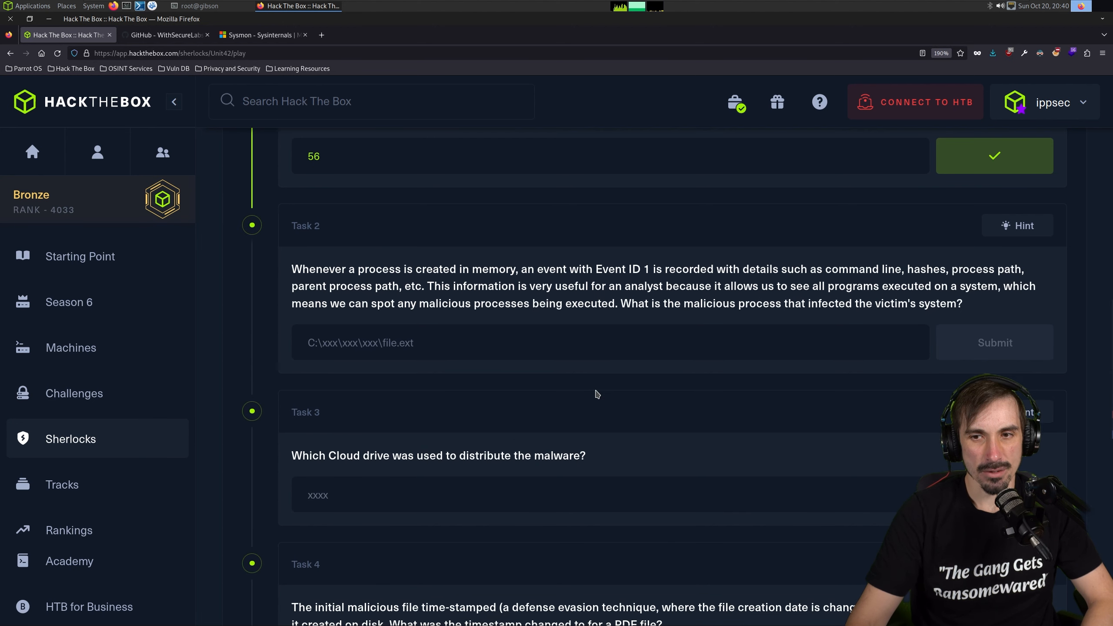
pyautogui.moveTo(407, 270)
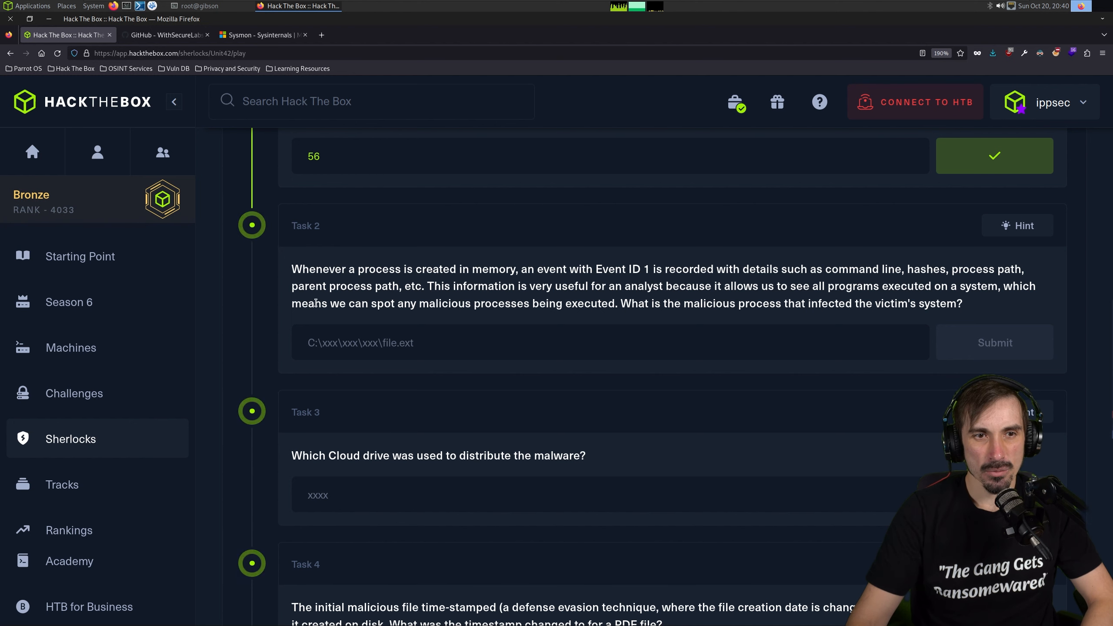
pyautogui.doubleClick(426, 303)
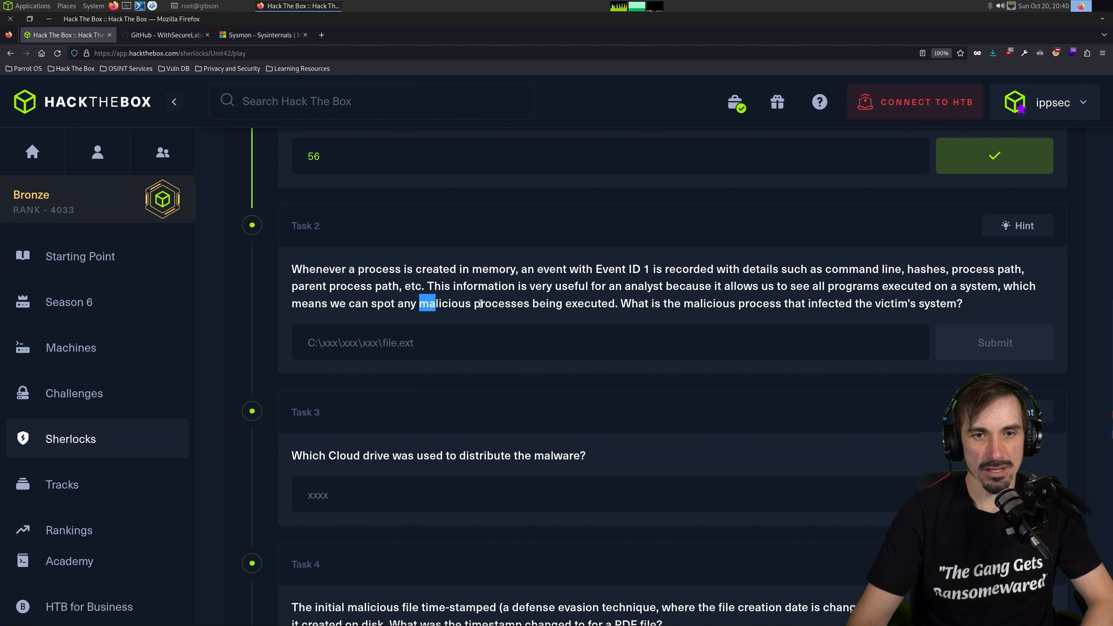
pyautogui.moveTo(420, 303); pyautogui.dragTo(615, 304)
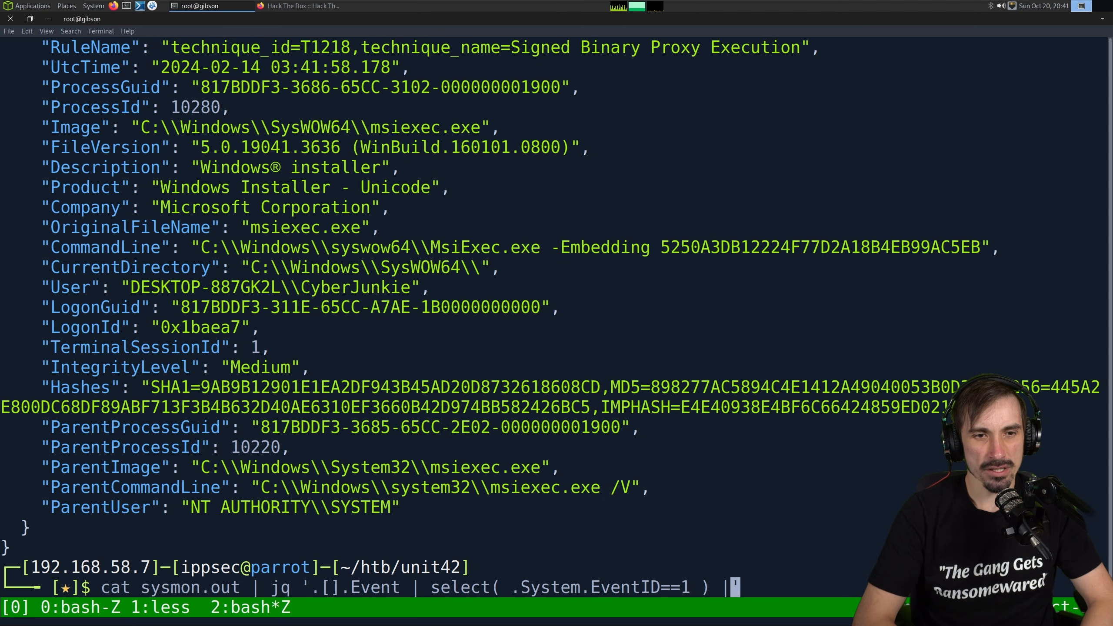
# - Extract .EventData.Image from EventID 1 events, spotting Preventivo24.02.14.exe.exe in Downloads, and rerun with -r
pyautogui.write('.')
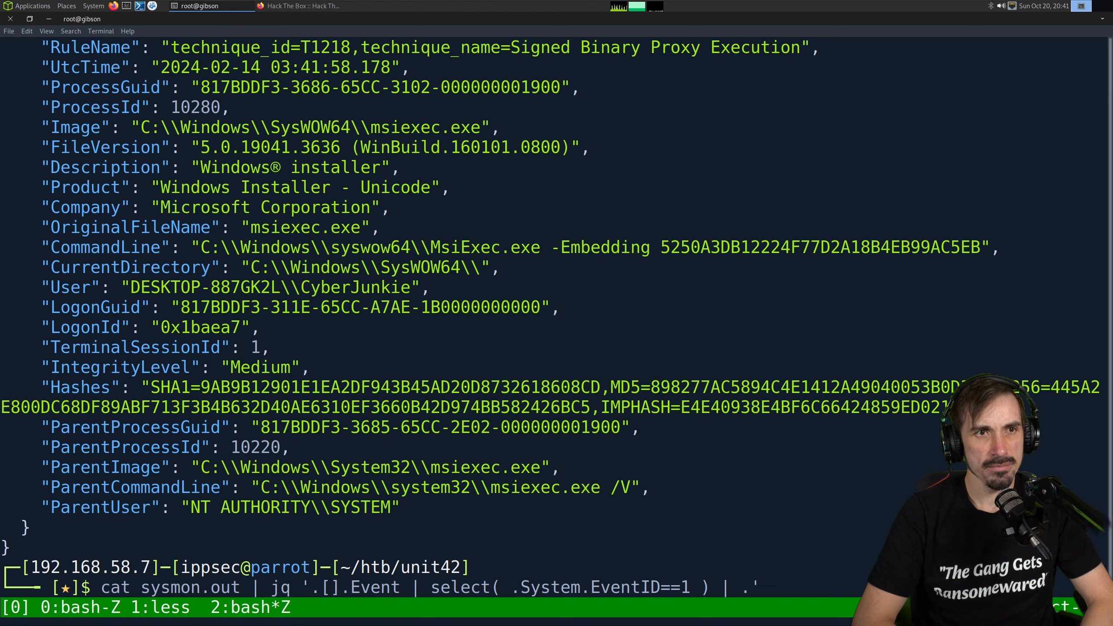
pyautogui.write('EventData.Im')
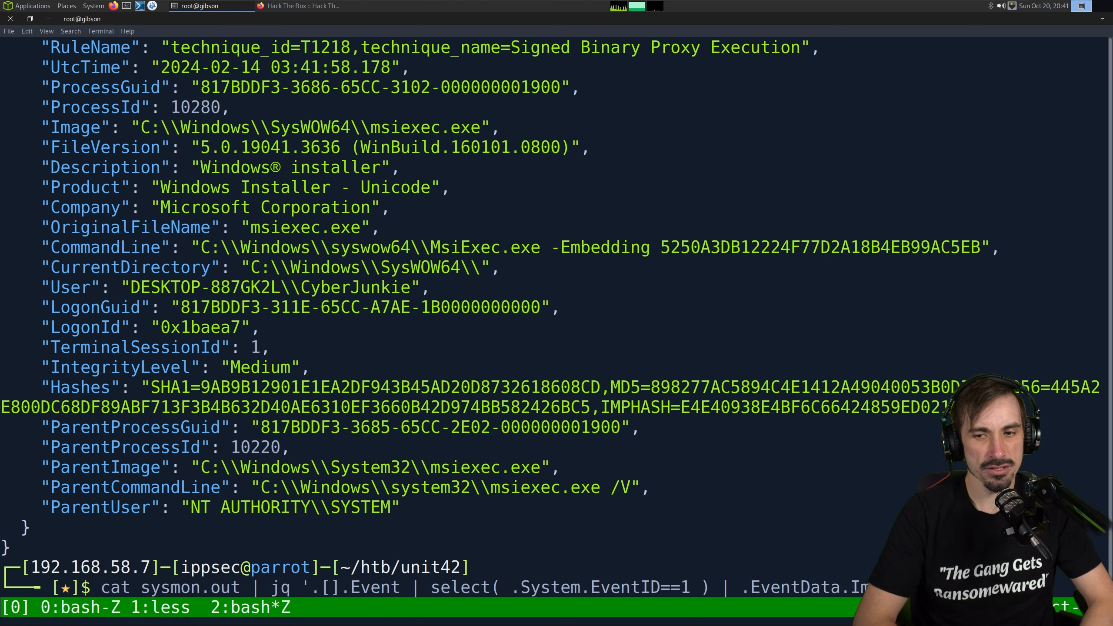
pyautogui.press('Return')
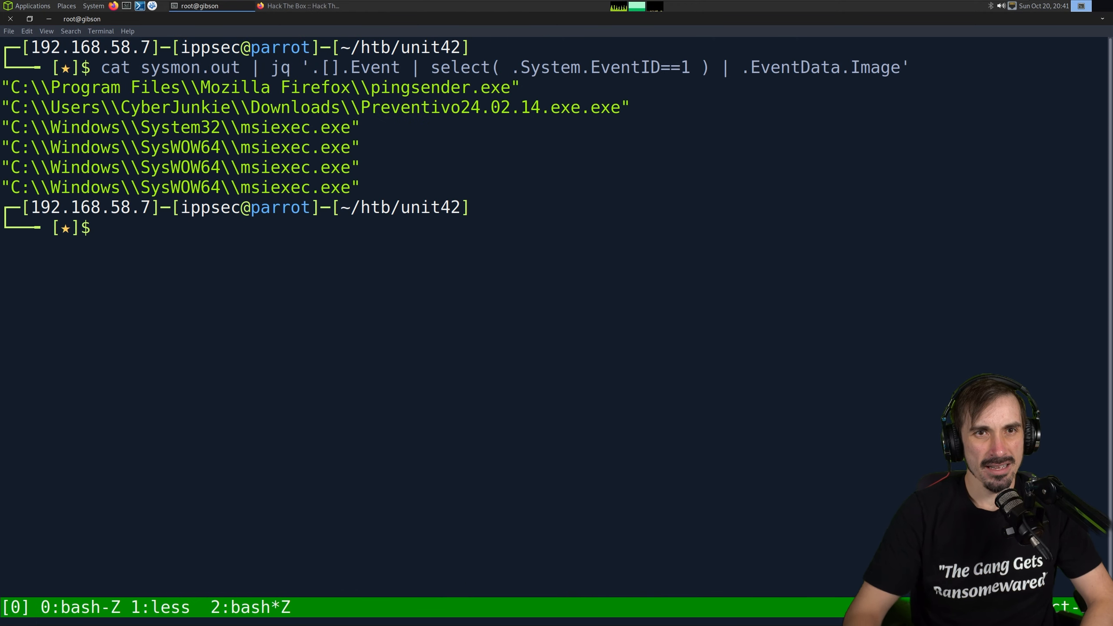
pyautogui.doubleClick(314, 87)
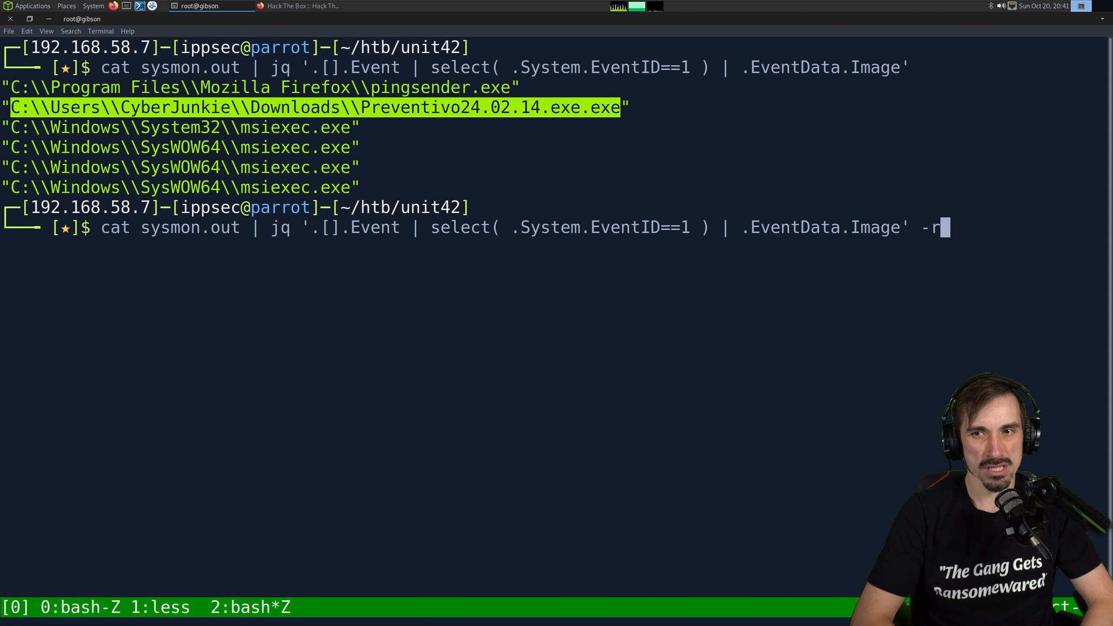
pyautogui.press('Return')
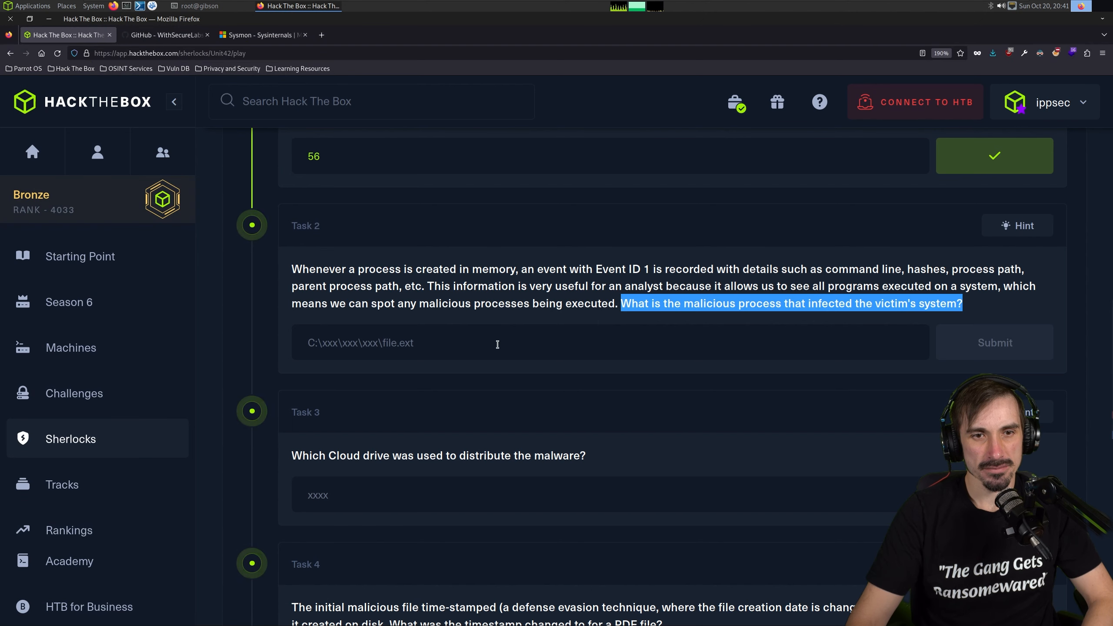
# - Submit the Preventivo executable path as the Task 2 answer and return to the terminal
pyautogui.click(994, 342)
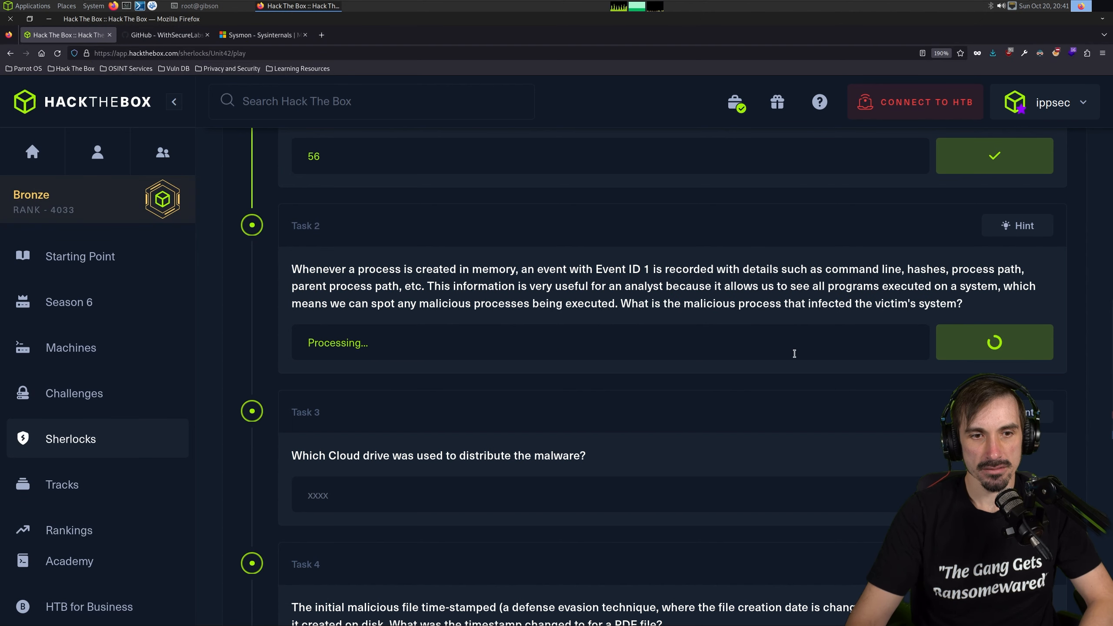
pyautogui.scroll(-3)
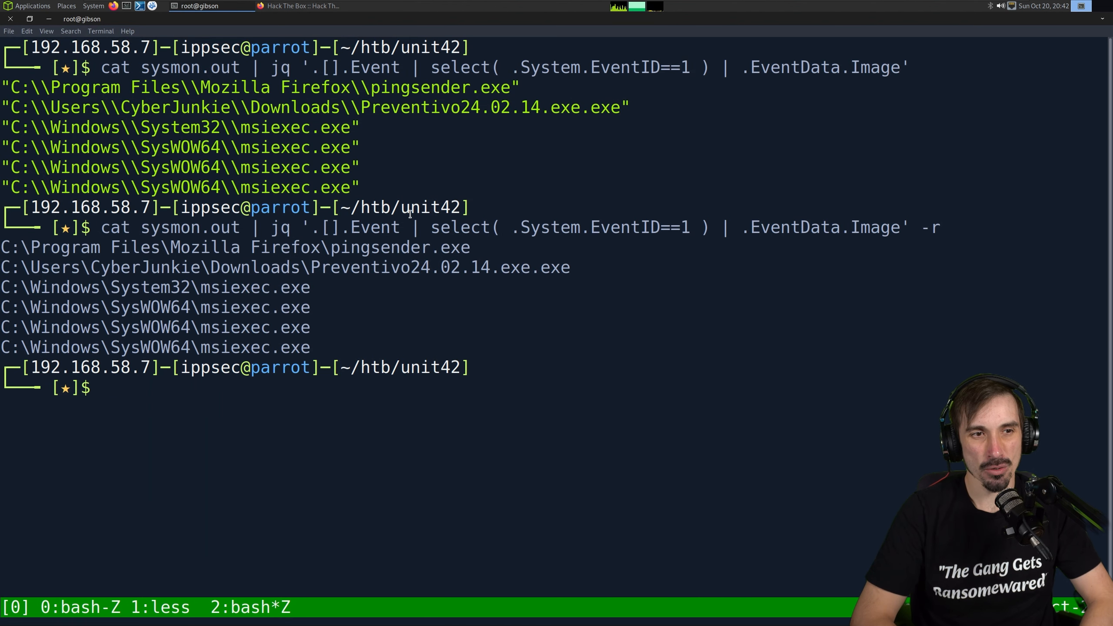
pyautogui.write('cat m')
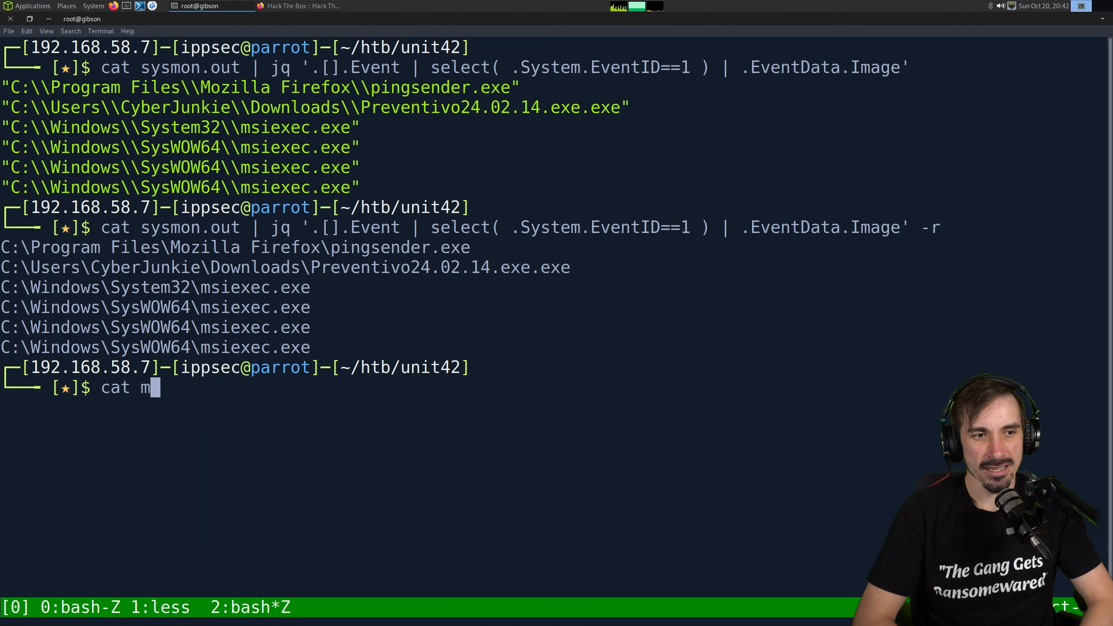
# - Show meta.csv, then list .EventData.QueryName from EventID 22 DNS events, revealing Dropbox domains
pyautogui.write('eta.csv')
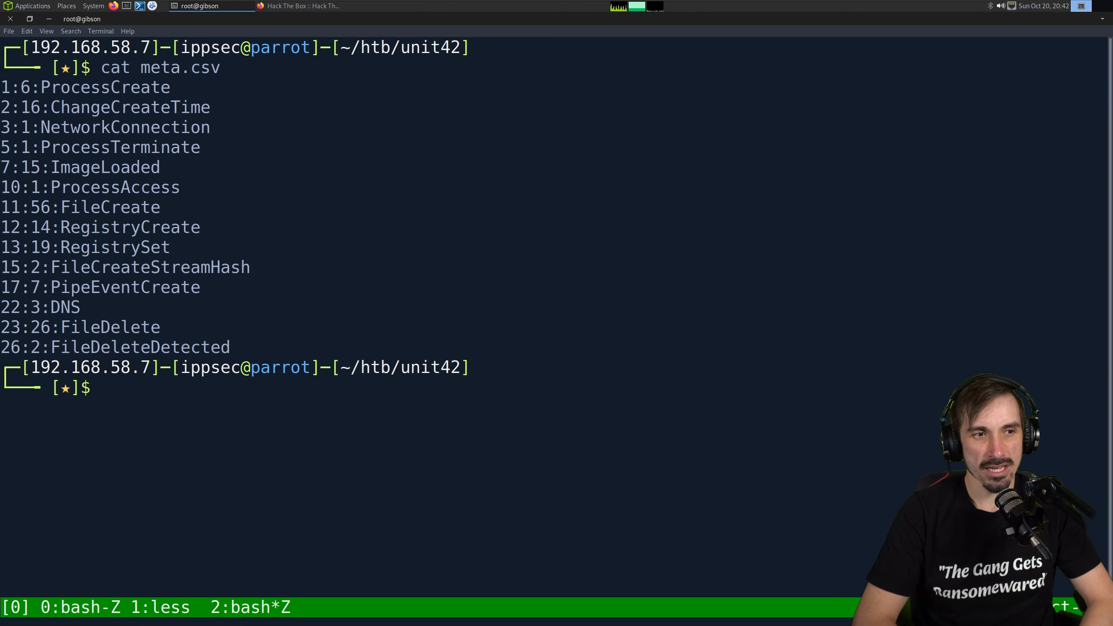
pyautogui.write('cat meta.csv')
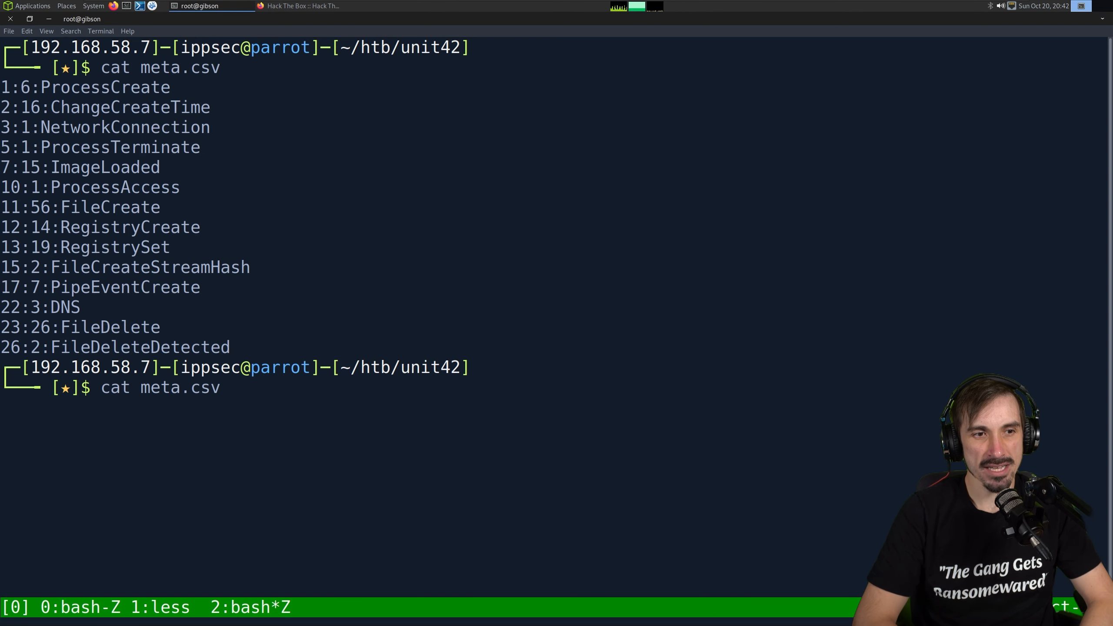
pyautogui.write("cat sysmon.out | jq '.[].Event | select( .System.EventID==1 ) | .EventDa")
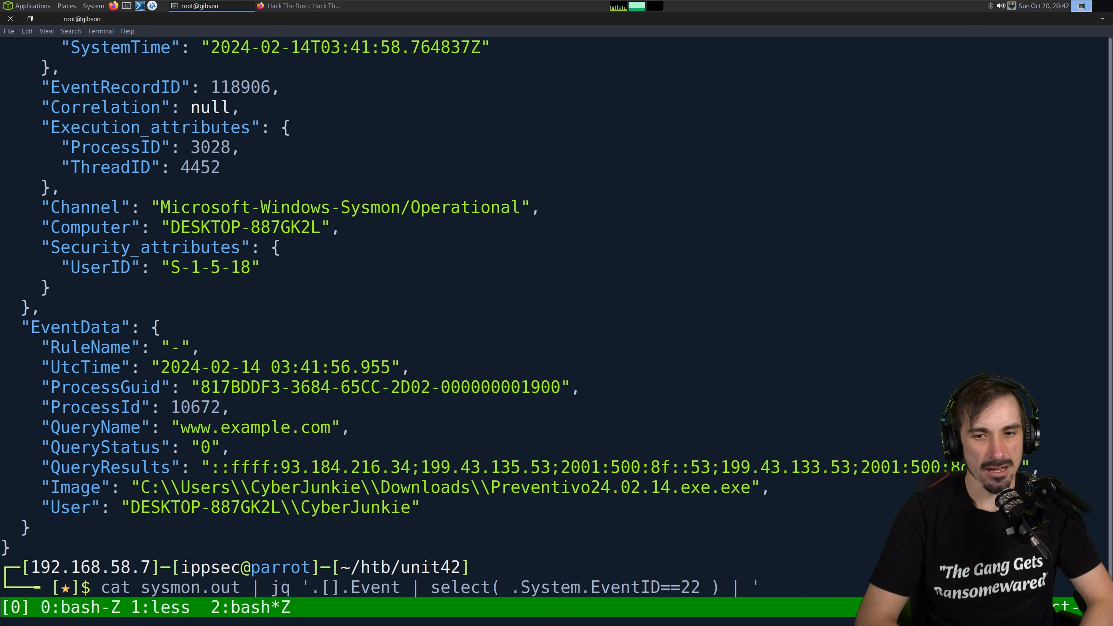
pyautogui.write('.EventData.QueryName')
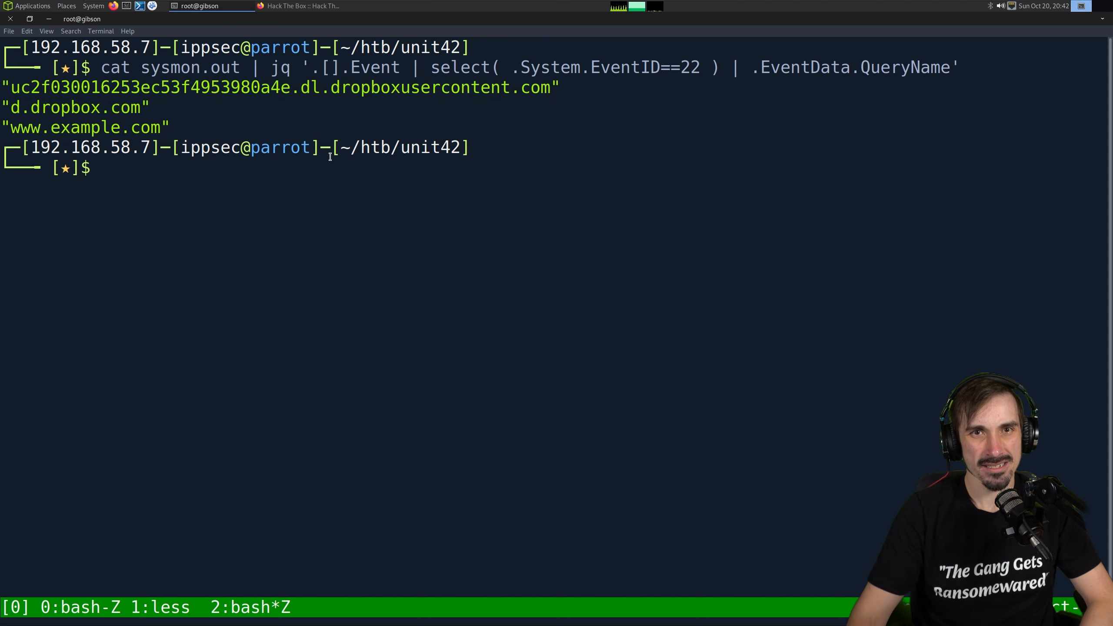
pyautogui.press('Up')
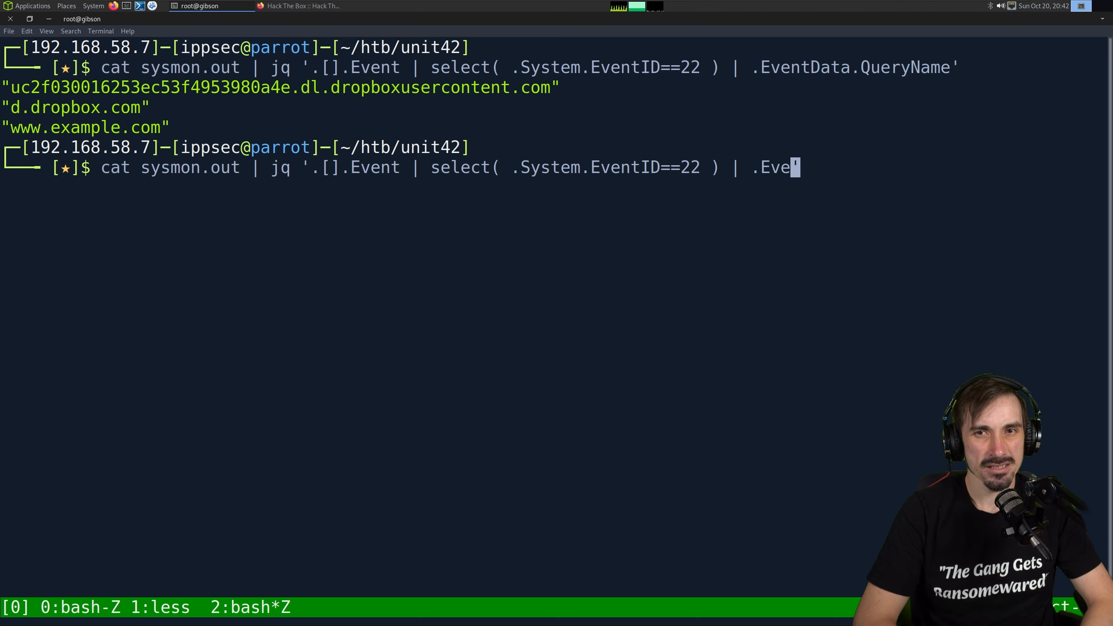
pyautogui.press('Return')
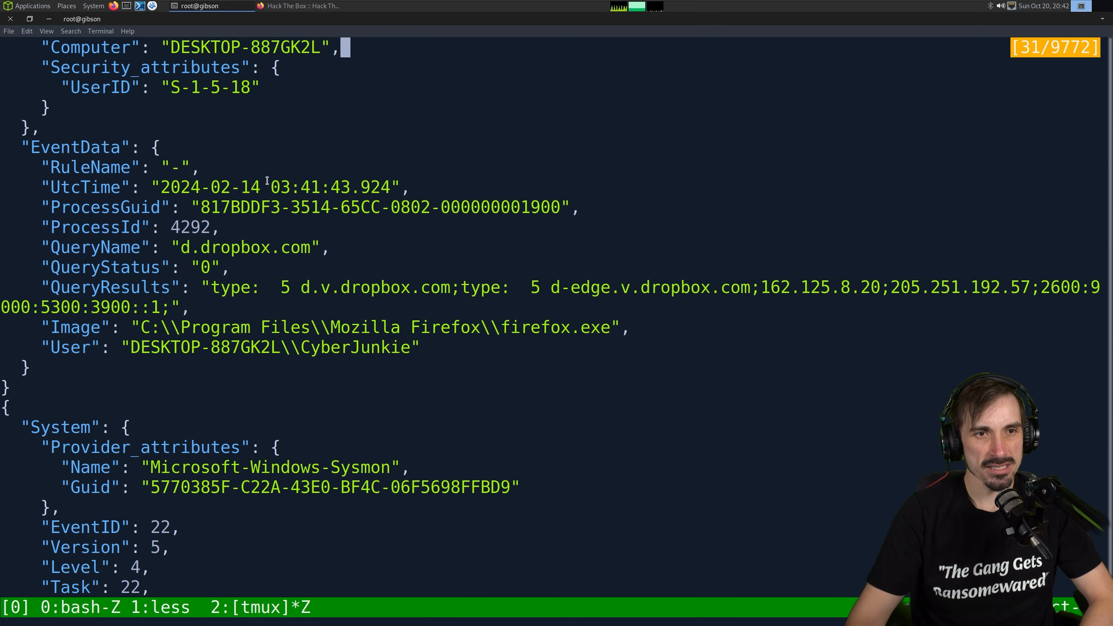
# - Scroll back through the earlier DNS event output to review Firefox's d.dropbox.com lookup
pyautogui.rightClick(380, 207)
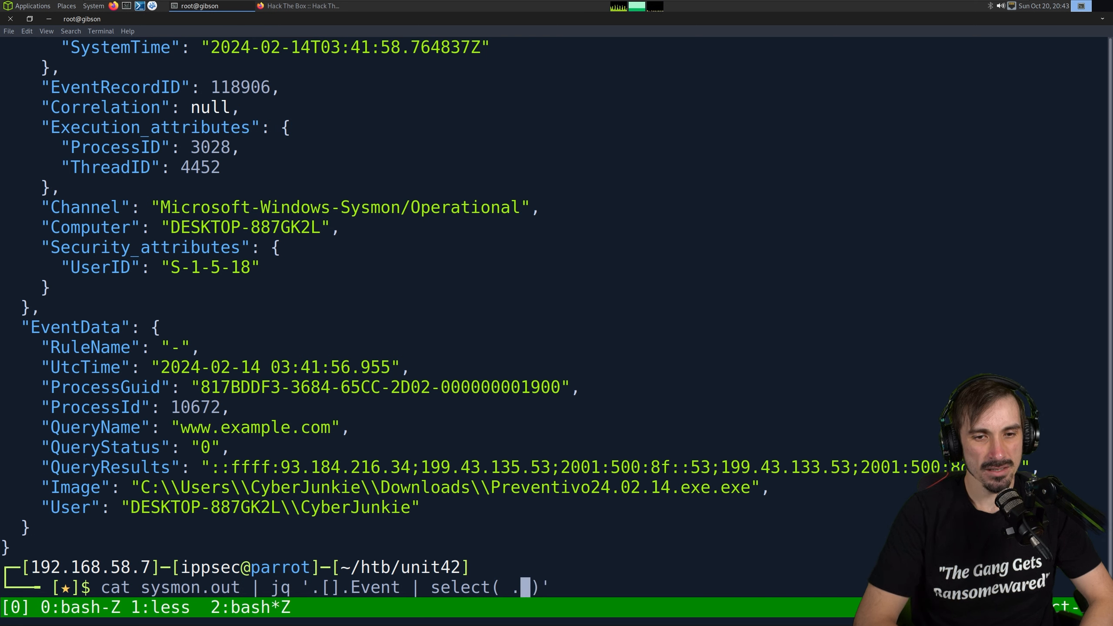
pyautogui.write('EventData.')
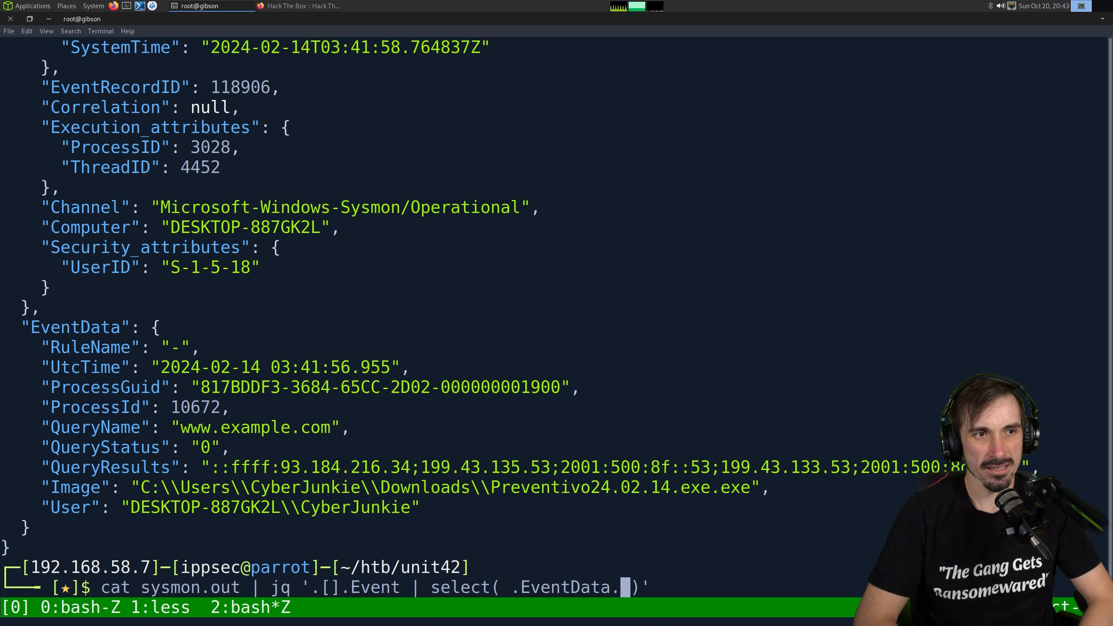
pyautogui.write('ProcessGU')
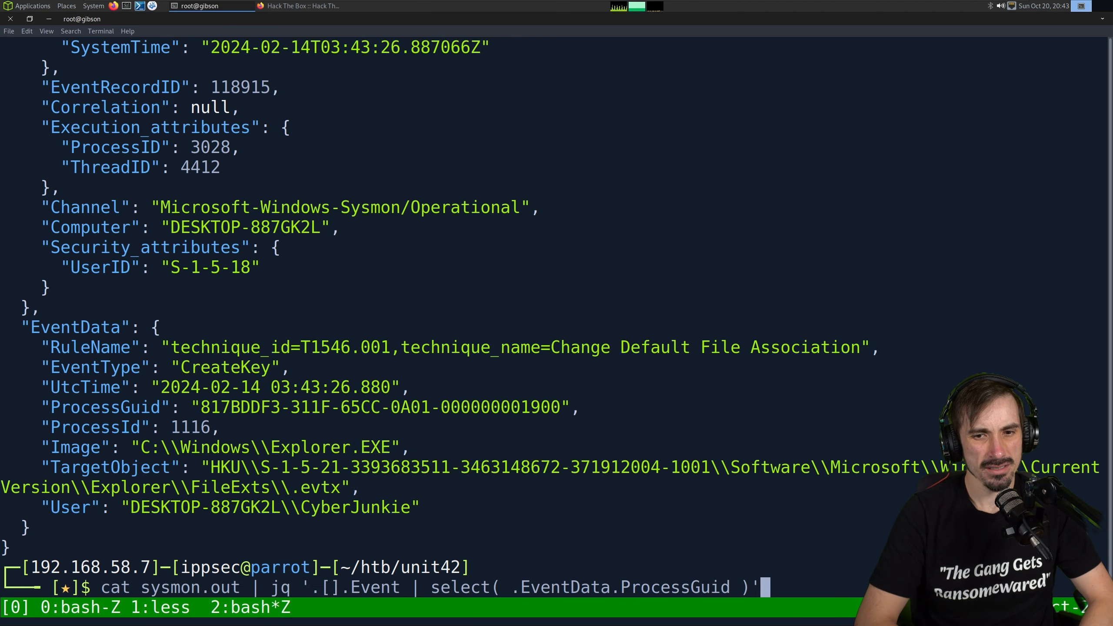
pyautogui.write('==')
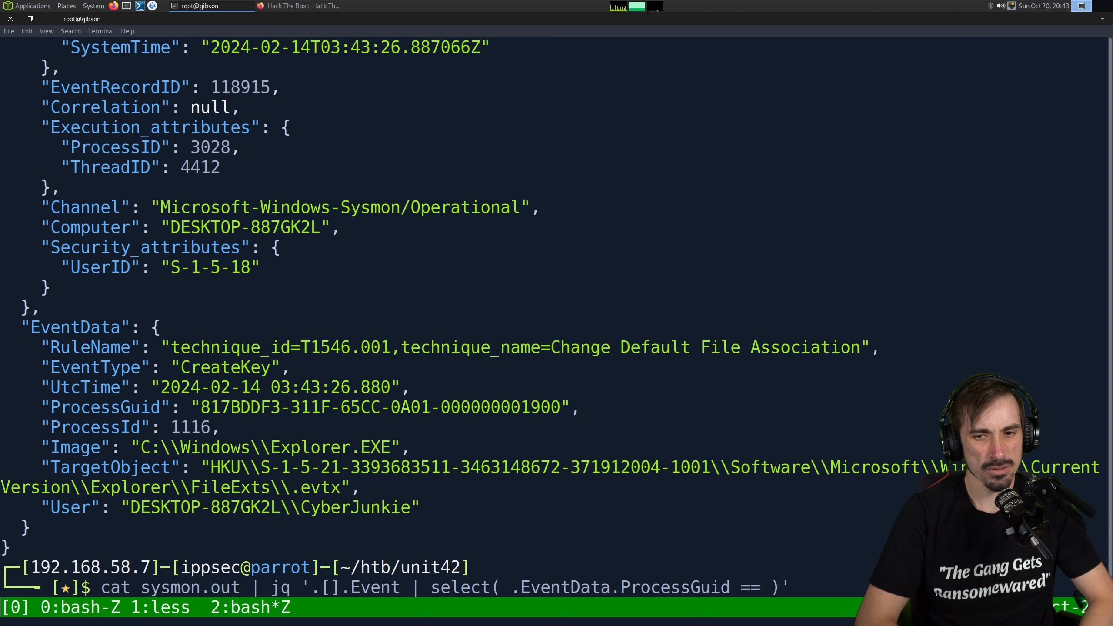
pyautogui.write('817BDDF3-311F-65CC-0A01-000000001900"')
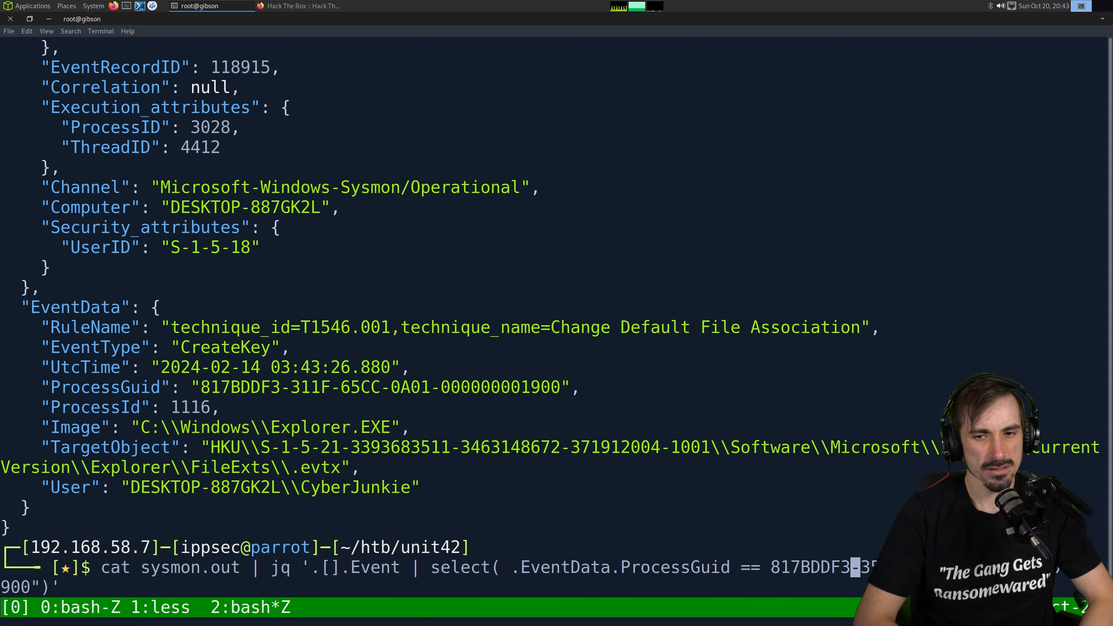
pyautogui.press('Return')
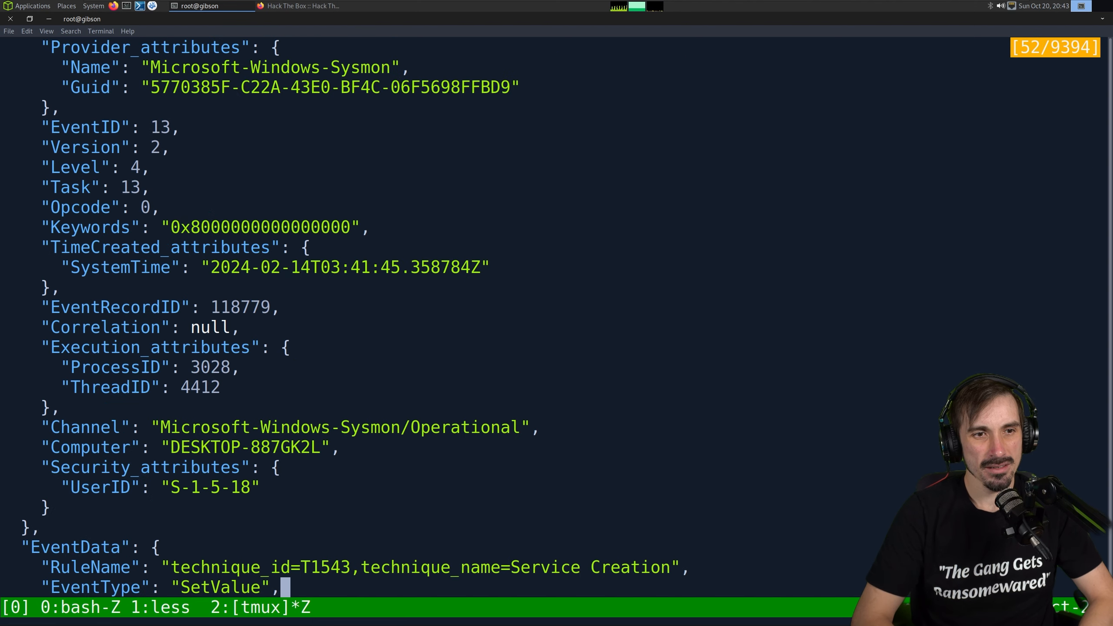
# - Browse the filtered results and highlight the d.dropbox.com query name
pyautogui.scroll(-3)
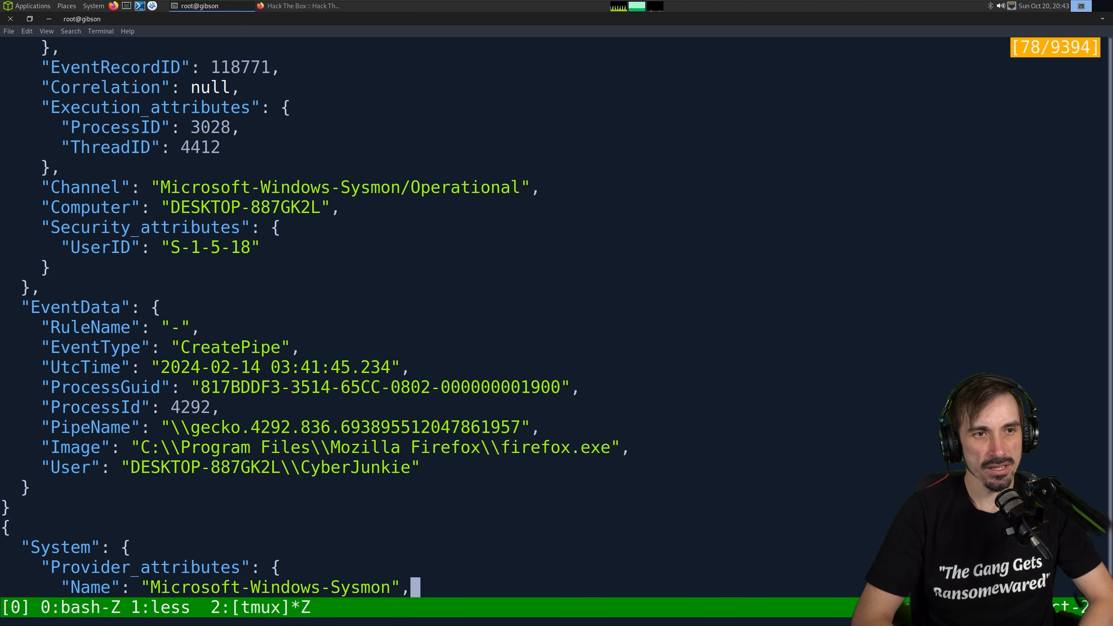
pyautogui.press('q')
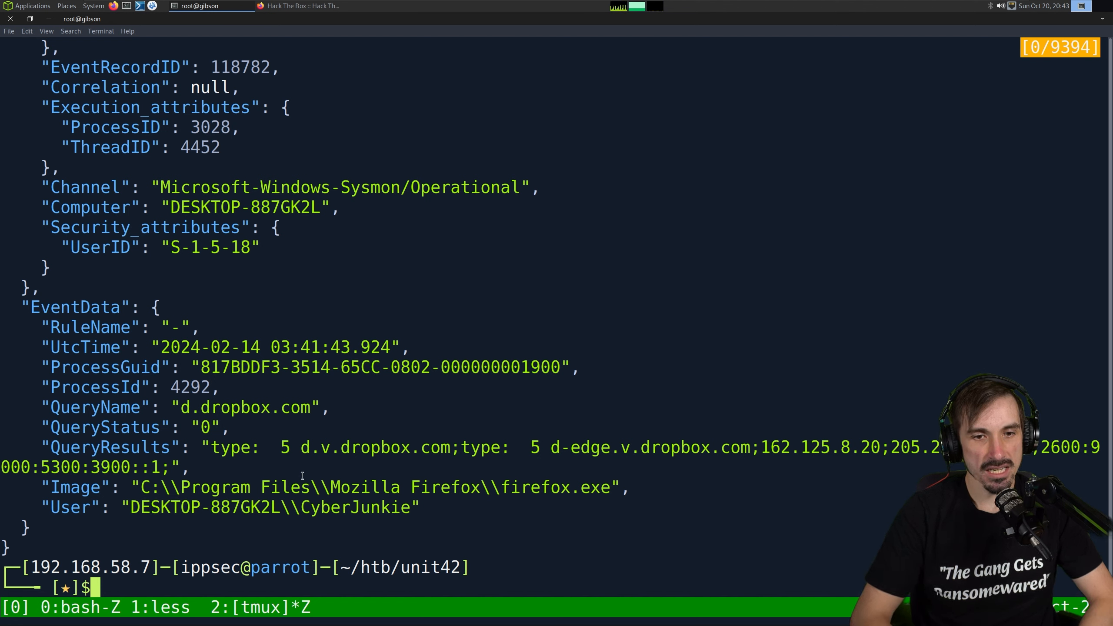
pyautogui.doubleClick(245, 407)
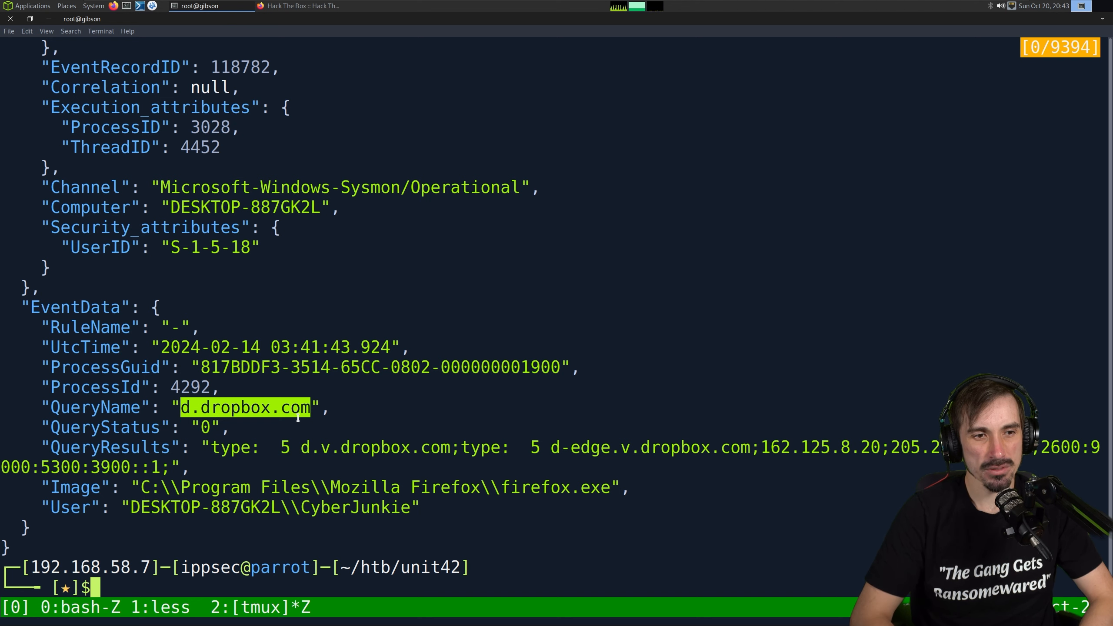
pyautogui.scroll(-3)
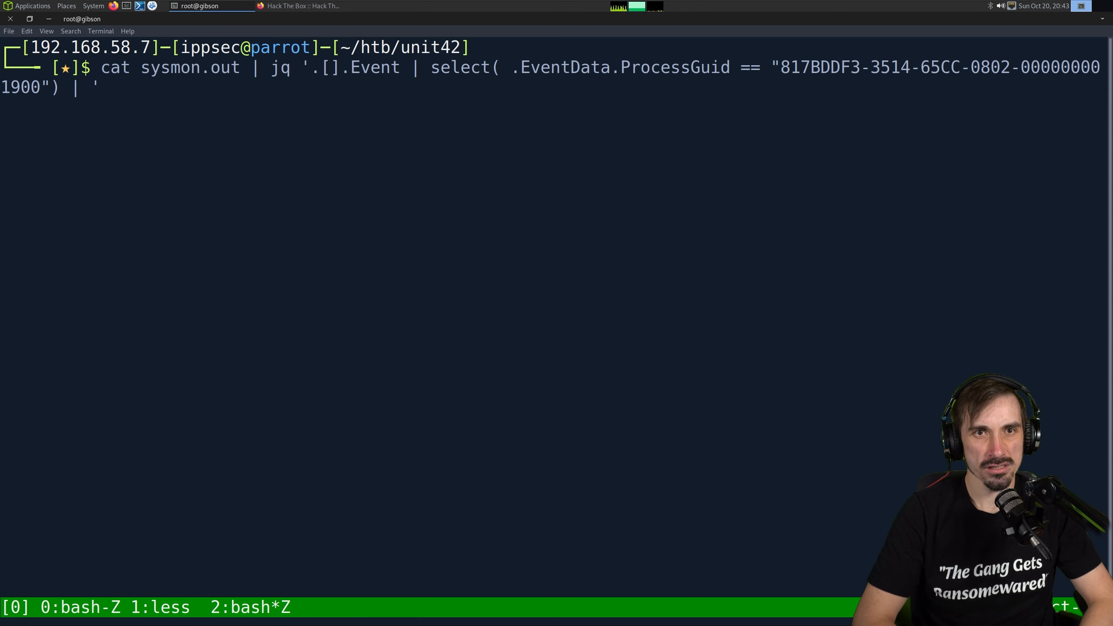
# - Narrow the Firefox events to file-create events with select(.System.EventID == 11)
pyautogui.write('silect')
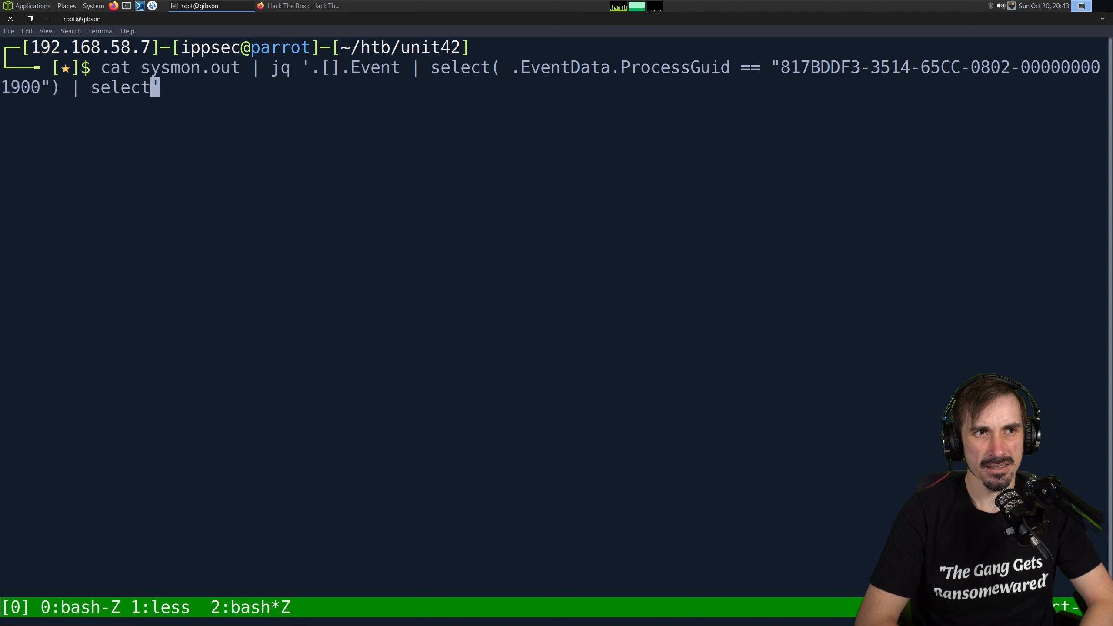
pyautogui.write("('")
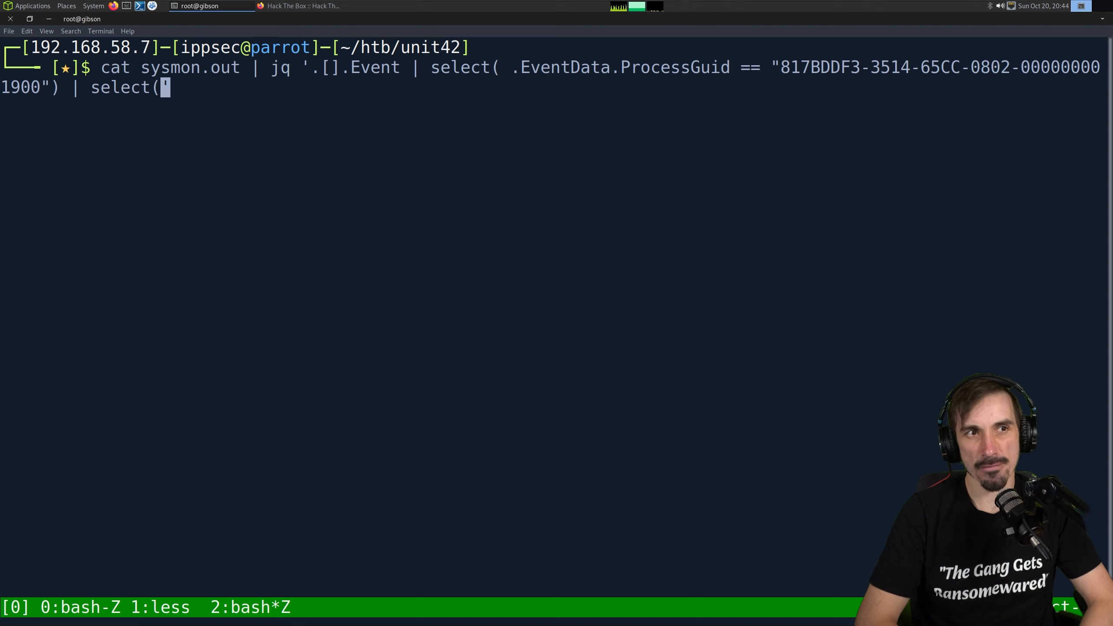
pyautogui.write('.')
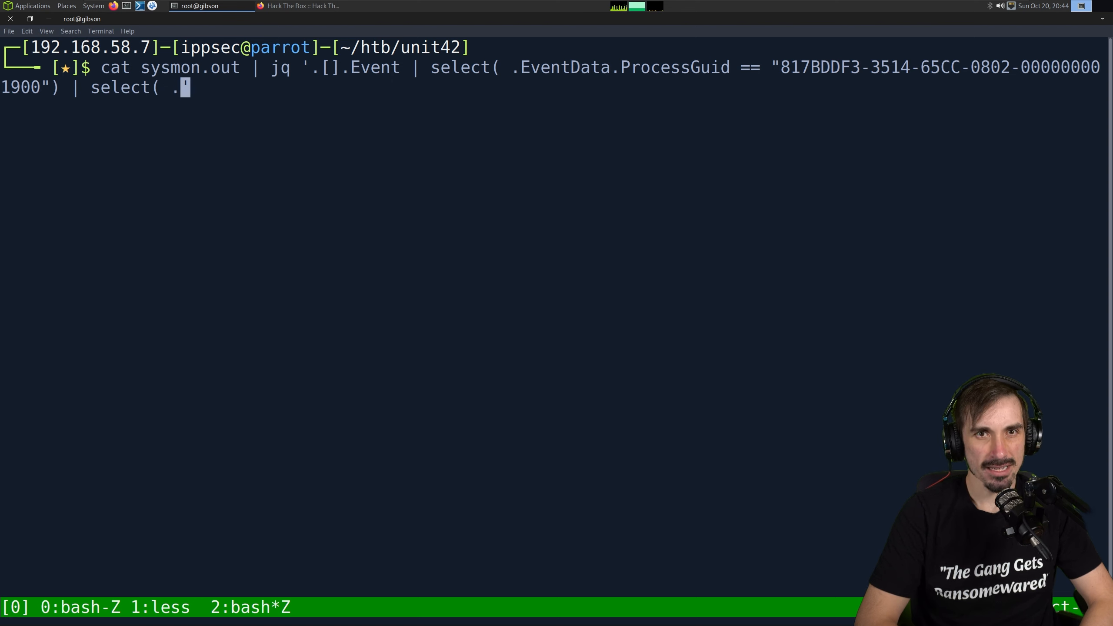
pyautogui.write("EventData.'")
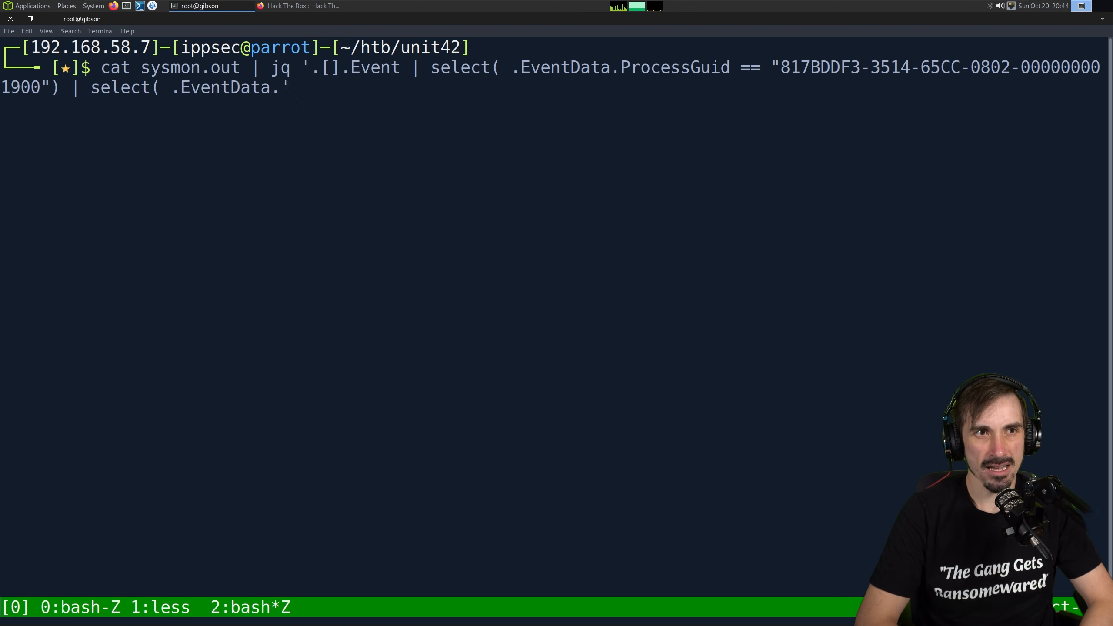
pyautogui.write('Sy')
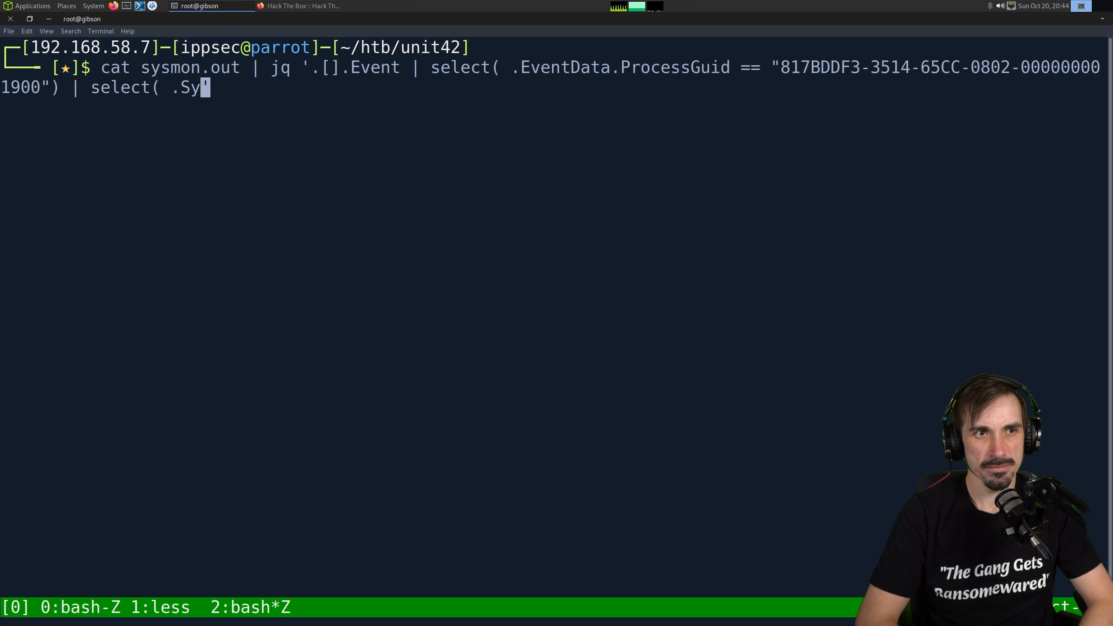
pyautogui.write('stem.EventID')
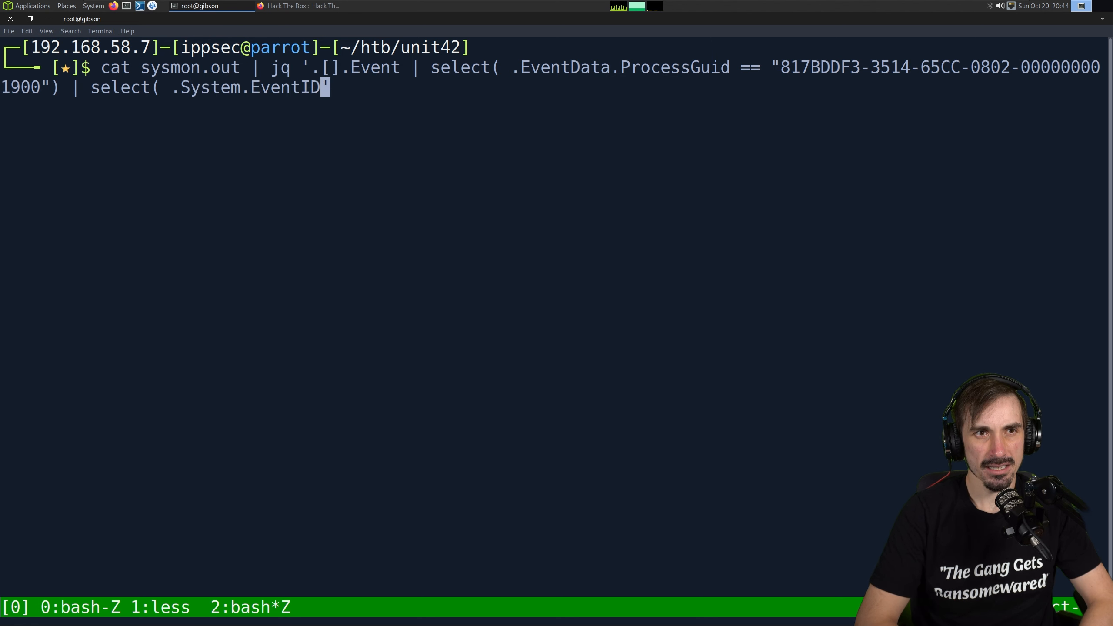
pyautogui.write('== 11 )')
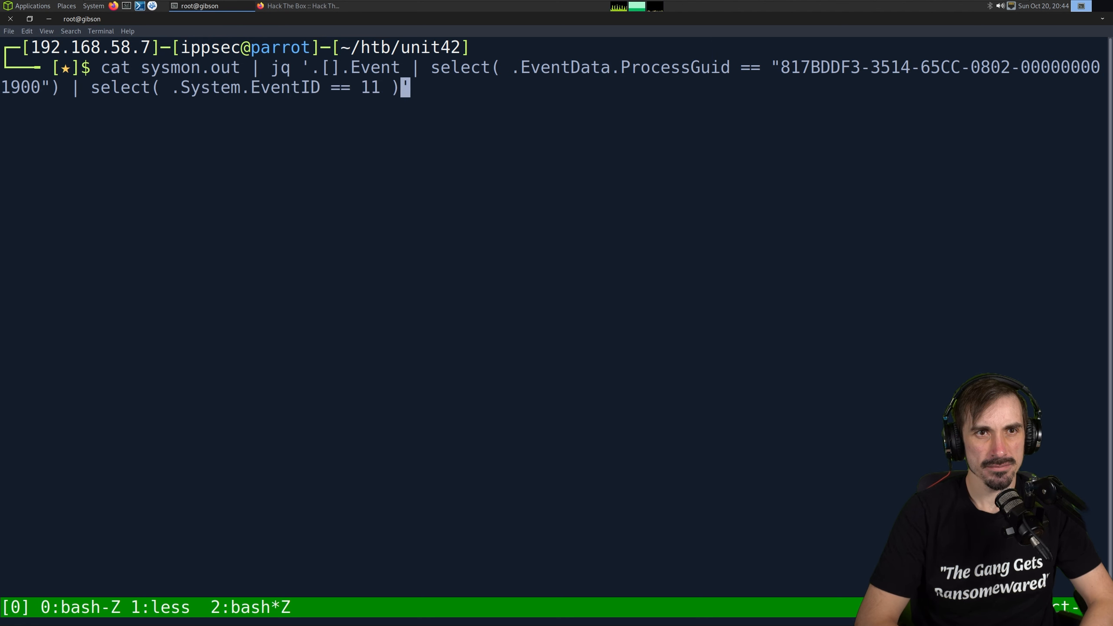
pyautogui.press('Return')
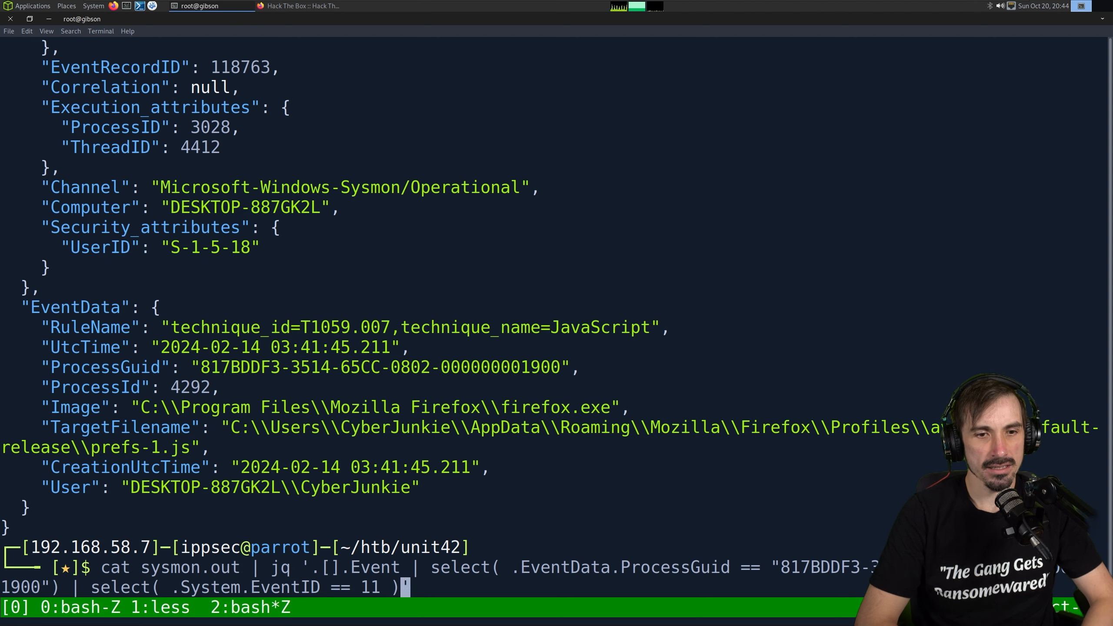
# - Extract only .TargetFilename, listing created files including Preventivo24.02.14.exe
pyautogui.write('| .Tar')
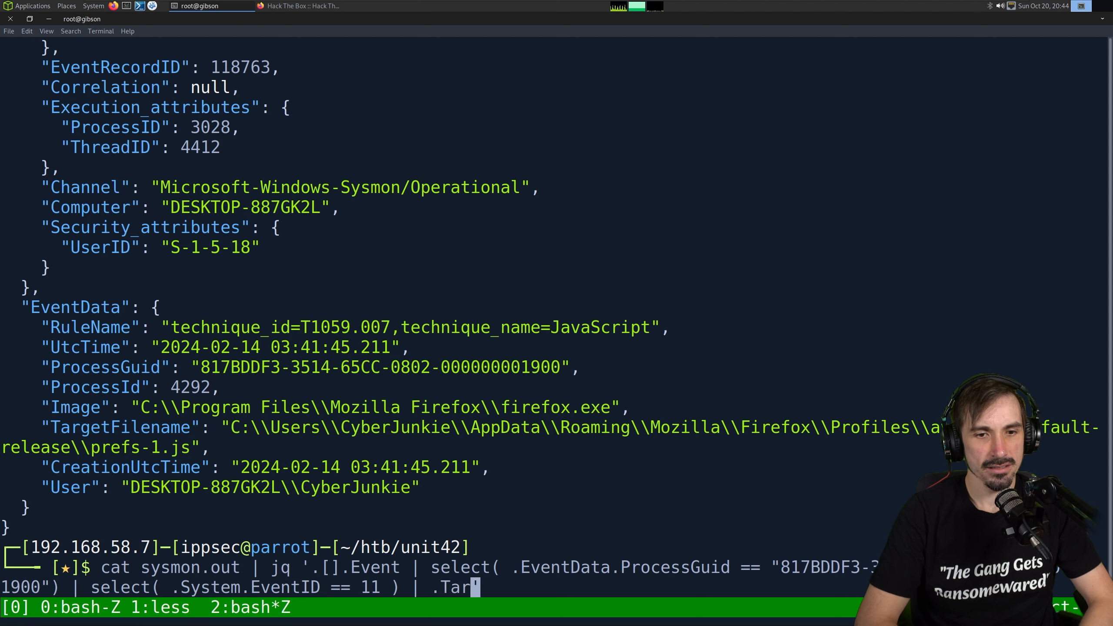
pyautogui.write('getFilename')
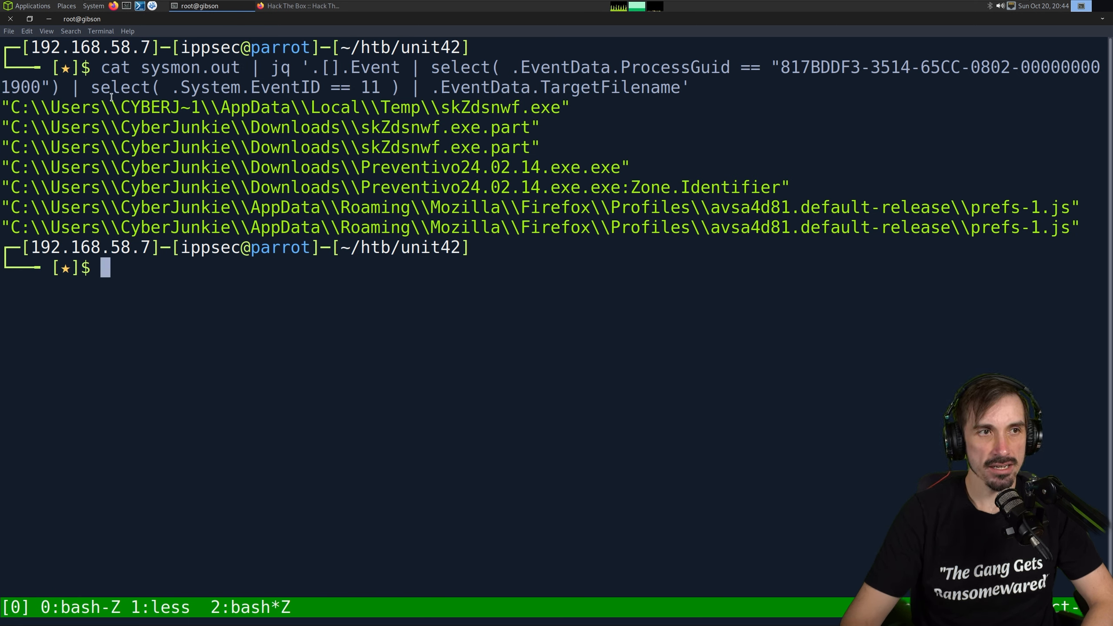
pyautogui.doubleClick(499, 107)
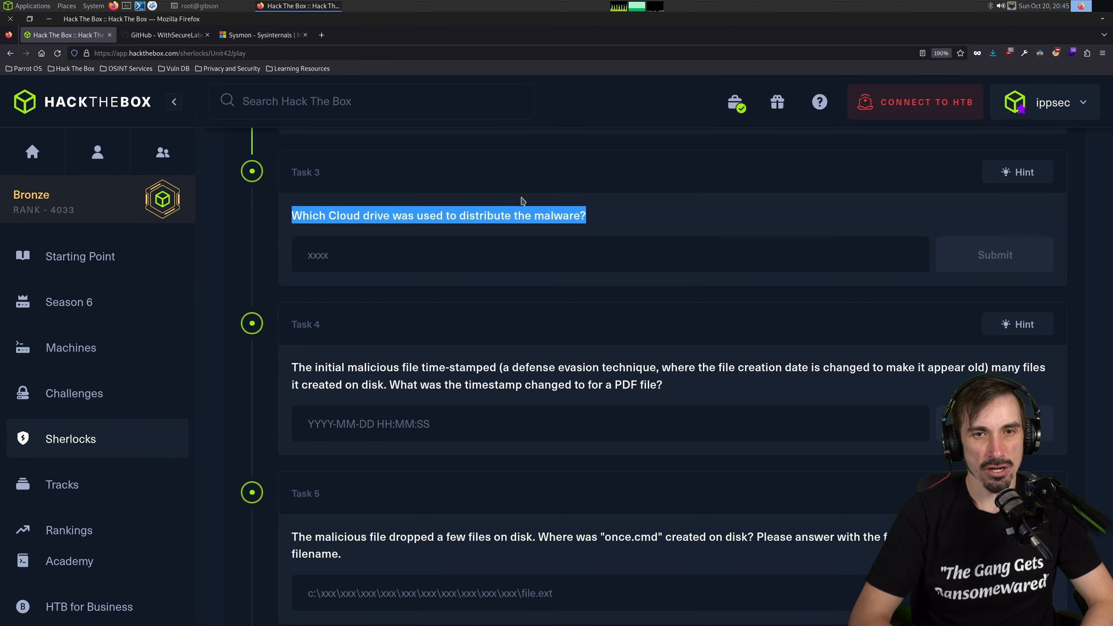
# - Submit dropbox as the Task 3 answer and highlight part of the Task 4 question
pyautogui.write('dropbox')
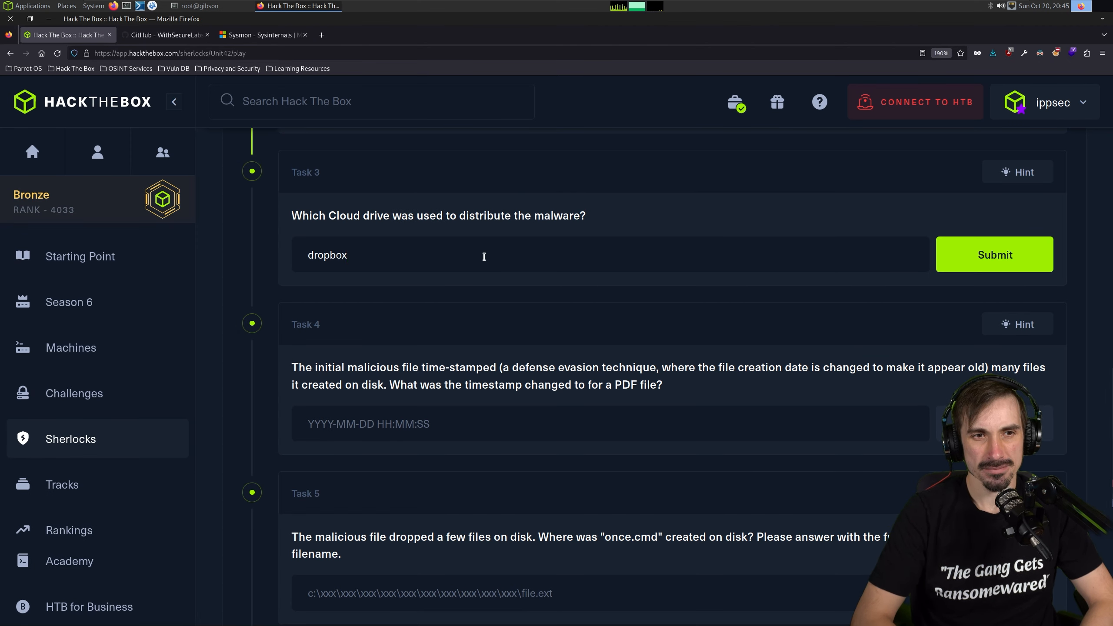
pyautogui.click(994, 254)
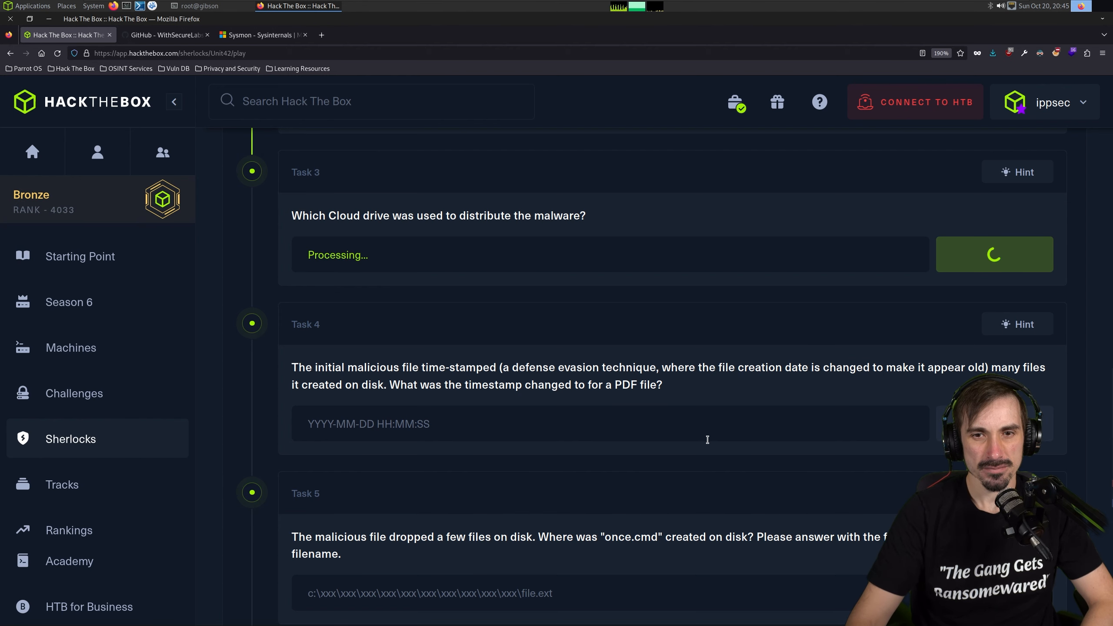
pyautogui.click(993, 254)
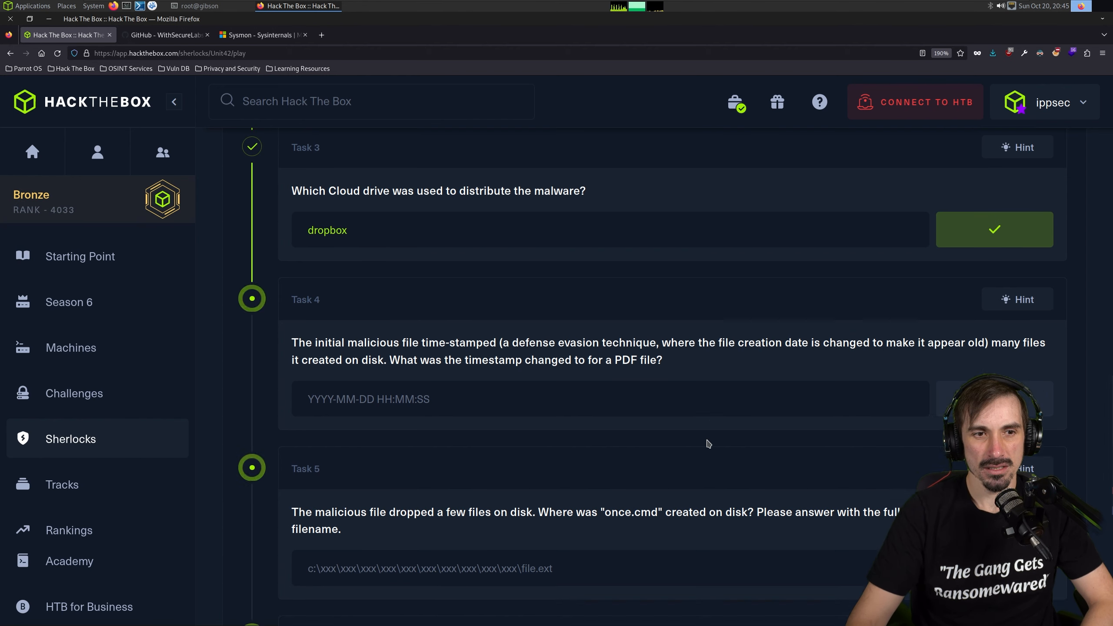
pyautogui.scroll(-3)
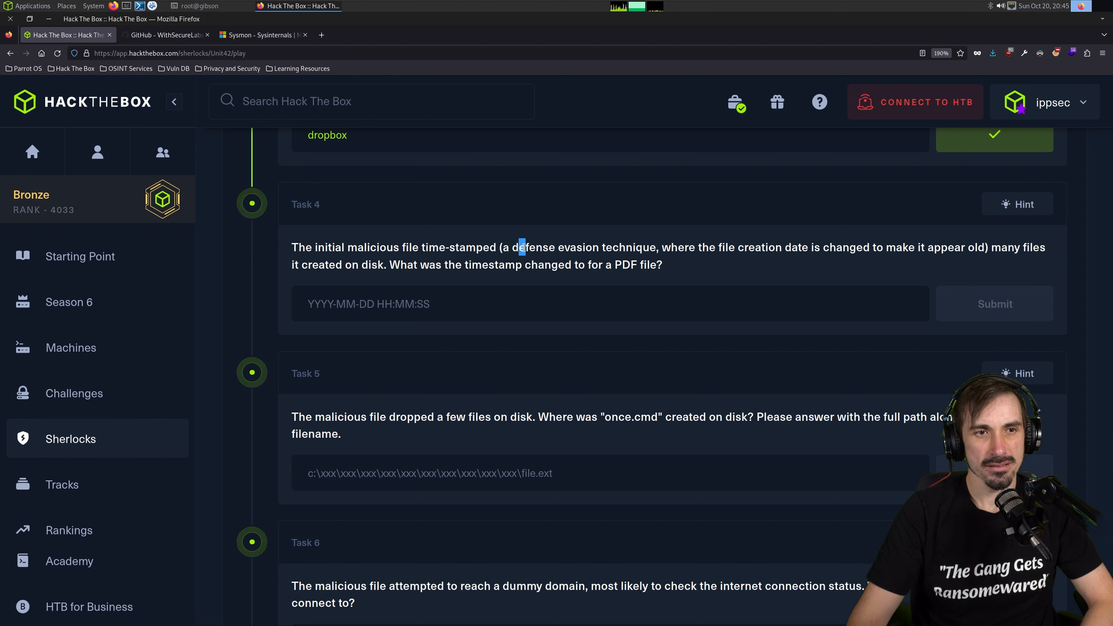
pyautogui.moveTo(518, 247); pyautogui.dragTo(567, 247)
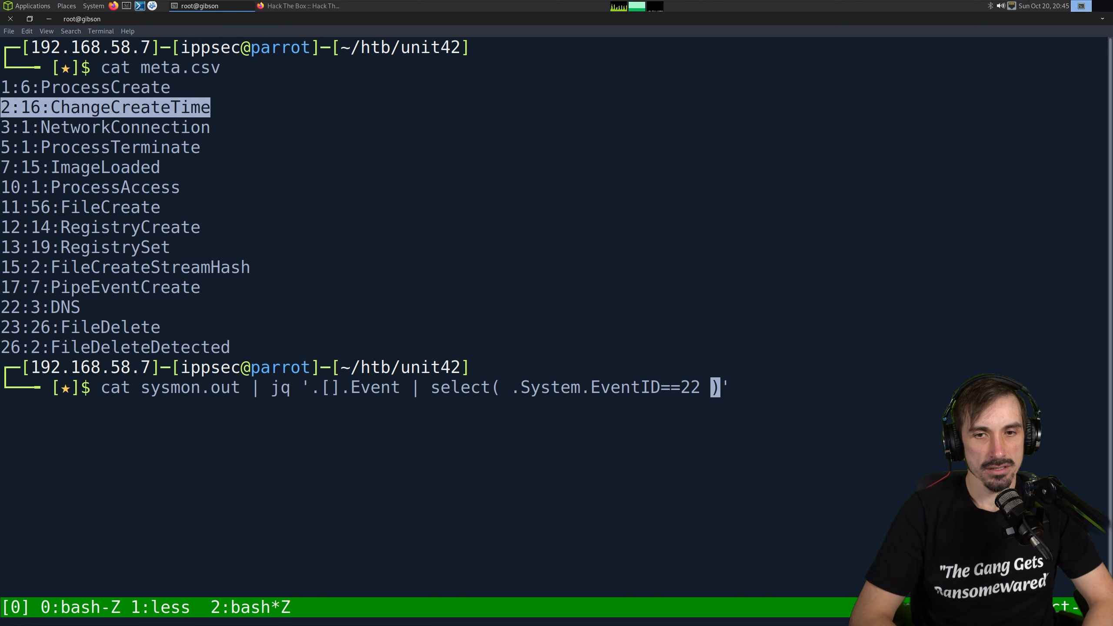
# - Print EventID 2 timestamp-change events from sysmon.out compactly with -c
pyautogui.press('Return')
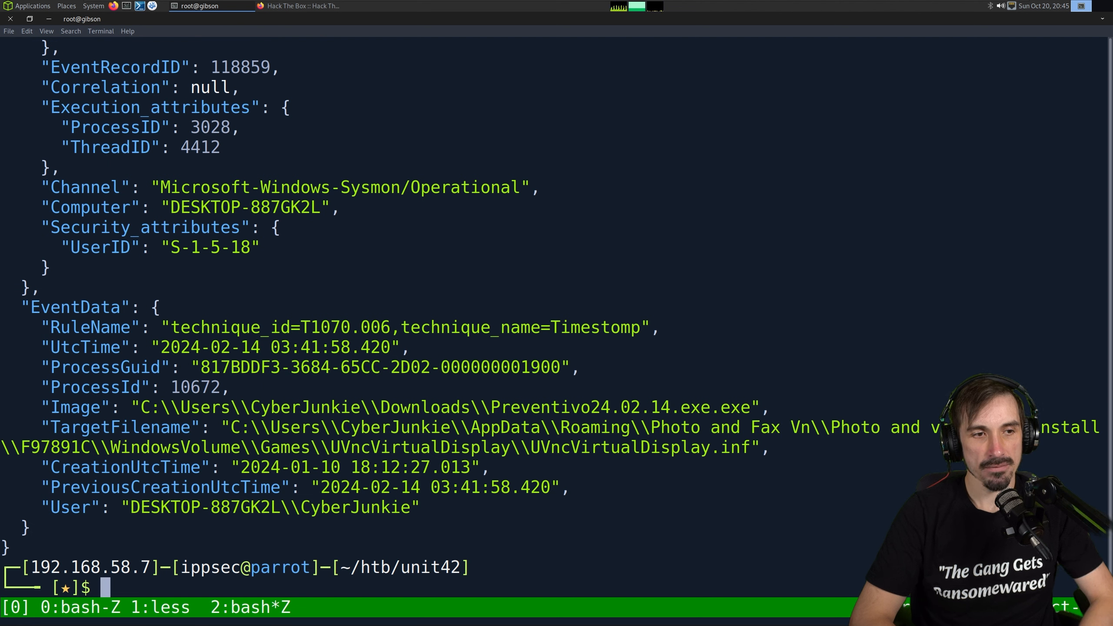
pyautogui.write("cat sysmon.out | jq '.[].Event | select( .System.EventID==2 )'")
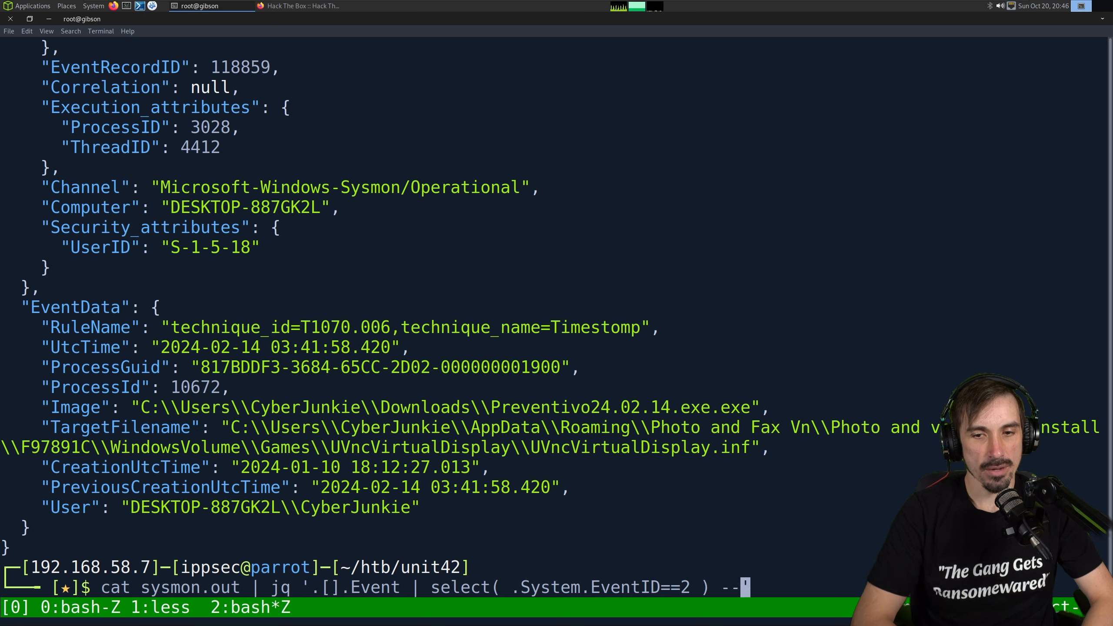
pyautogui.write(")' -c")
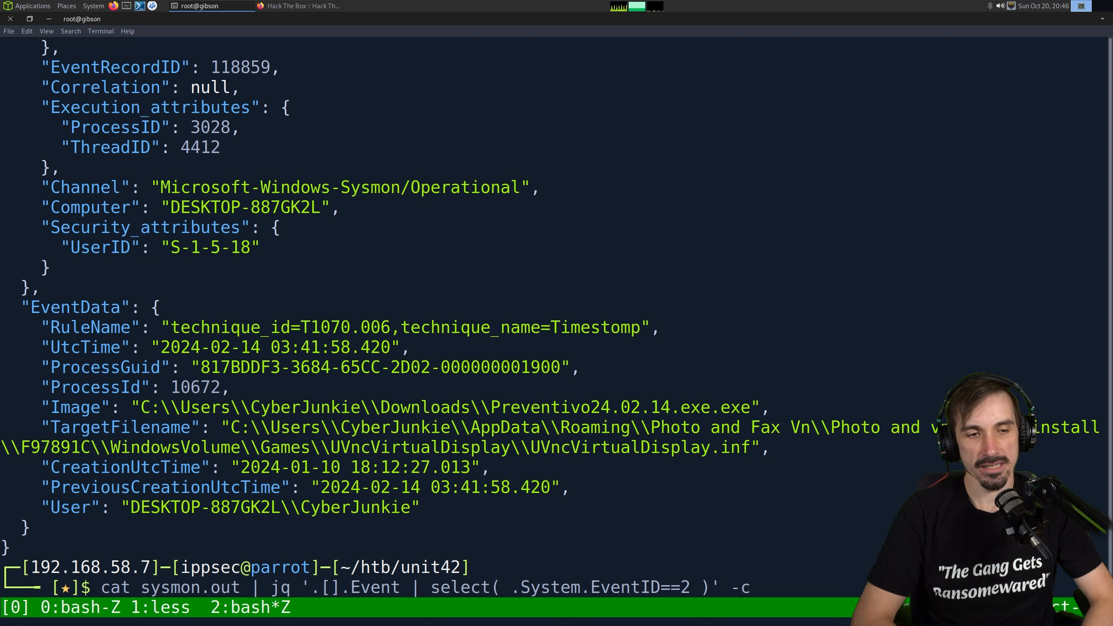
pyautogui.press('Return')
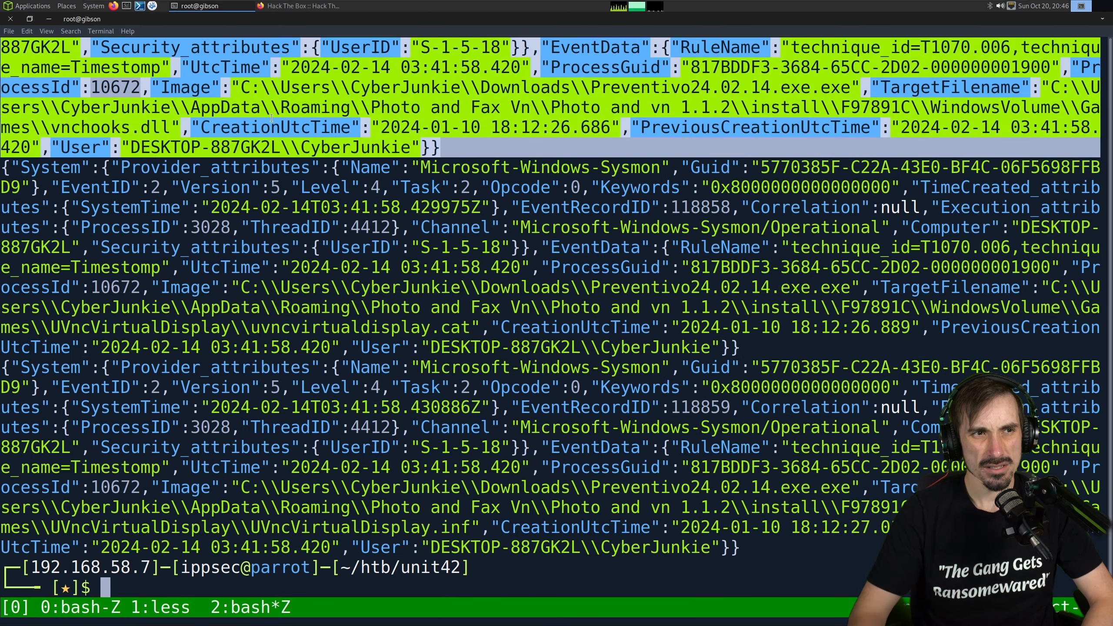
pyautogui.write("cat sysmon.out | jq '.[].Event | select( .System.EventID==2 )' -c | grep")
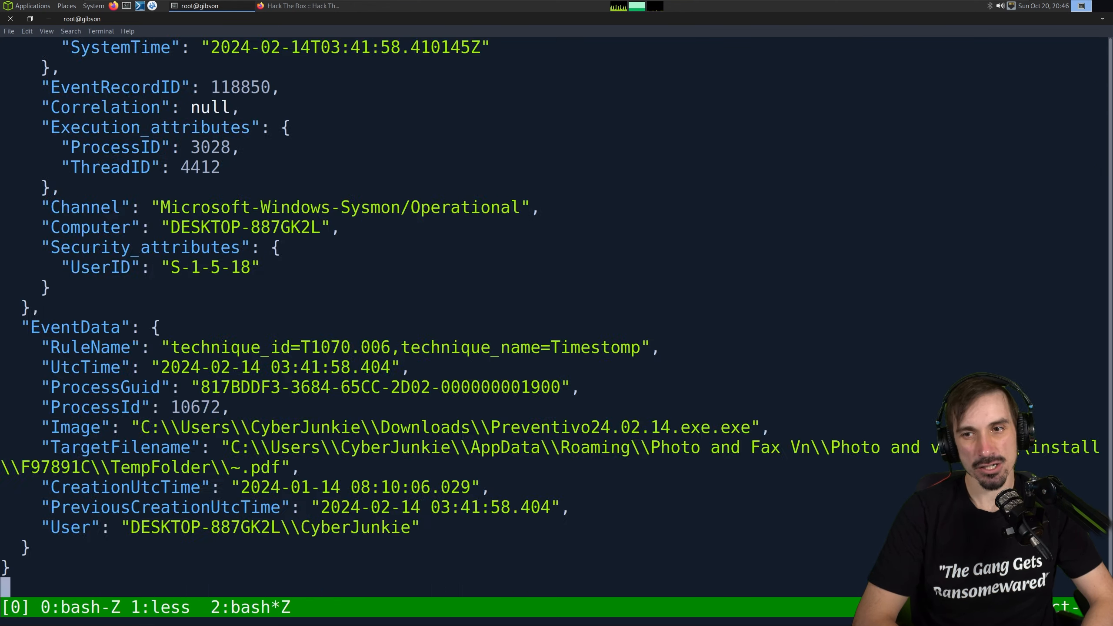
pyautogui.press('q')
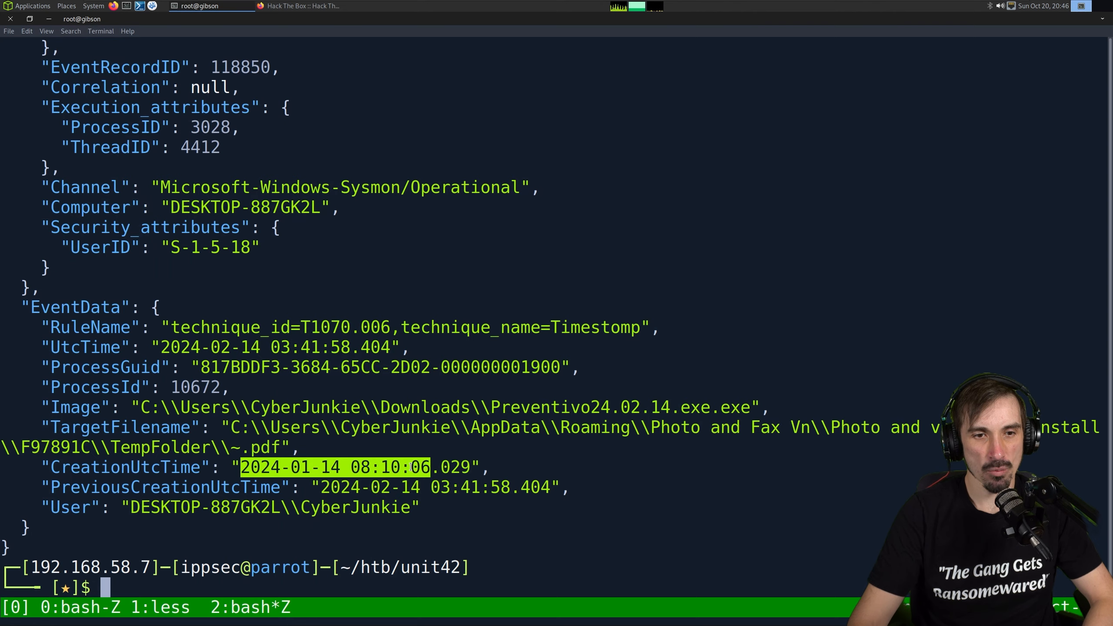
pyautogui.click(298, 6)
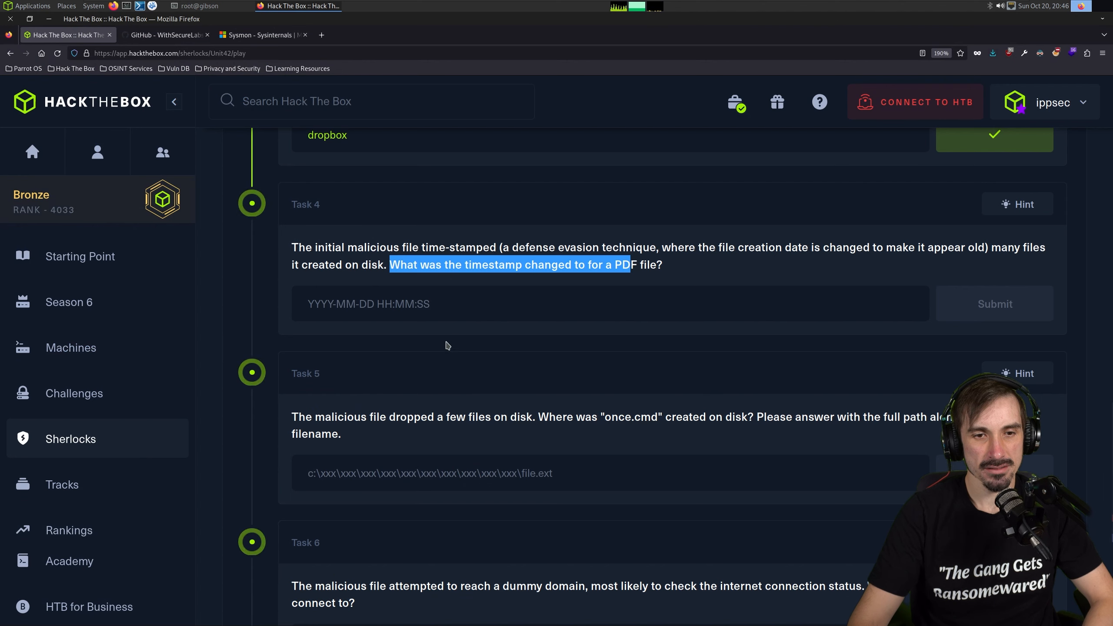
# - Scroll the Hack The Box tasks down to the Task 5 question about once.cmd
pyautogui.click(994, 303)
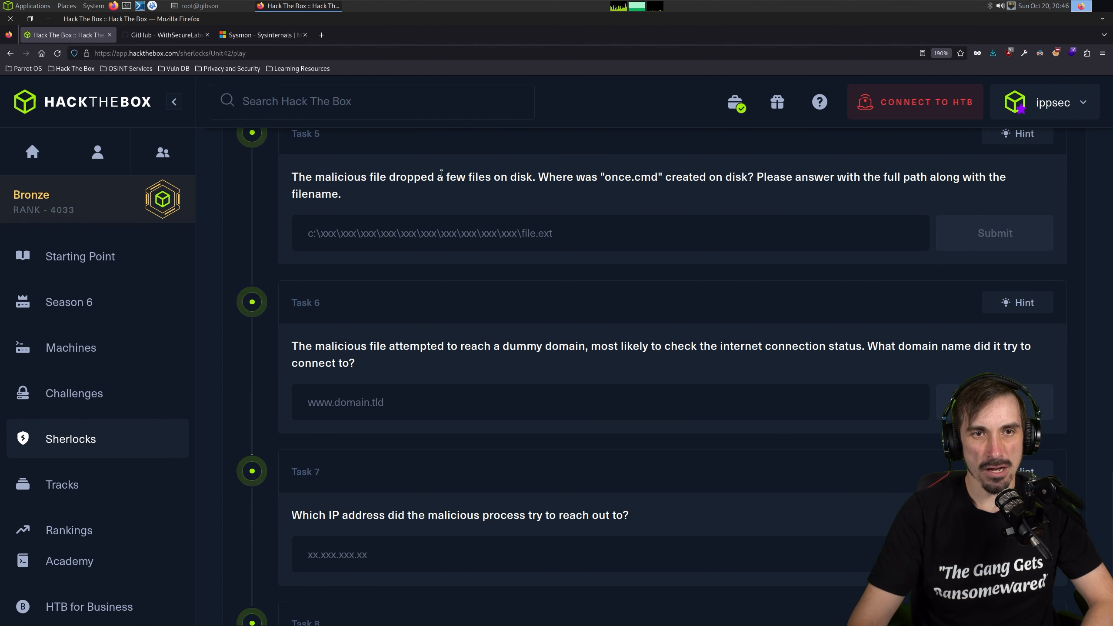
pyautogui.moveTo(661, 184)
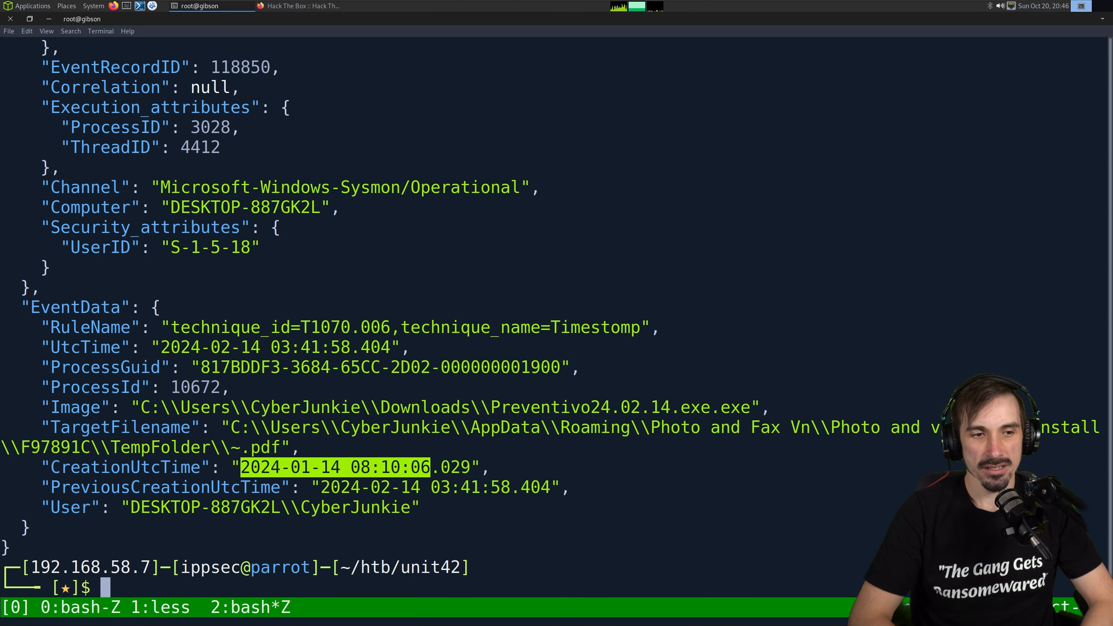
# - Recall the previous jq command and change EventID from 2 to 11 for file-create events
pyautogui.write("cat sysmon.out | jq '.[].Event | select( .System.EventID==2 )' -c | grep pdf | jq .")
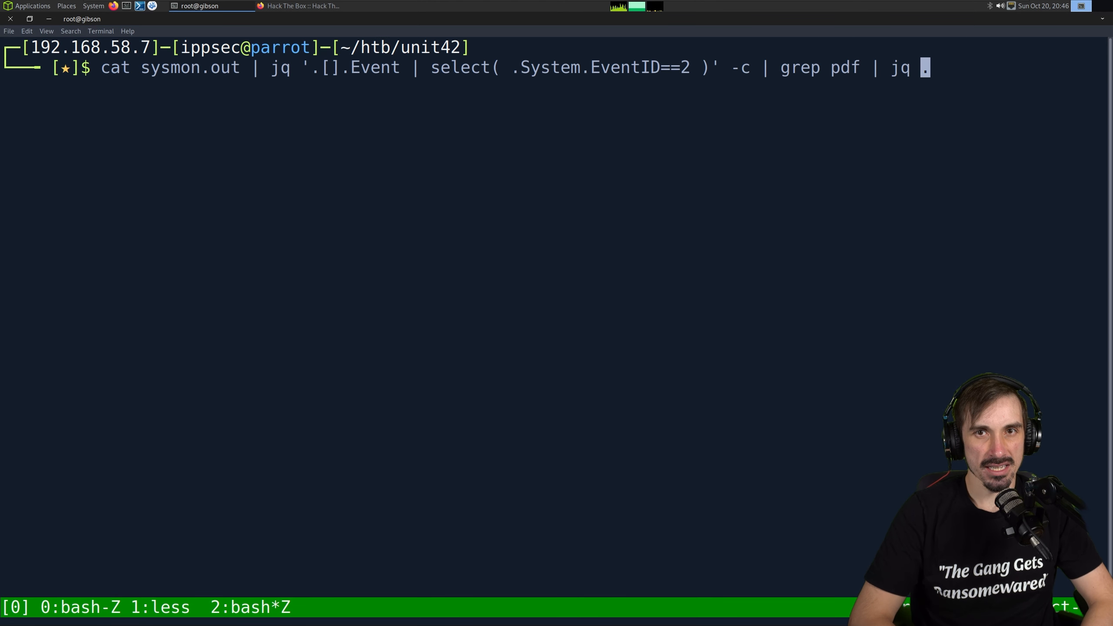
pyautogui.press('BackSpace')
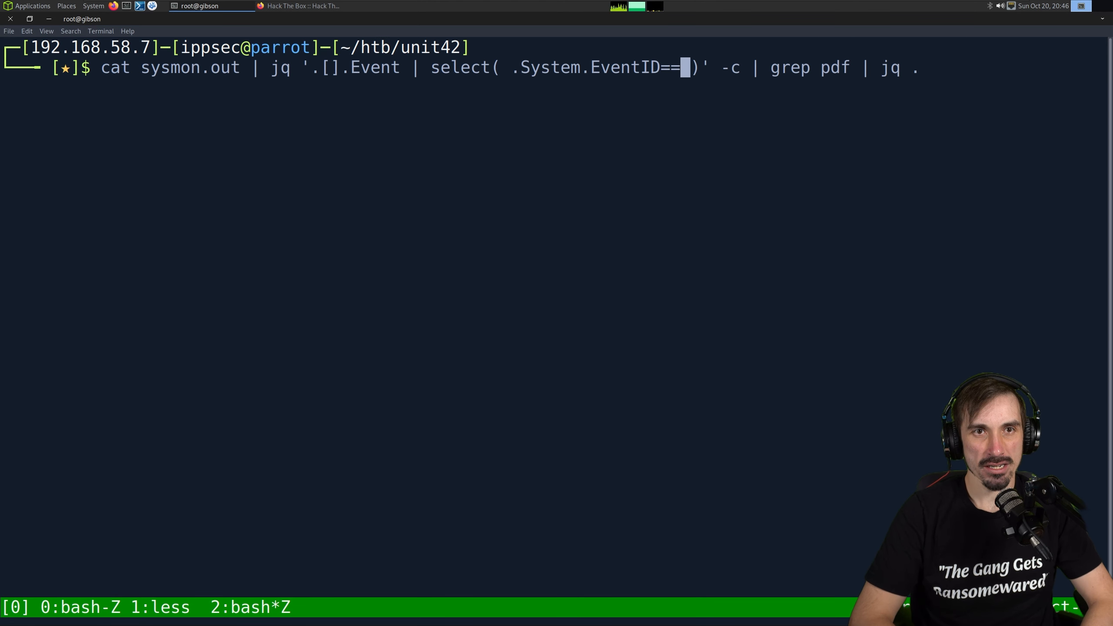
pyautogui.write('11')
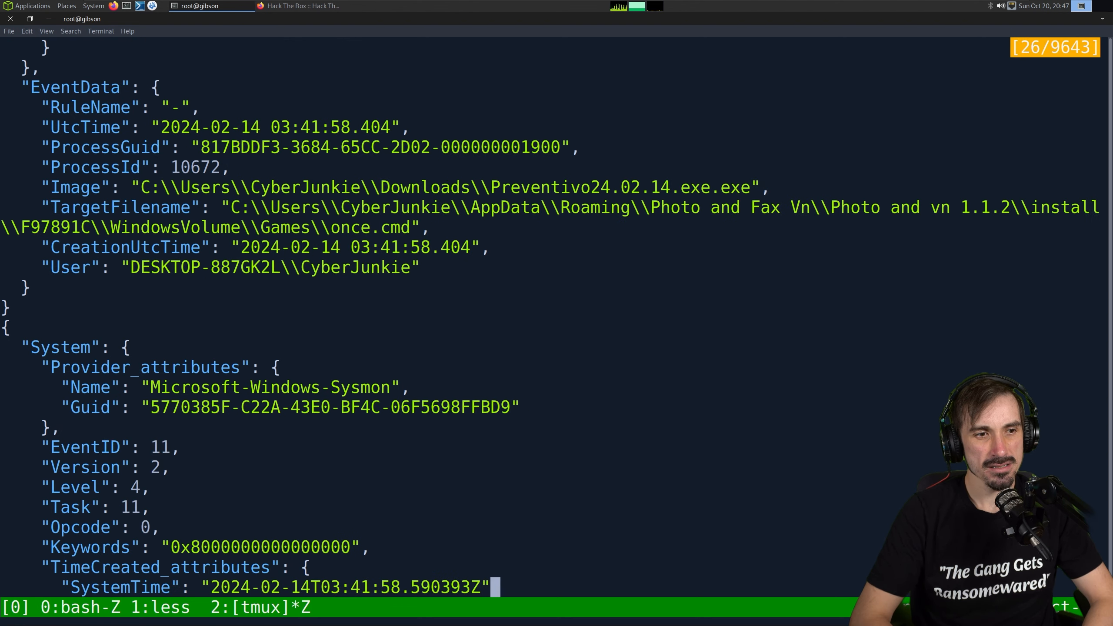
# - Page through the once.cmd file-create event showing msiexec.exe creating C:\Games\once.cmd, then recall the query
pyautogui.scroll(-3)
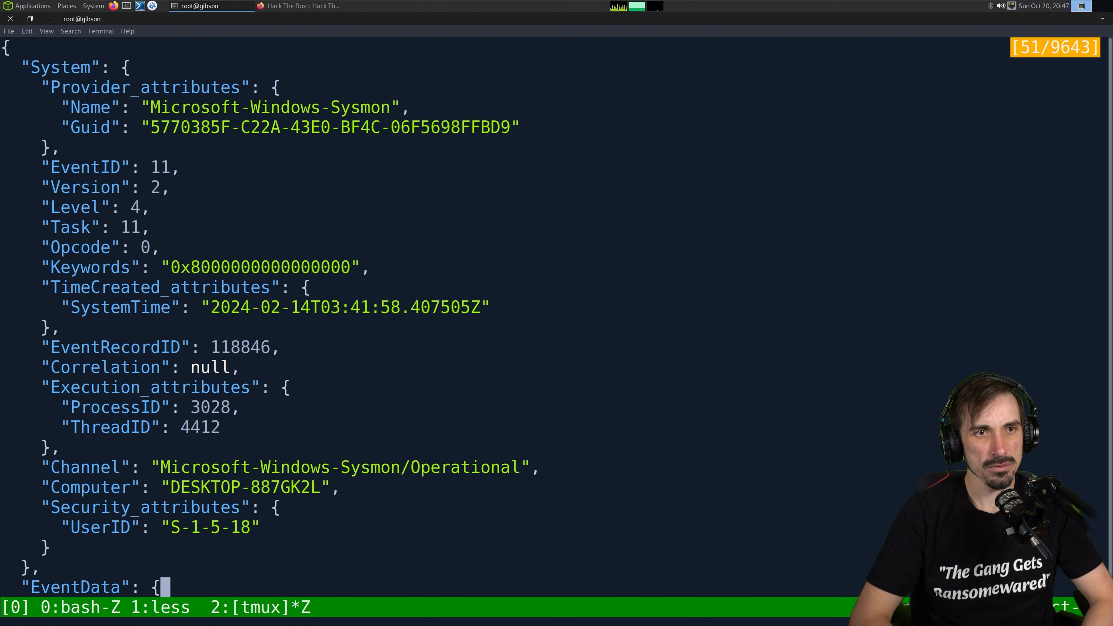
pyautogui.scroll(-3)
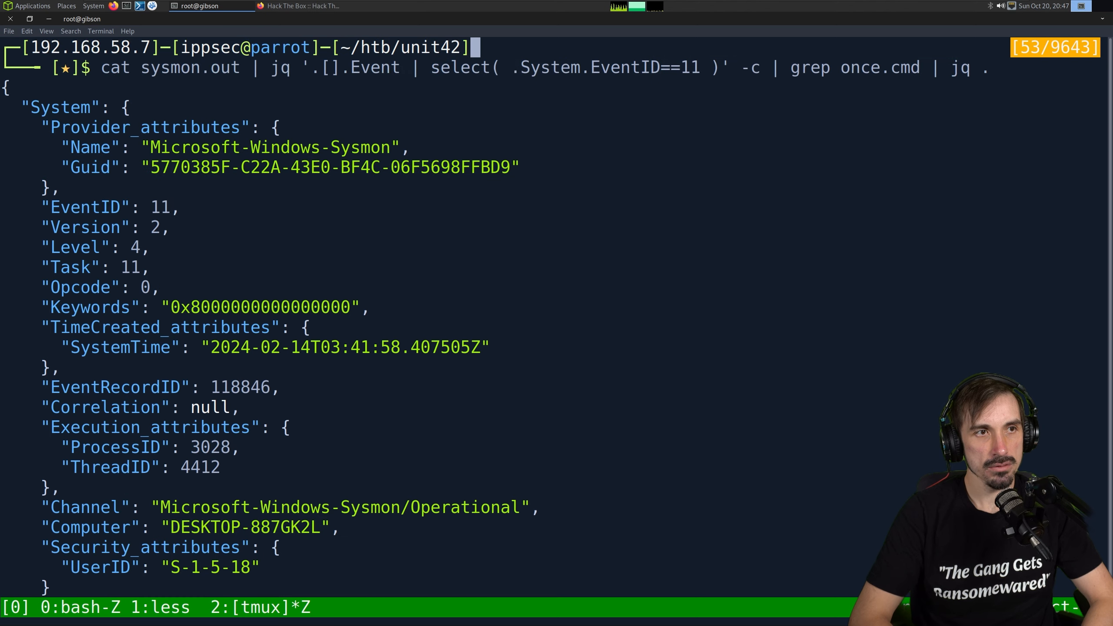
pyautogui.scroll(-3)
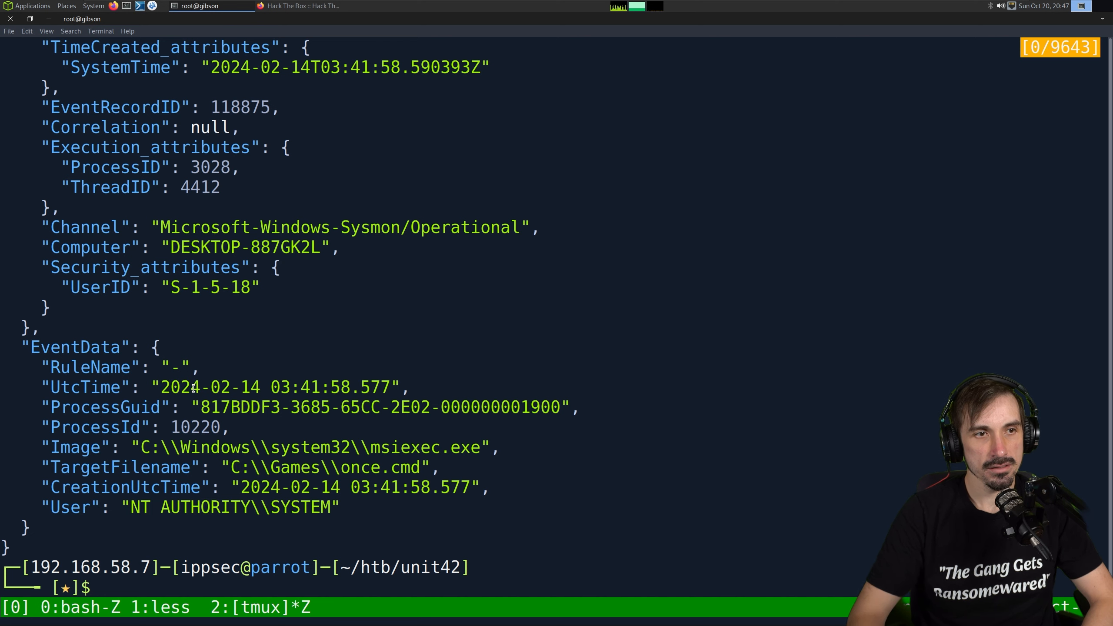
pyautogui.scroll(-3)
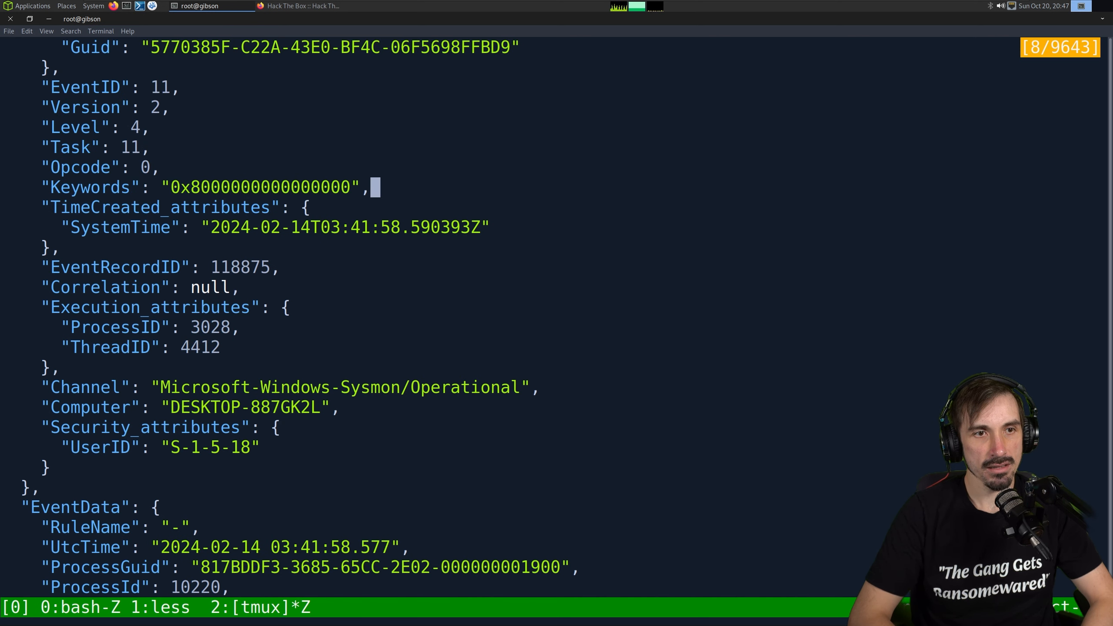
pyautogui.scroll(-3)
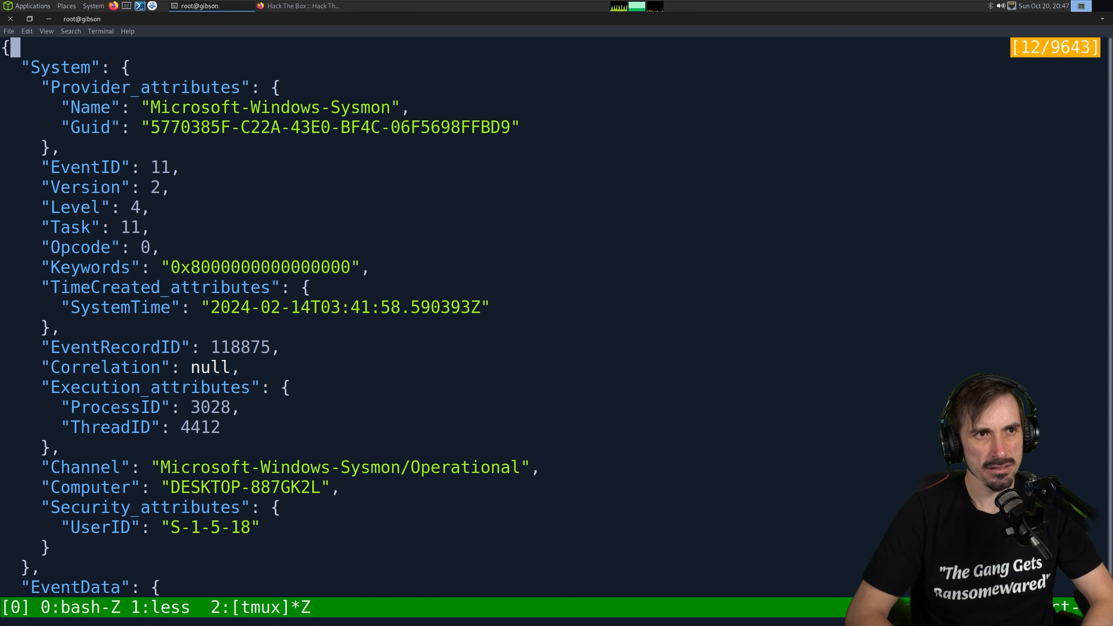
pyautogui.scroll(-3)
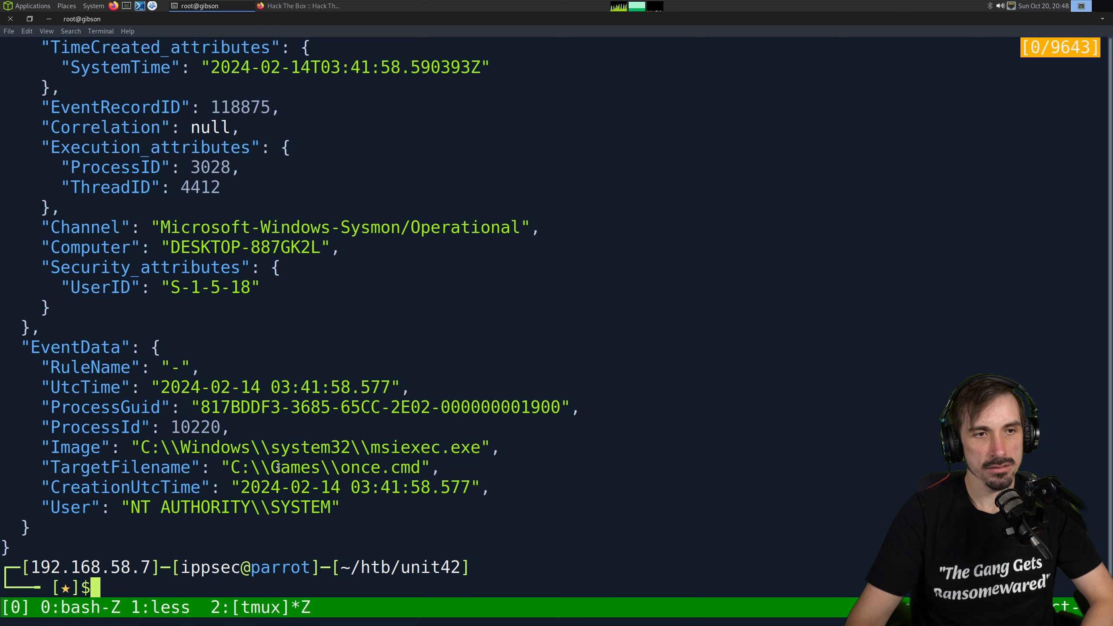
pyautogui.write("cat sysmon.out | jq '.[].Event | select( .System.EventID==11 )' -c | grep on")
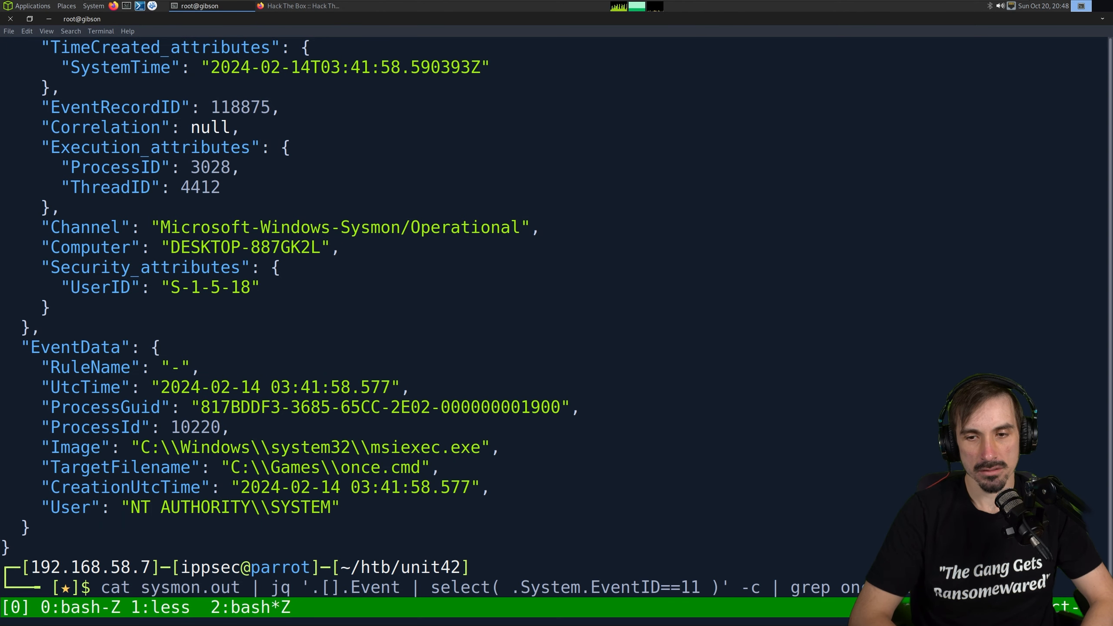
# - Pipe the once.cmd events through jq '.EventData.TargetFilename' -r to print both raw paths
pyautogui.write('| jq .')
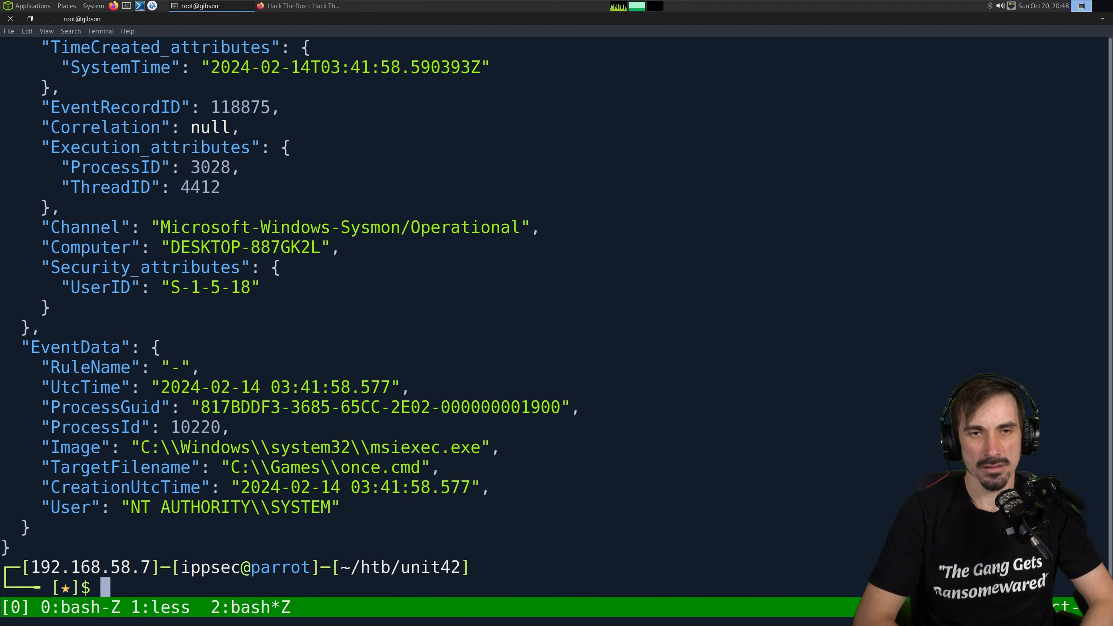
pyautogui.write("cat sysmon.out | jq '.[].Event | select( .System.EventID==11 )' -c | grep onc")
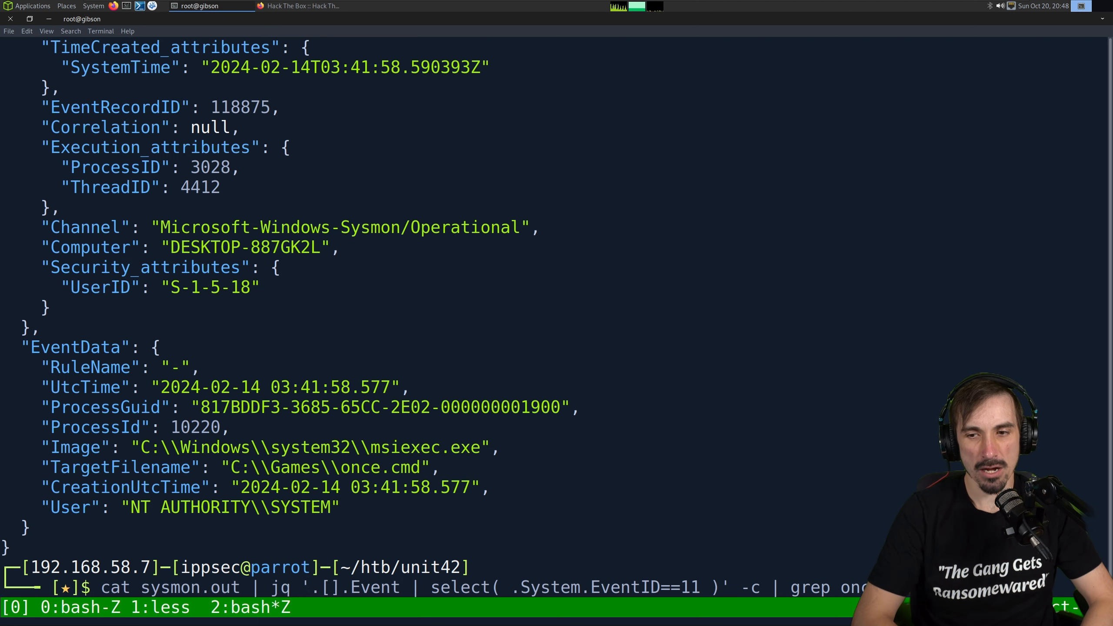
pyautogui.write("| jq . '")
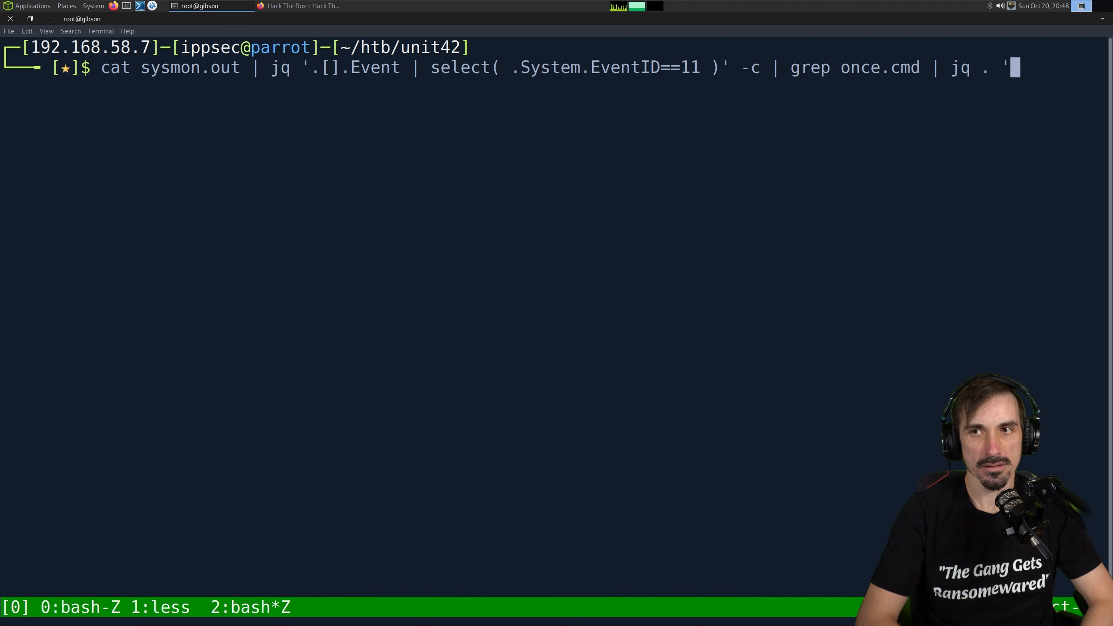
pyautogui.write('.Tar')
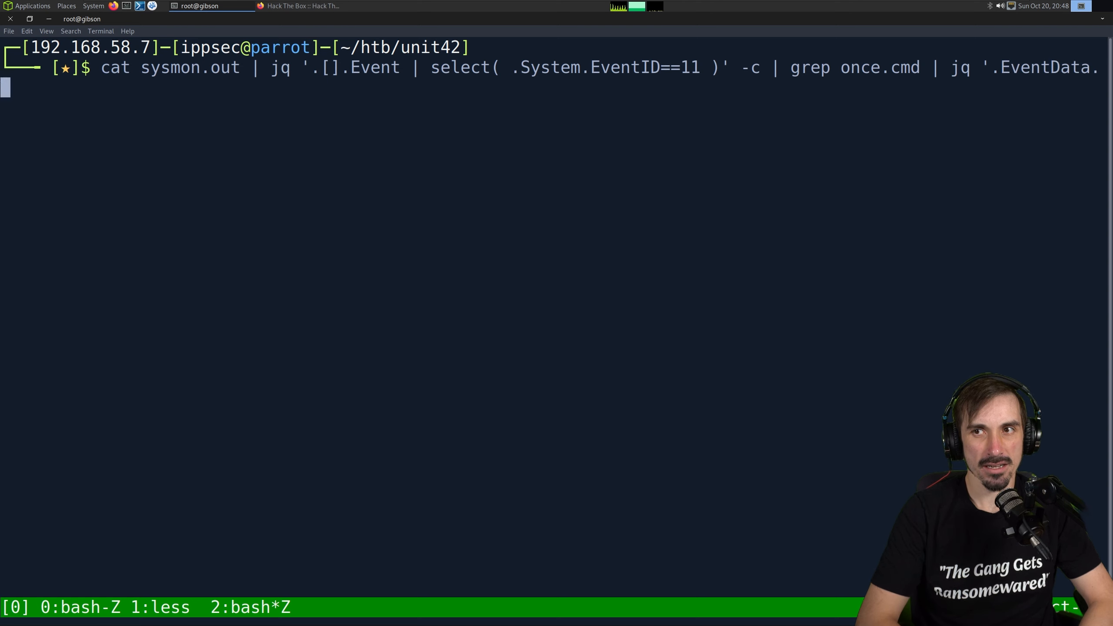
pyautogui.write('TargetFilena')
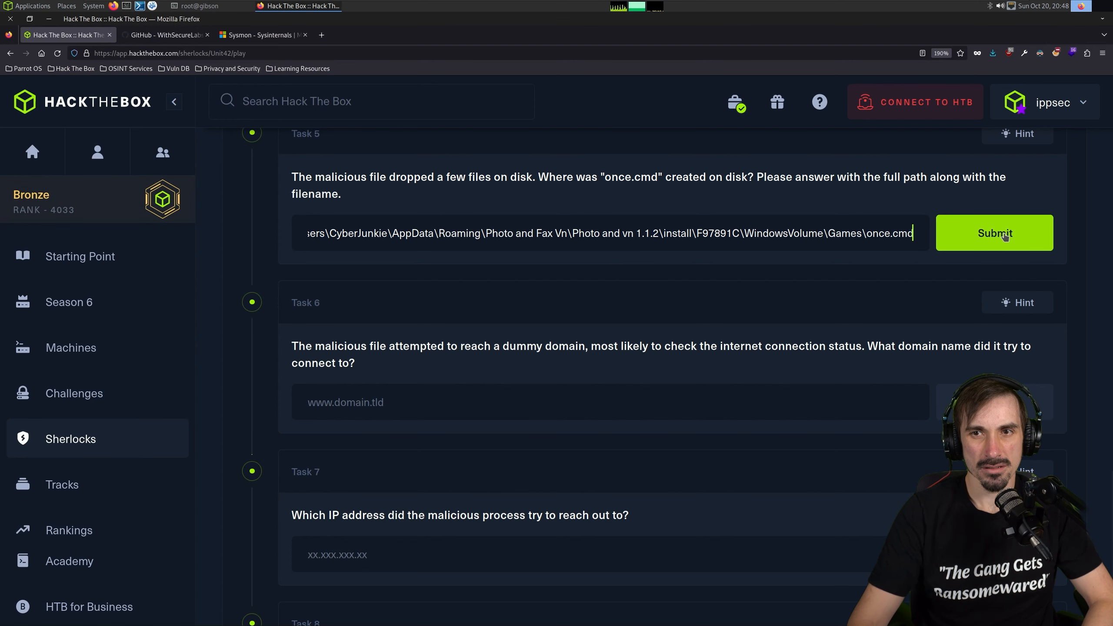
# - Submit the installer's WindowsVolume\Games once.cmd path as the Task 5 answer
pyautogui.click(994, 233)
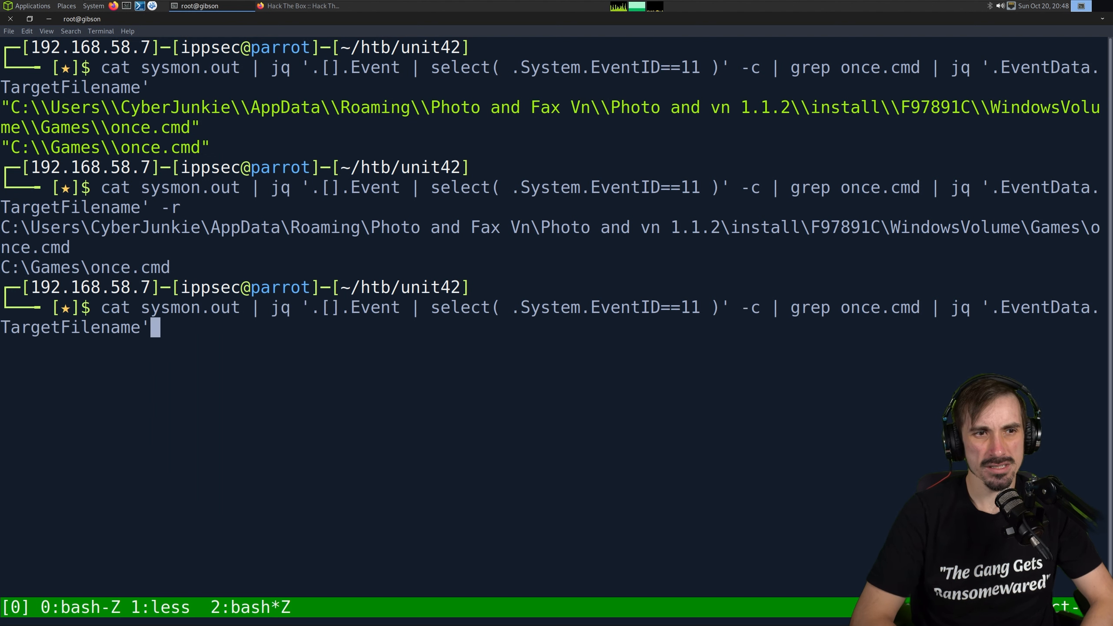
# - Rerun the query outputting full .EventData for both once.cmd creations, revealing Preventivo and msiexec as creators
pyautogui.write('. -r')
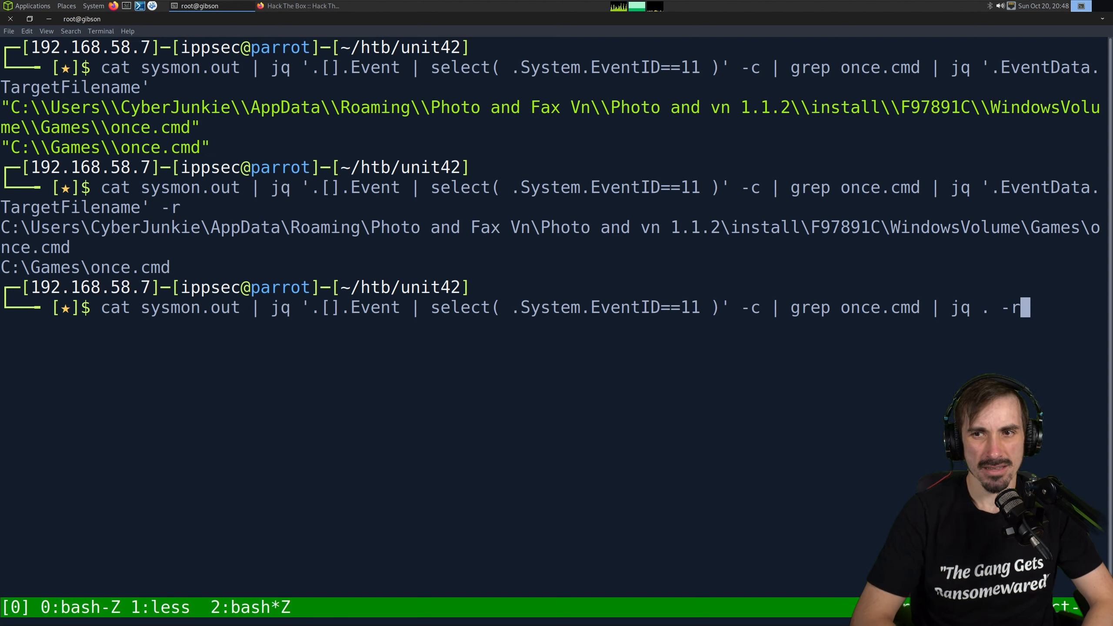
pyautogui.write('| l')
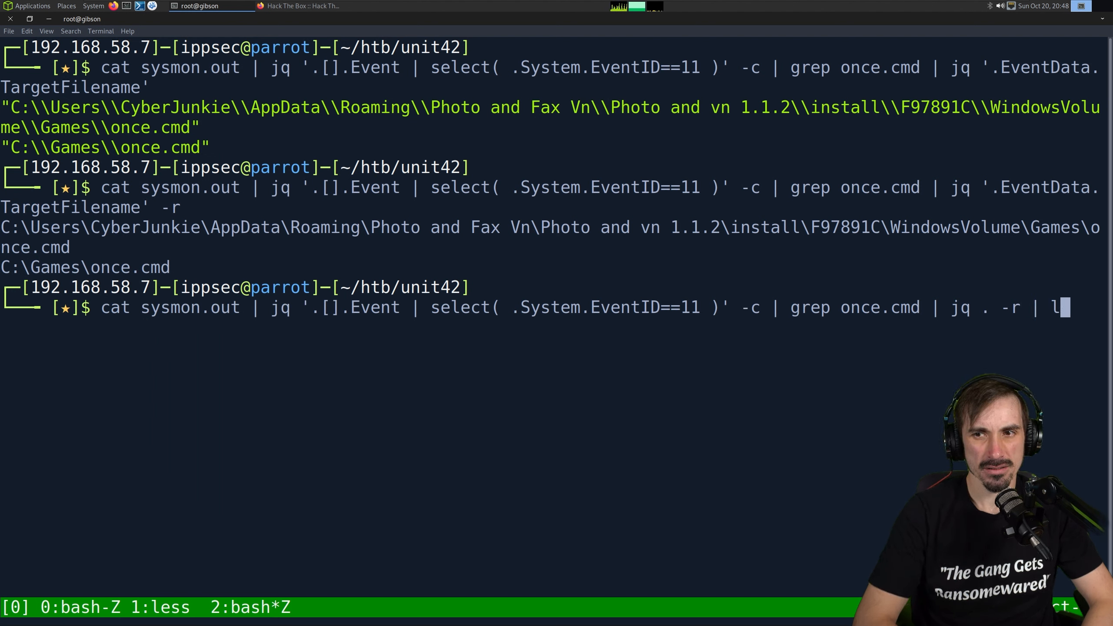
pyautogui.press('BackSpace')
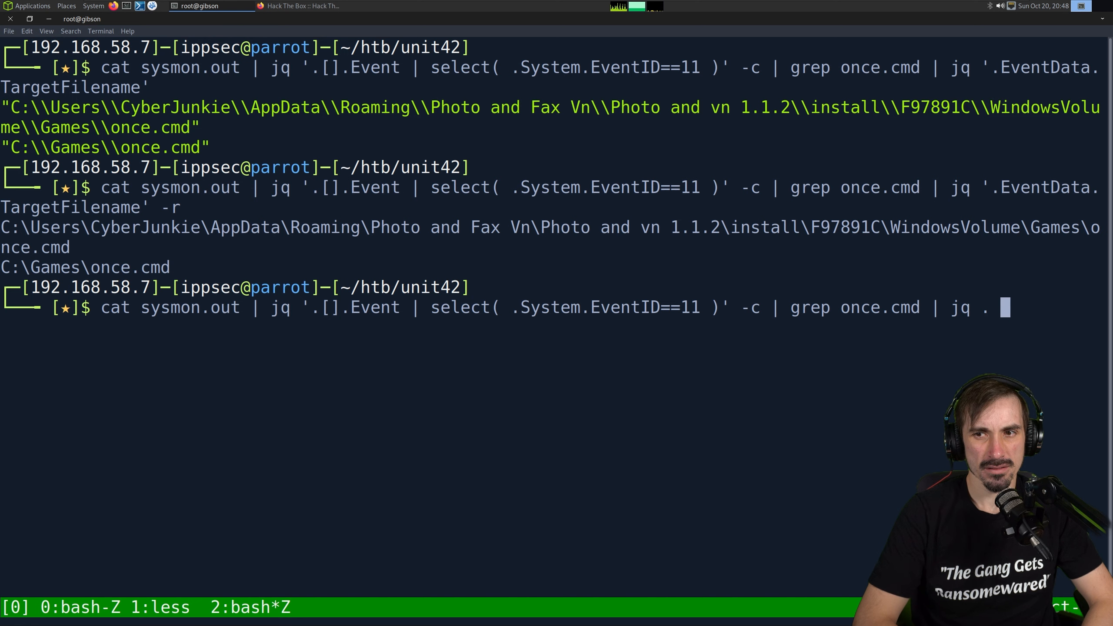
pyautogui.press('Return')
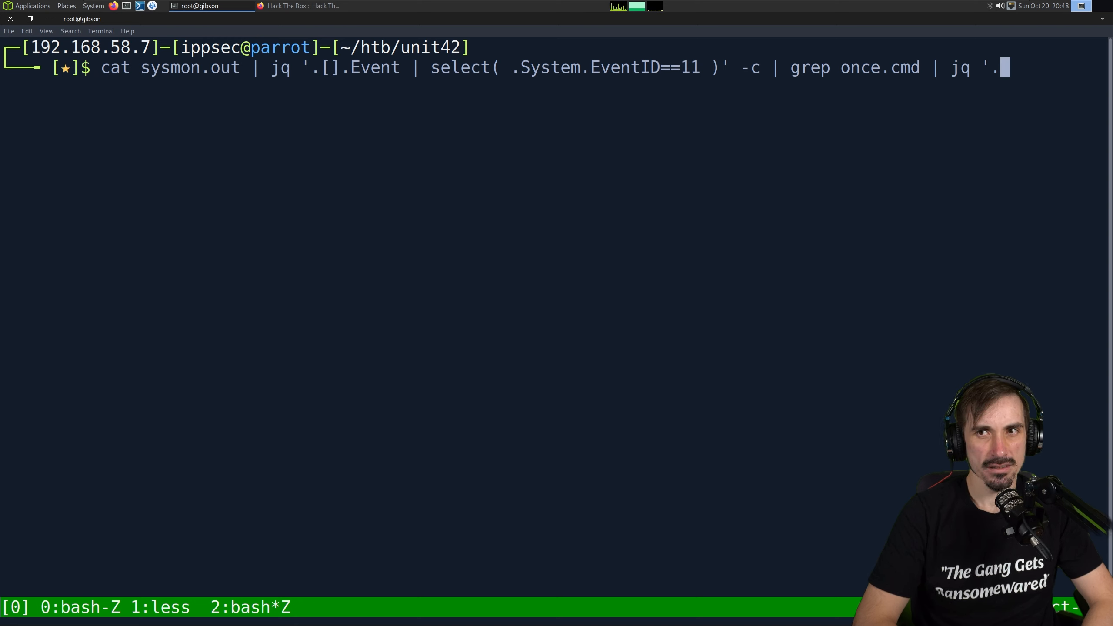
pyautogui.write("EventData'")
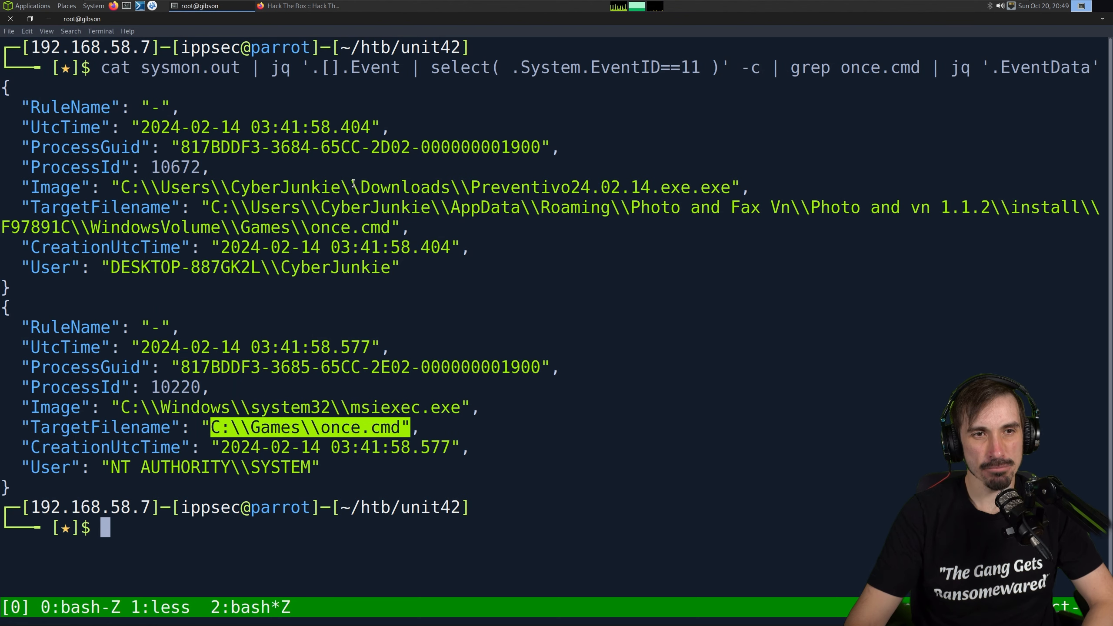
pyautogui.moveTo(331, 424)
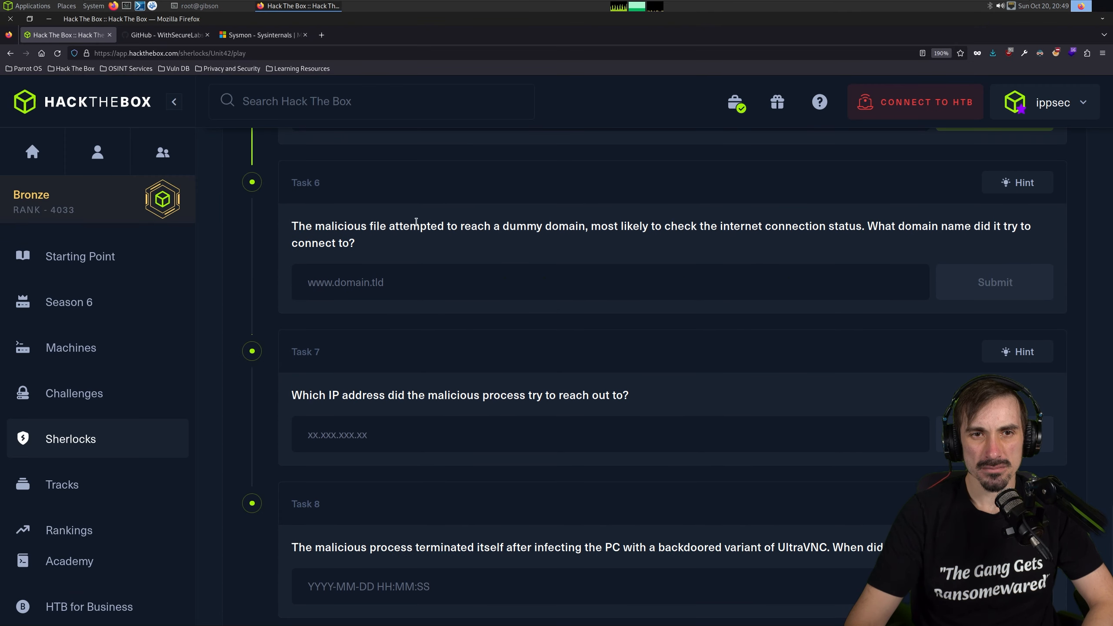
# - Highlight the Task 6 question about the dummy domain the malicious file contacted
pyautogui.moveTo(292, 226); pyautogui.dragTo(426, 226)
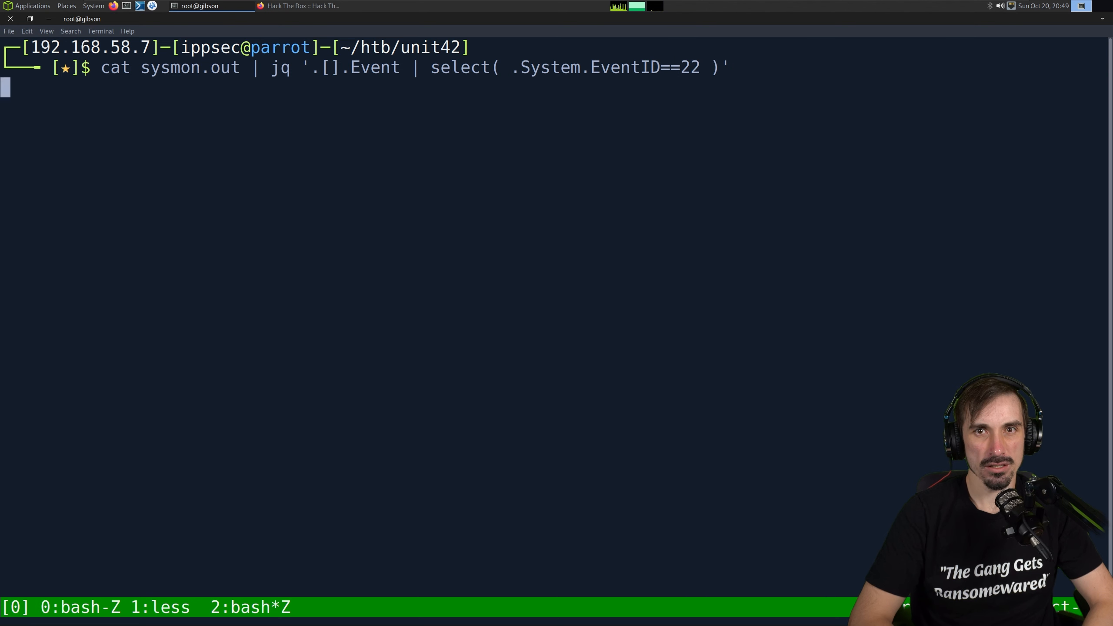
pyautogui.press('Return')
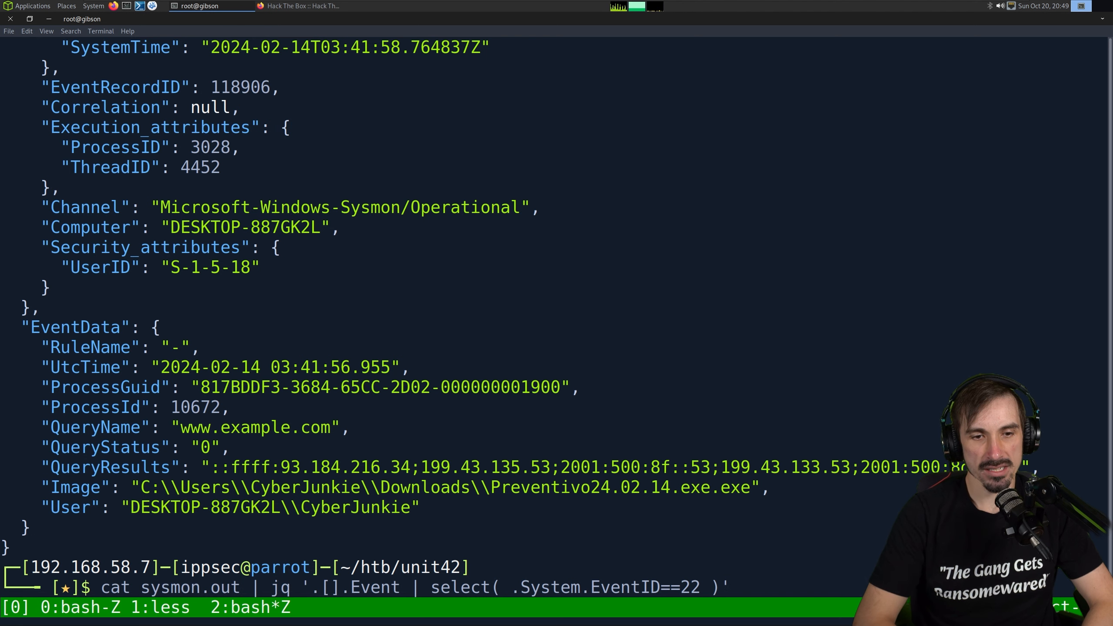
pyautogui.write('-c |')
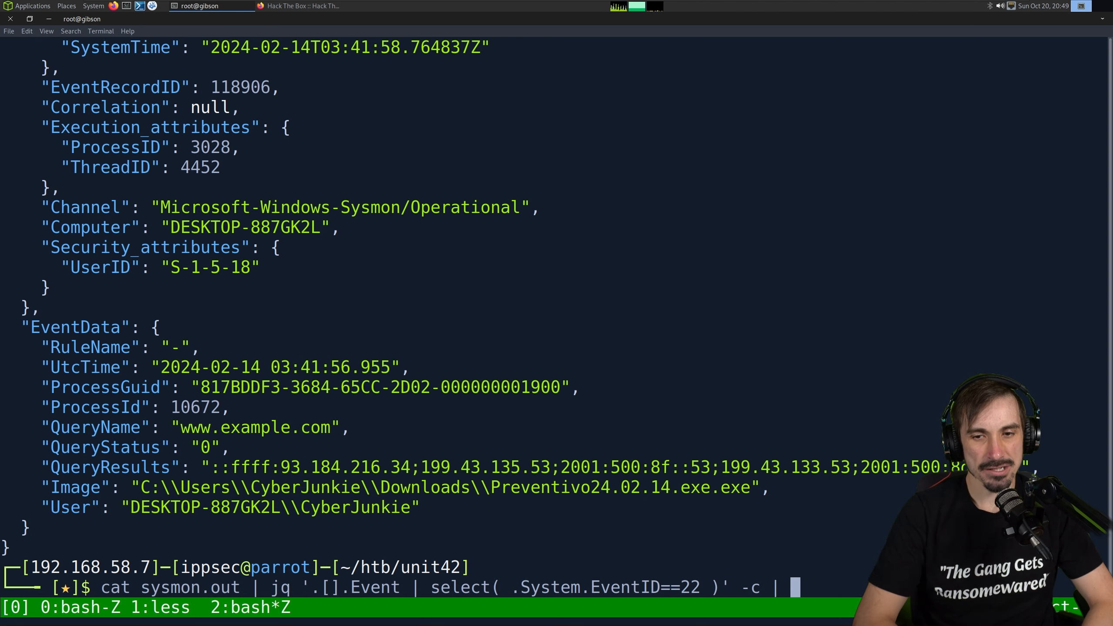
pyautogui.write('grep')
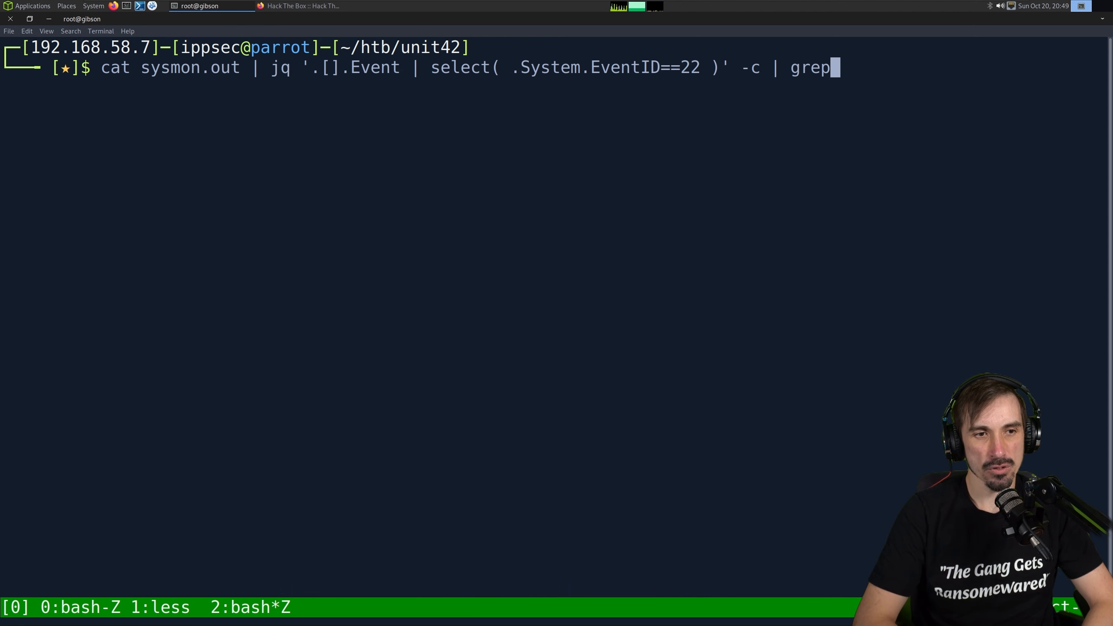
pyautogui.write('Preventivo')
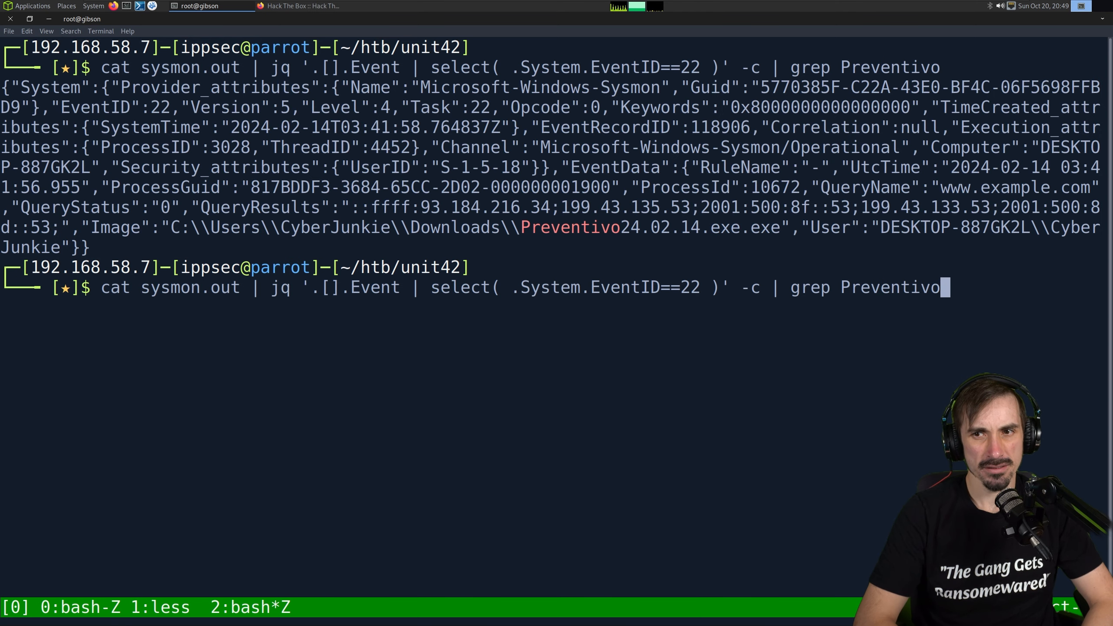
pyautogui.write('|jq .')
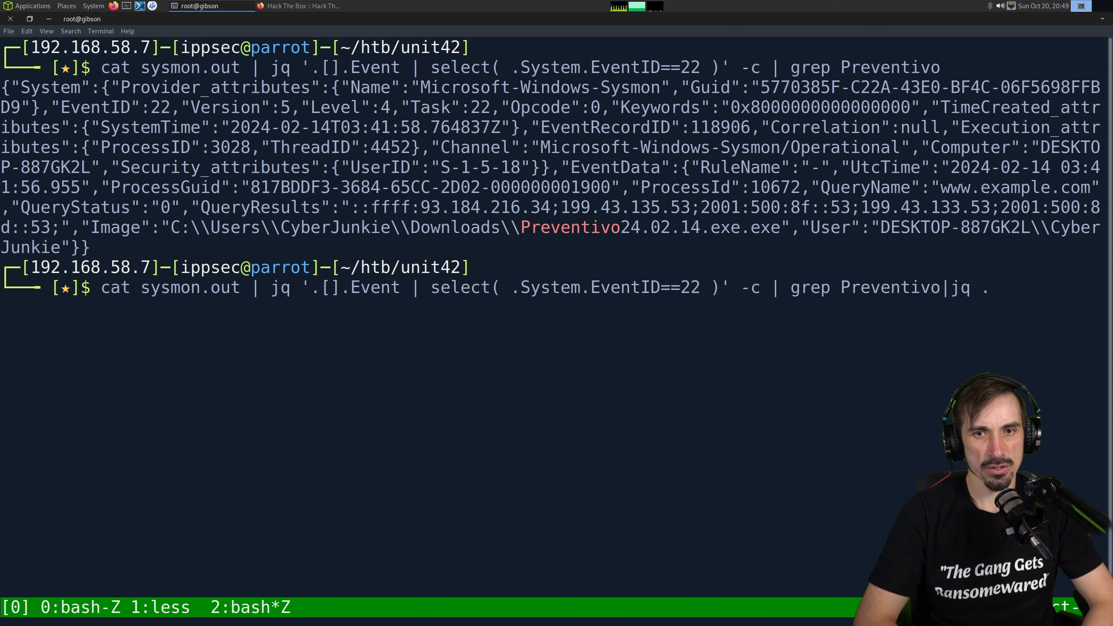
pyautogui.press('Return')
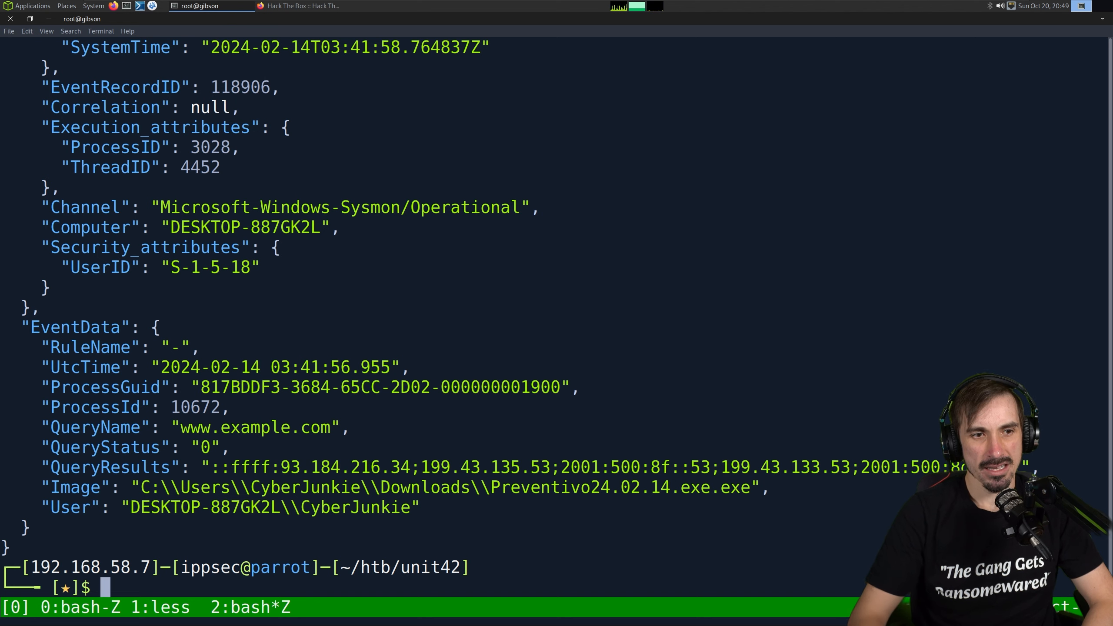
pyautogui.doubleClick(254, 427)
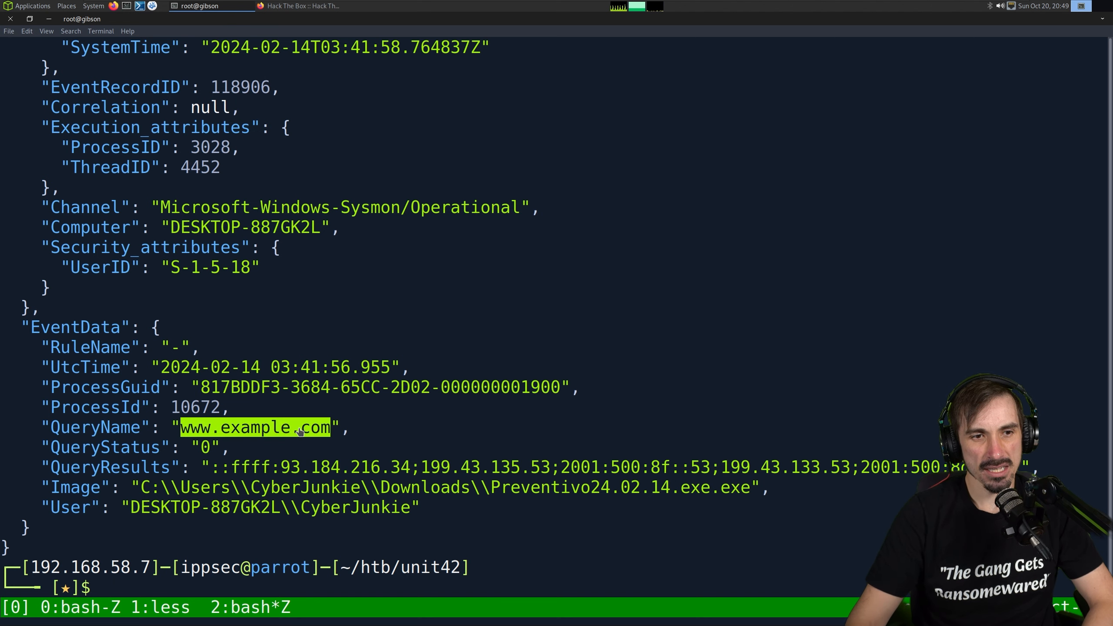
pyautogui.click(298, 6)
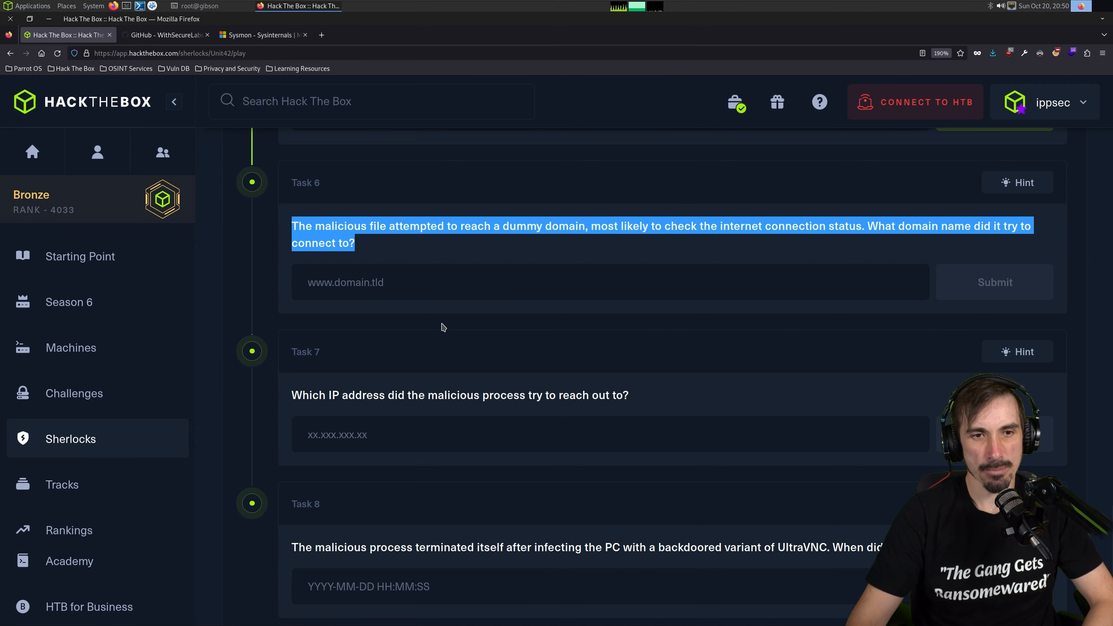
pyautogui.click(994, 282)
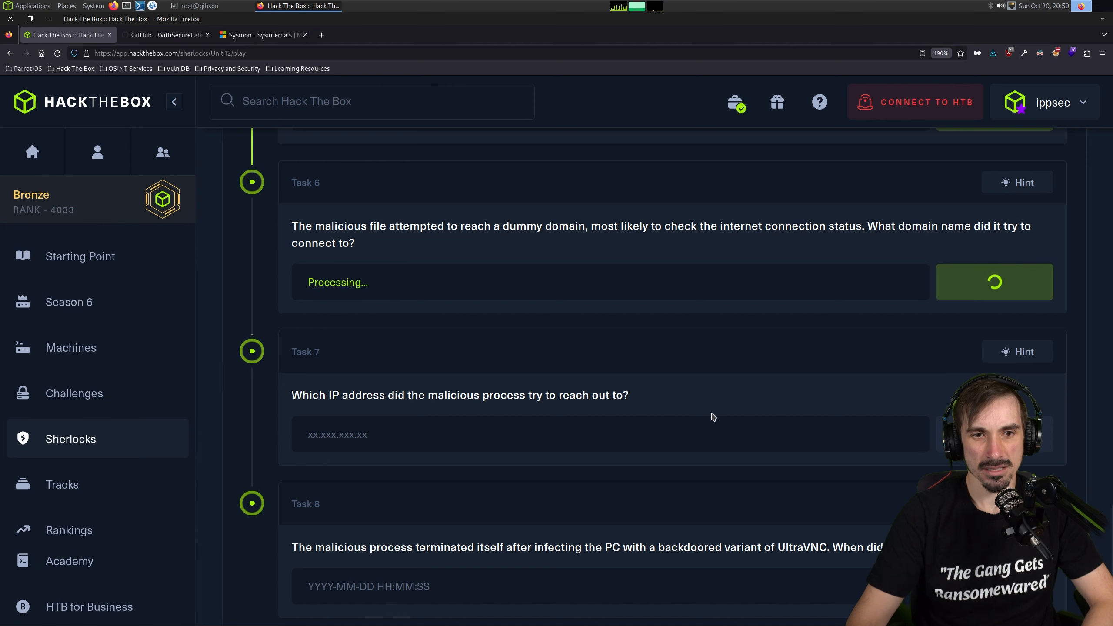
pyautogui.click(994, 282)
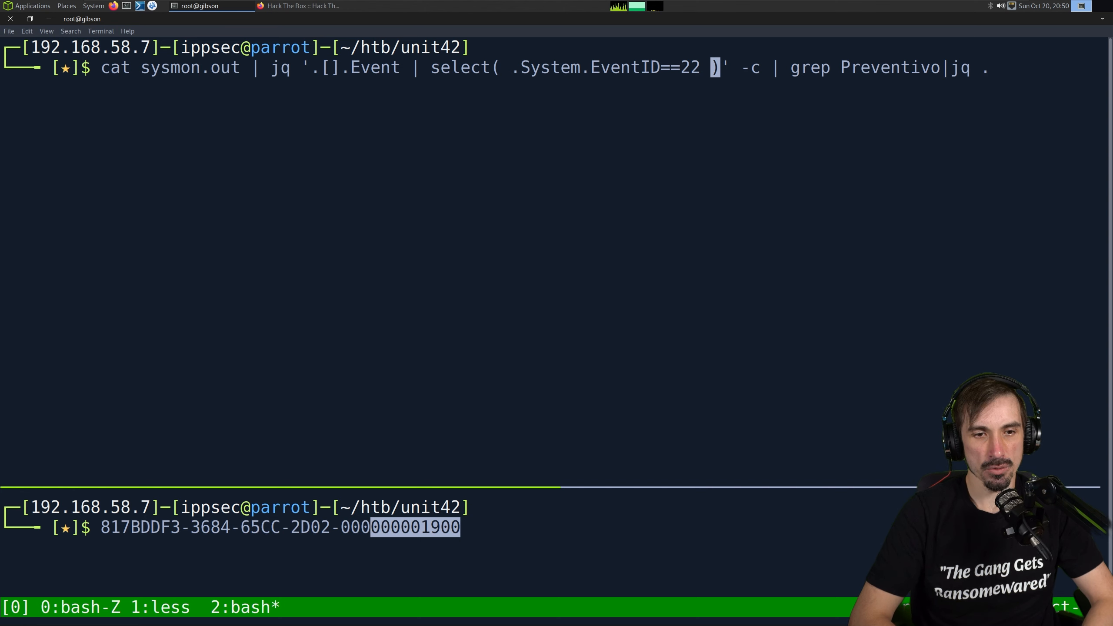
# - Query EventID 3 network connections for Preventivo, finding destination IP 93.184.216.34, and copy it
pyautogui.write('less meta.csv')
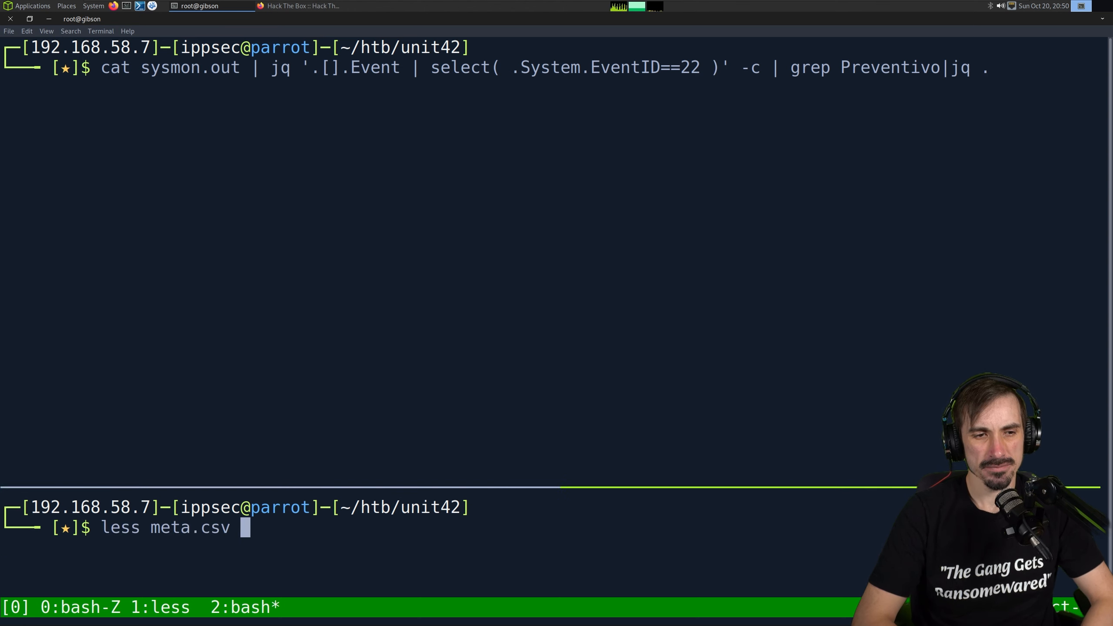
pyautogui.press('Return')
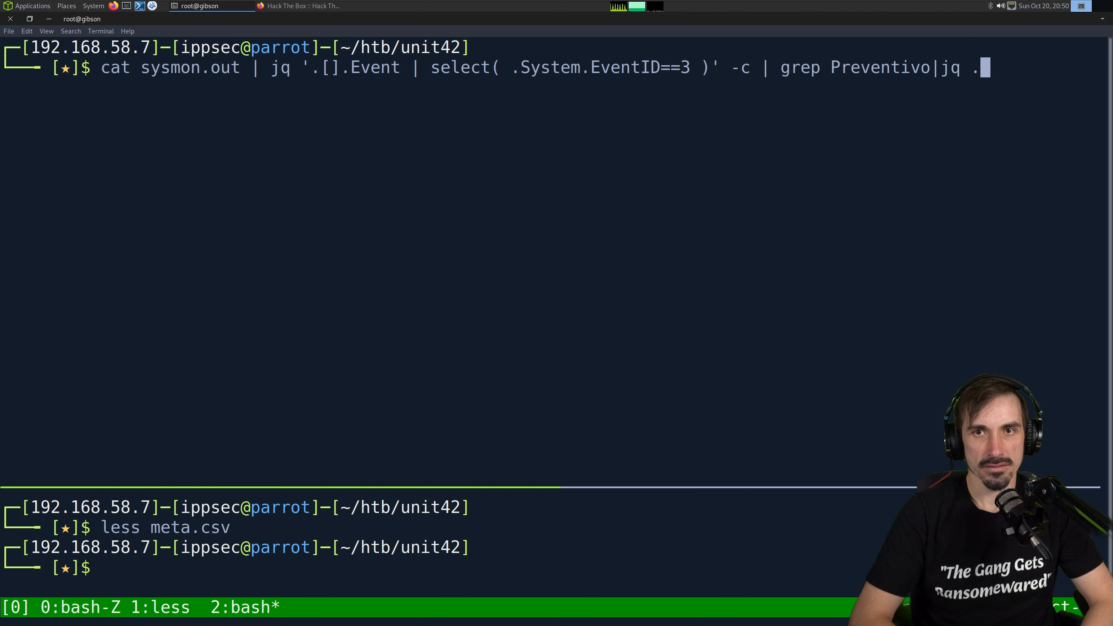
pyautogui.press('Return')
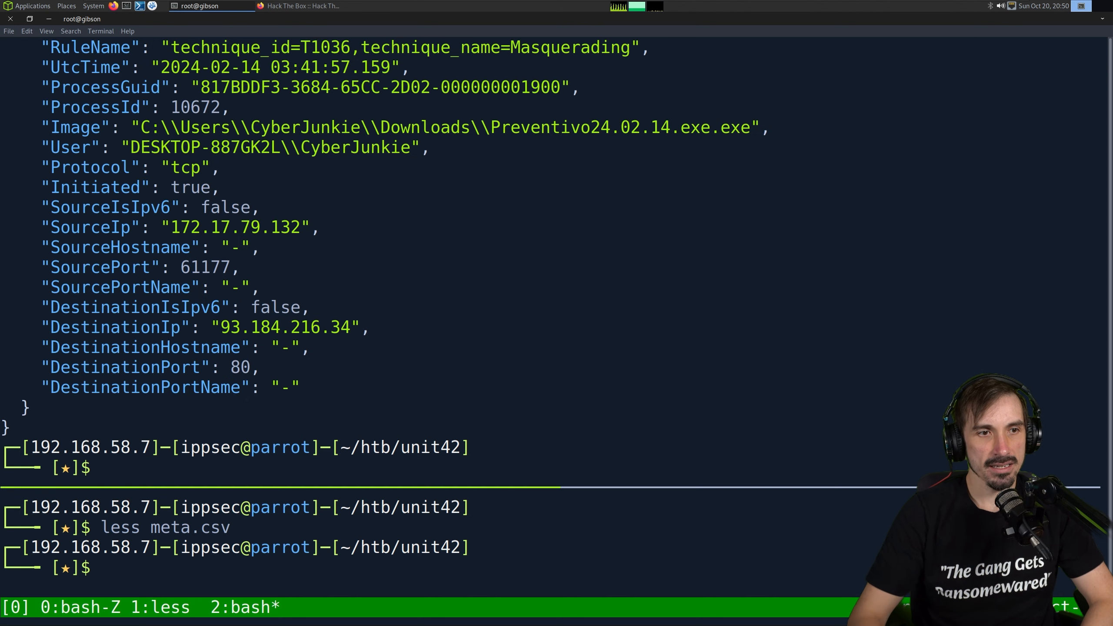
pyautogui.rightClick(288, 327)
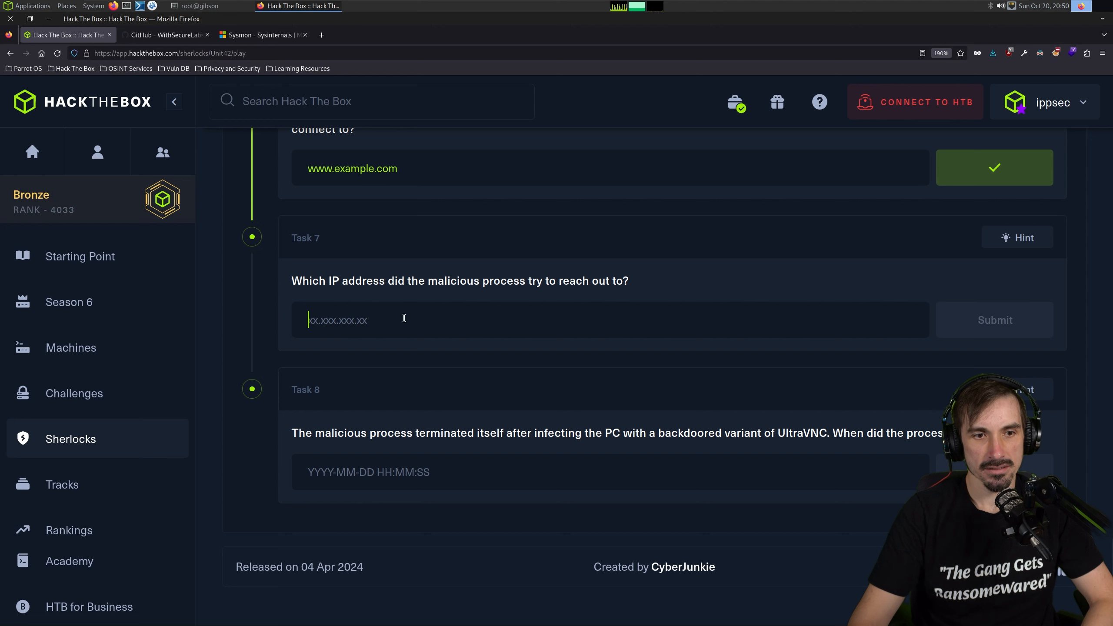
# - Submit 93.184.216.34 as the Task 7 answer
pyautogui.click(994, 319)
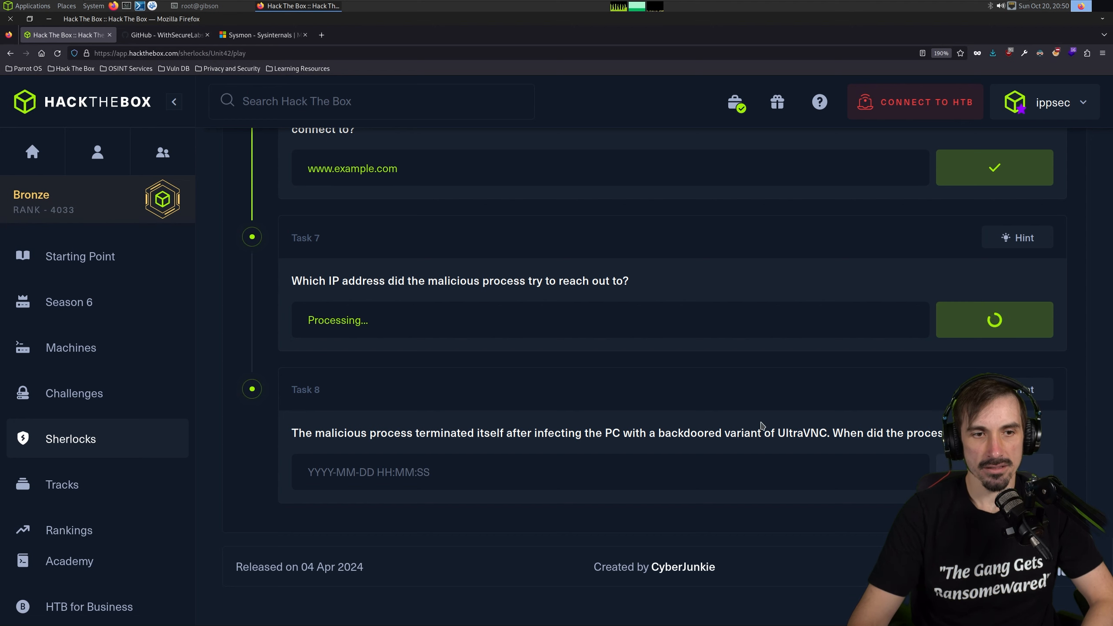
pyautogui.click(994, 320)
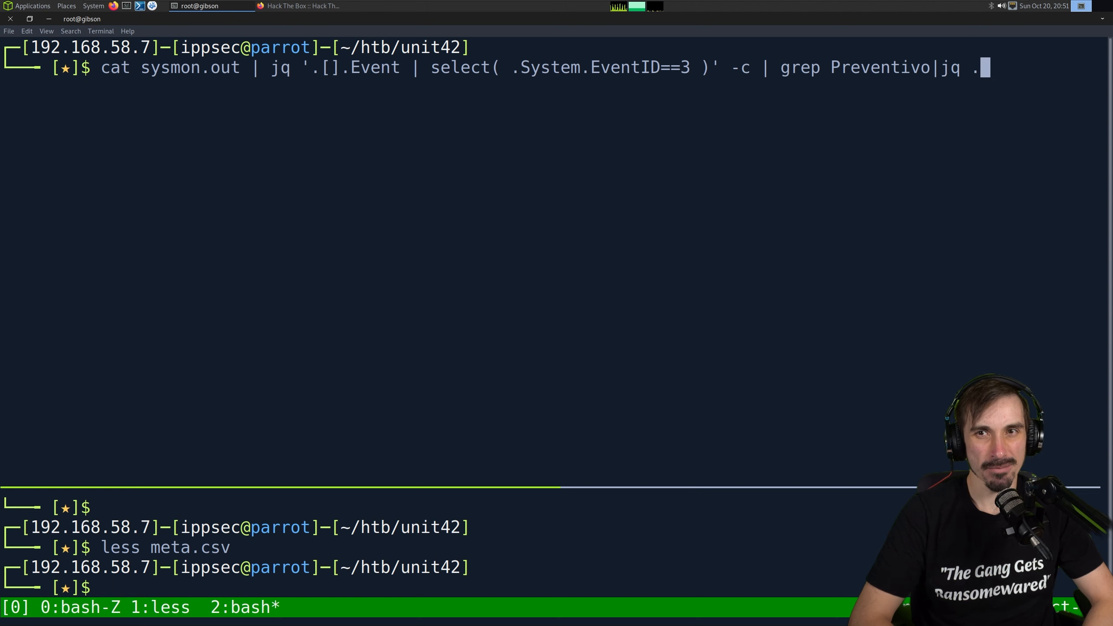
pyautogui.press('BackSpace')
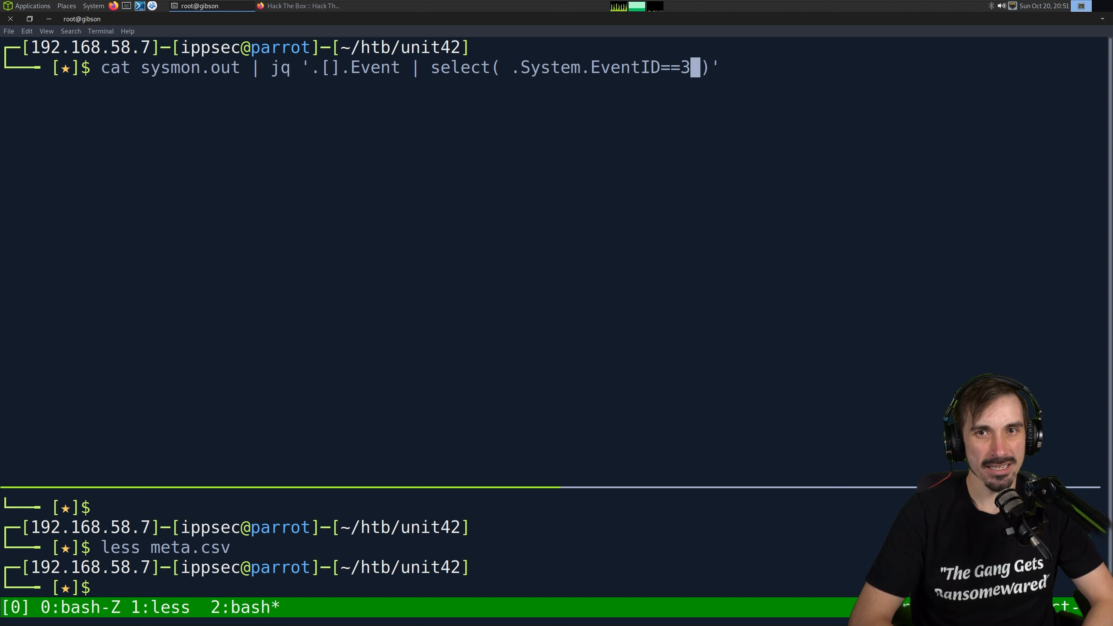
pyautogui.press('Return')
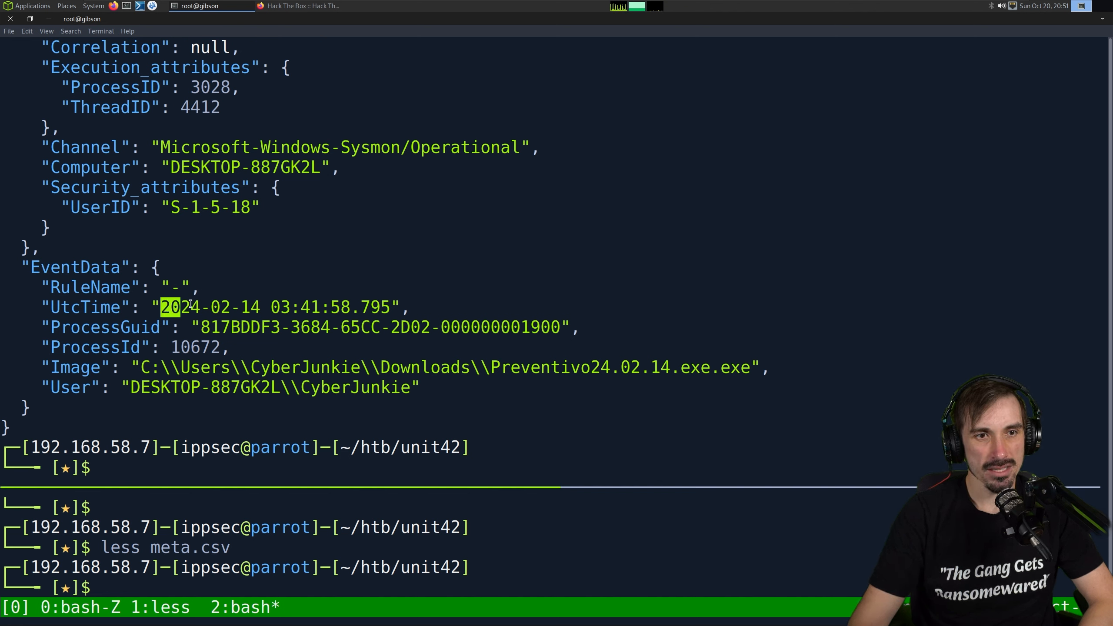
pyautogui.rightClick(253, 307)
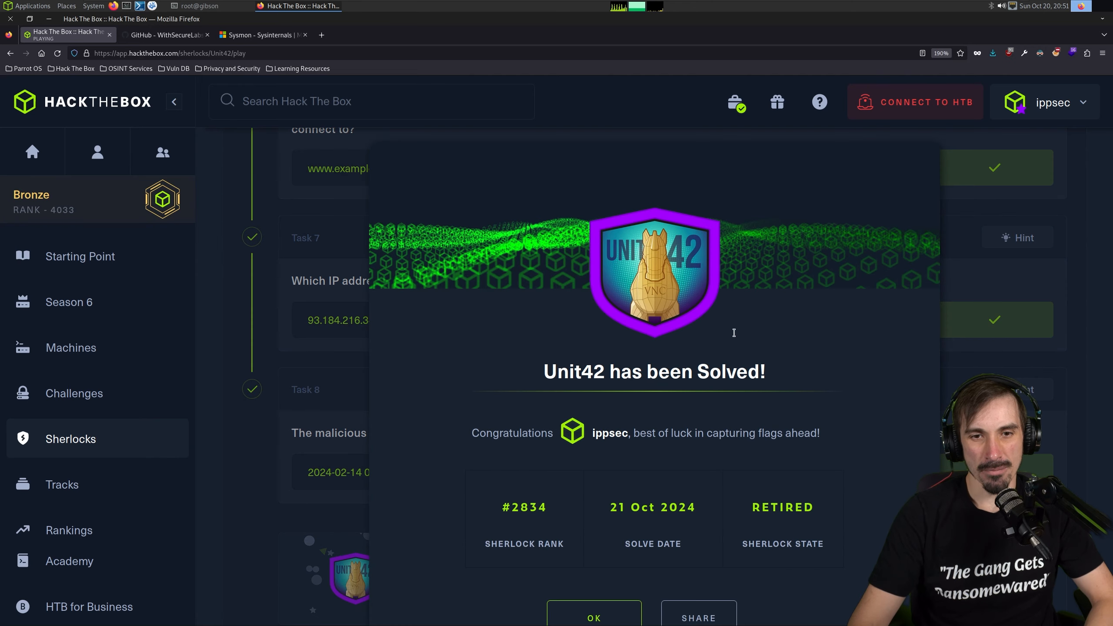
pyautogui.click(593, 618)
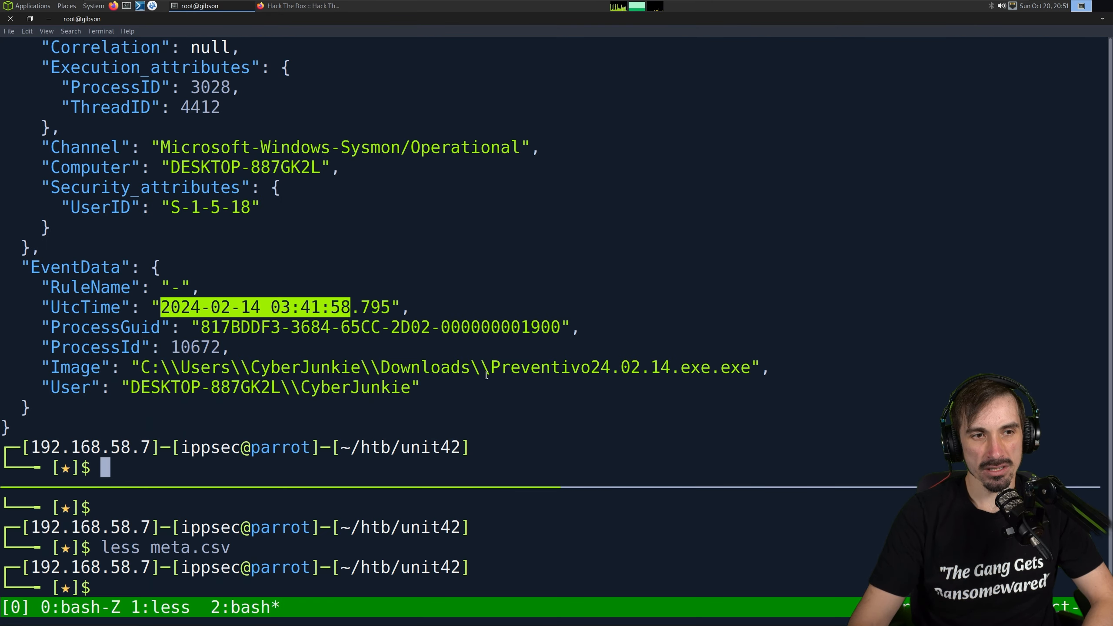
pyautogui.write("cat sysmon.out | jq '.[].Event | select( .System.EventID==5 )'")
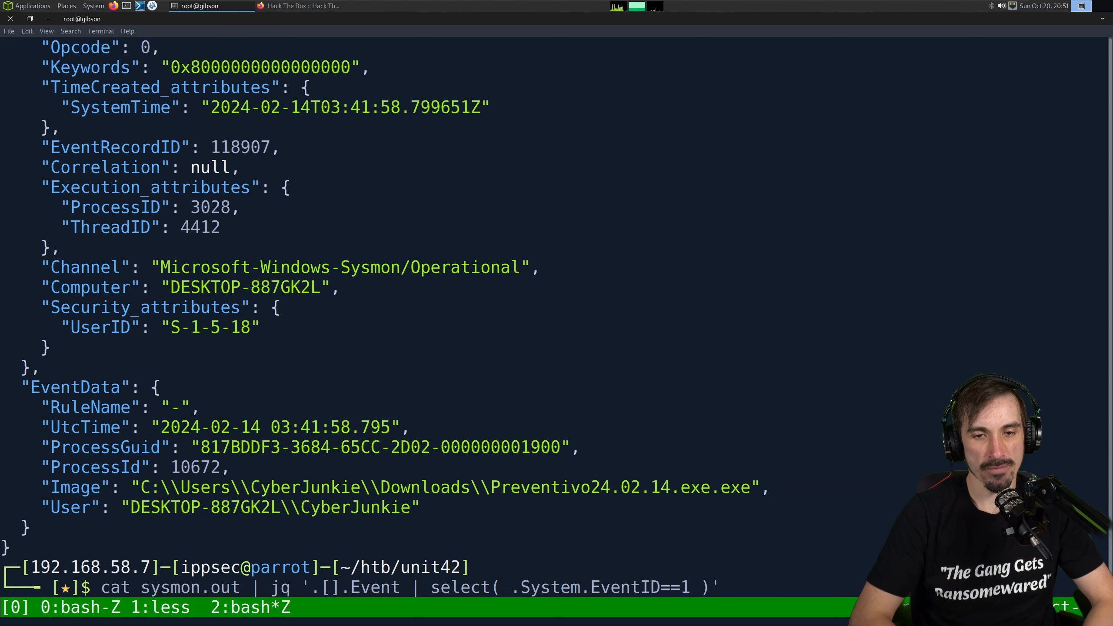
pyautogui.press('Return')
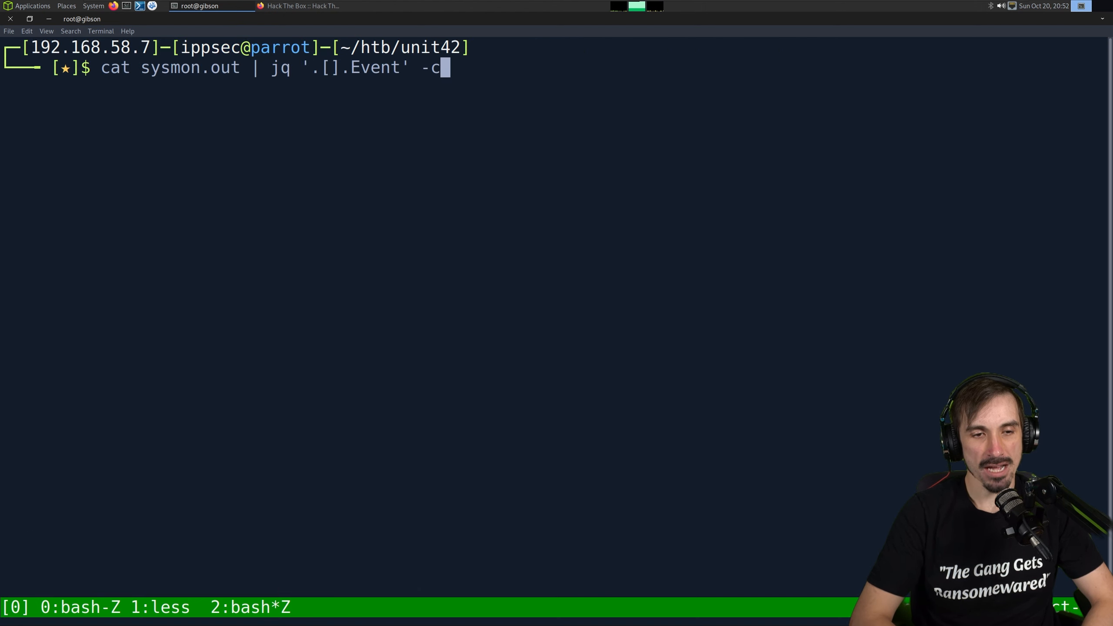
pyautogui.write('| 817BDDF3-3684-65CC-2D02-000000001900')
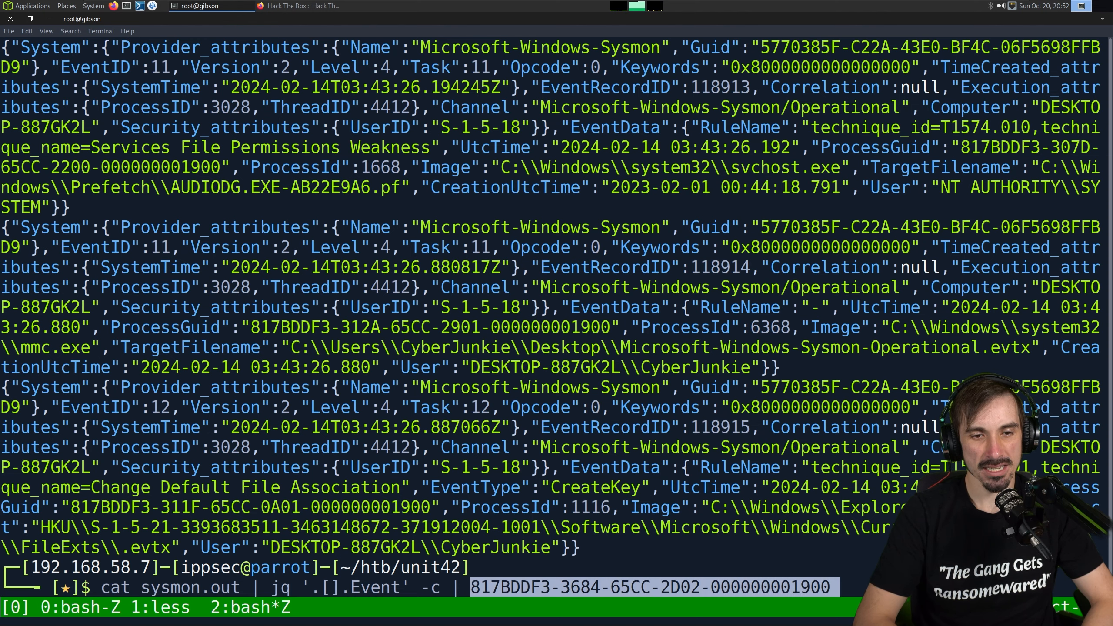
pyautogui.write('gre')
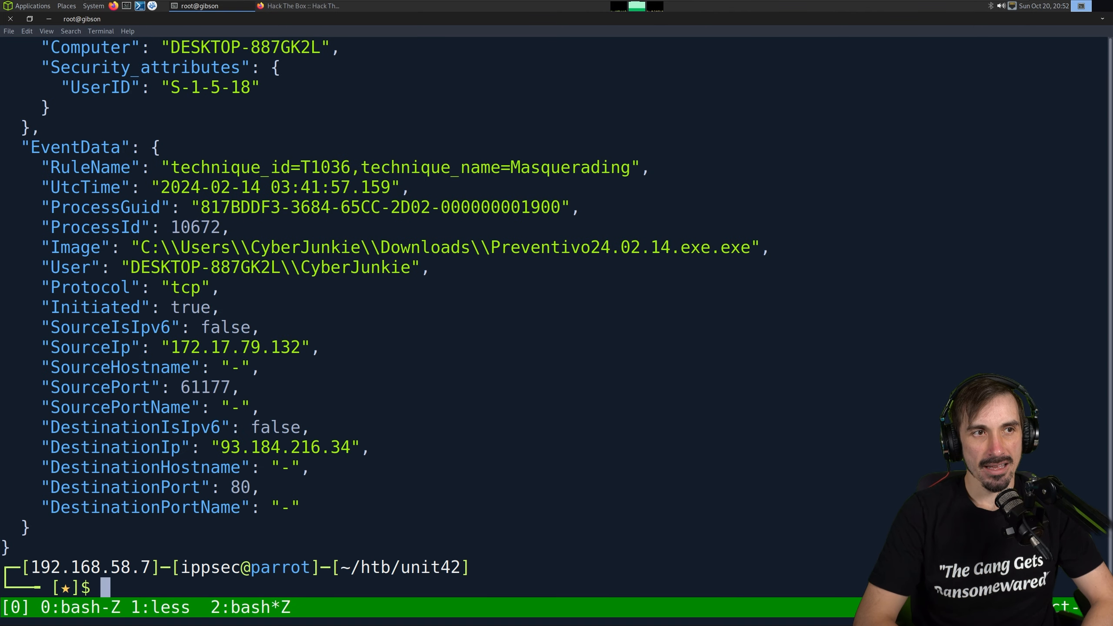
# - Pipe the GUID-matched events into jq '[.System.EventID, .EventData]' to pair IDs with details
pyautogui.write("cat sysmon.out | jq '.[].Event' -c | grep 817BDDF3-3684-65CC-2D02-000000001900 | jq .")
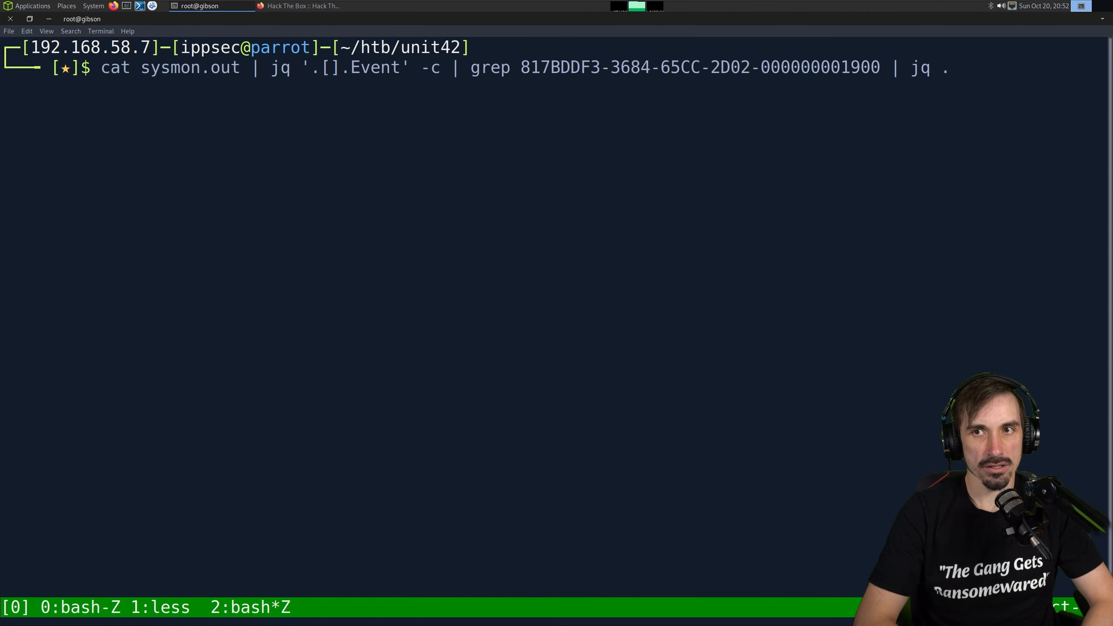
pyautogui.write("'")
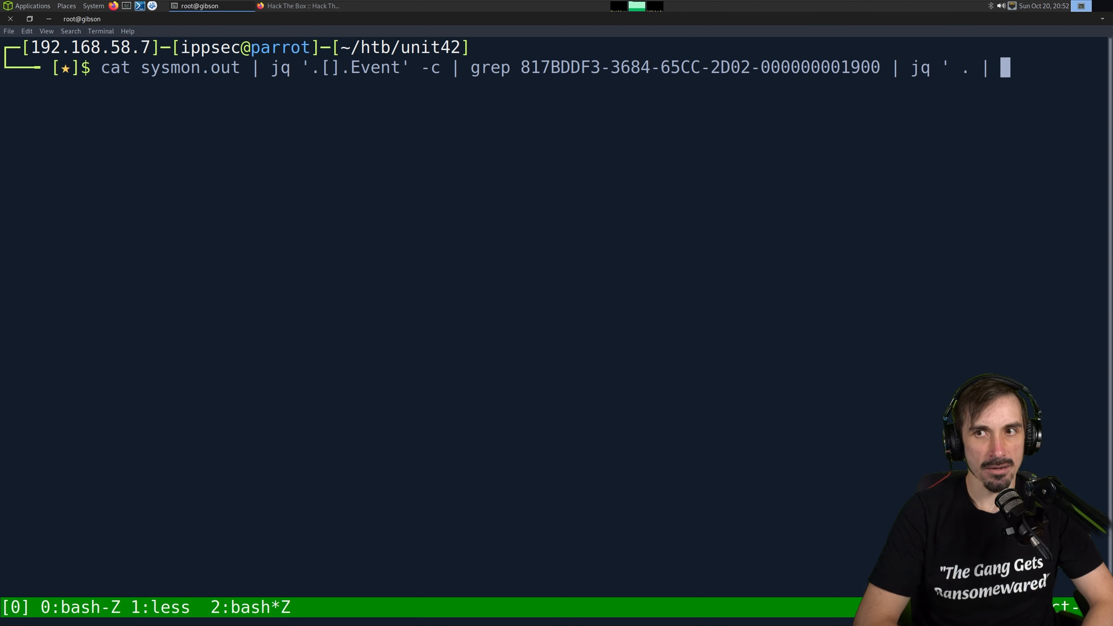
pyautogui.write('[')
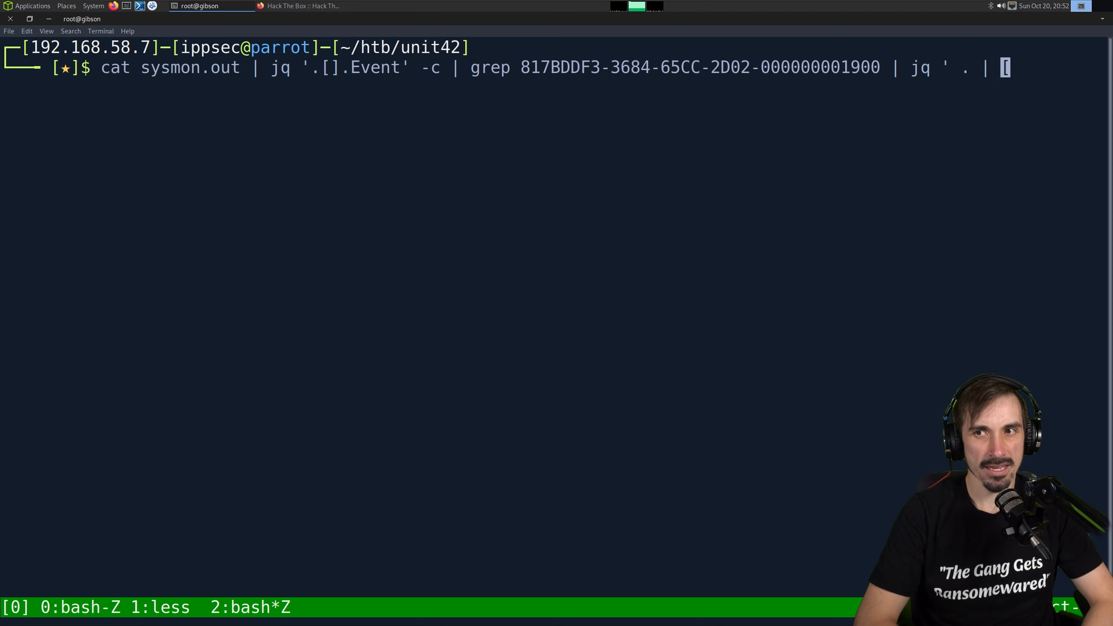
pyautogui.write('[')
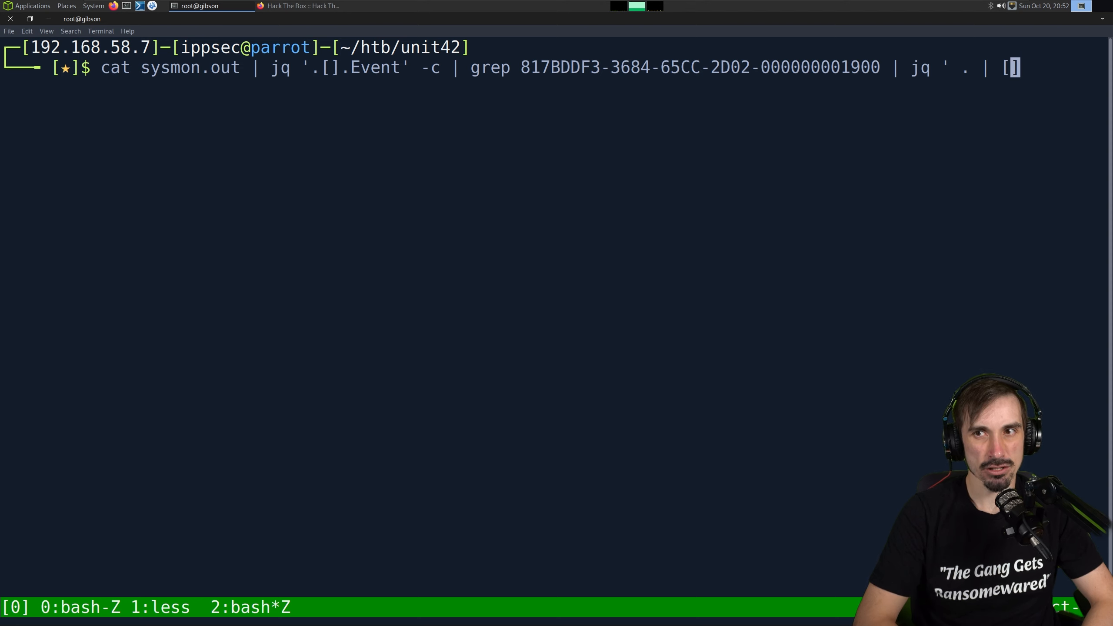
pyautogui.write('.System.Event')
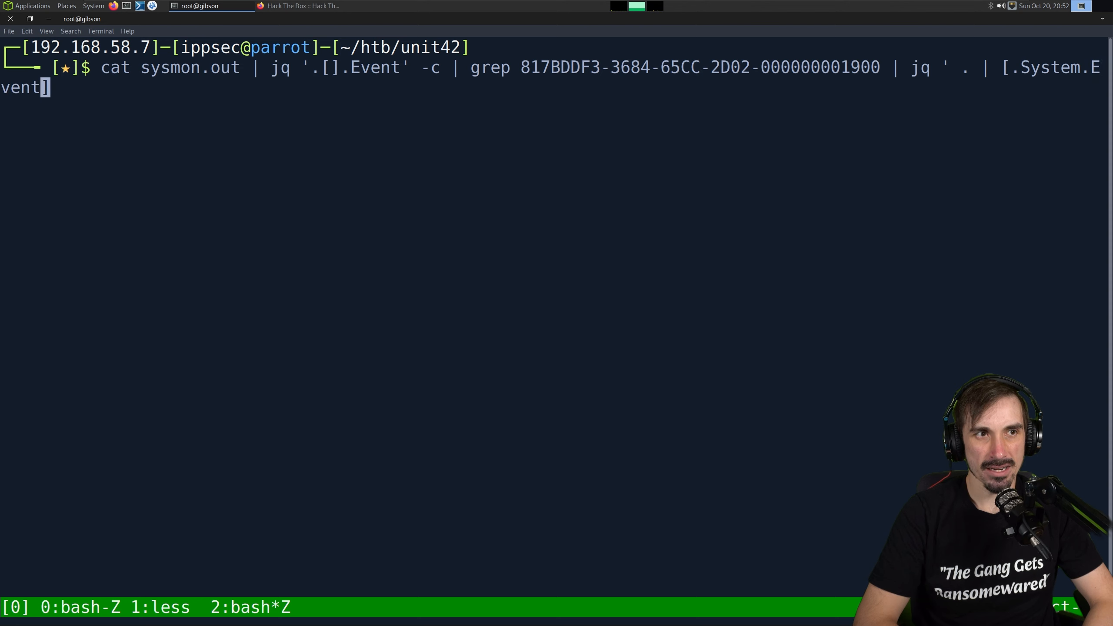
pyautogui.write('ID, .Event')
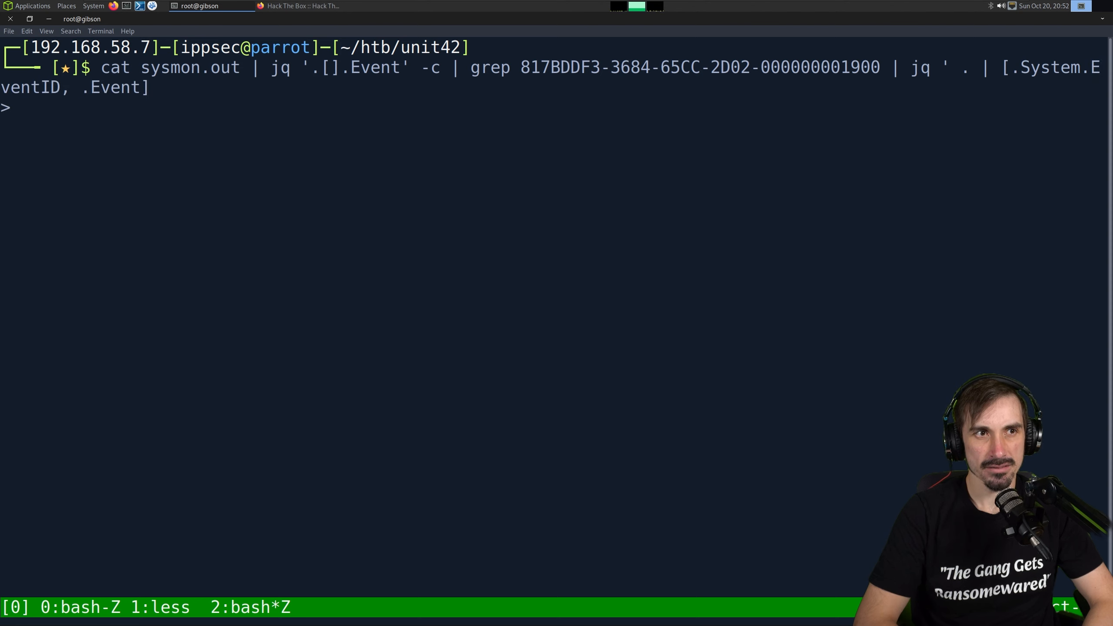
pyautogui.press('ctrl+c')
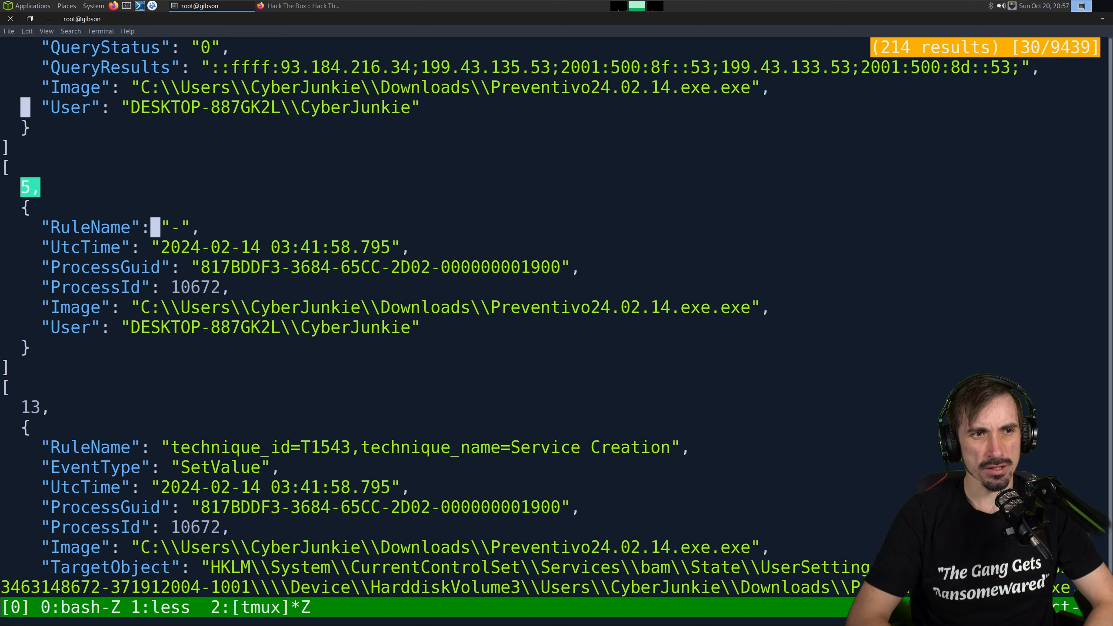
# - Browse the paired DNS, file, registry and termination records in tmux copy mode
pyautogui.scroll(-3)
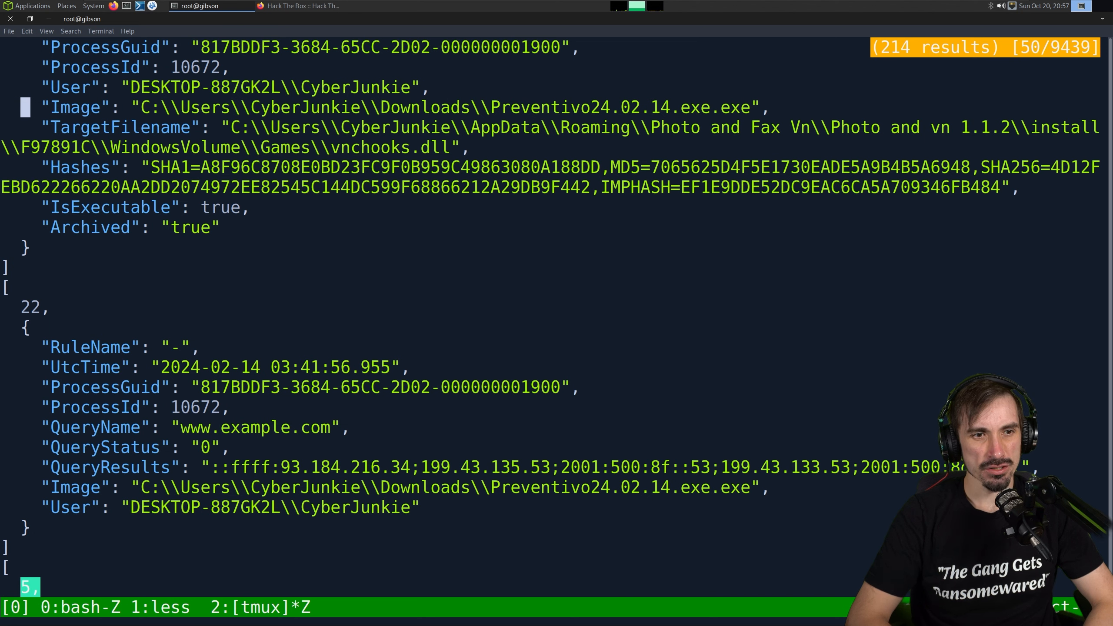
pyautogui.press('q')
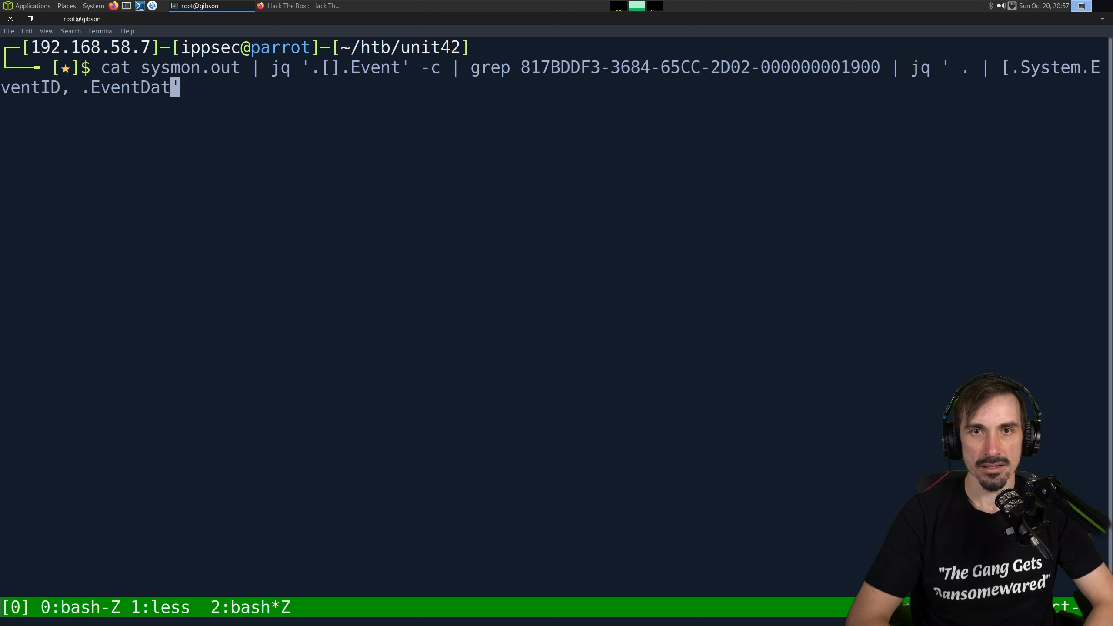
# - Rewrite the jq filter as '.System.EventID' to list only Preventivo's event IDs
pyautogui.press('BackSpace')
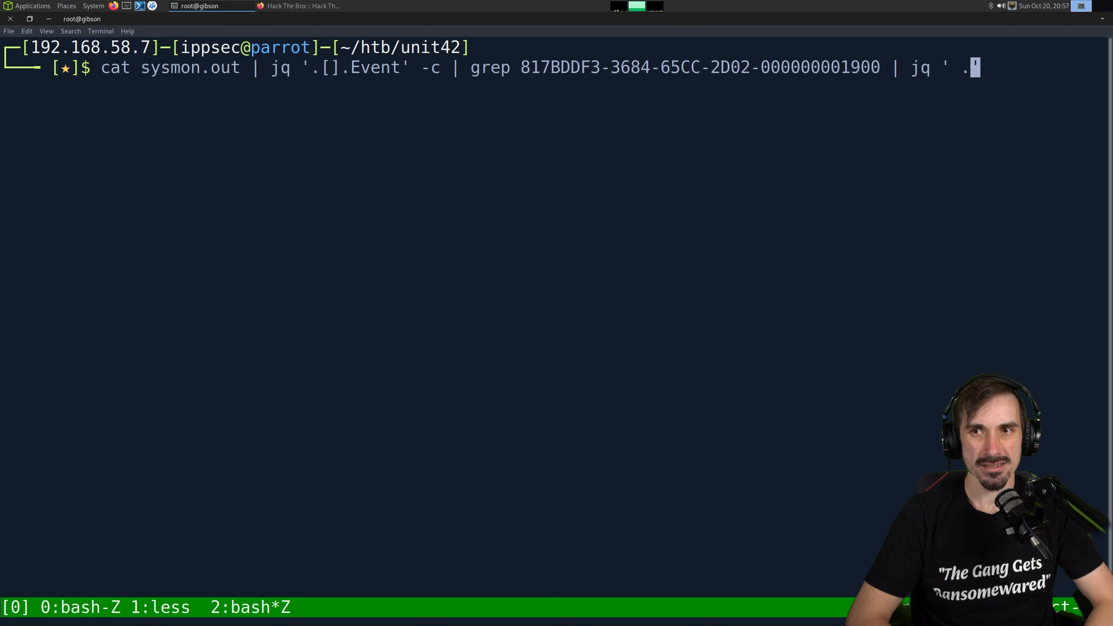
pyautogui.press('BackSpace')
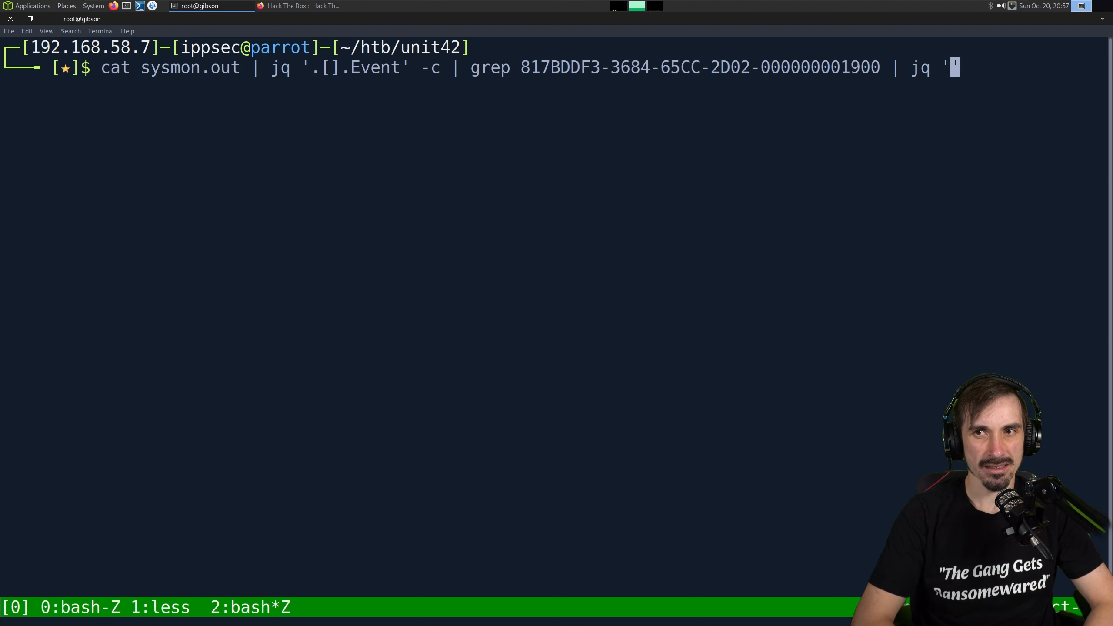
pyautogui.write('.')
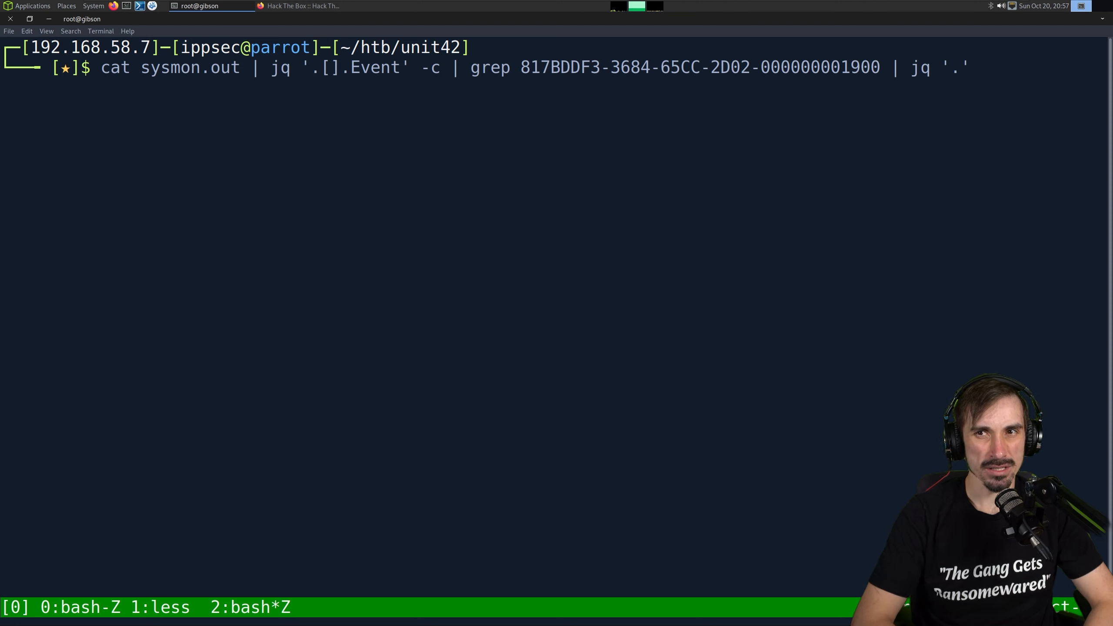
pyautogui.write('E')
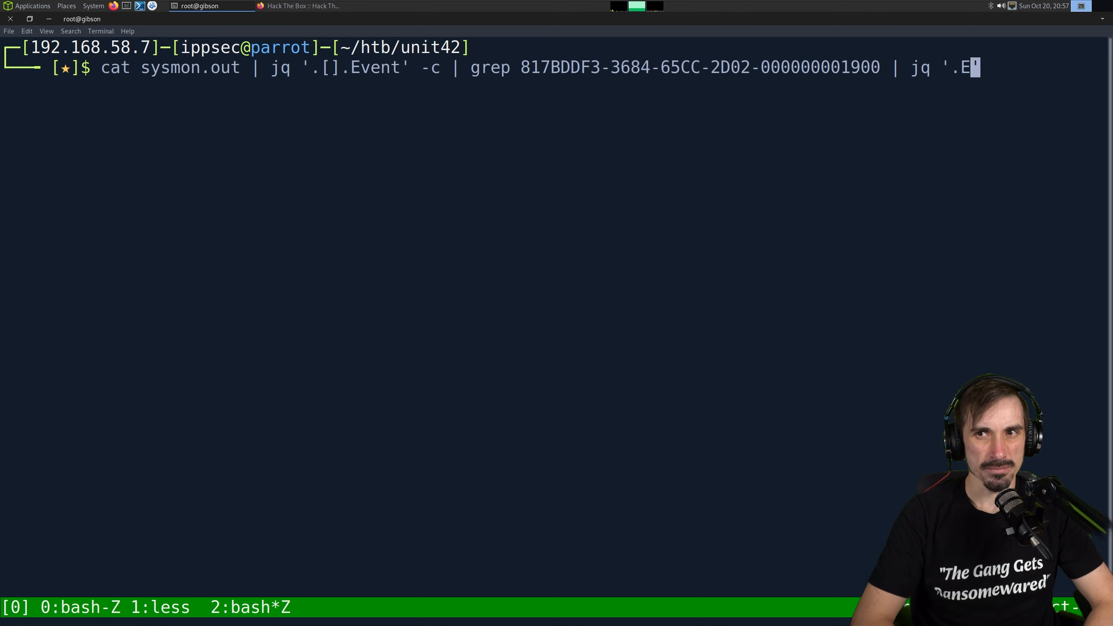
pyautogui.write('ystemEvi')
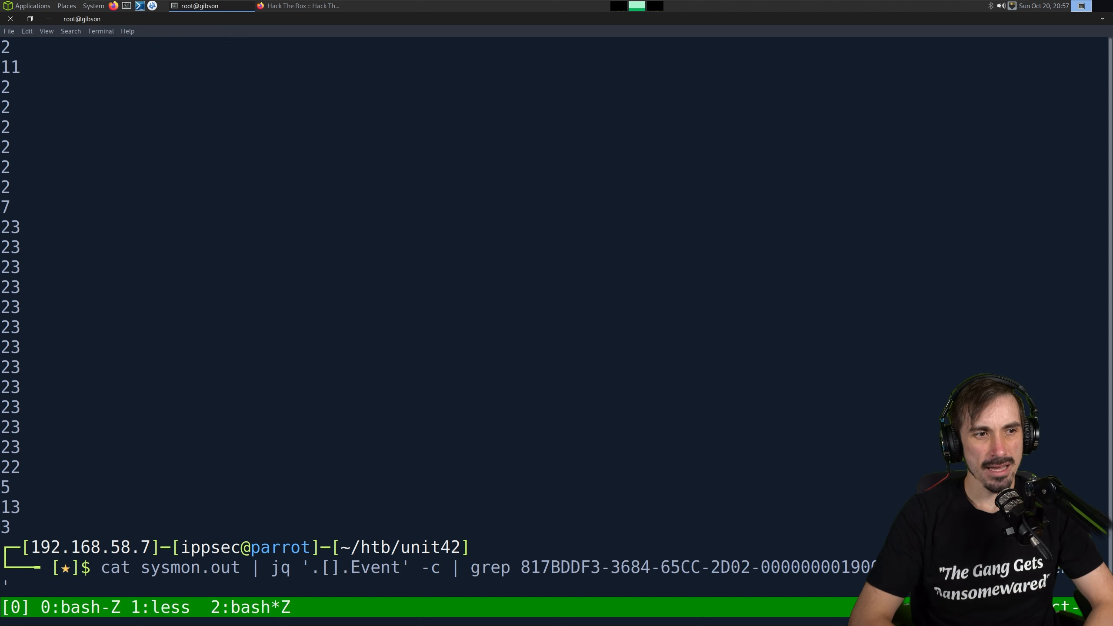
pyautogui.write("| jq '.System.EventID")
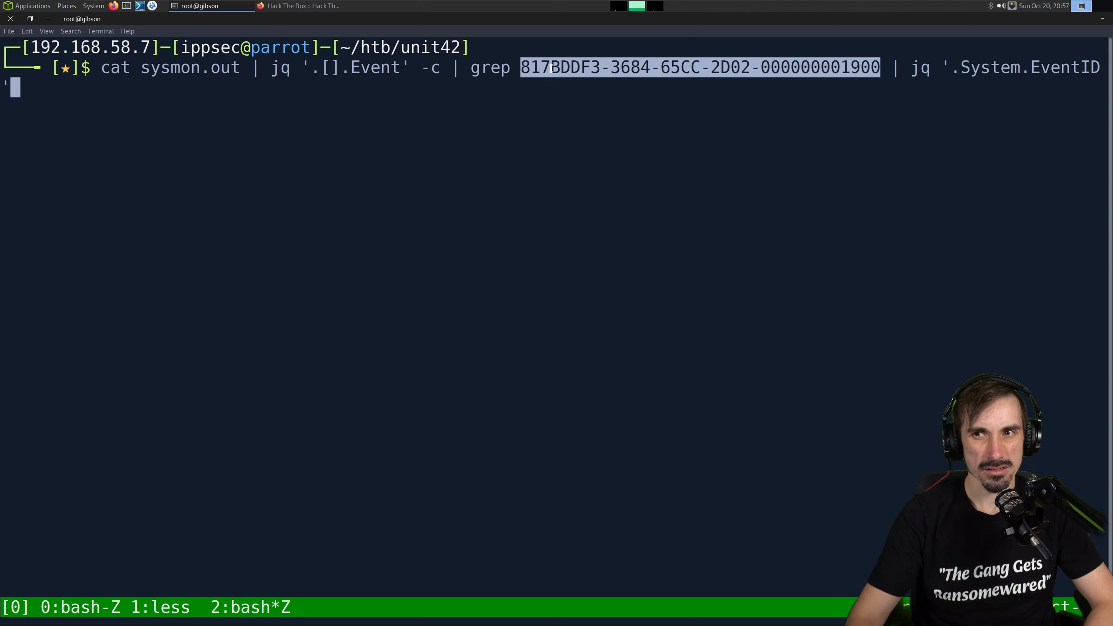
# - Loop over the event IDs, grepping each in meta.csv to show their Sysmon names
pyautogui.write('for')
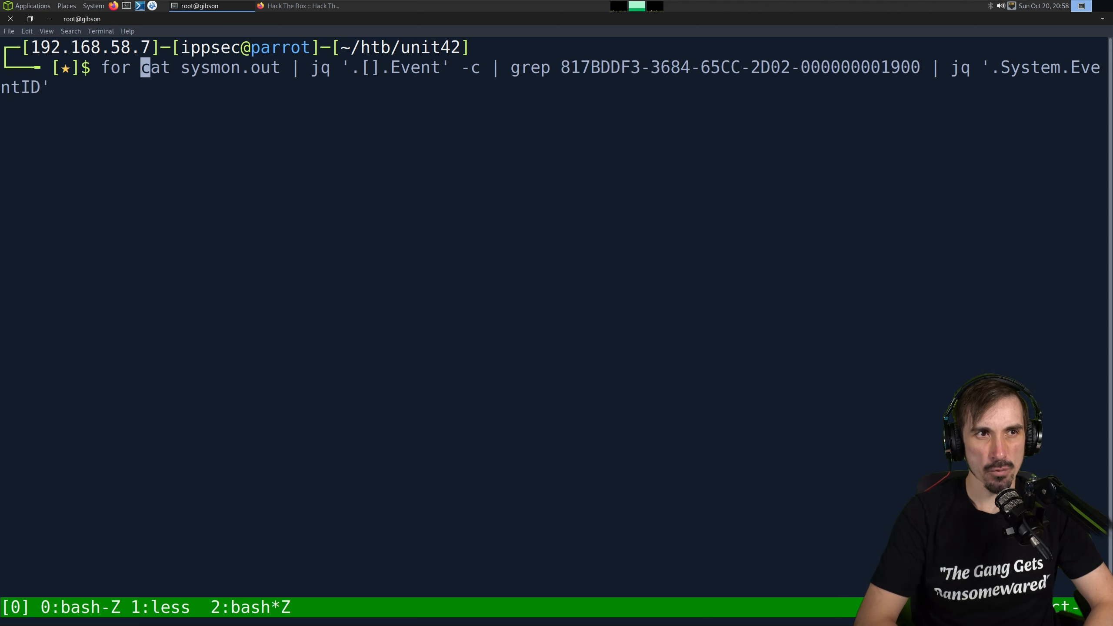
pyautogui.write('i $(')
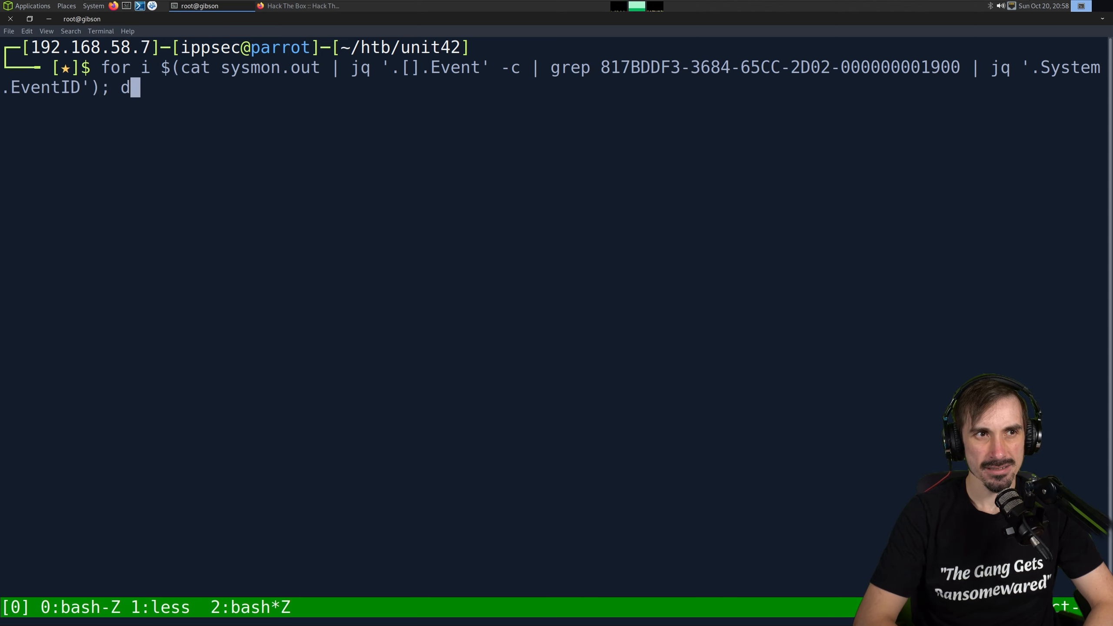
pyautogui.write('o echo $i; done')
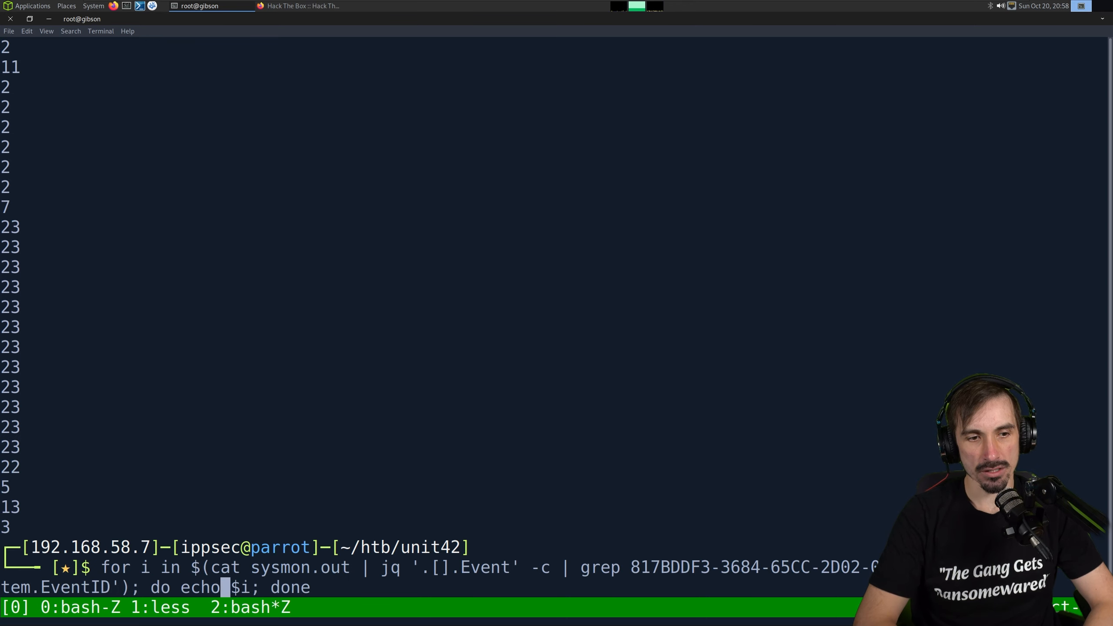
pyautogui.write('grep')
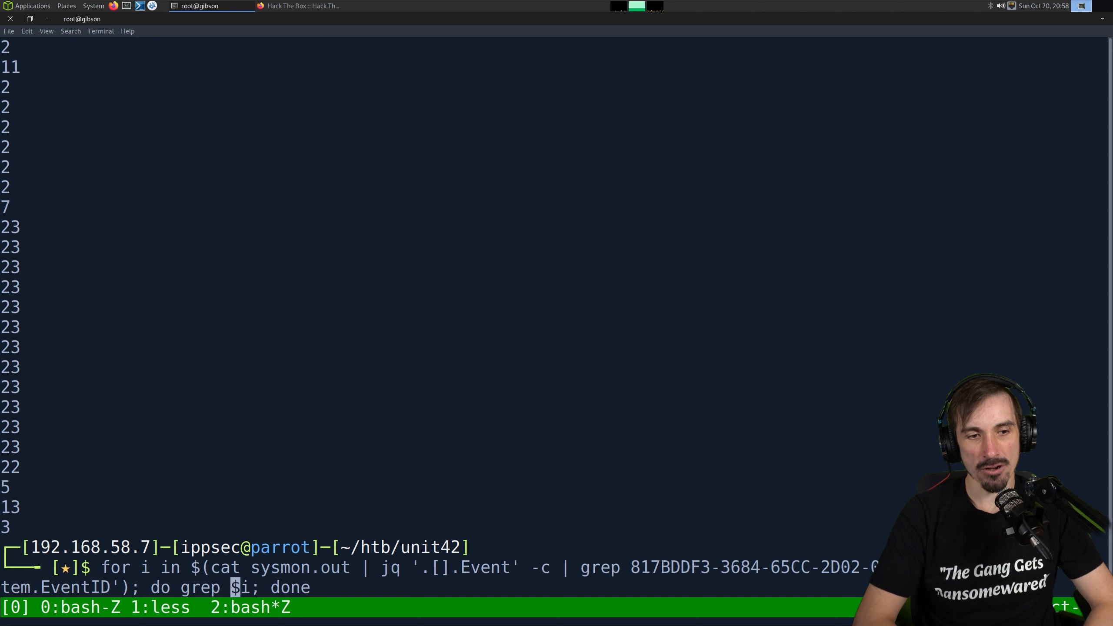
pyautogui.write('meta.csv')
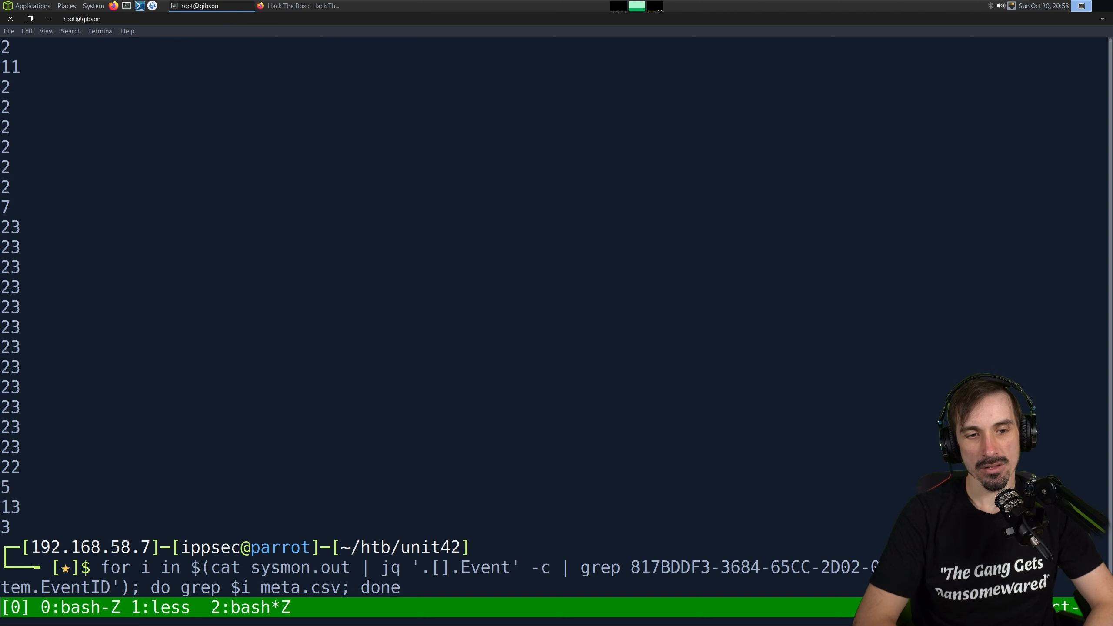
pyautogui.scroll(-3)
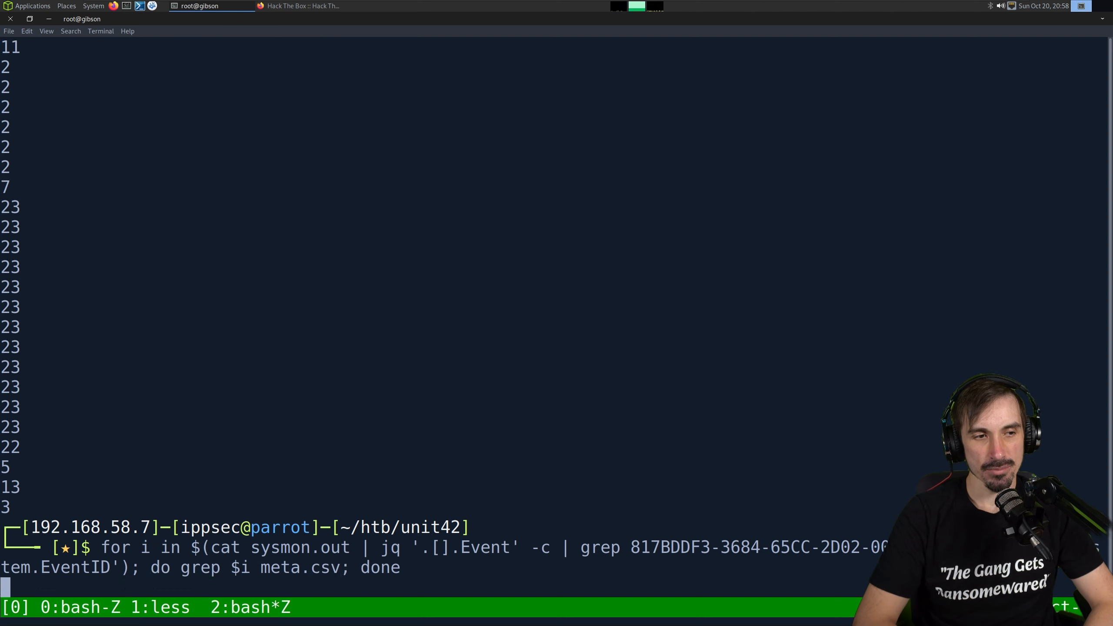
pyautogui.press('Return')
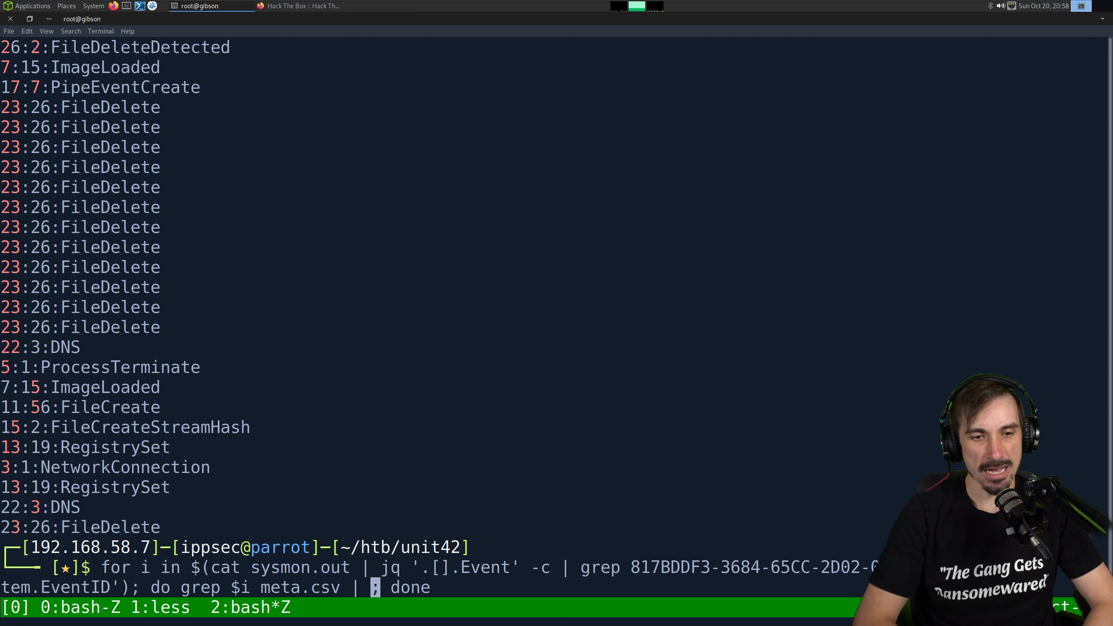
# - Append awk -F: '{print $3}' so only the event names like FileDelete and DNS are shown
pyautogui.write('awk -F:')
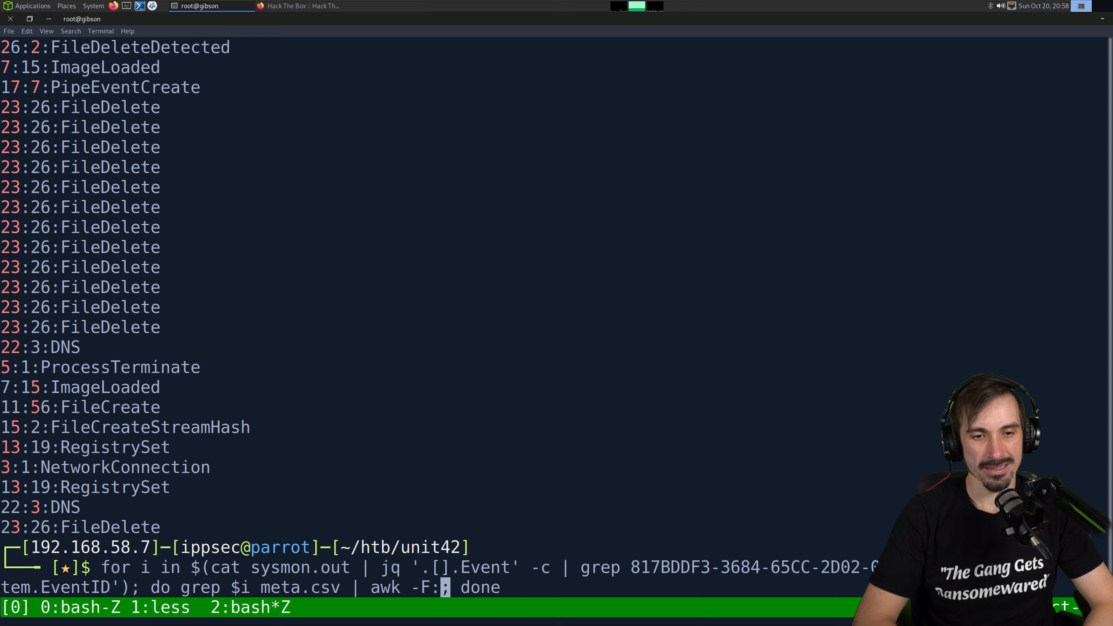
pyautogui.write("'{print")
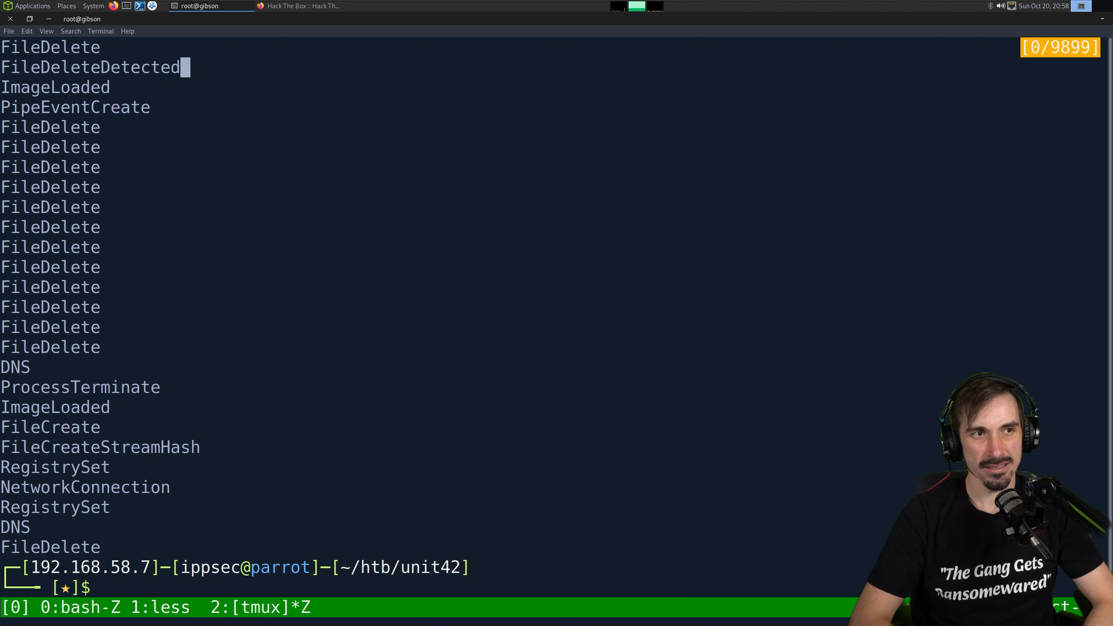
pyautogui.scroll(-3)
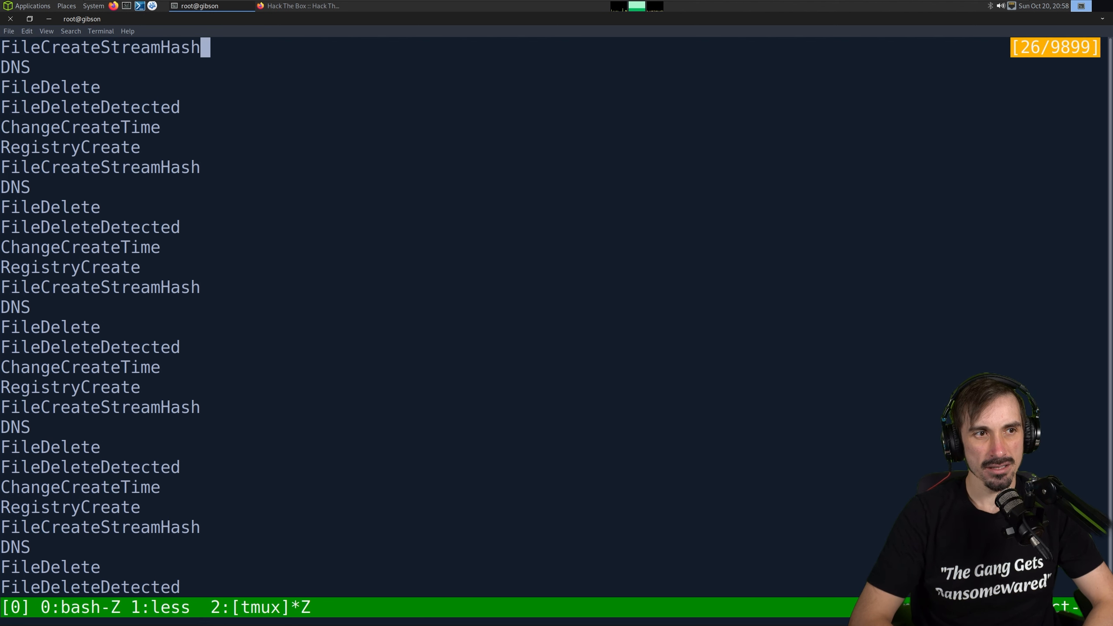
pyautogui.scroll(-3)
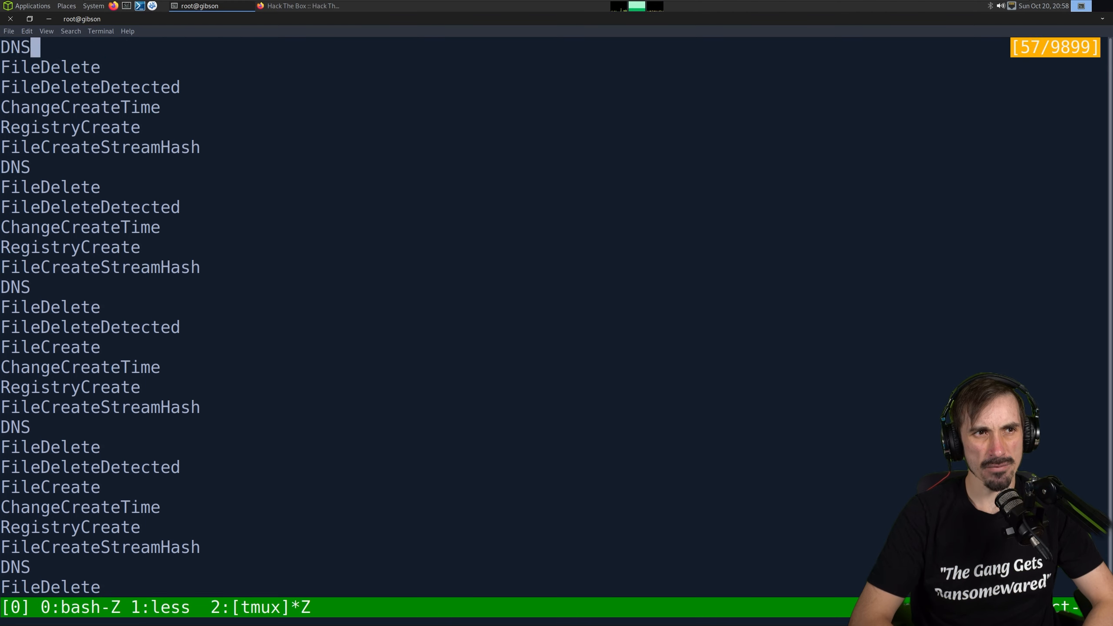
pyautogui.press('q')
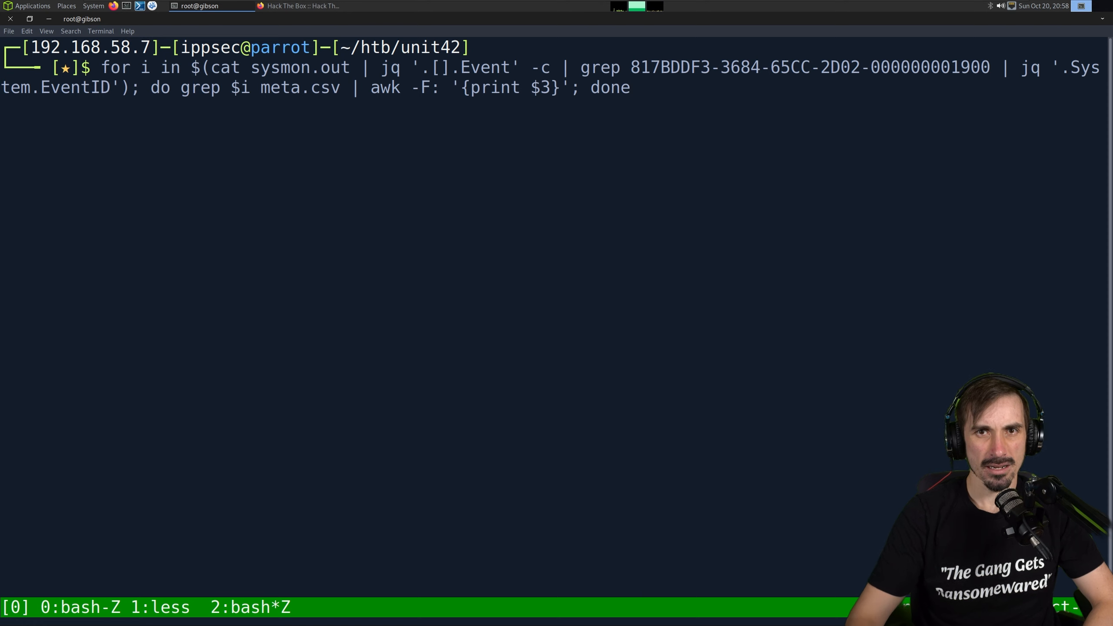
pyautogui.moveTo(631, 68); pyautogui.dragTo(991, 68)
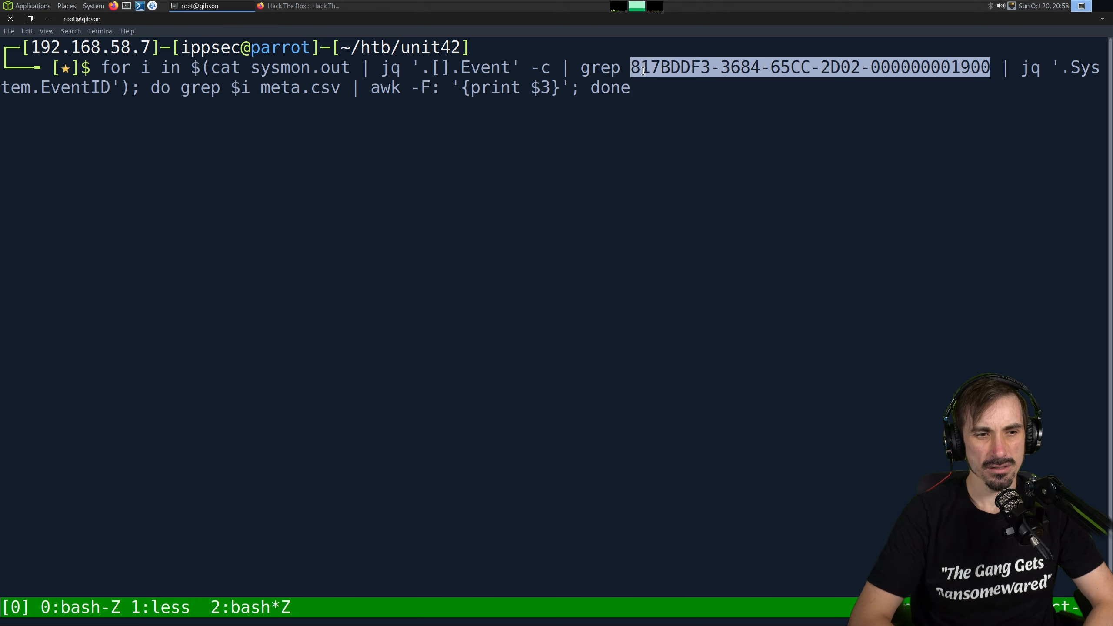
pyautogui.press('Return')
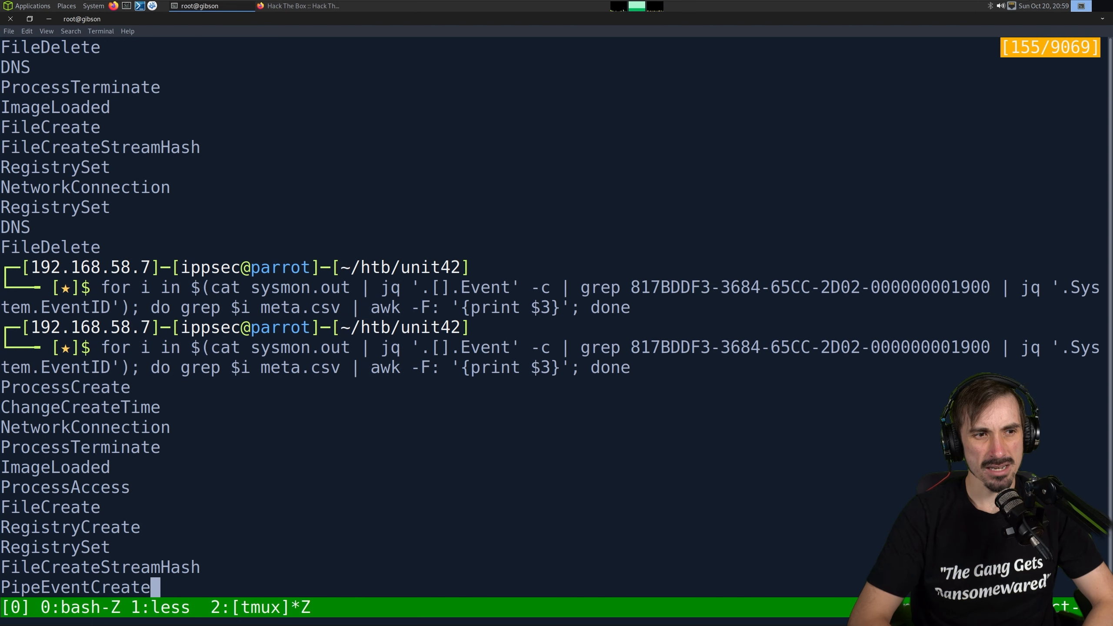
pyautogui.write('|wc -l')
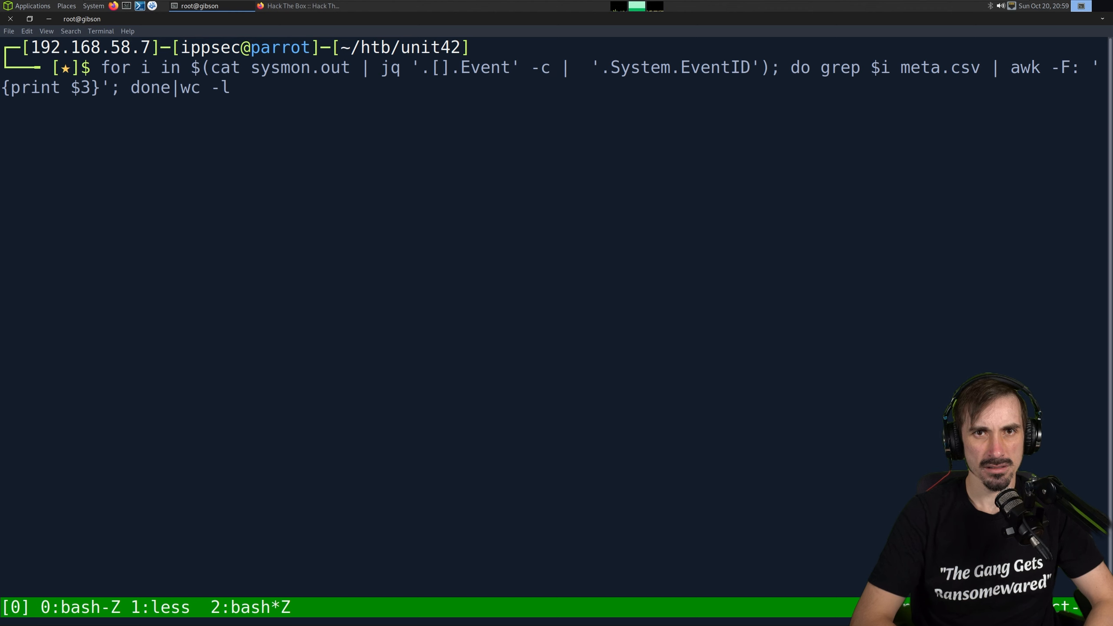
# - Count event names across all Sysmon events with the GUID filter removed and |wc -l appended
pyautogui.write('jq .')
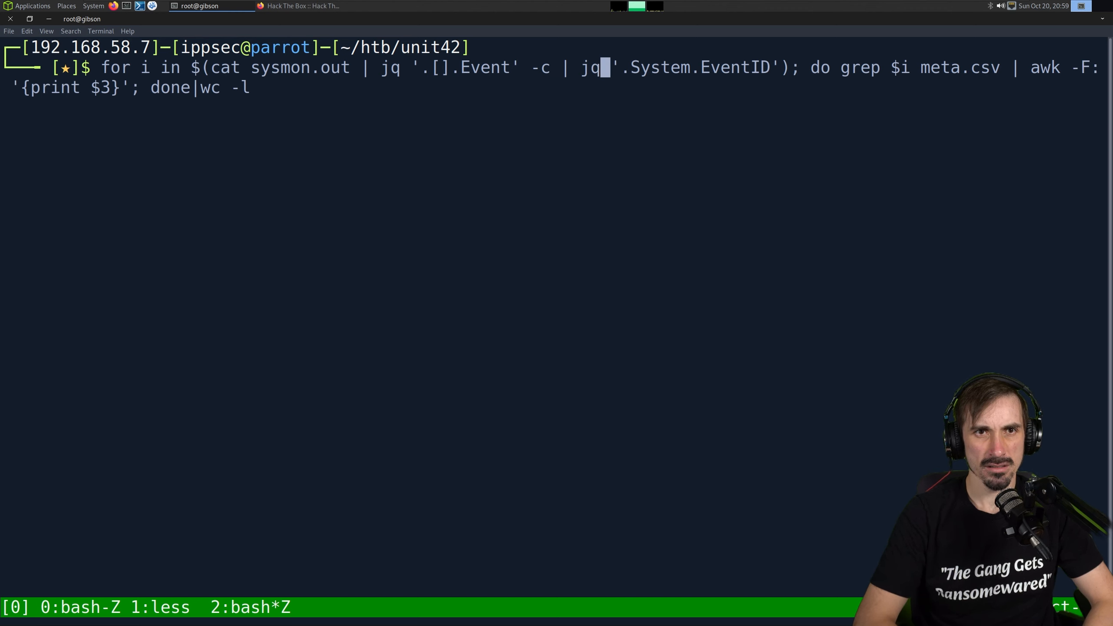
pyautogui.press('Return')
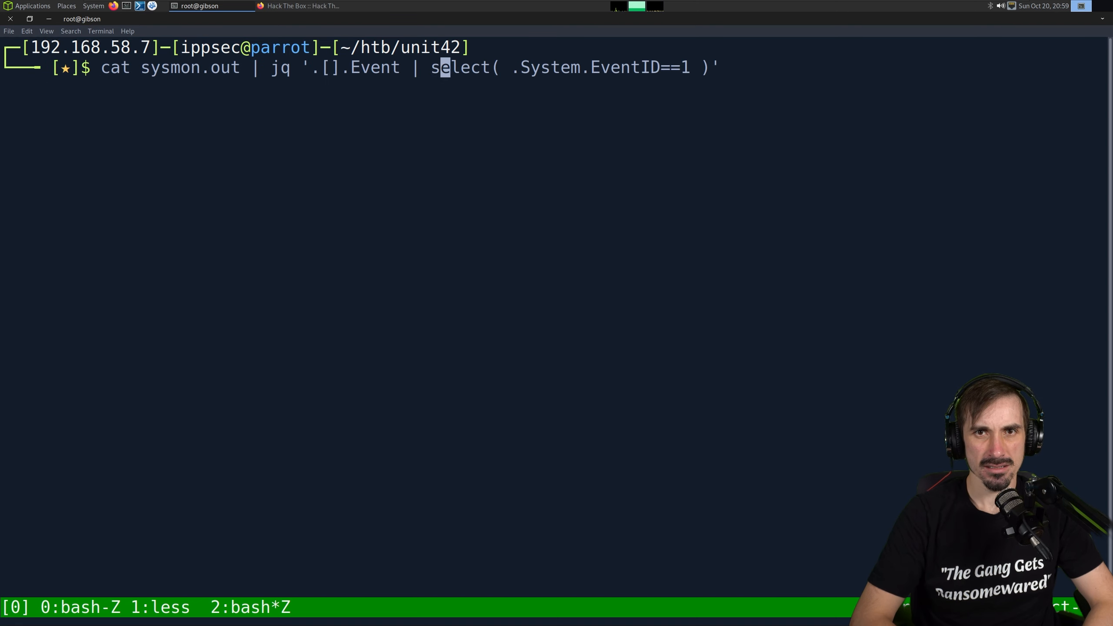
# - List all EventID 1 process-creation events from sysmon.out and spot the Preventivo and msiexec launches
pyautogui.press('Return')
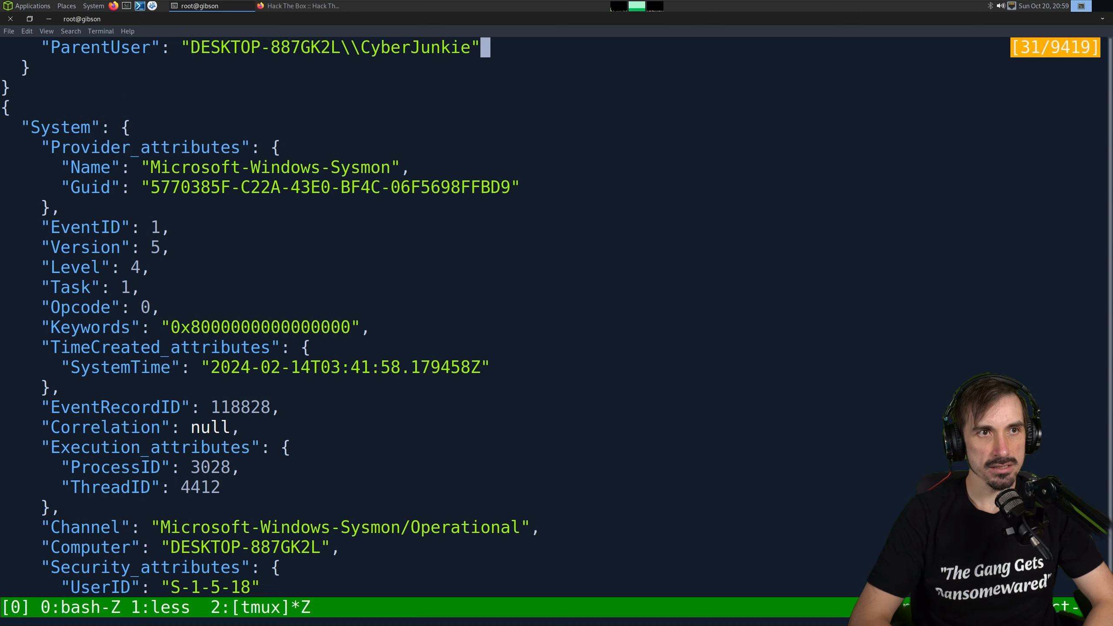
pyautogui.scroll(-3)
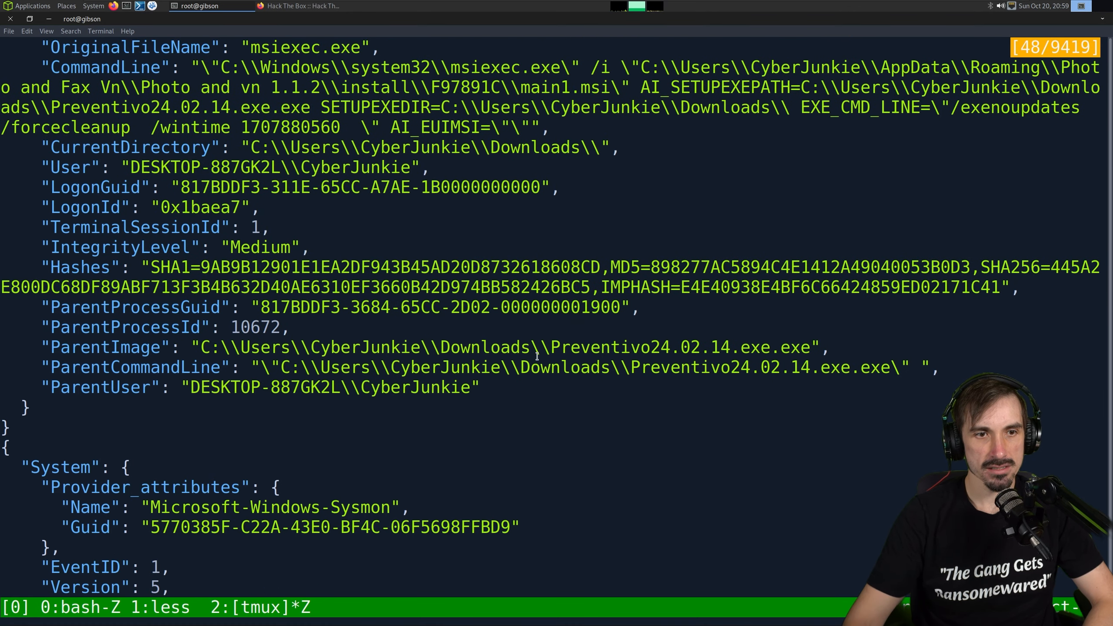
pyautogui.scroll(-3)
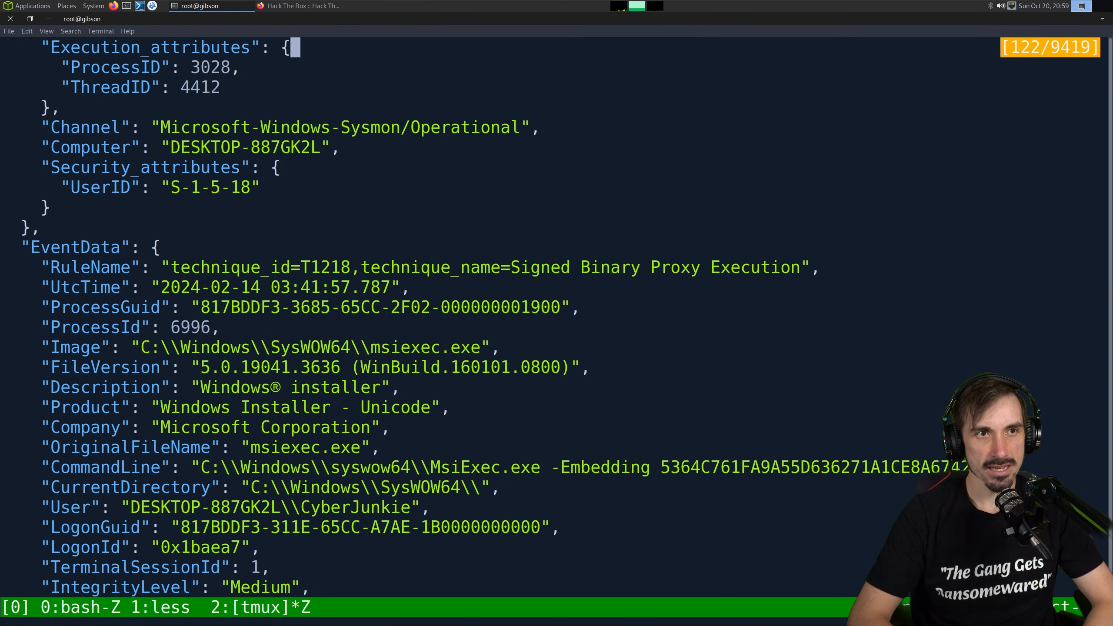
pyautogui.scroll(-3)
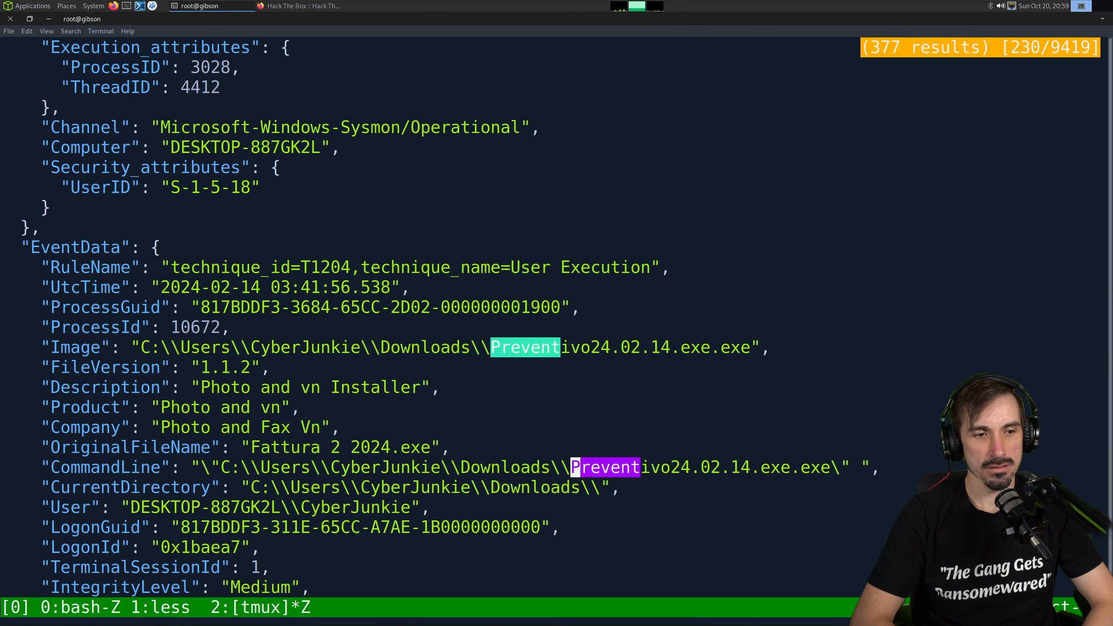
pyautogui.doubleClick(380, 307)
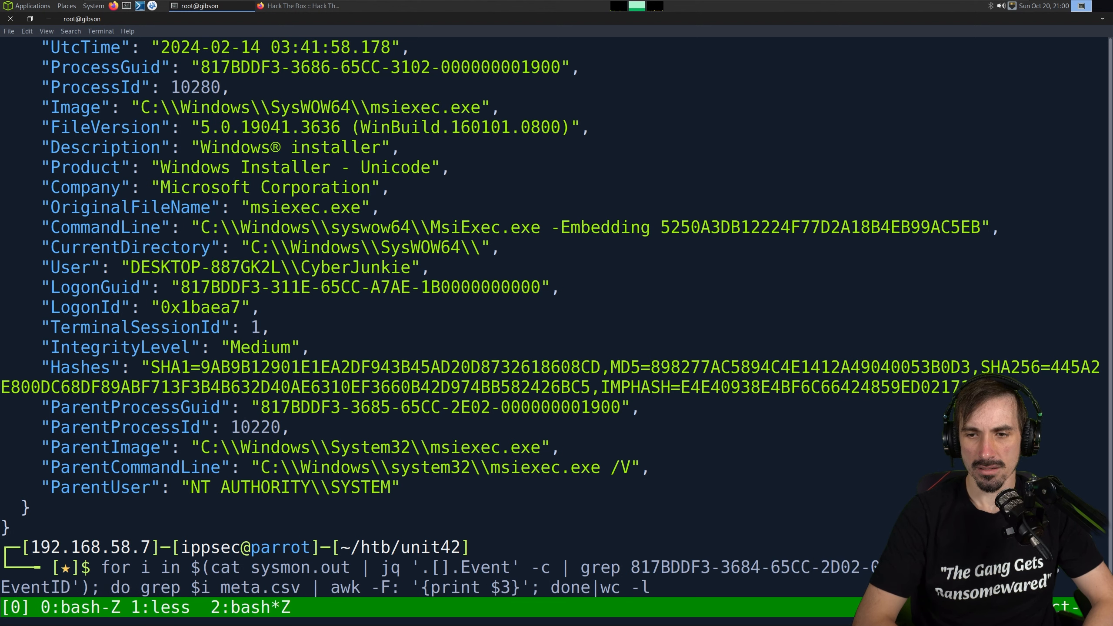
# - Rerun the malicious process's event-name list and page through its FileDelete, DNS and RegistryCreate entries
pyautogui.press('Return')
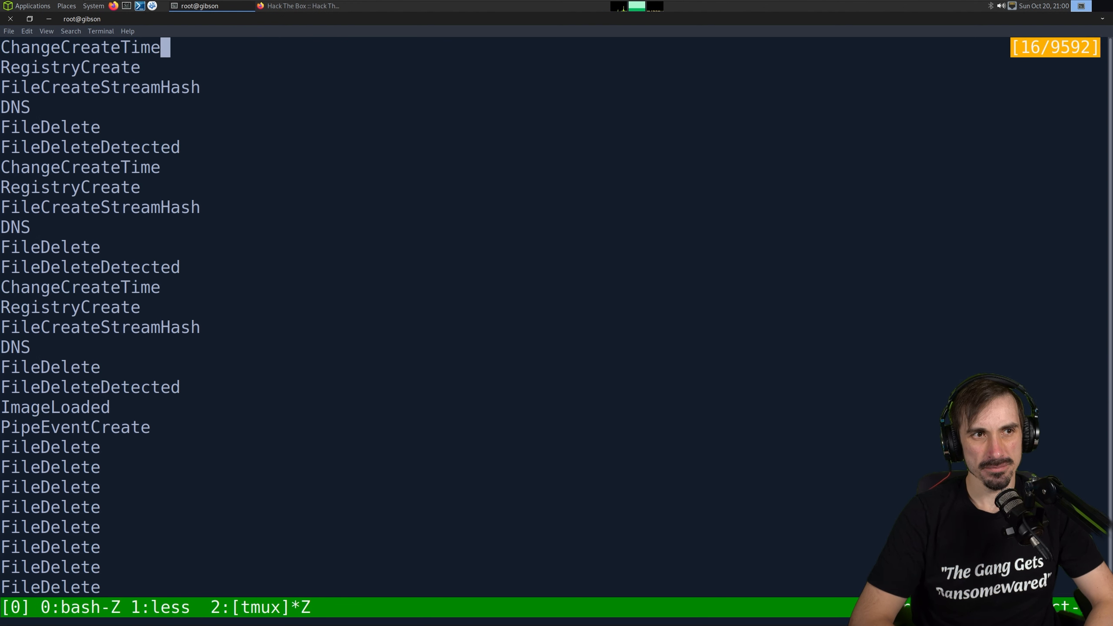
pyautogui.scroll(-3)
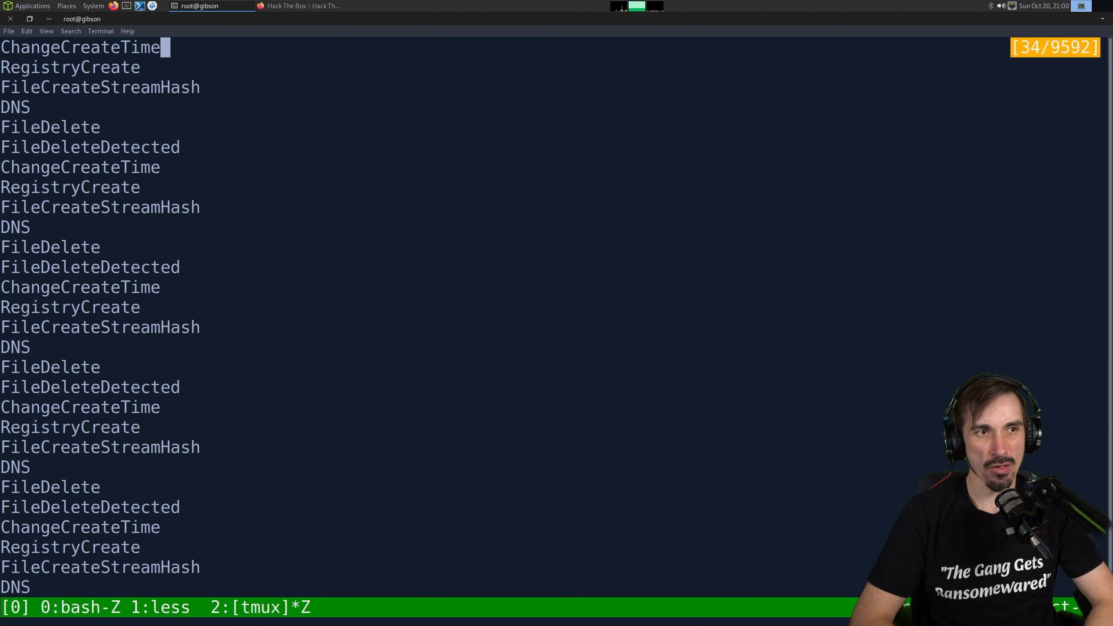
pyautogui.scroll(-3)
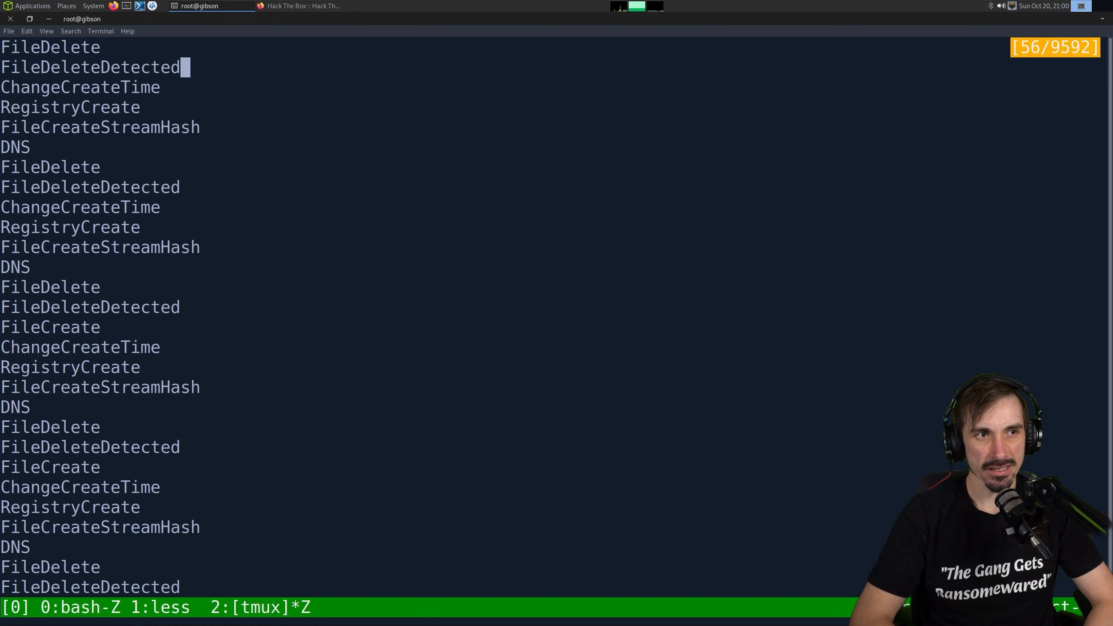
pyautogui.scroll(-3)
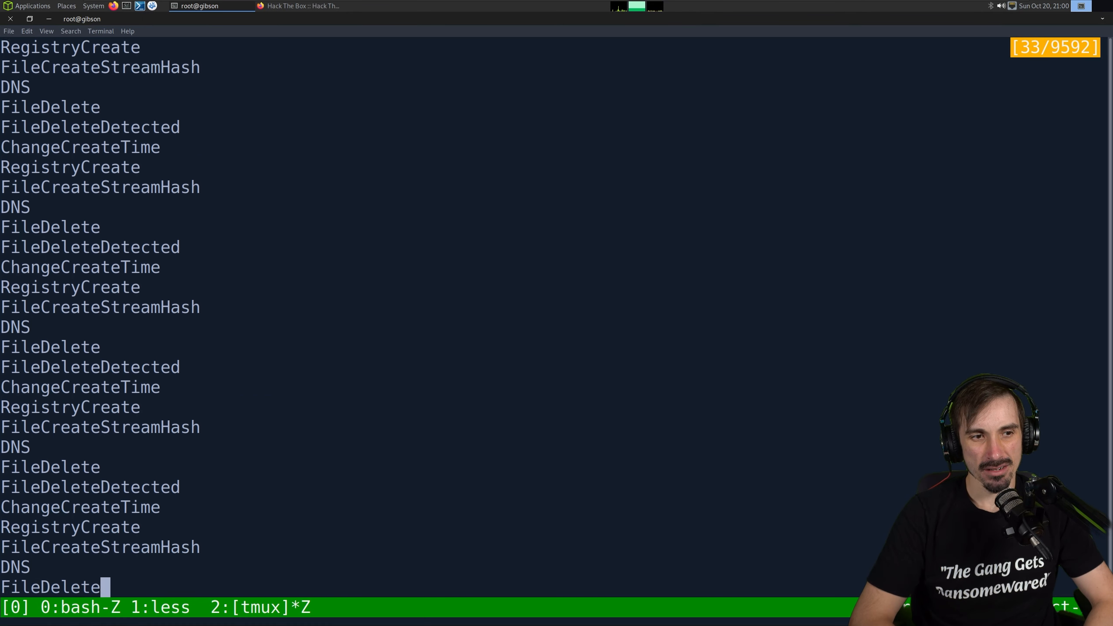
pyautogui.scroll(-3)
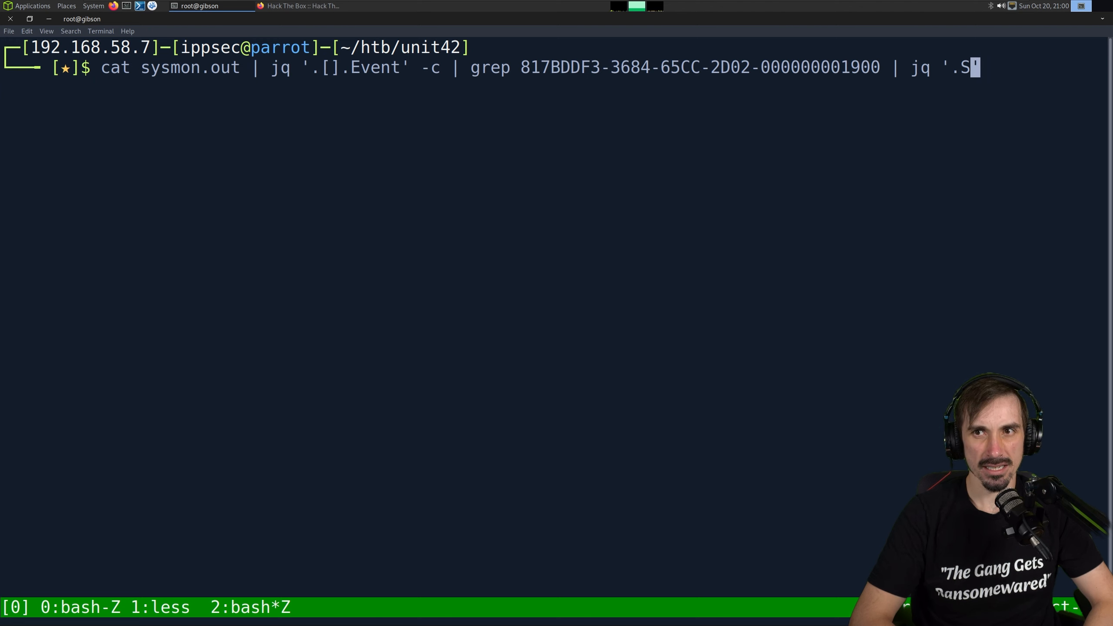
# - Draft a jq select(.System.EventID == 26) filter, then abandon it to leave an empty prompt
pyautogui.write('ele')
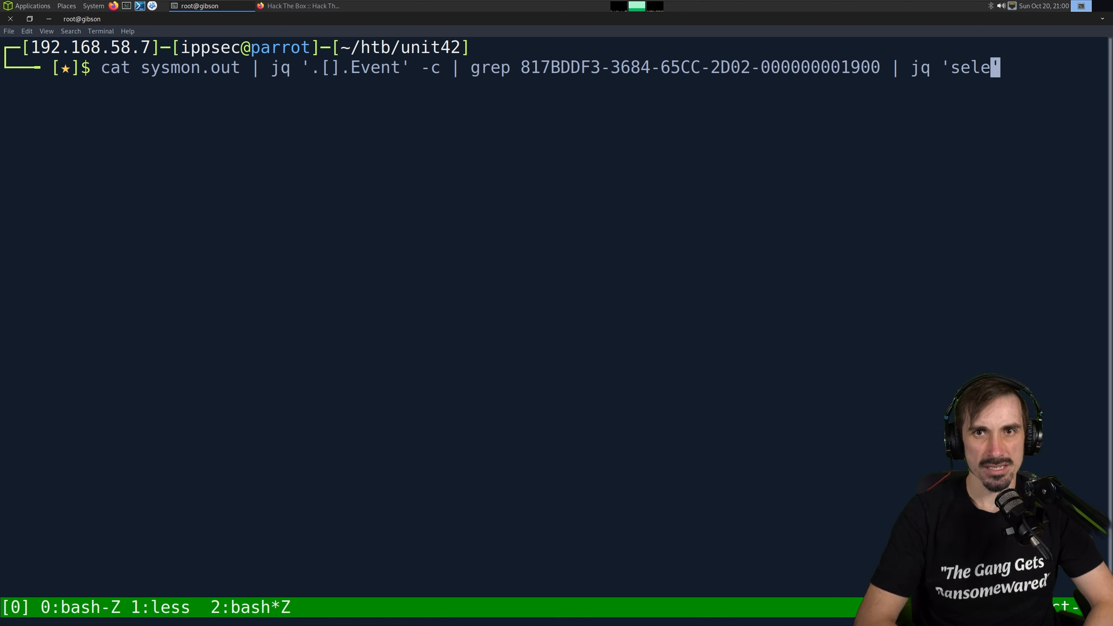
pyautogui.write('ct (')
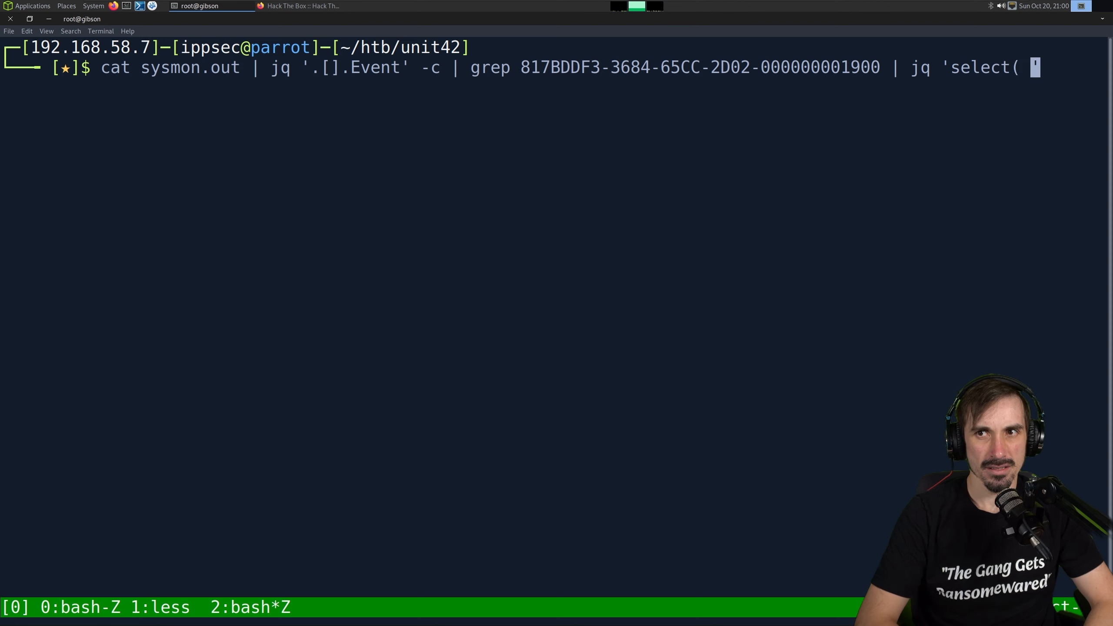
pyautogui.write('.E')
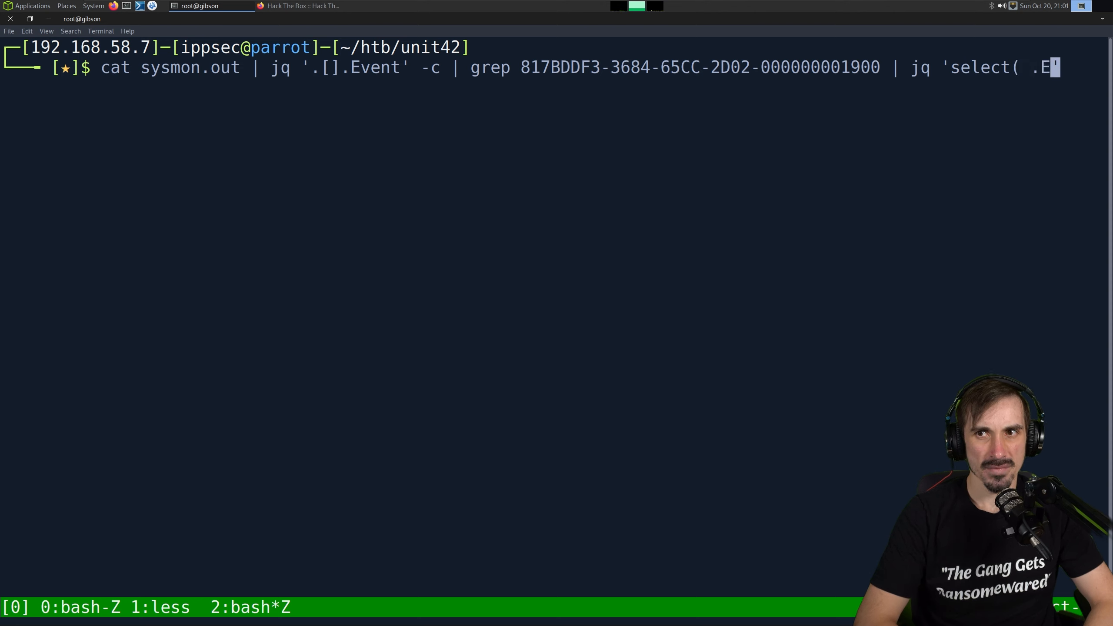
pyautogui.write('ventDAt')
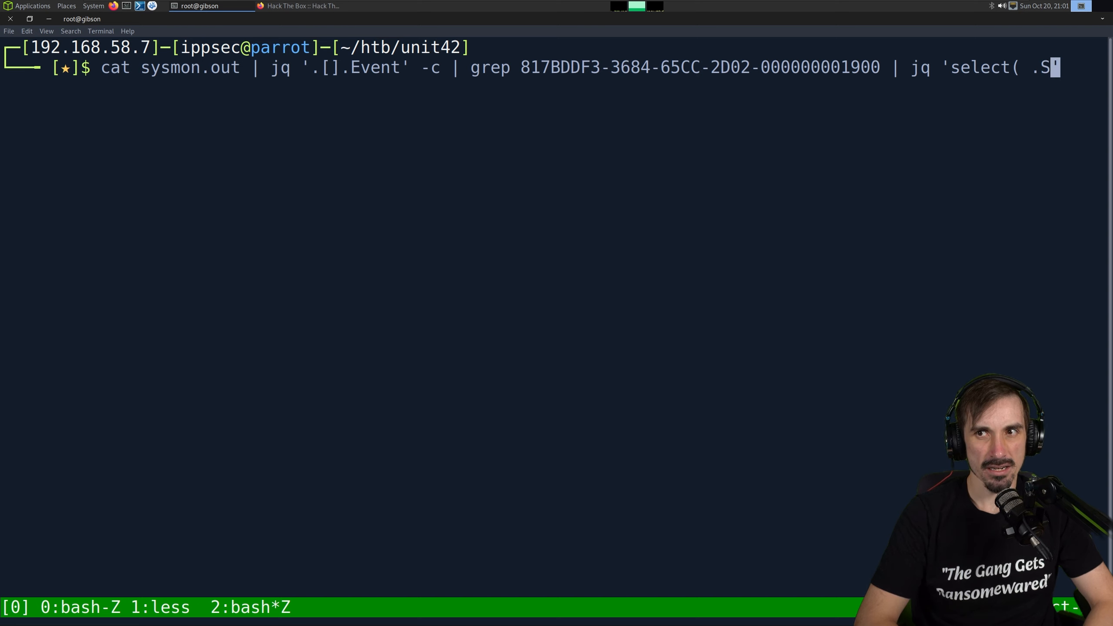
pyautogui.write('ystem')
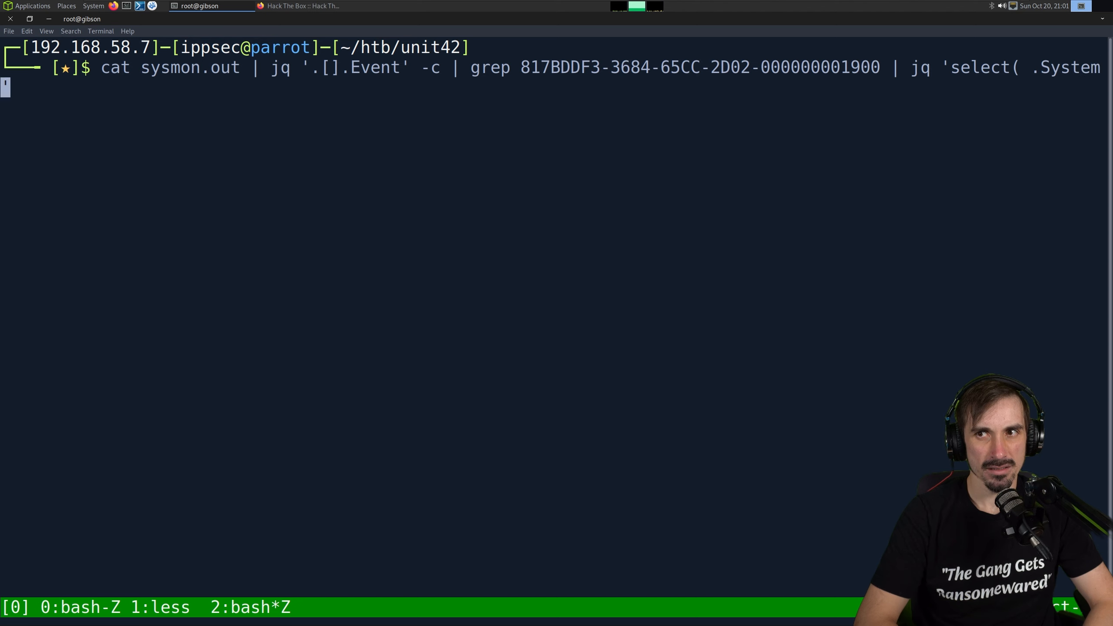
pyautogui.write(".Eve'")
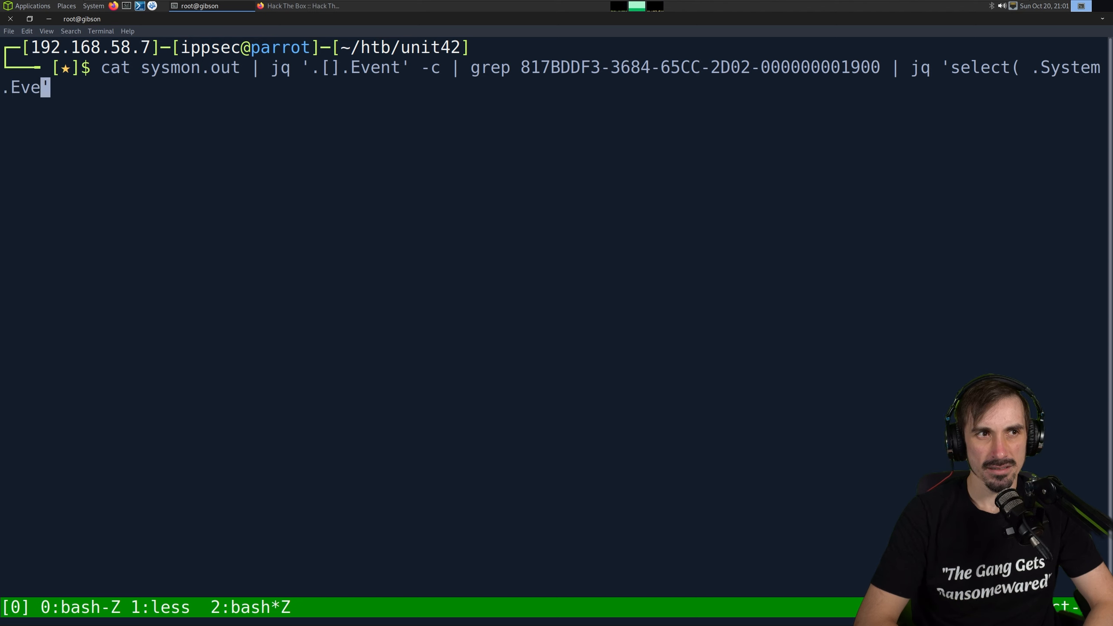
pyautogui.write('ntID ==')
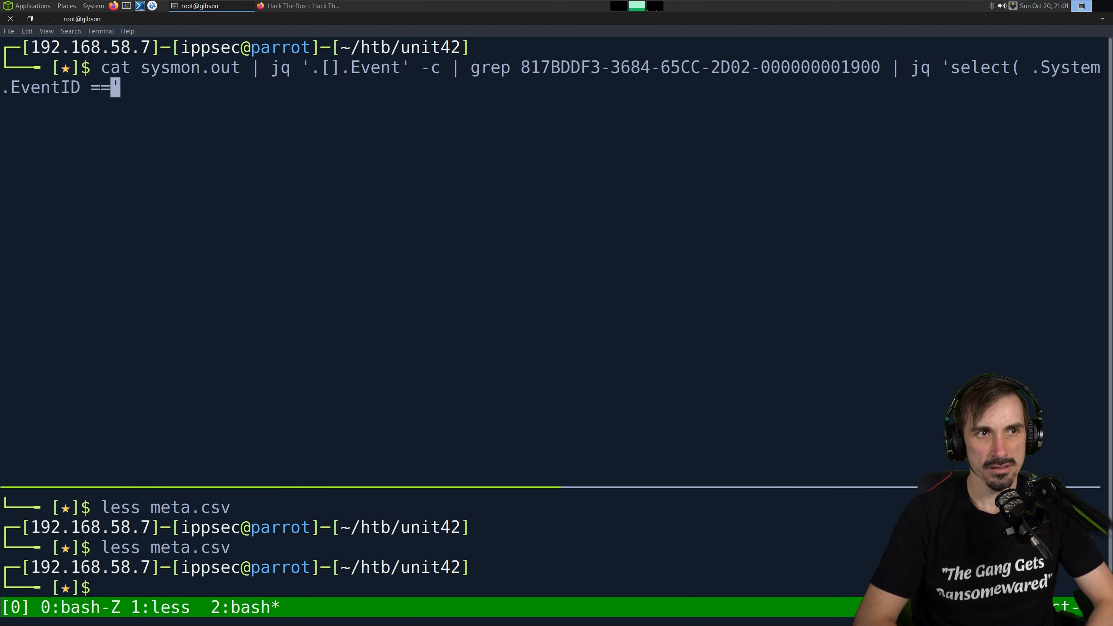
pyautogui.write('26')
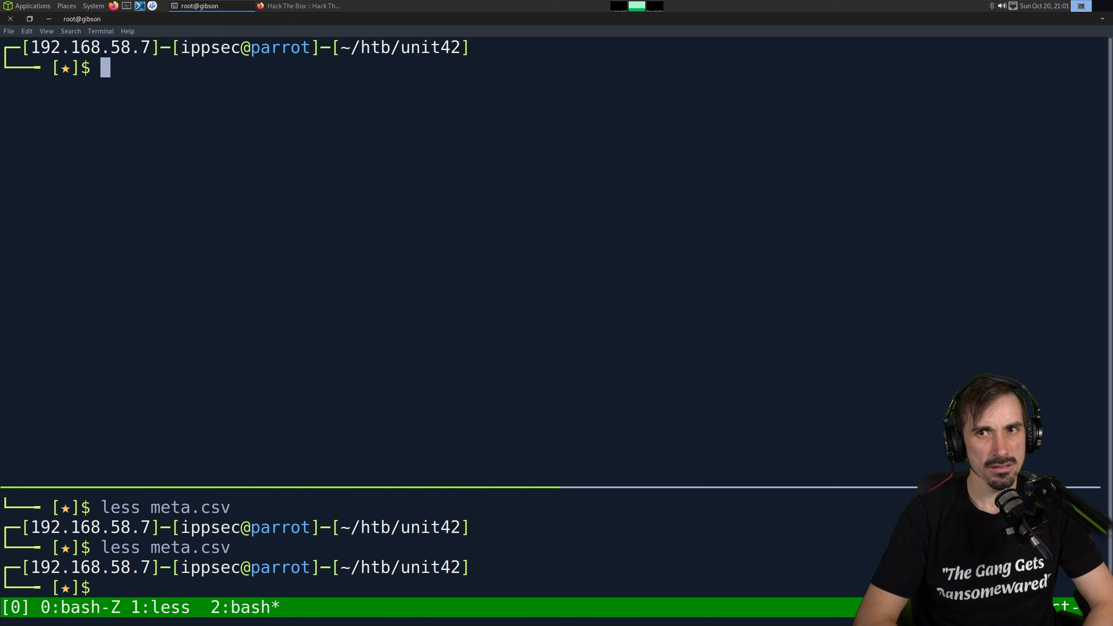
# - Anchor the meta.csv grep as "^$i:" and list Preventivo's event type names, ending with NetworkConnection
pyautogui.write("for i in $(cat sysmon.out | jq '.[].Event' -c | grep 817BDDF3-3684-65CC-2D02-000000001900| jq '.System.EventID'); do grep $i meta.csv | awk -F: '{print $3}'; done")
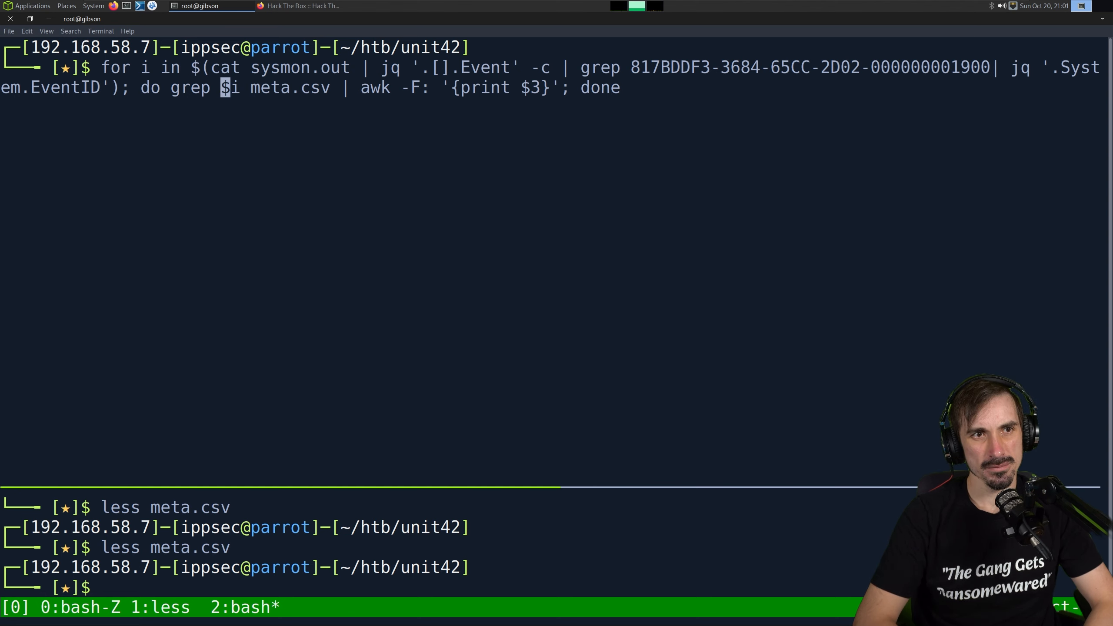
pyautogui.write('"^')
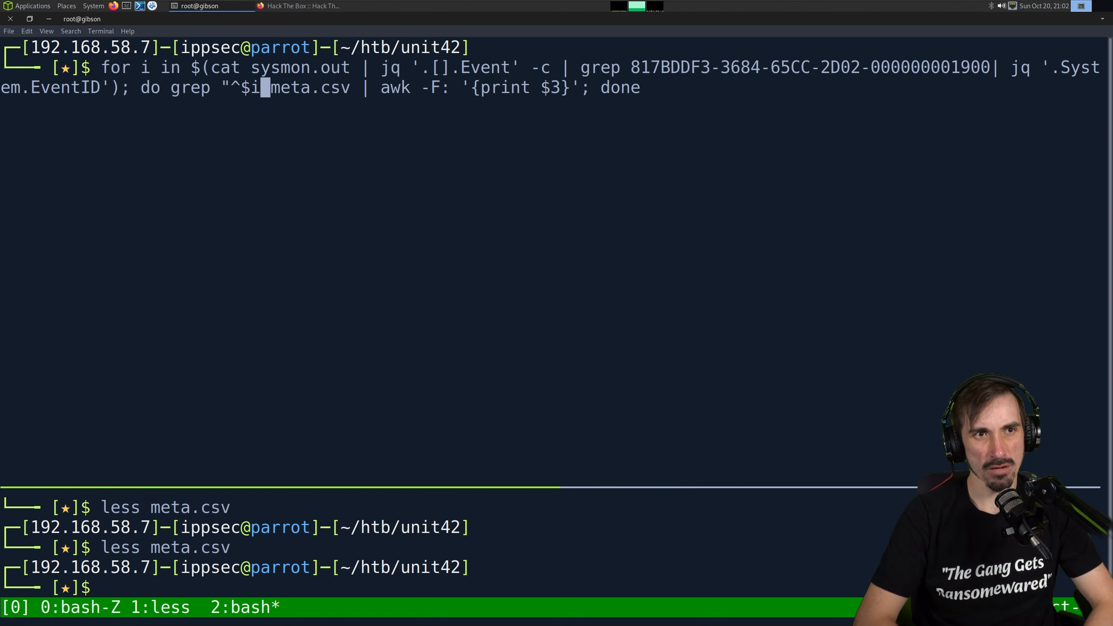
pyautogui.write(':"')
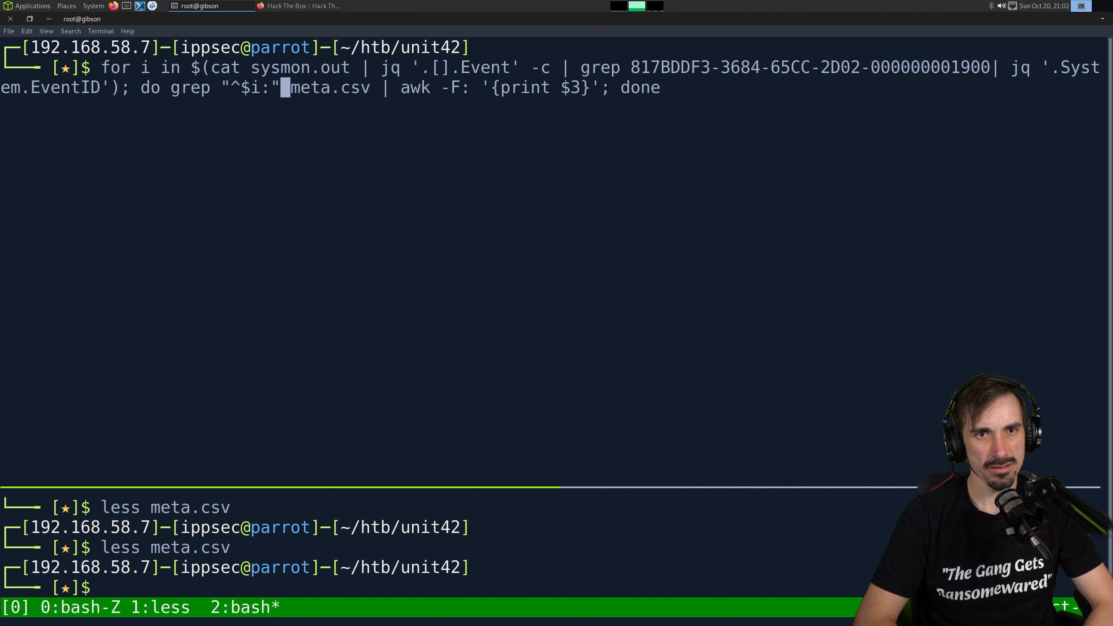
pyautogui.press('Return')
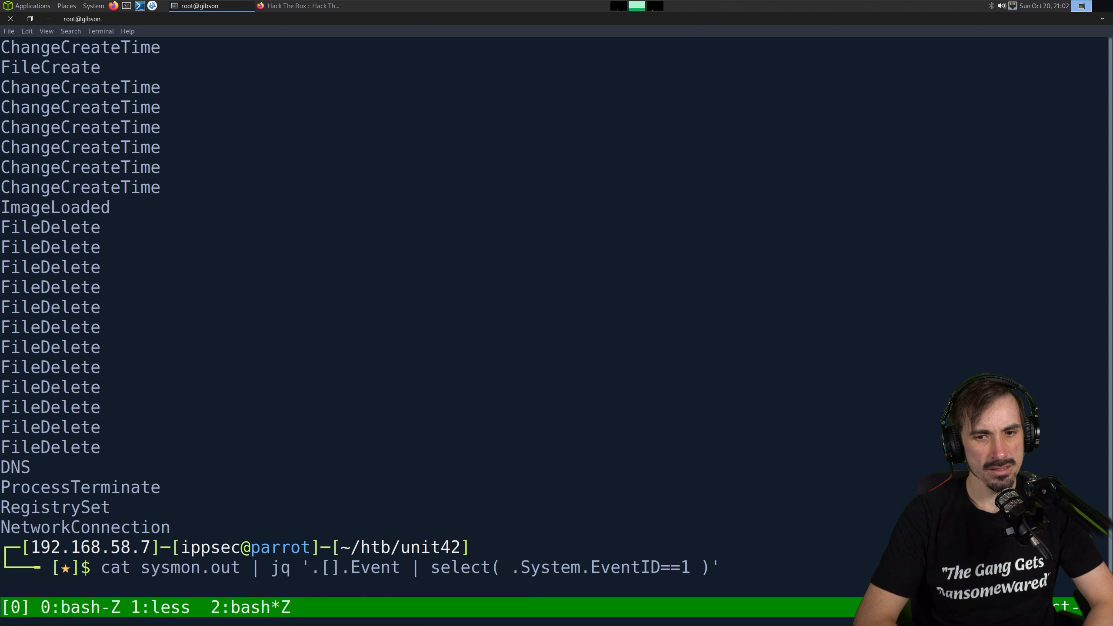
# - Echo the raw event IDs (11, 23, 22, 3) of the process's events, check meta.csv, and prepare the GUID grep pipeline
pyautogui.write("for i in $(cat sysmon.out | jq '.[].Event' -c | jq '.System.EventID'); do grep '{print $3}'; done|wc -l")
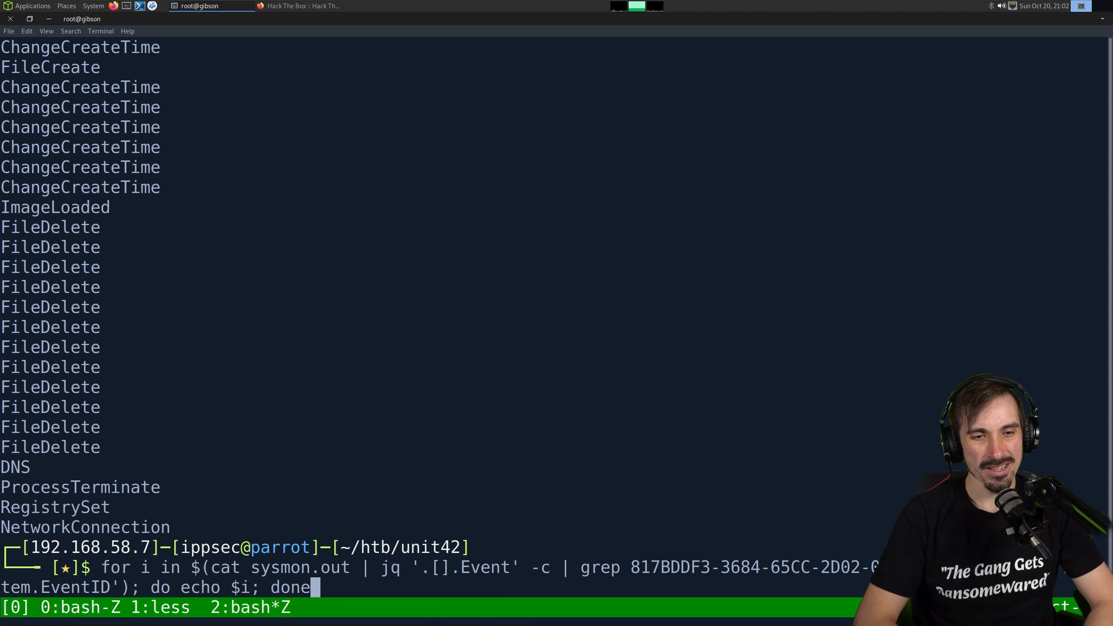
pyautogui.doubleClick(50, 327)
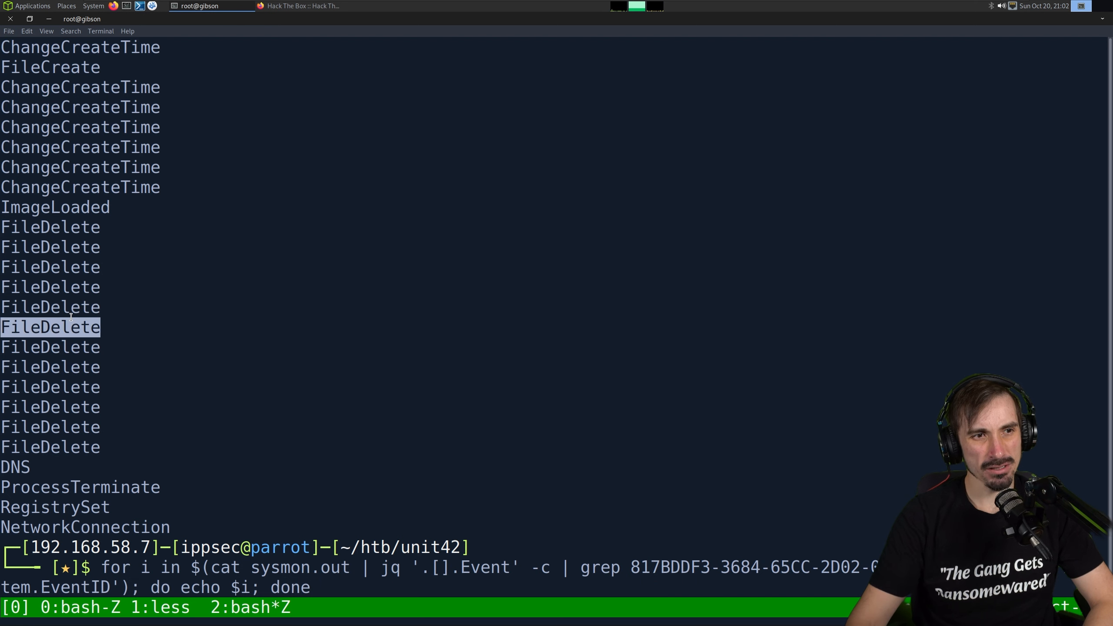
pyautogui.write("grep $i meta.csv | awk -F: '{print $3}'; done")
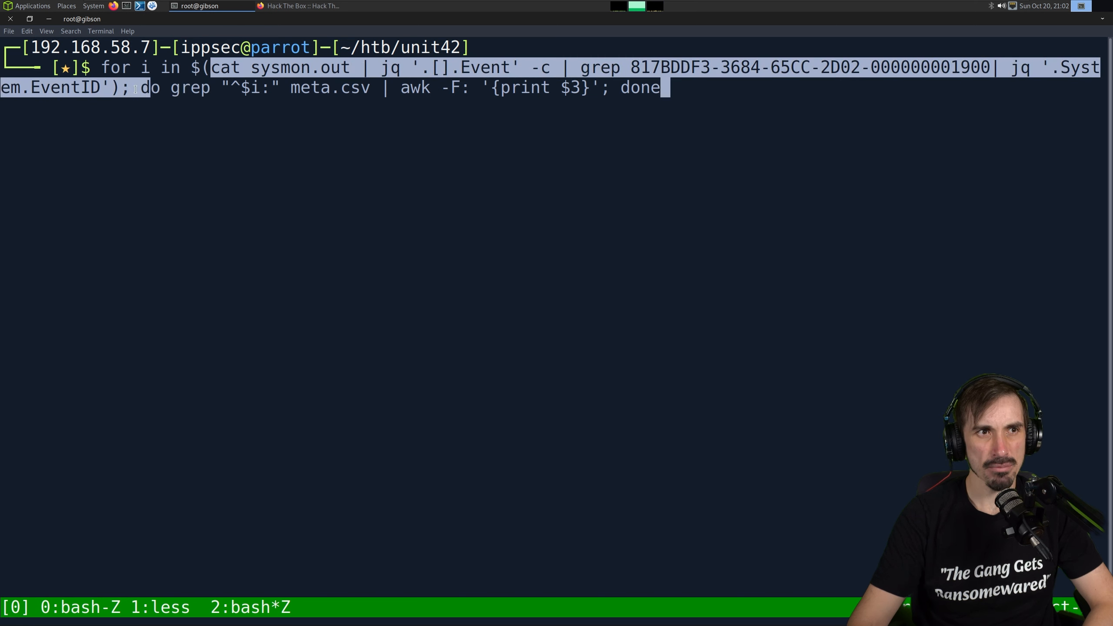
pyautogui.rightClick(135, 88)
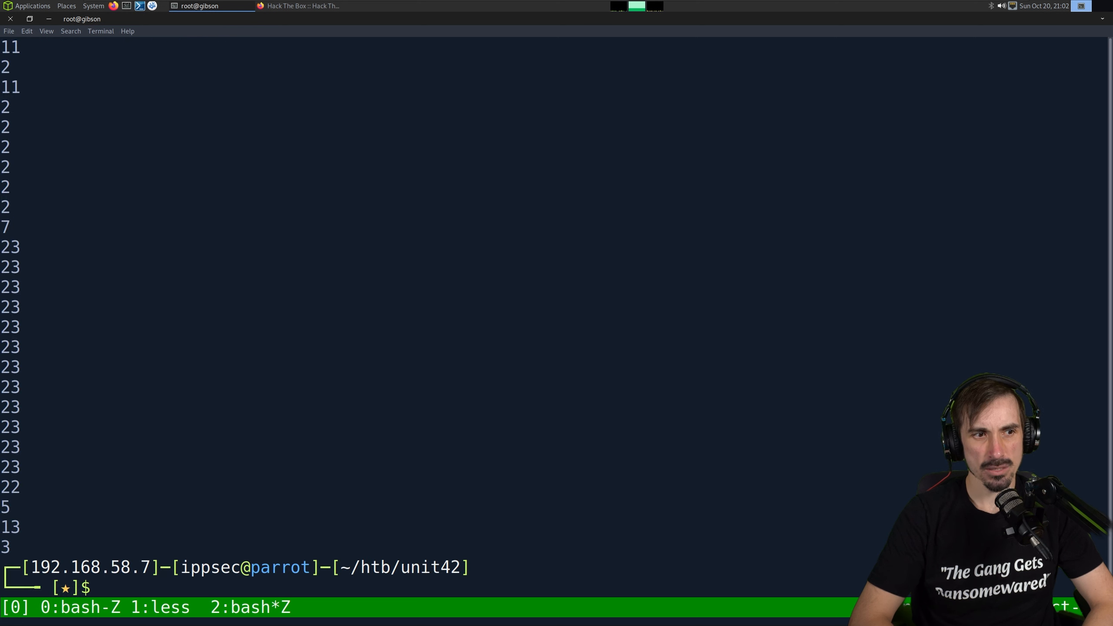
pyautogui.write('less meta.csv')
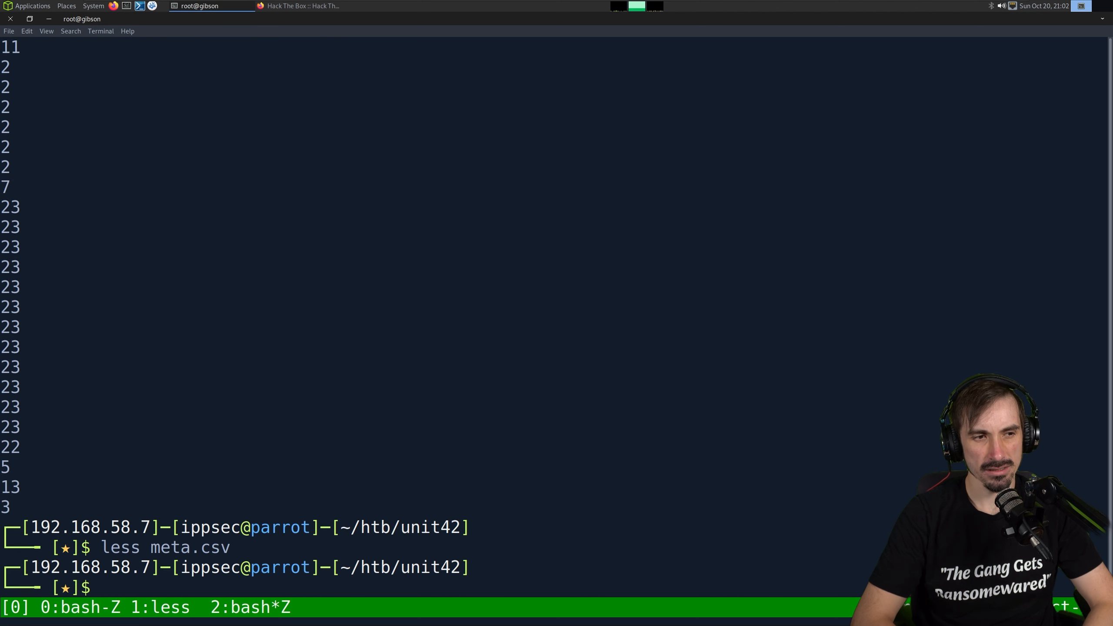
pyautogui.write("cat sysmon.out | jq '.[].Event' -c | grep 817BDDF3-3684-65CC-2D02-000000001900")
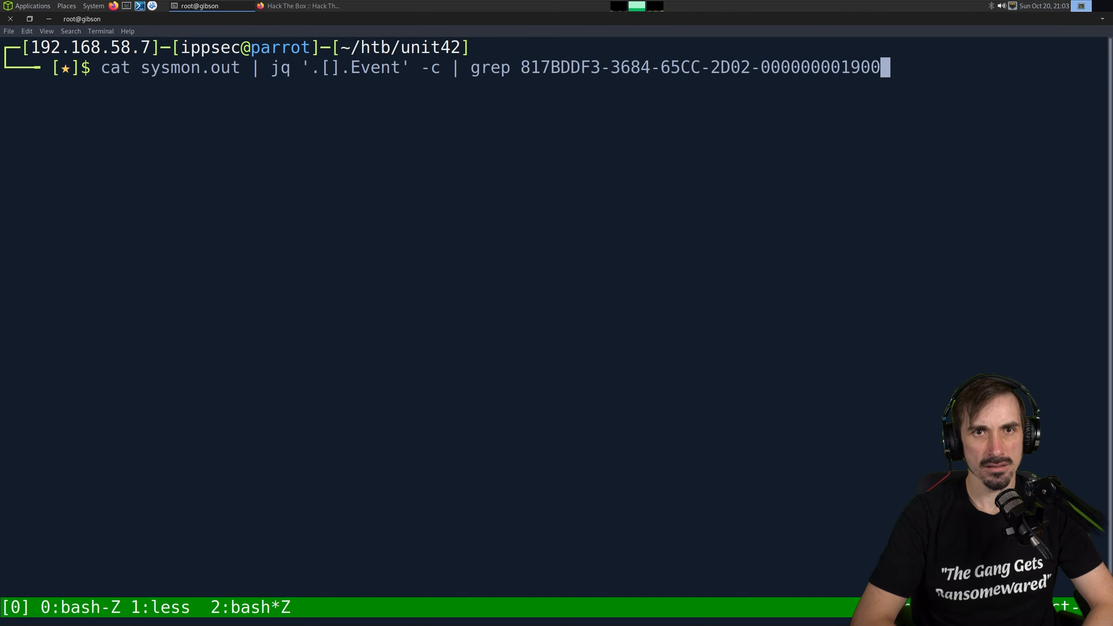
# - Page the GUID's events for ID 23 deletions like vnchooks.dll and build a jq select(.System.EventID == 26) query
pyautogui.press('Return')
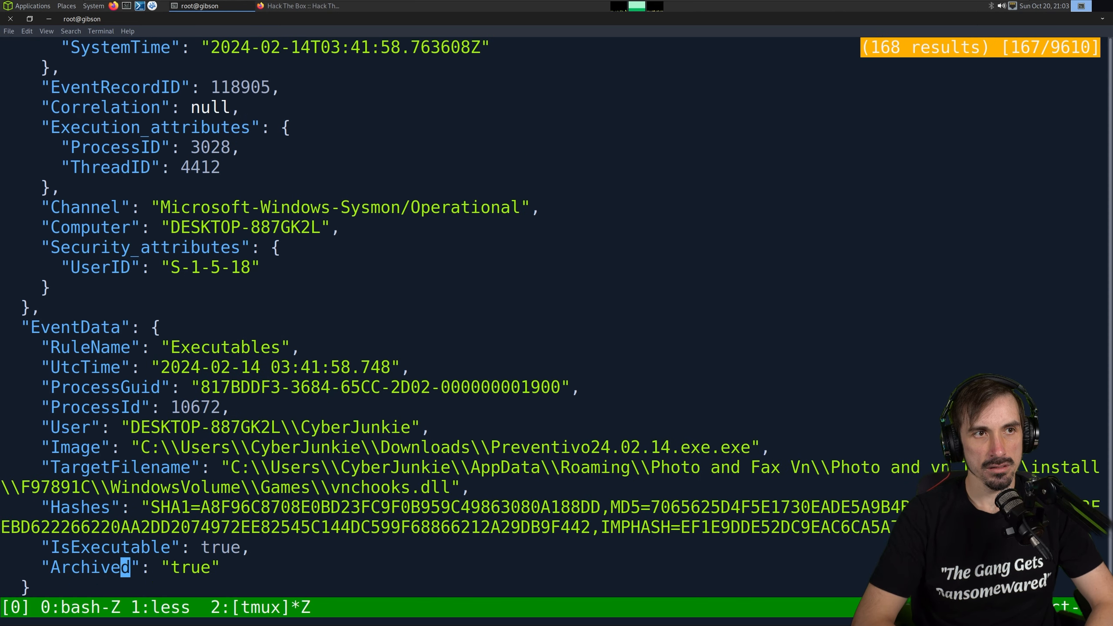
pyautogui.press('n')
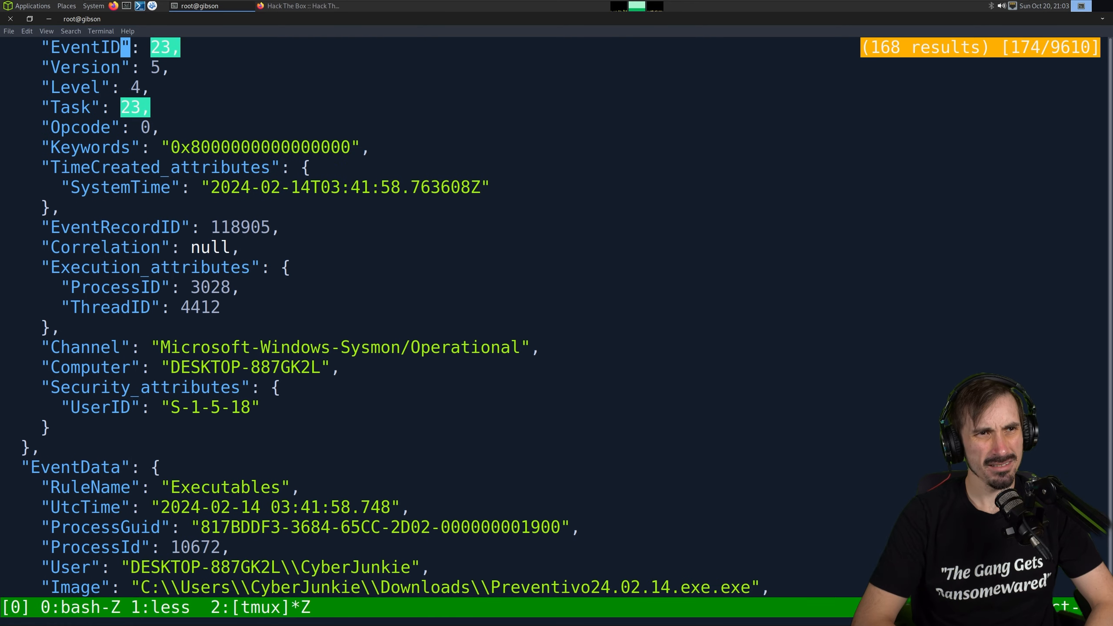
pyautogui.scroll(-3)
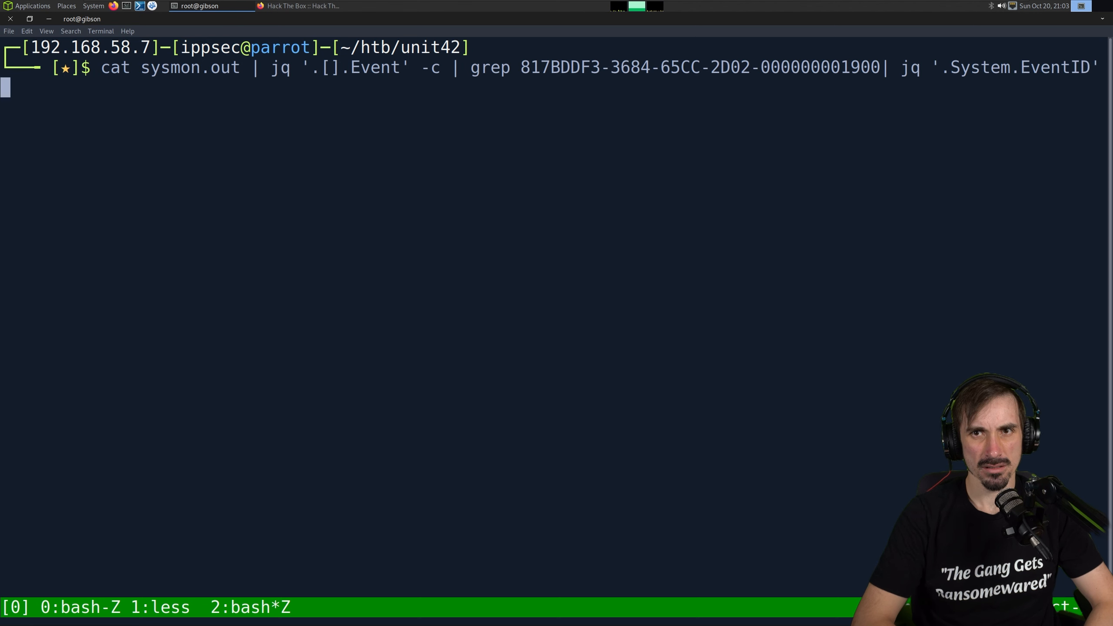
pyautogui.press('ctrl+r')
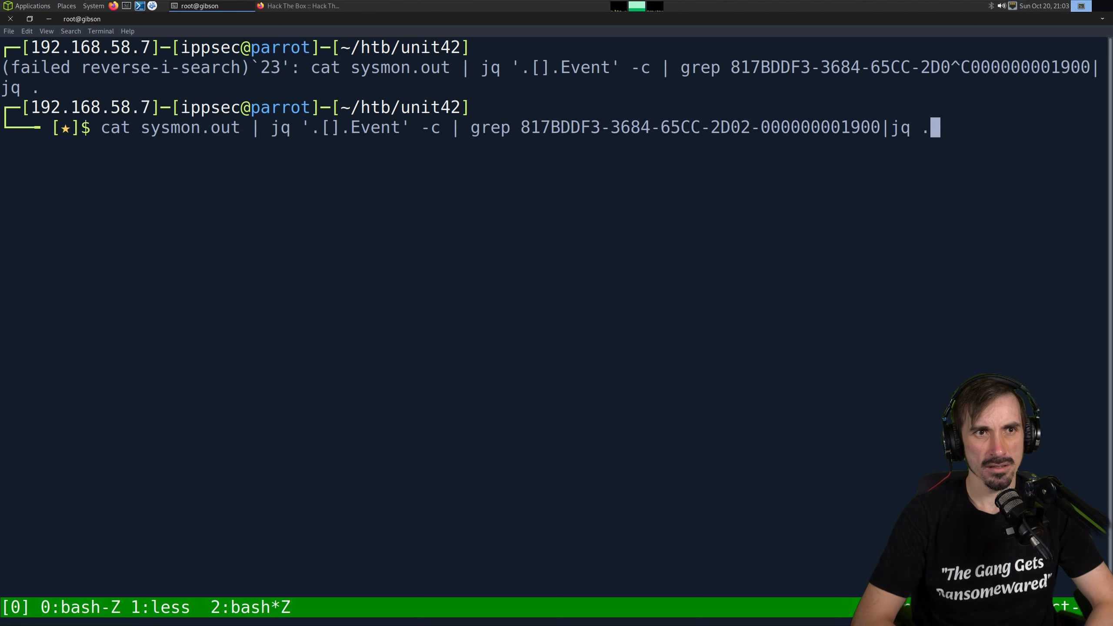
pyautogui.write("jq '.System.EventID')")
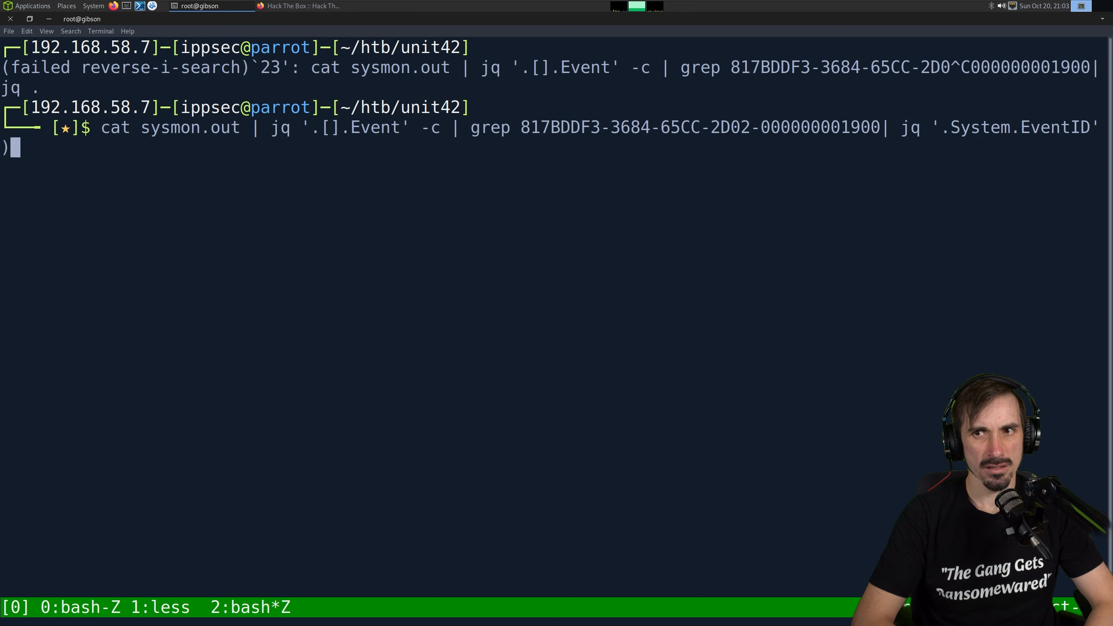
pyautogui.write('select( .System.EventID == 26)')
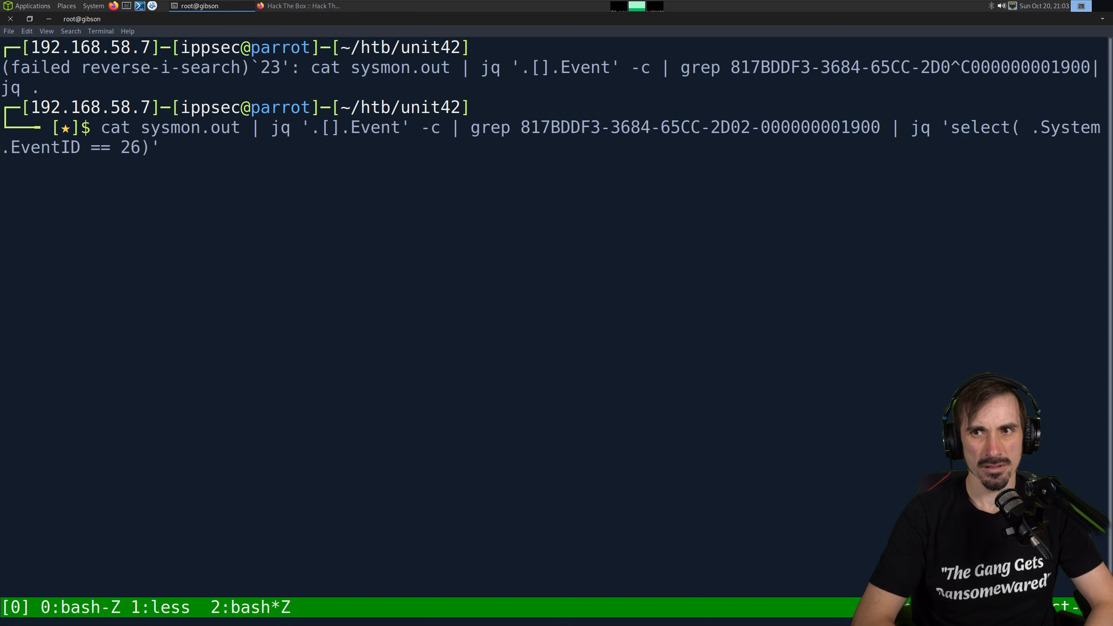
# - Run the EventID 26 query, check meta.csv, and rerun the GUID pipeline with EventID == 23
pyautogui.press('Return')
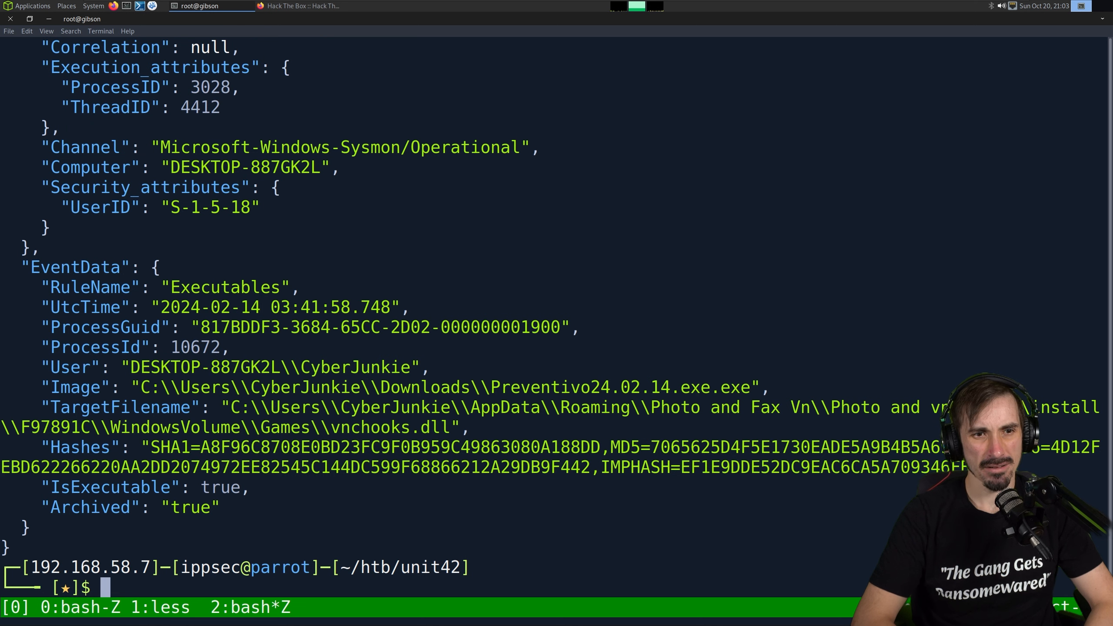
pyautogui.write('less  meta.csv')
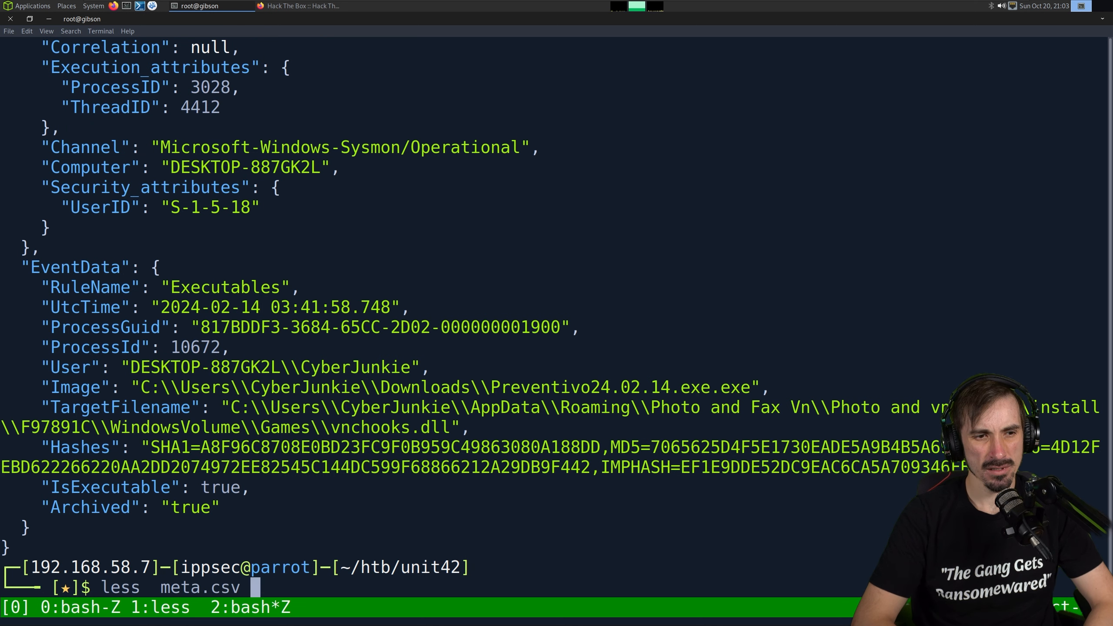
pyautogui.press('Return')
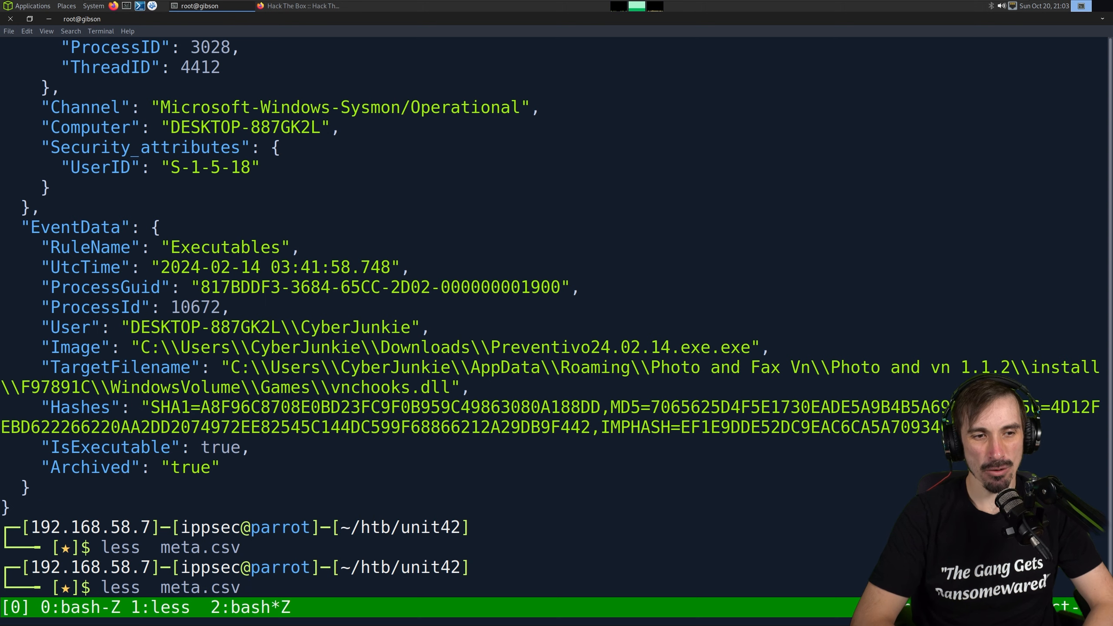
pyautogui.write("cat sysmon.out | jq '.[].Event' -c | grep 817BDDF3-3684-65CC-2D02-000000001900 | jq 'select( .System.EventID == 23)'")
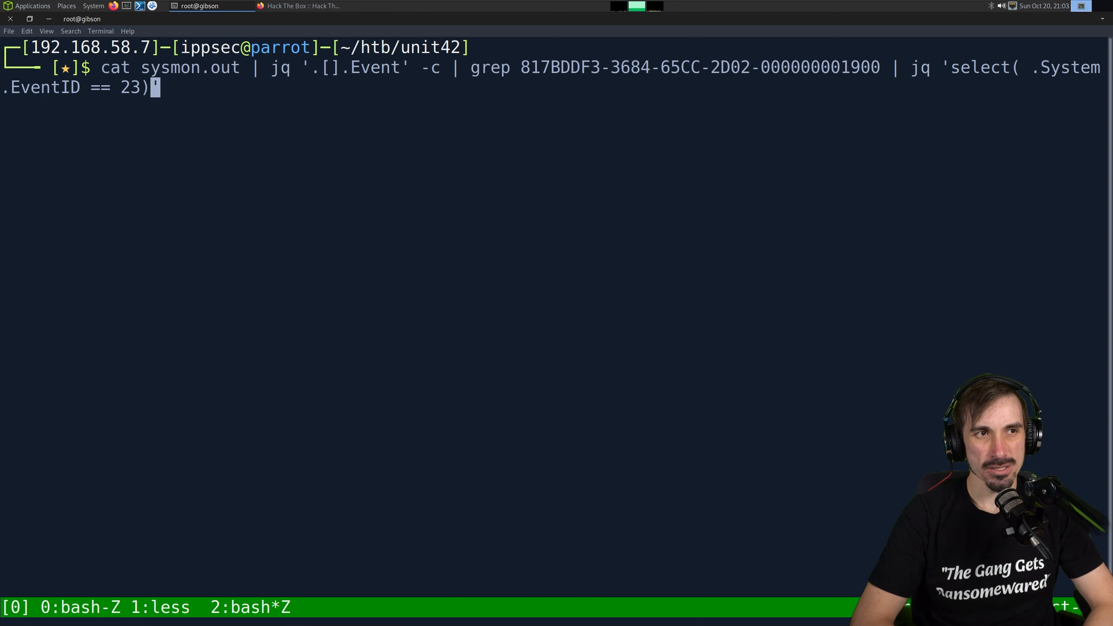
pyautogui.press('Return')
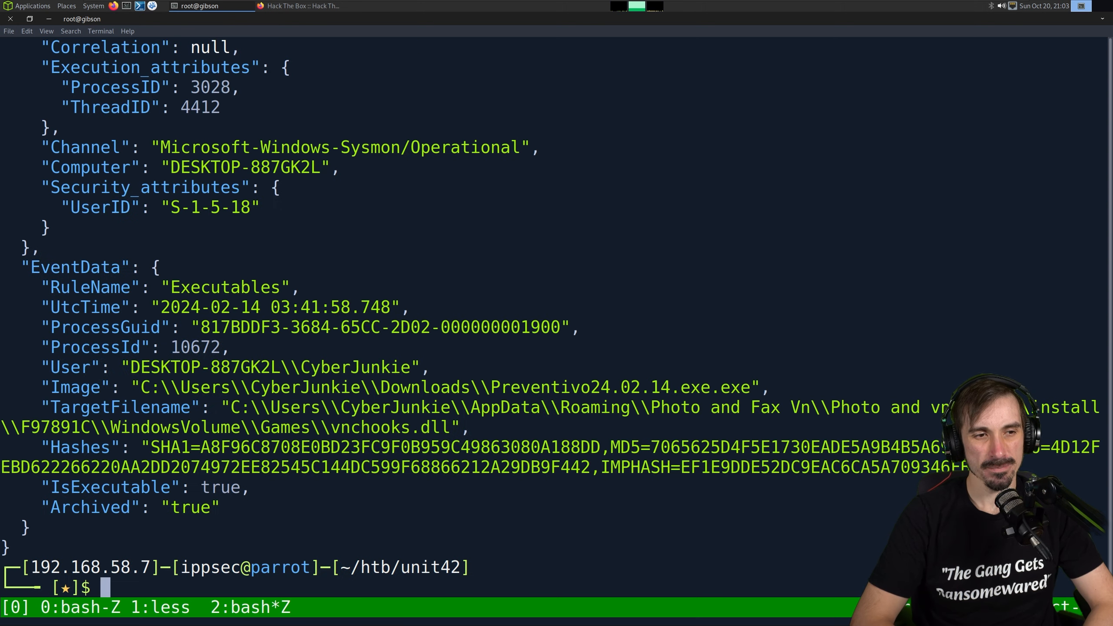
# - Extract .EventData.TargetFilename from the EventID 23 events, listing once.cmd, taskhost.exe, viewer.exe and vnchooks.dll
pyautogui.write("cat sysmon.out | jq '.[].Event' -c | grep 817BDDF3-3684-65CC-2D02-000000001900")
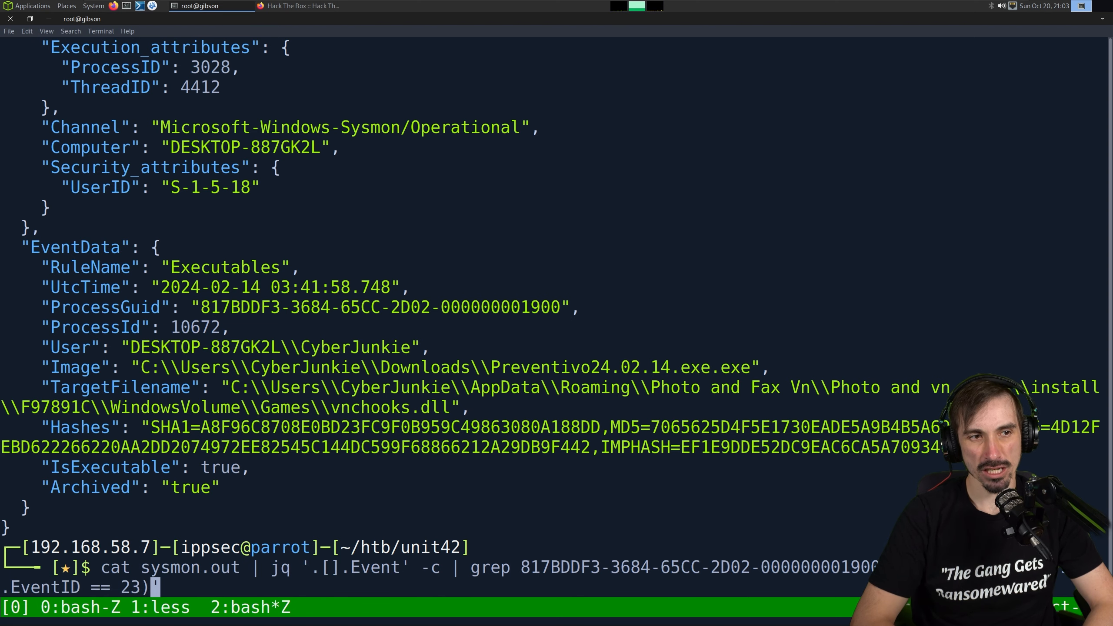
pyautogui.write('|')
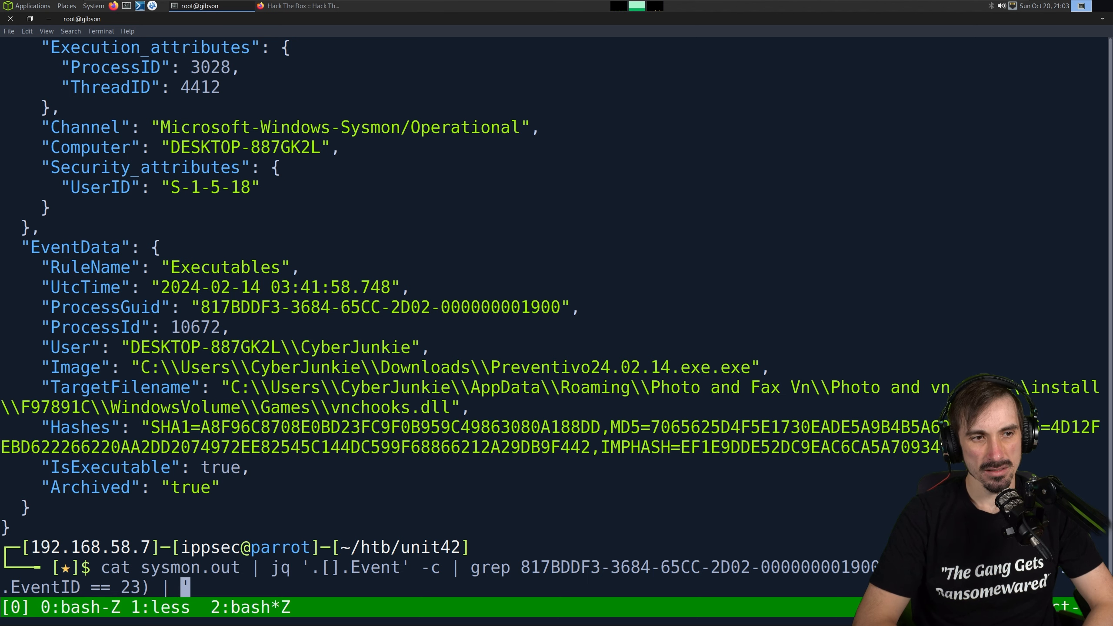
pyautogui.write('.EventData.')
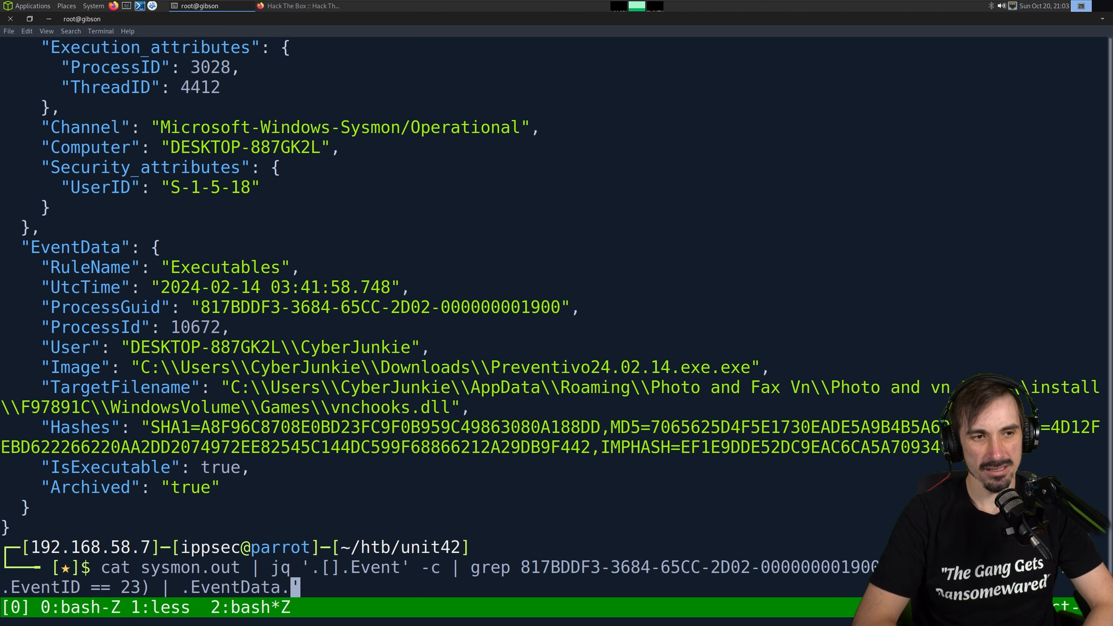
pyautogui.write('TargetFilename')
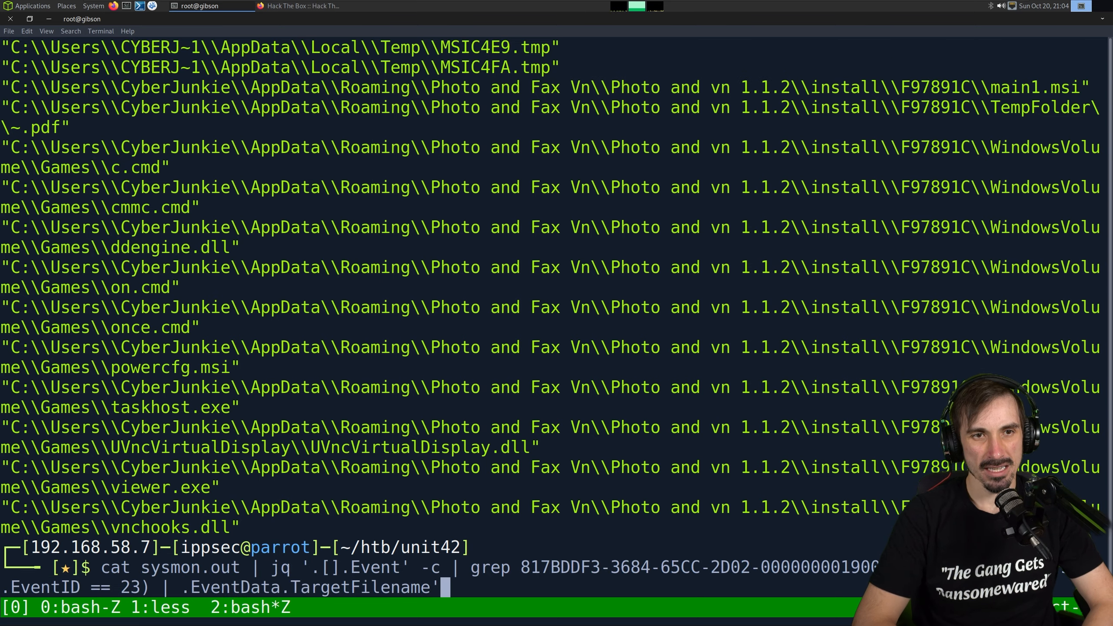
# - Output the deleted paths raw with jq -r in less and select names like viewer.exe and UVncVirtualDisplay.dll
pyautogui.write('-r')
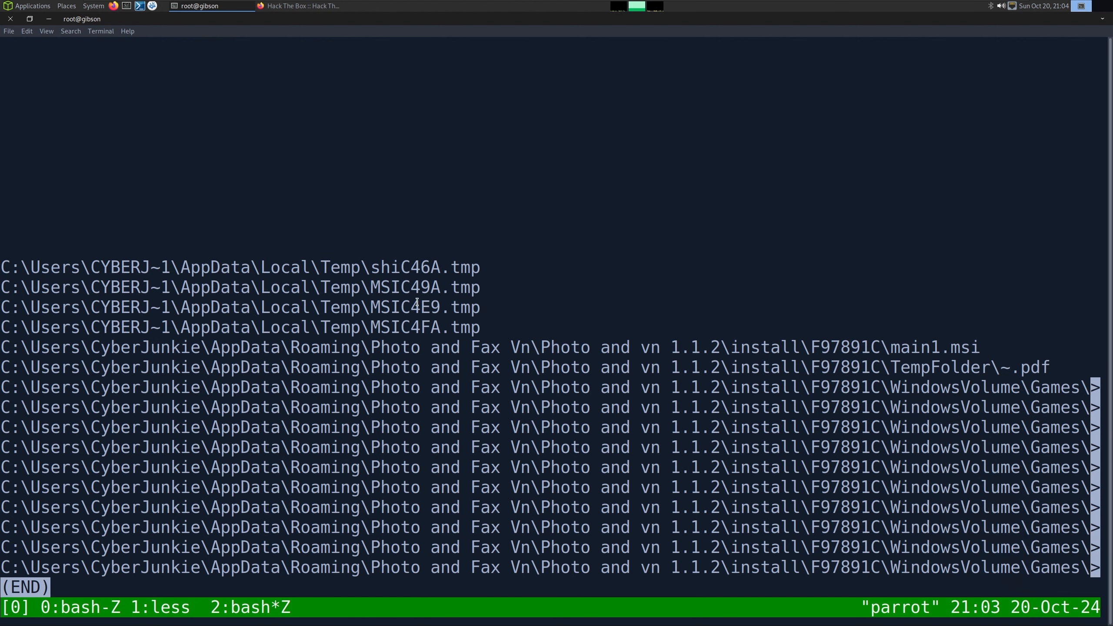
pyautogui.doubleClick(424, 307)
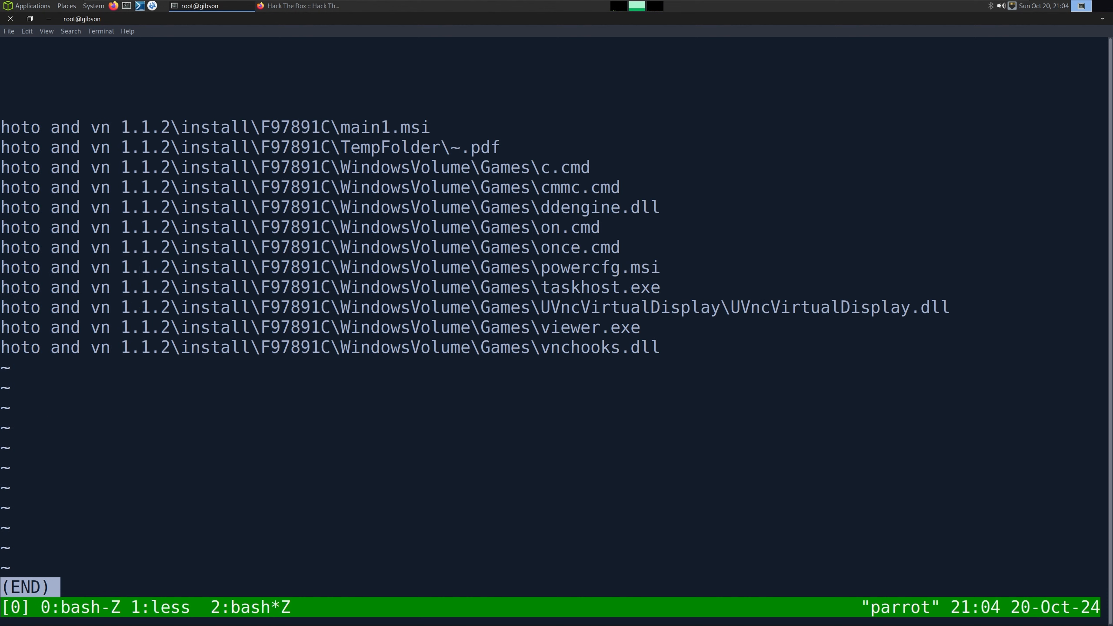
pyautogui.moveTo(541, 307)
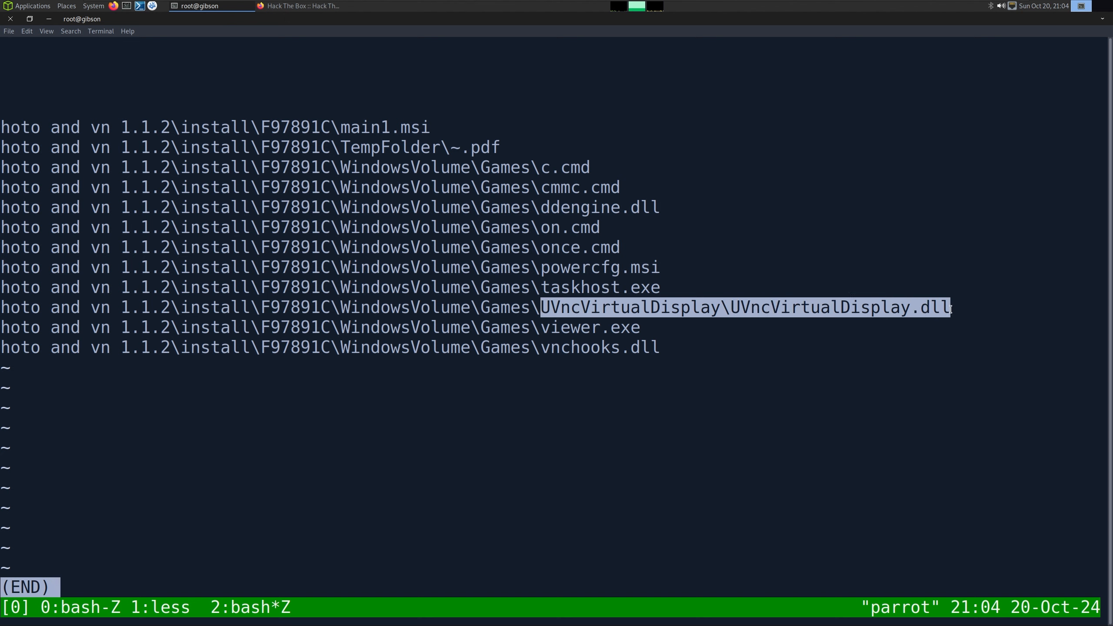
pyautogui.doubleClick(590, 327)
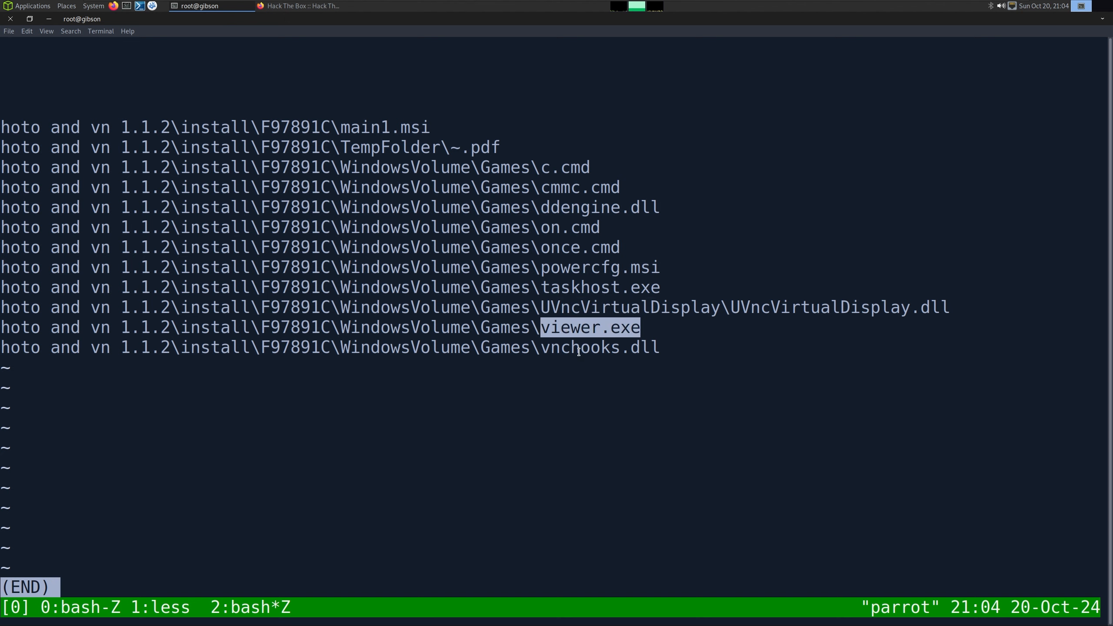